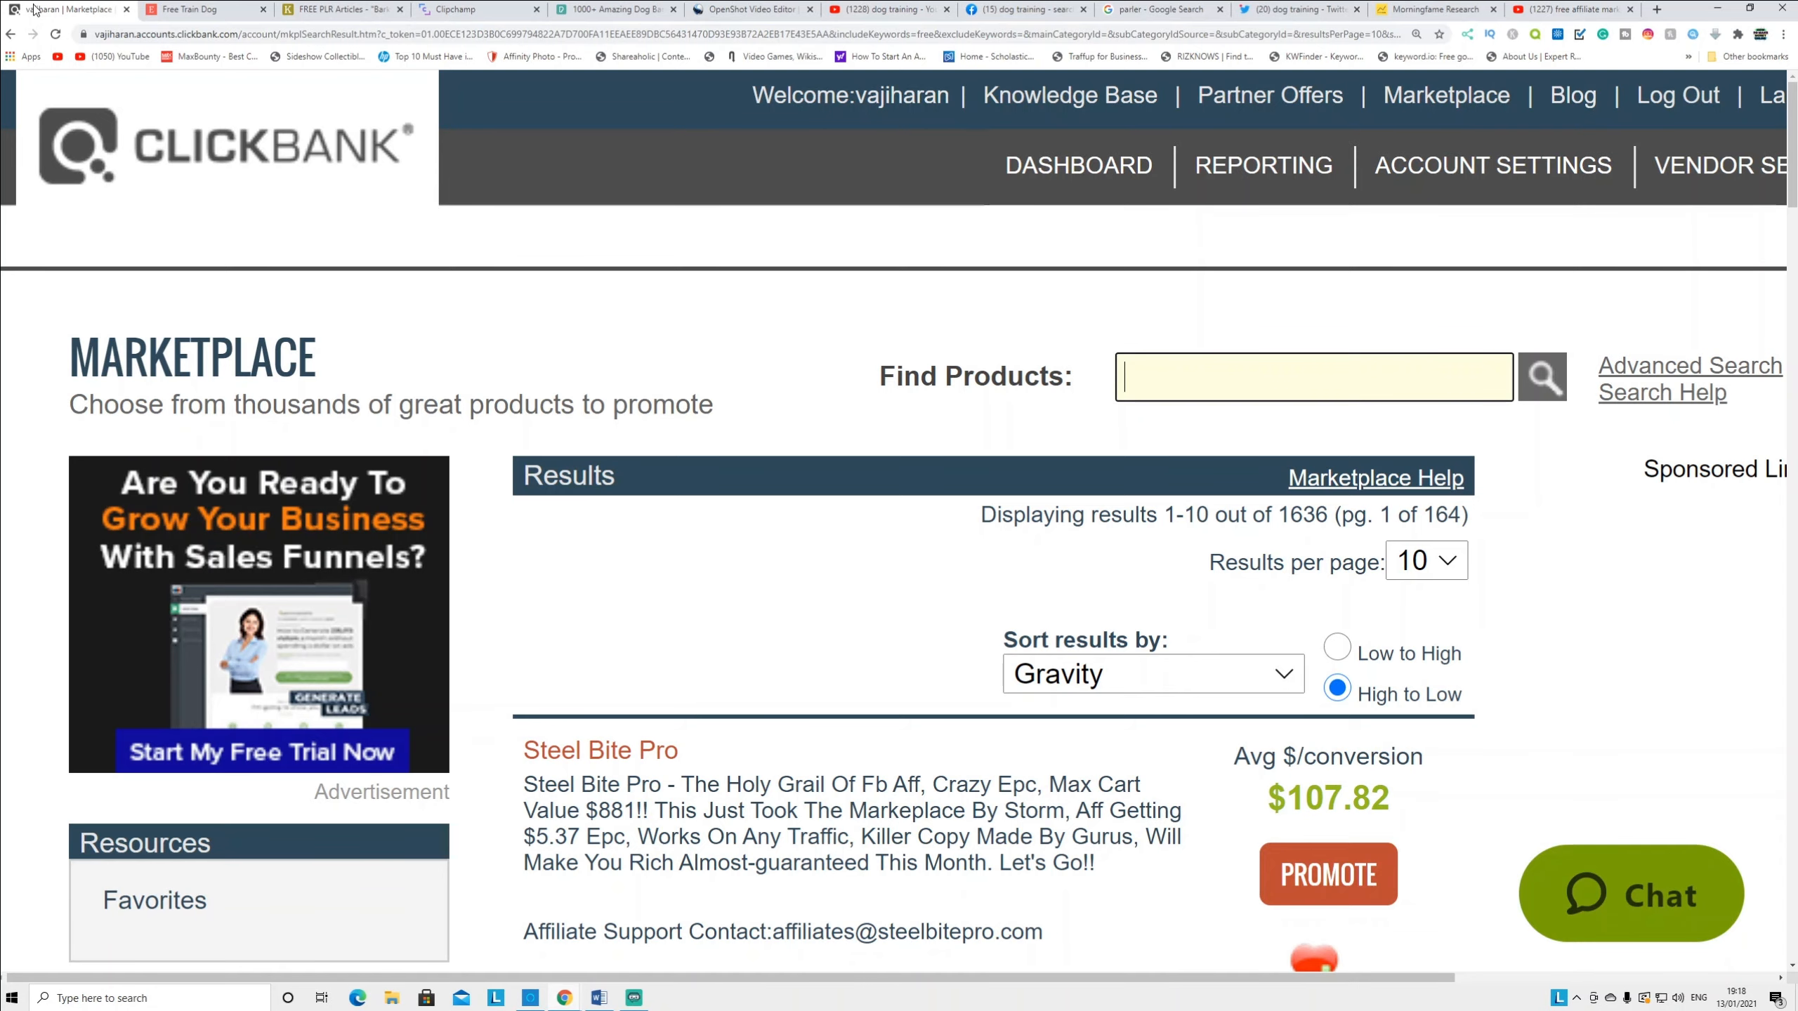
Scroll the ClickBank dog-training results past Steel Bite Pro down to Brain Training For Dogs
{"action": "scroll", "scroll_direction": "down", "scroll_amount": 3}
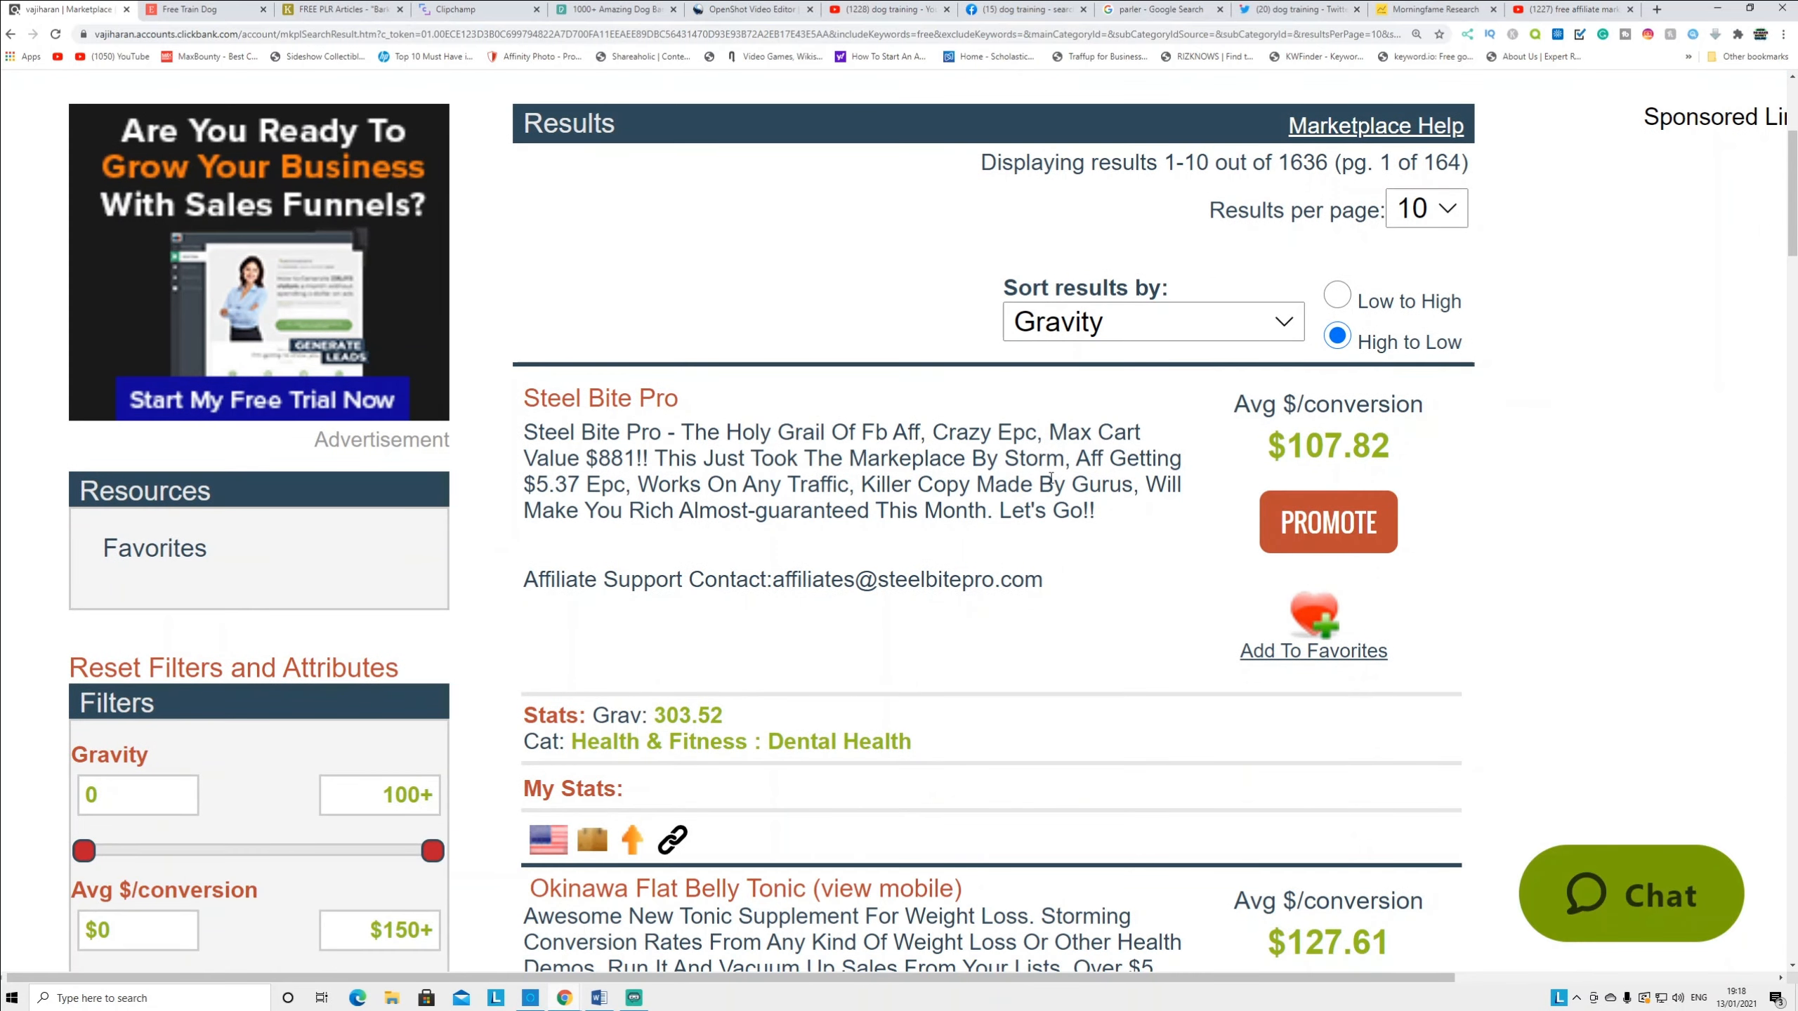
{"action": "scroll", "scroll_direction": "down", "scroll_amount": 3}
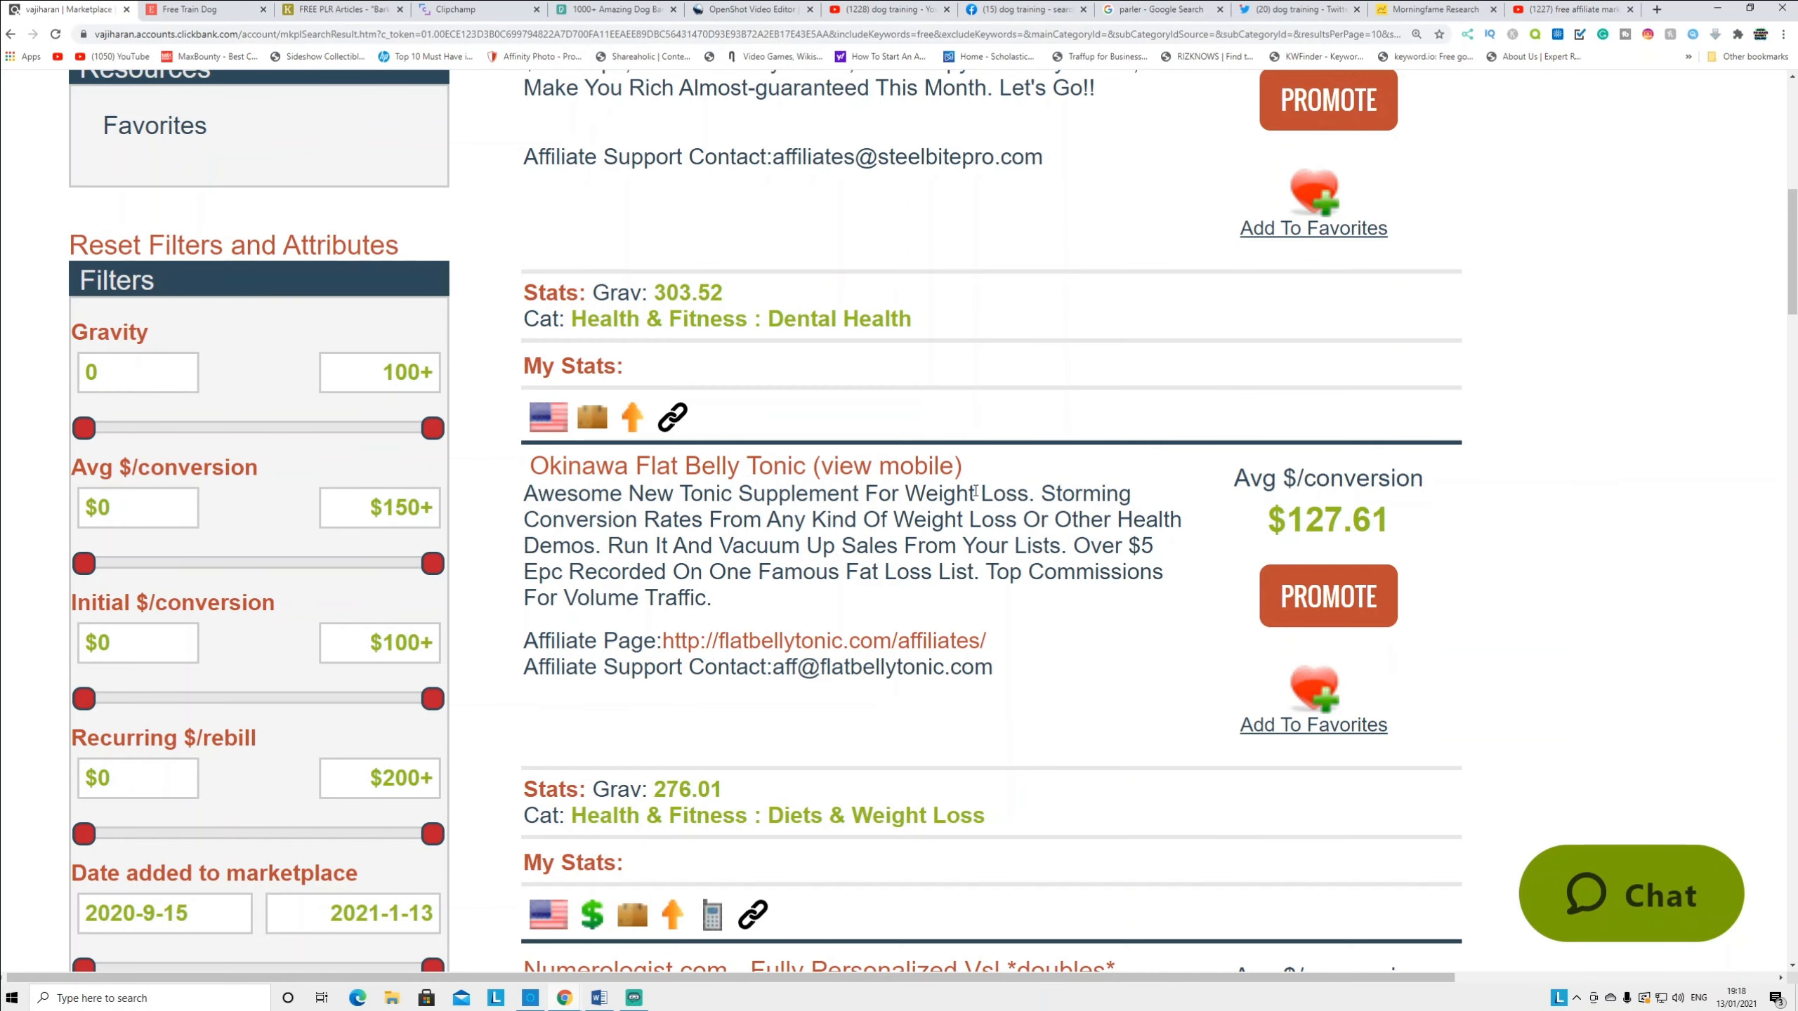
{"action": "scroll", "scroll_direction": "down", "scroll_amount": 3}
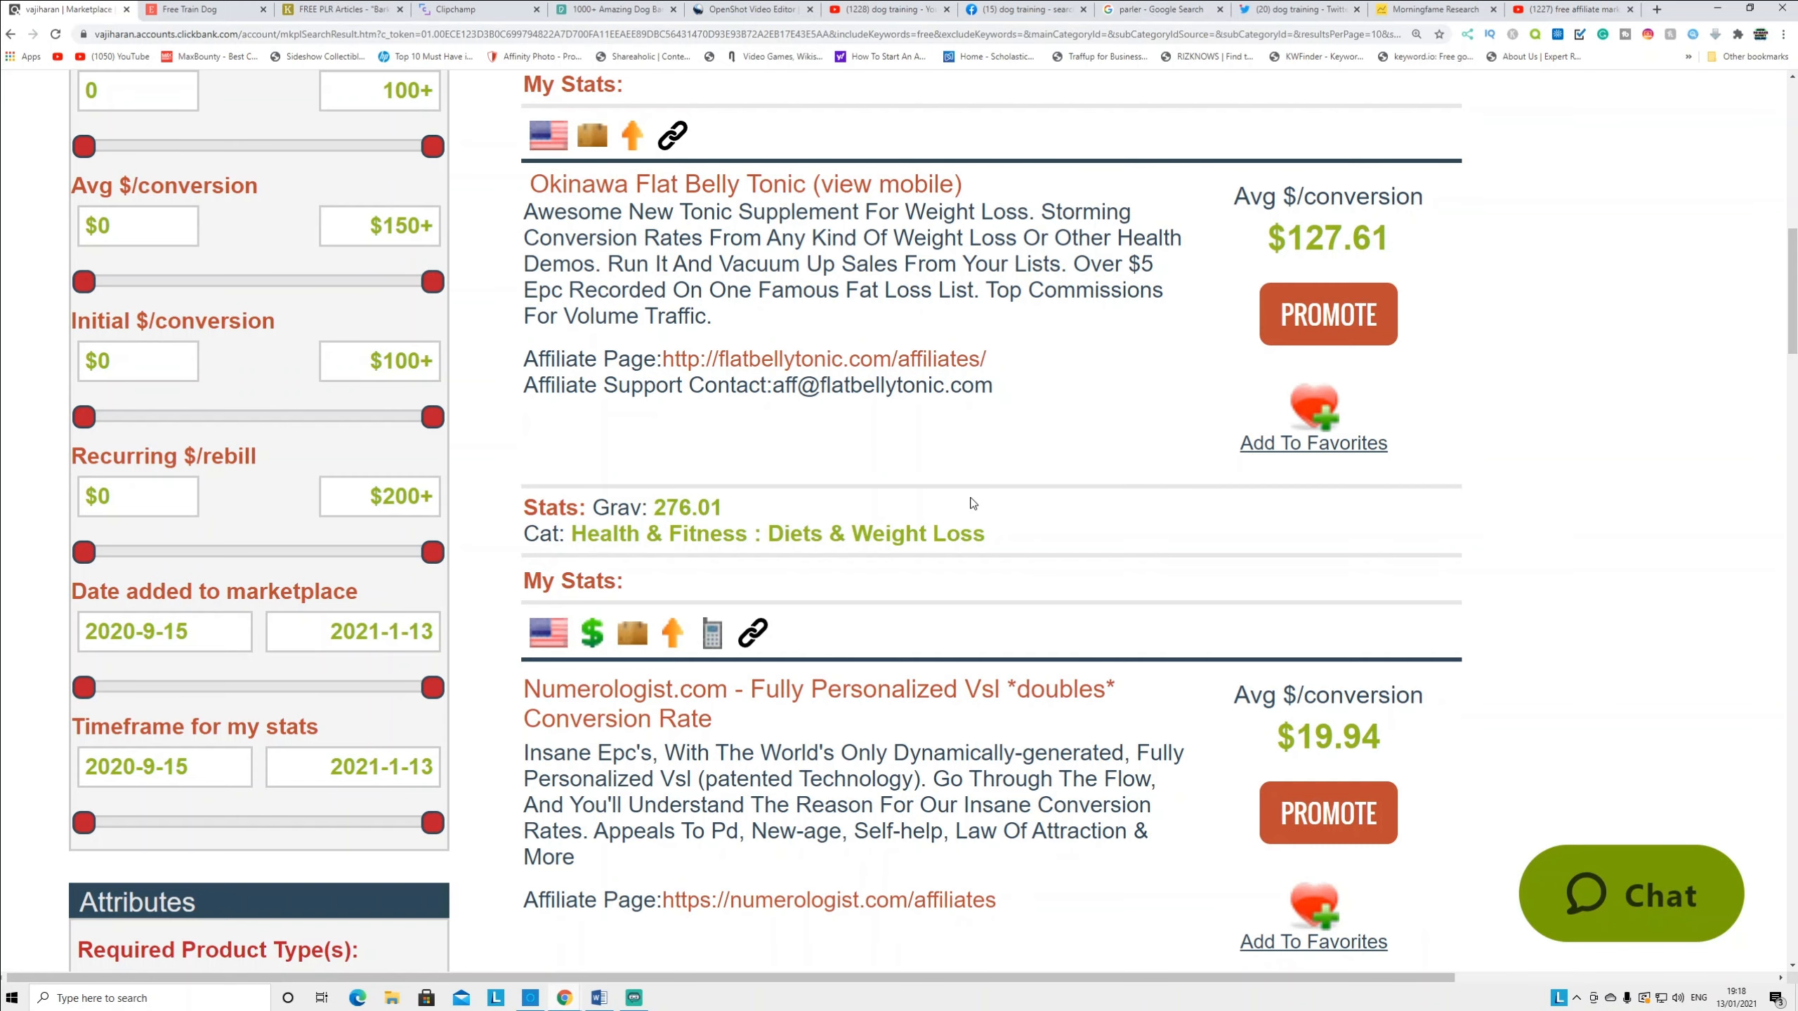
{"action": "mouse_move", "coordinate": [1214, 627]}
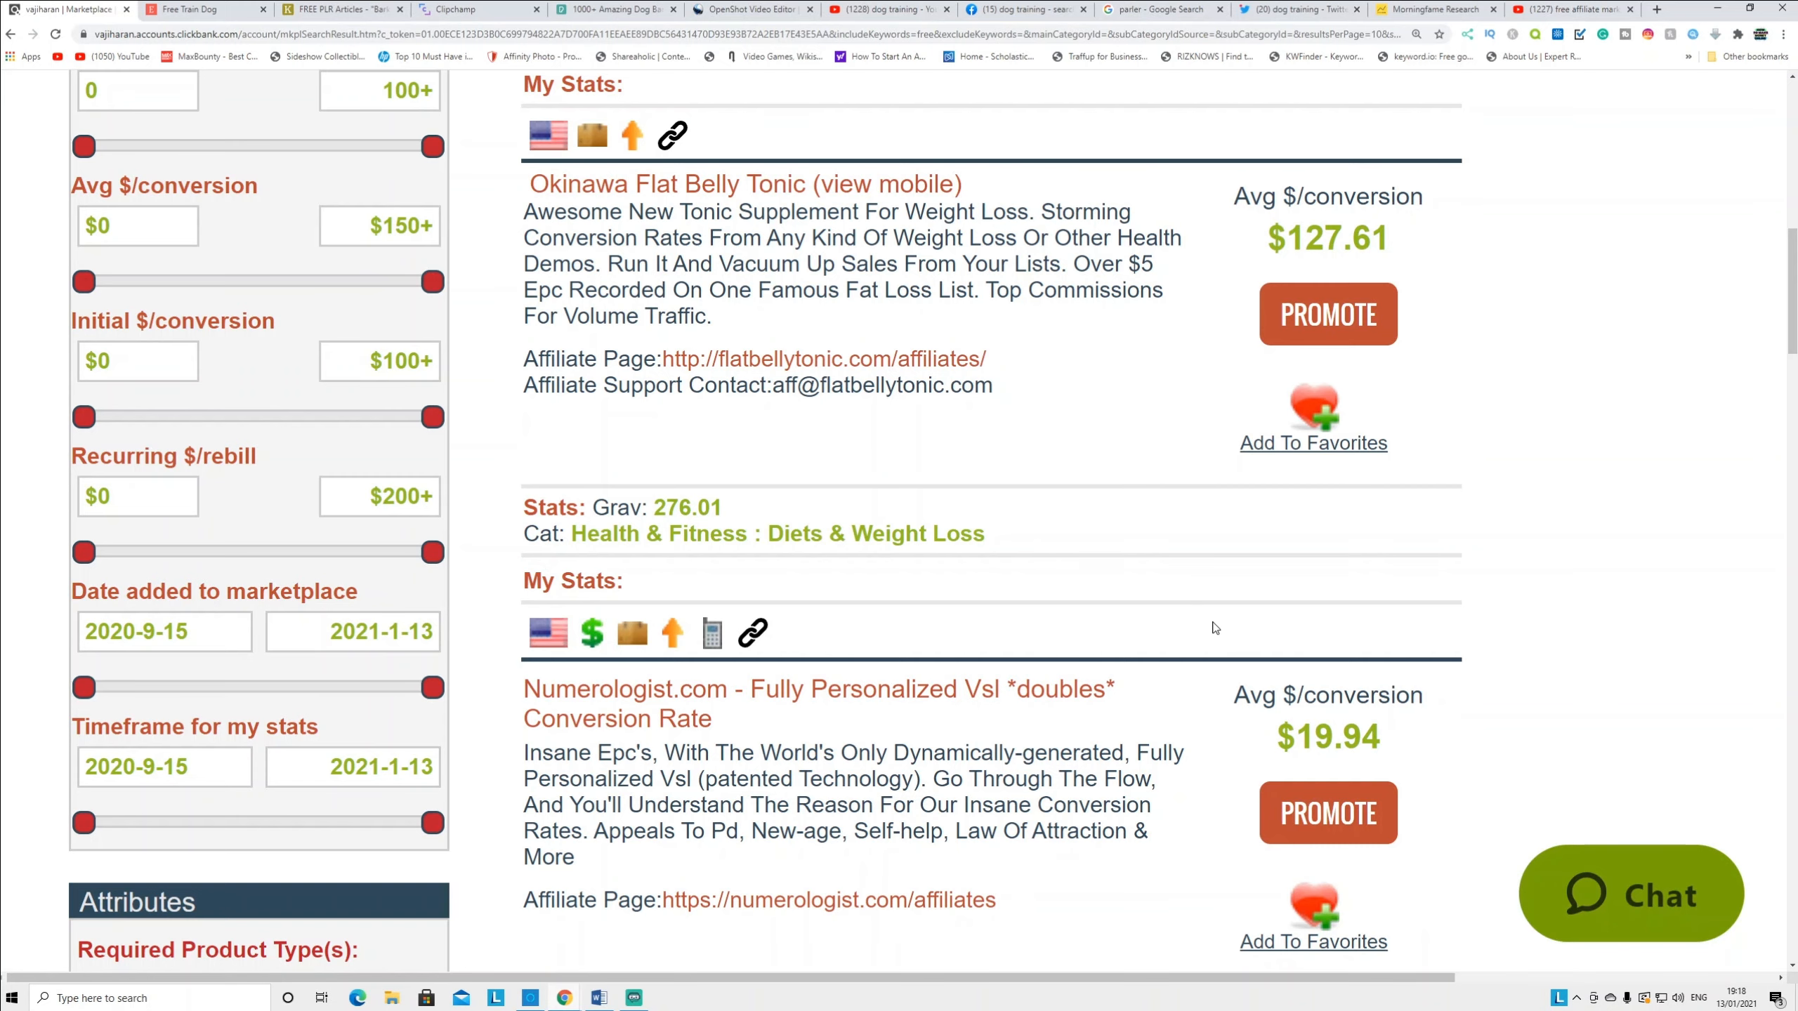
{"action": "scroll", "scroll_direction": "down", "scroll_amount": 3}
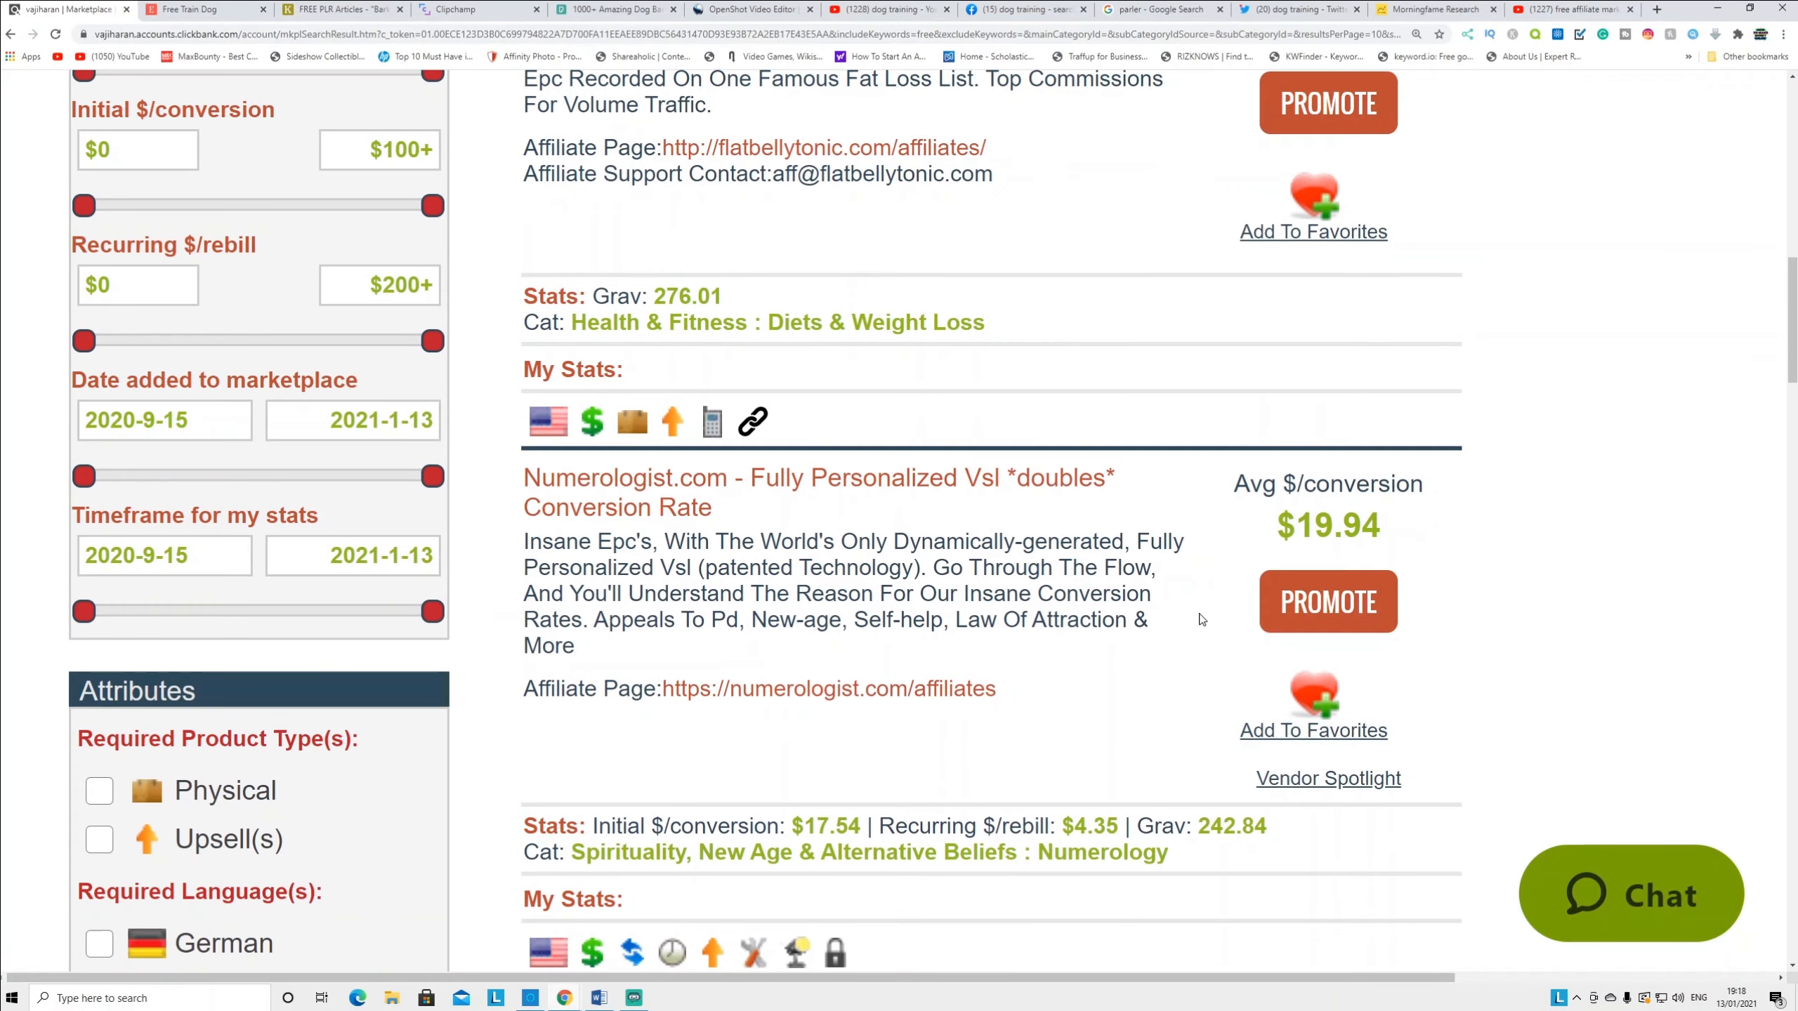
{"action": "scroll", "scroll_direction": "down", "scroll_amount": 3}
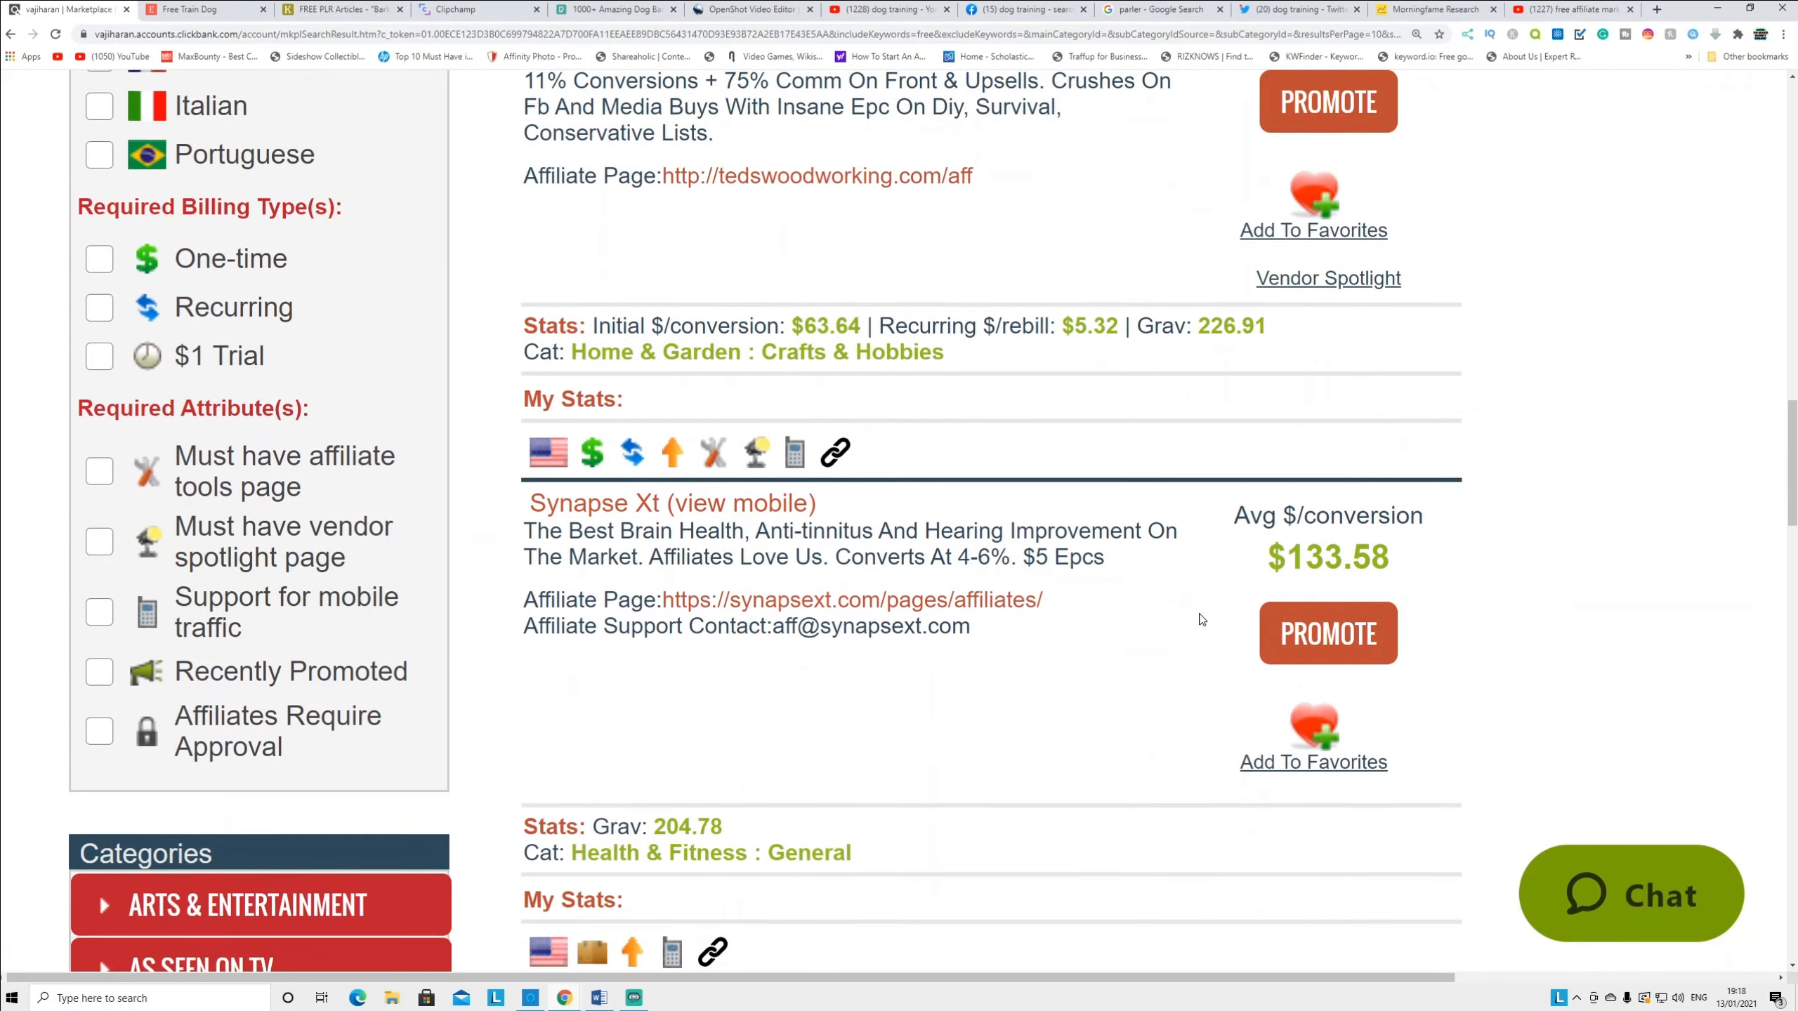
{"action": "scroll", "scroll_direction": "down", "scroll_amount": 3}
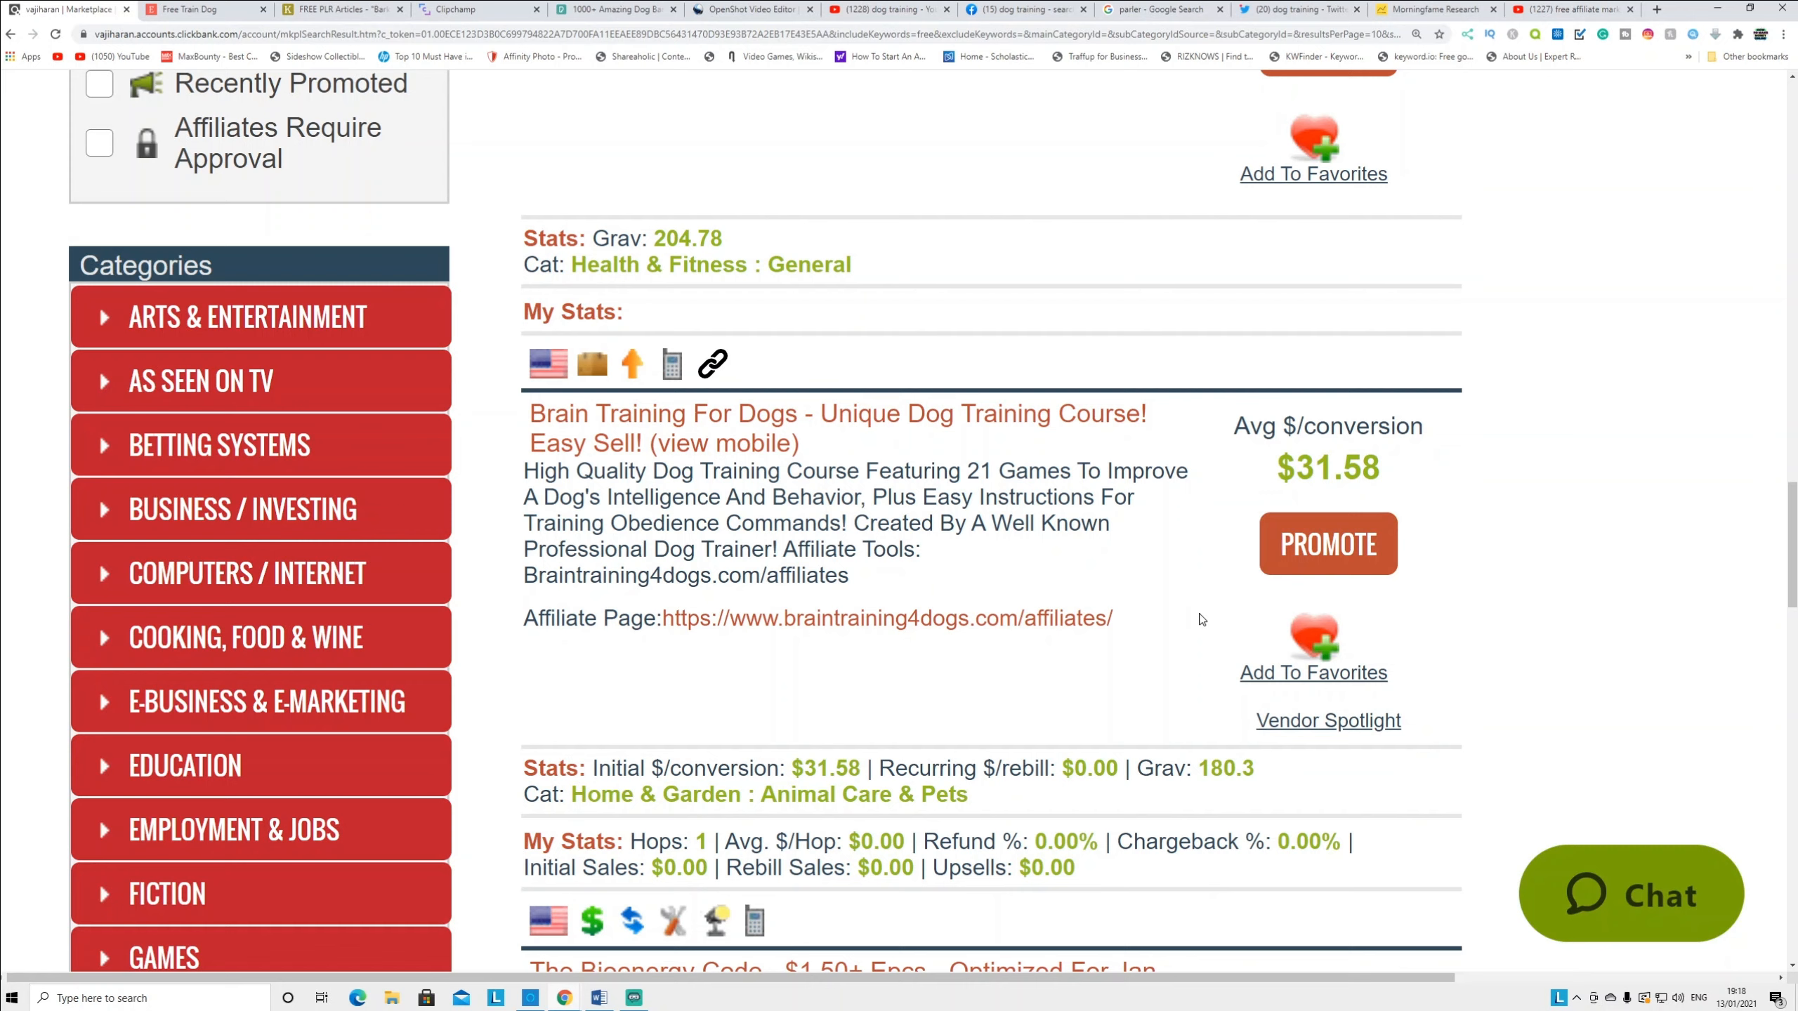
{"action": "mouse_move", "coordinate": [1254, 506]}
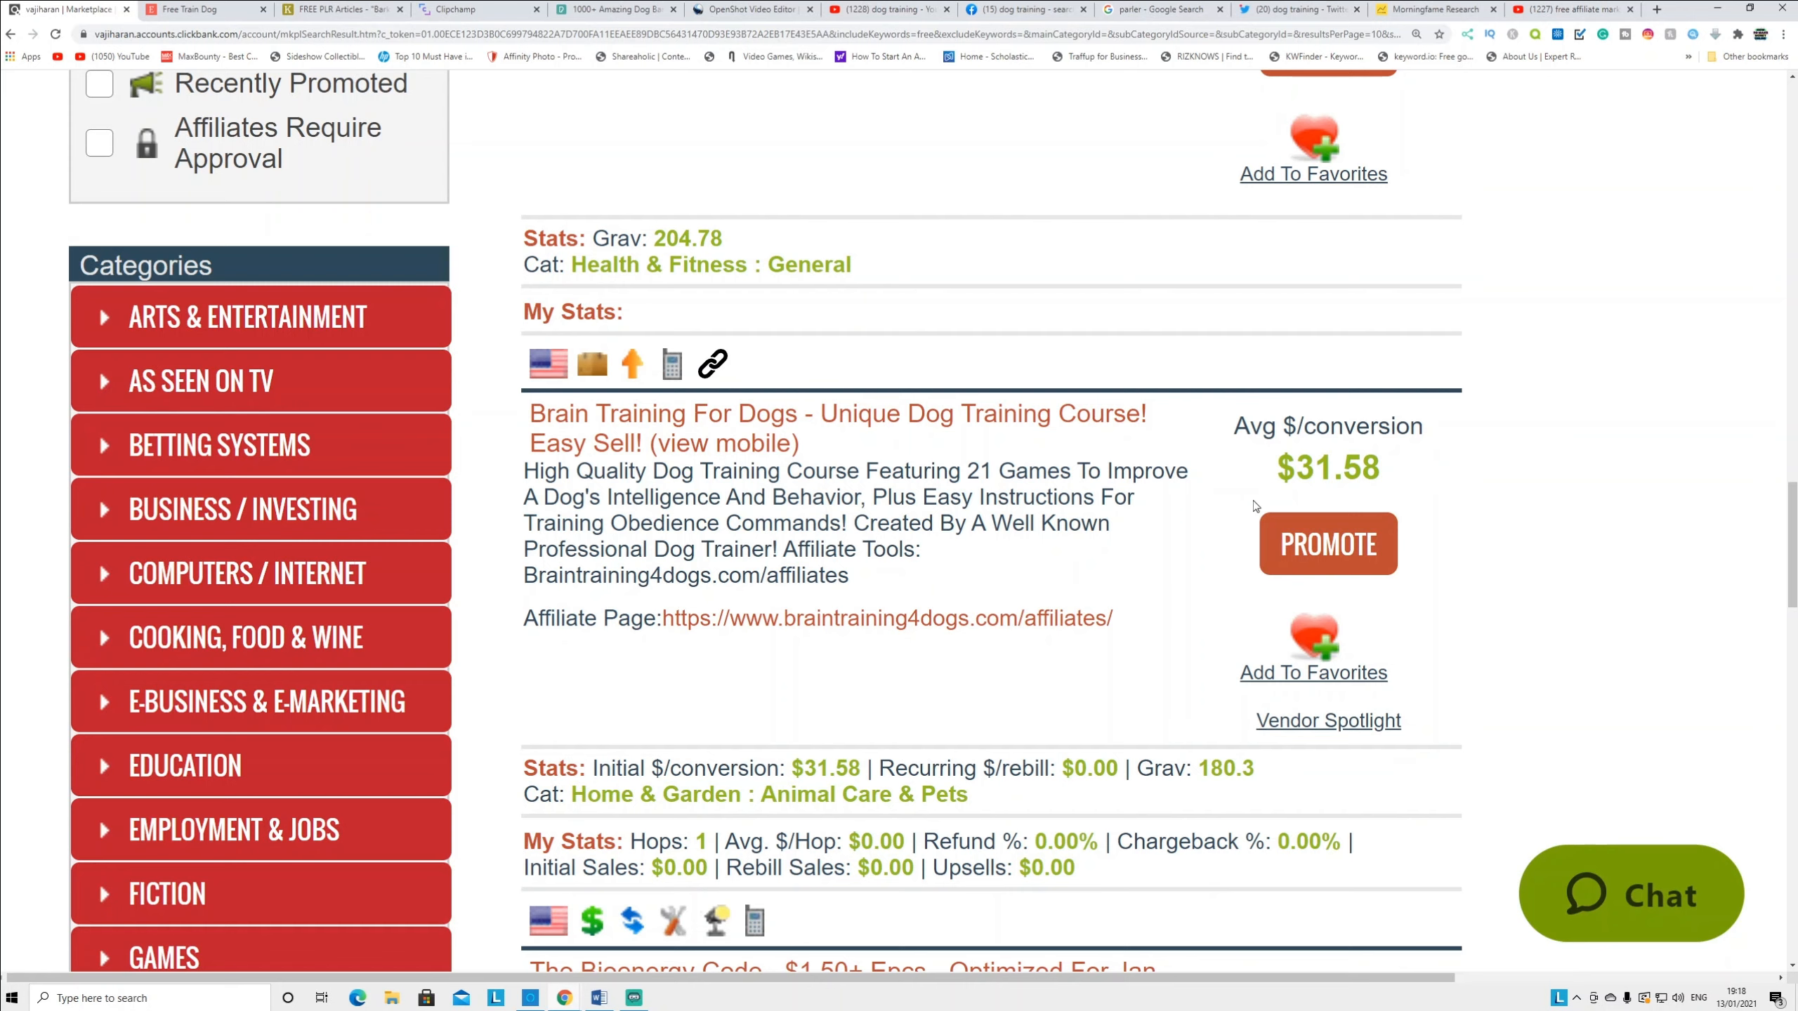
{"action": "mouse_move", "coordinate": [794, 527]}
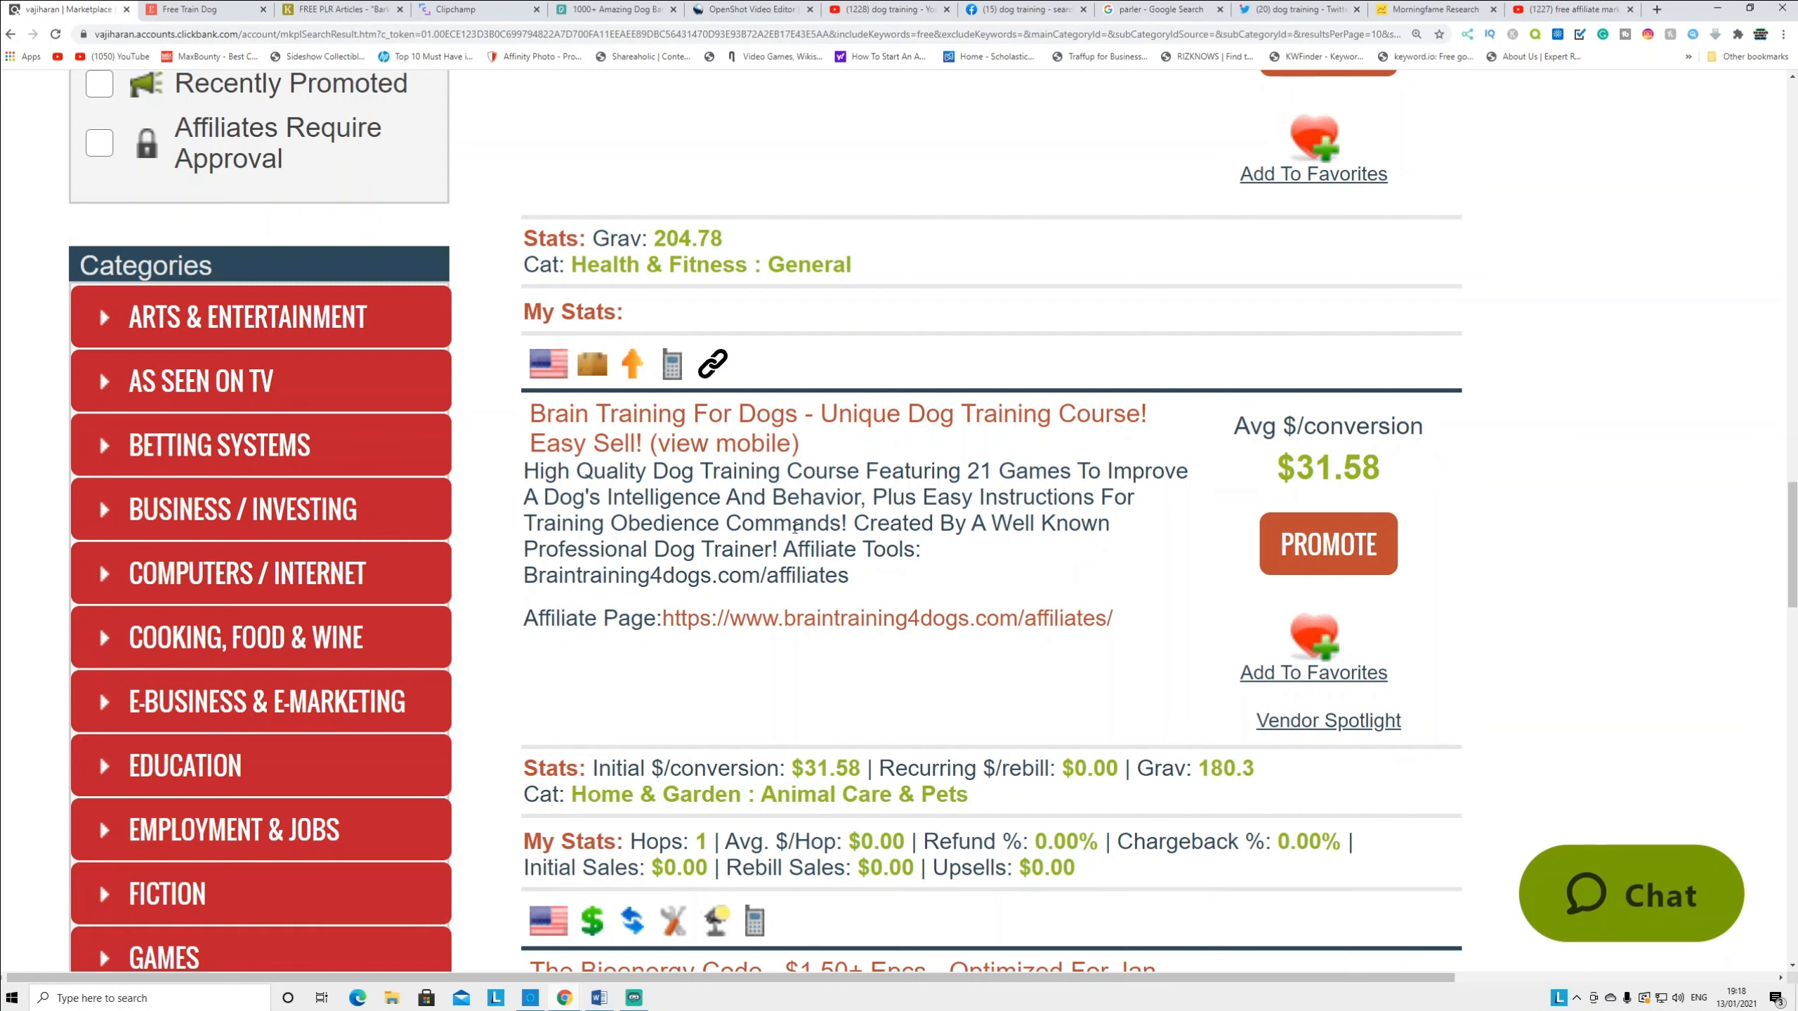
{"action": "mouse_move", "coordinate": [1289, 451]}
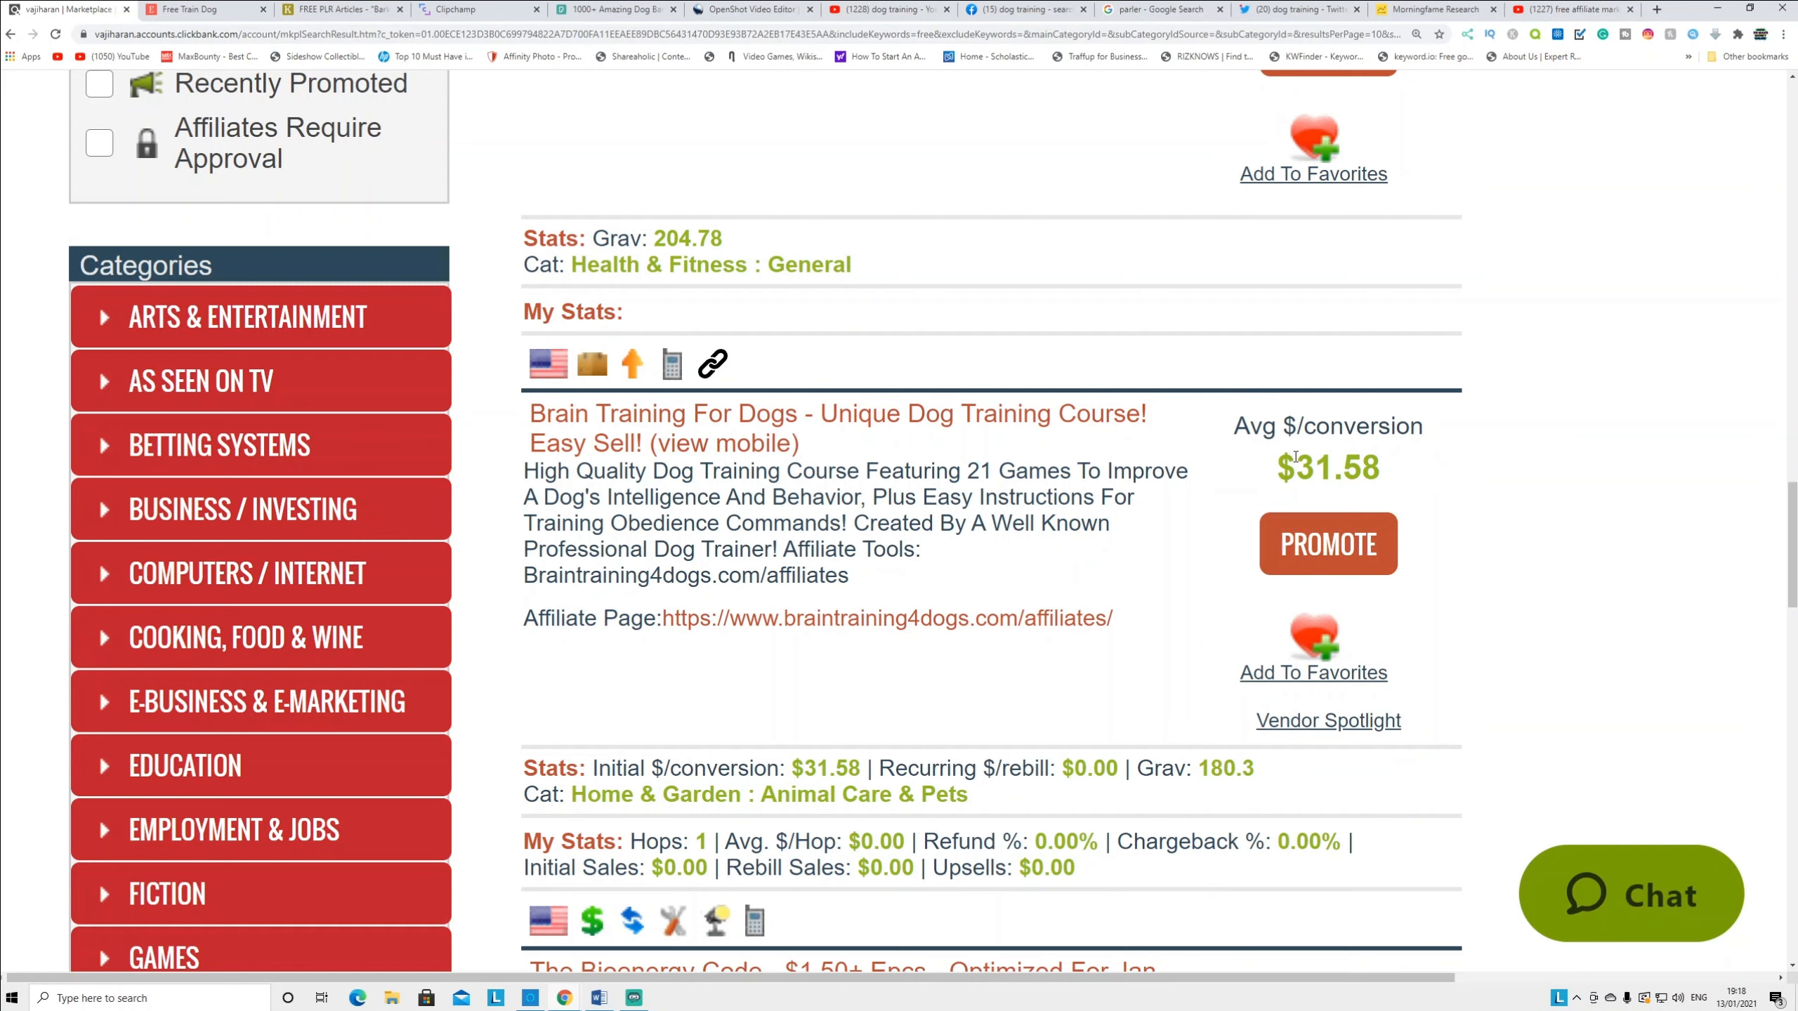
{"action": "mouse_move", "coordinate": [1199, 781]}
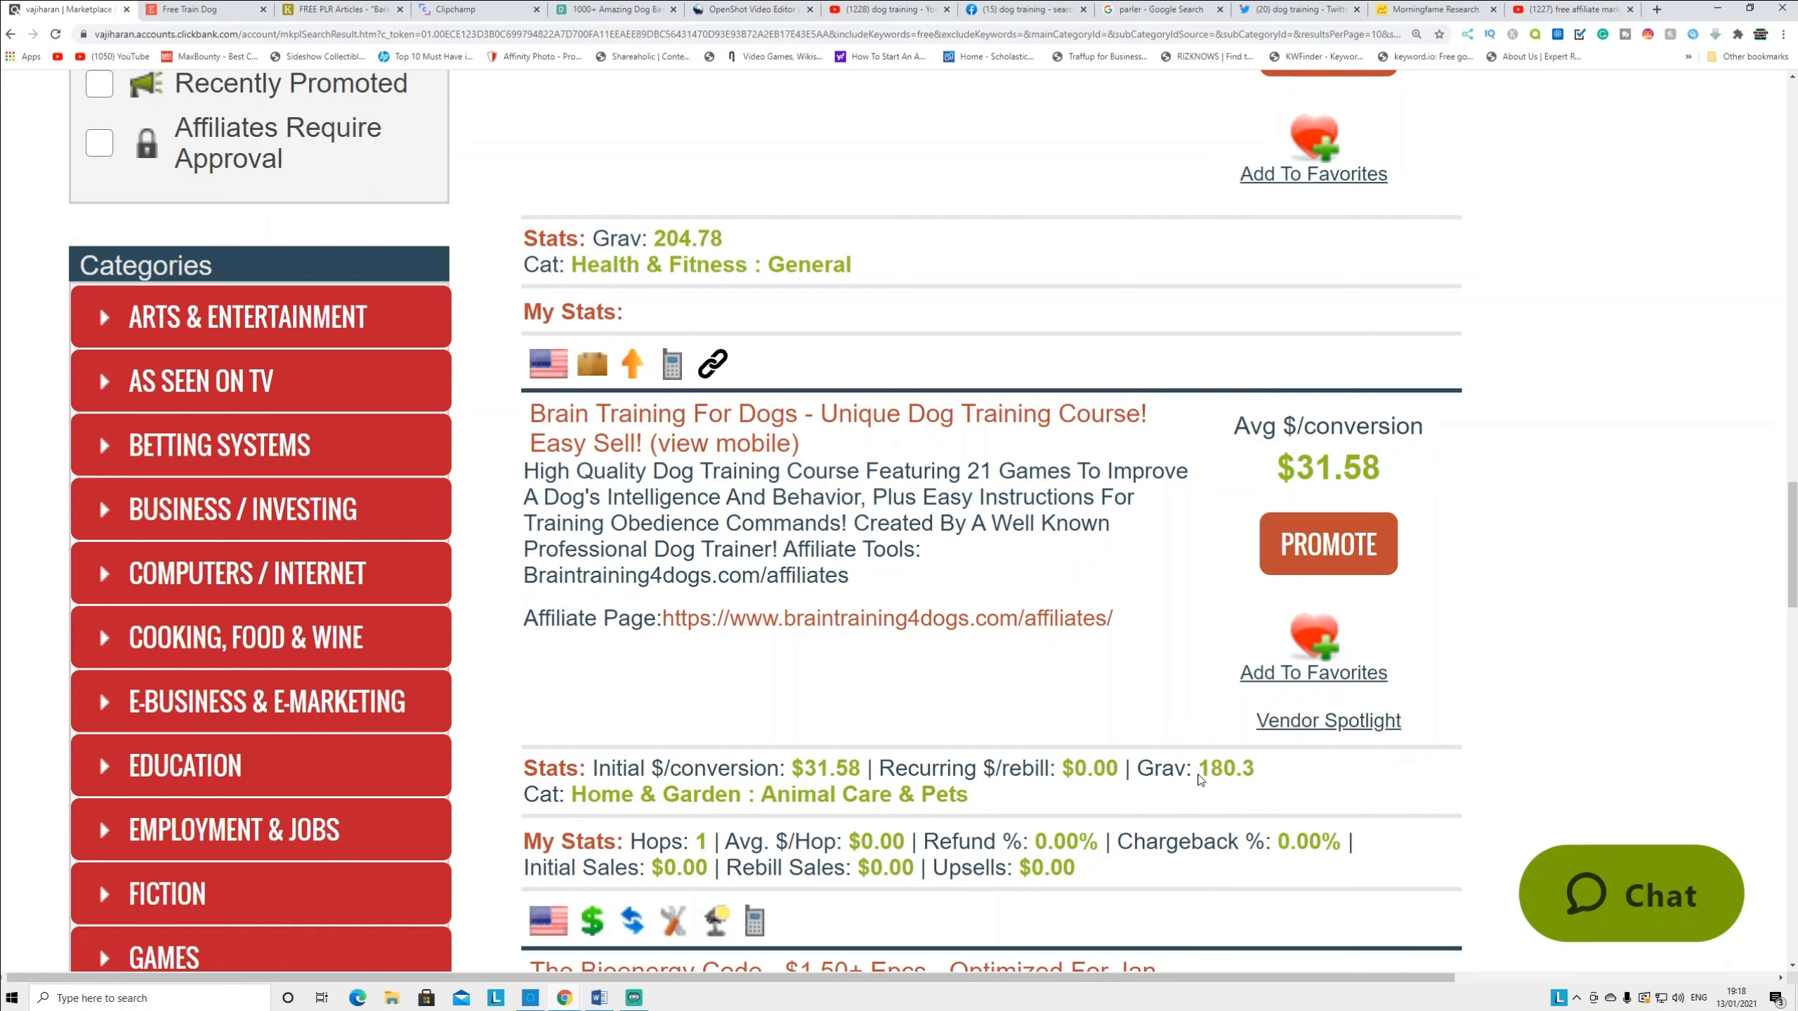
{"action": "mouse_move", "coordinate": [1222, 792]}
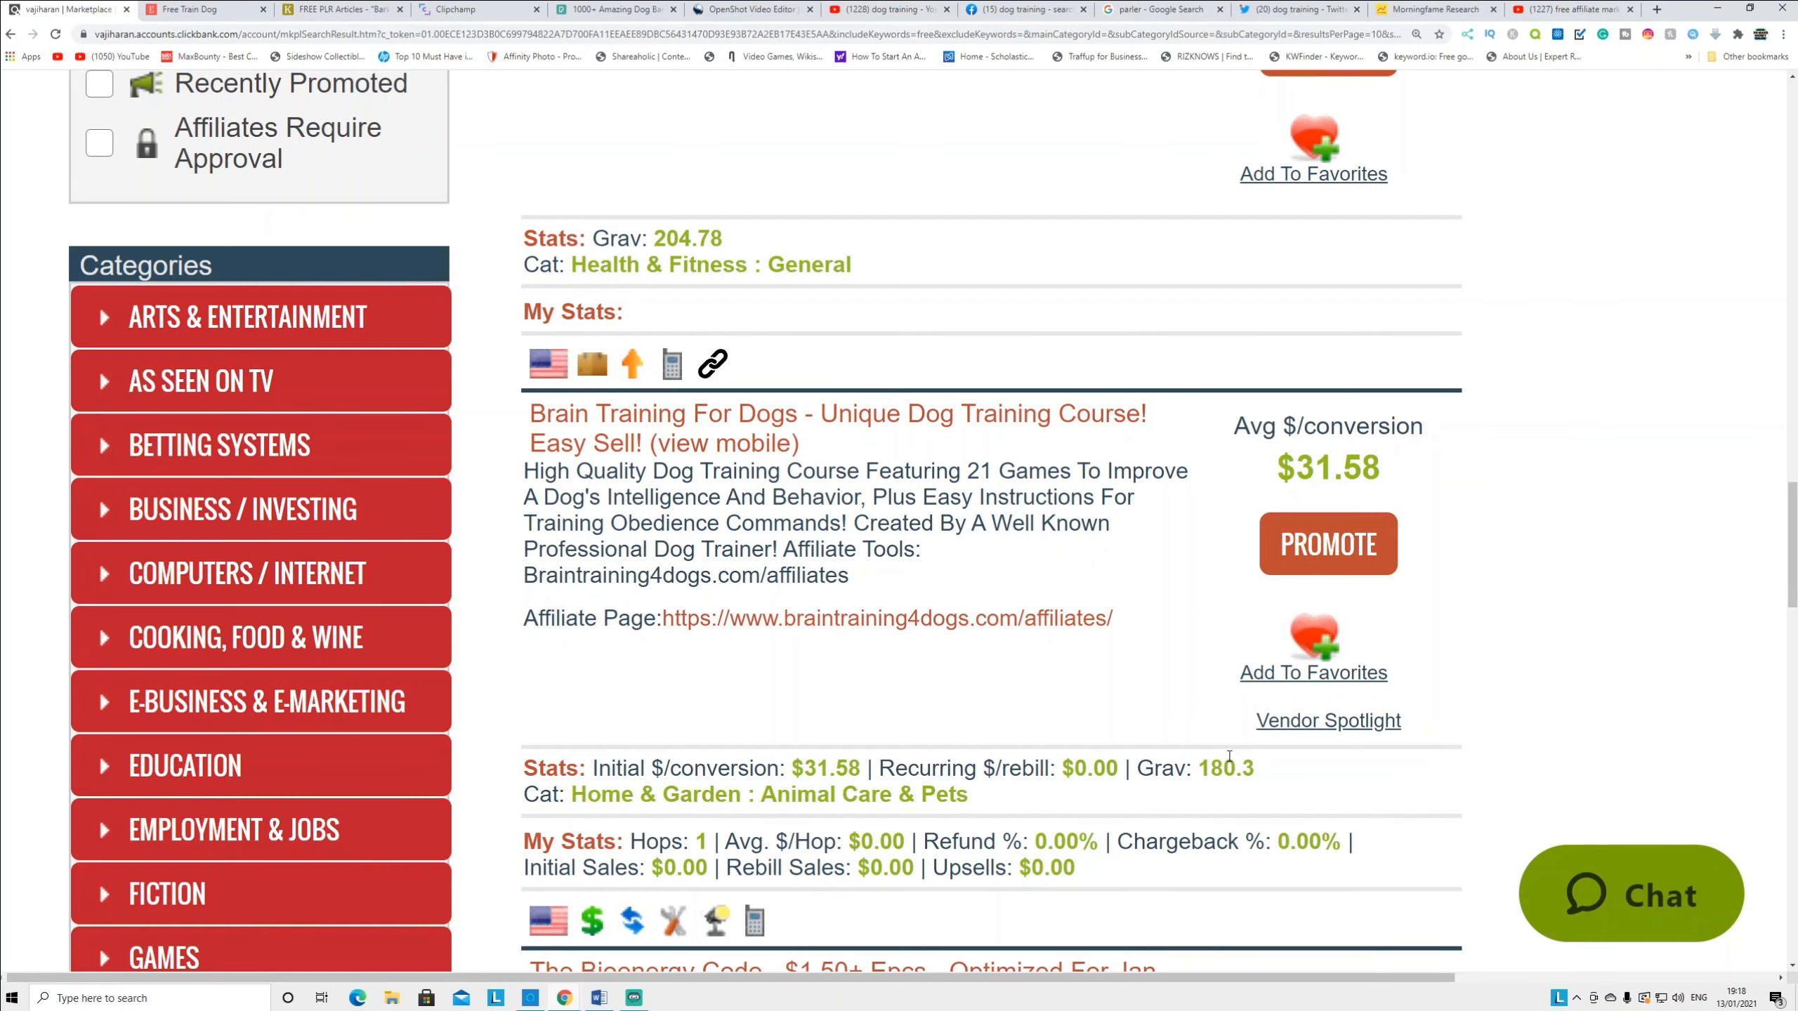
{"action": "scroll", "scroll_direction": "down", "scroll_amount": 3}
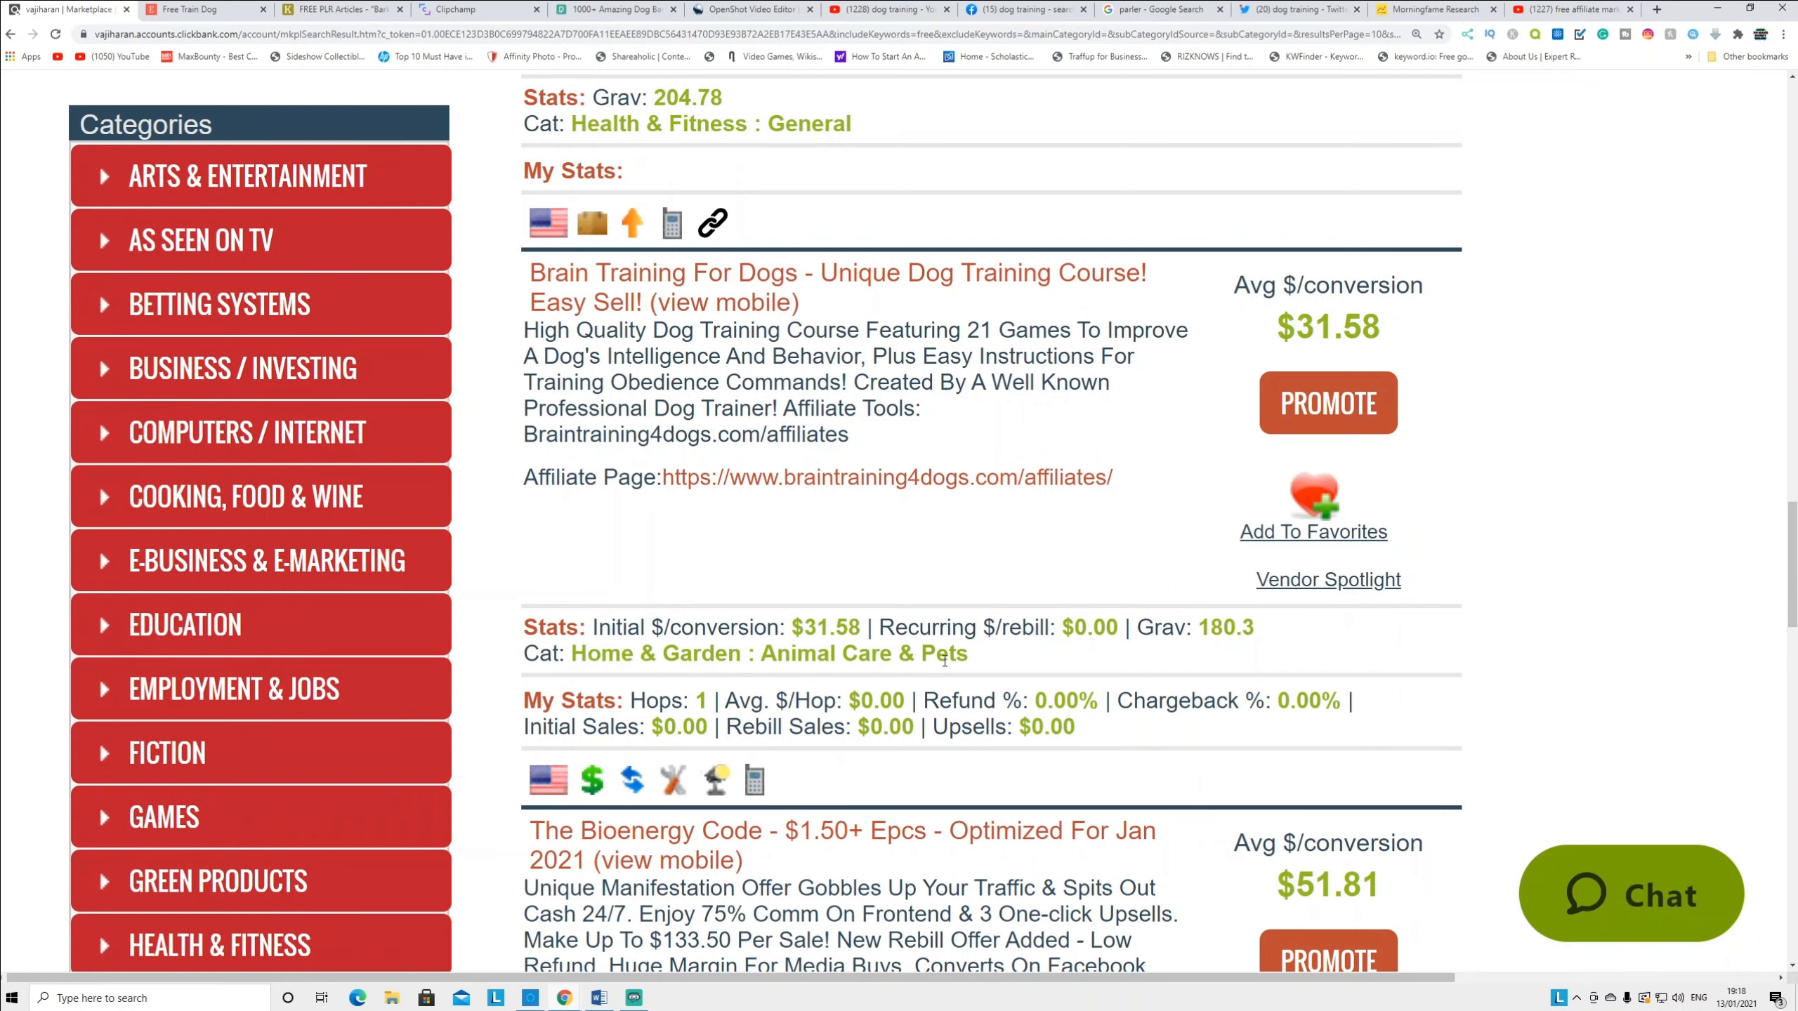
{"action": "mouse_move", "coordinate": [941, 674]}
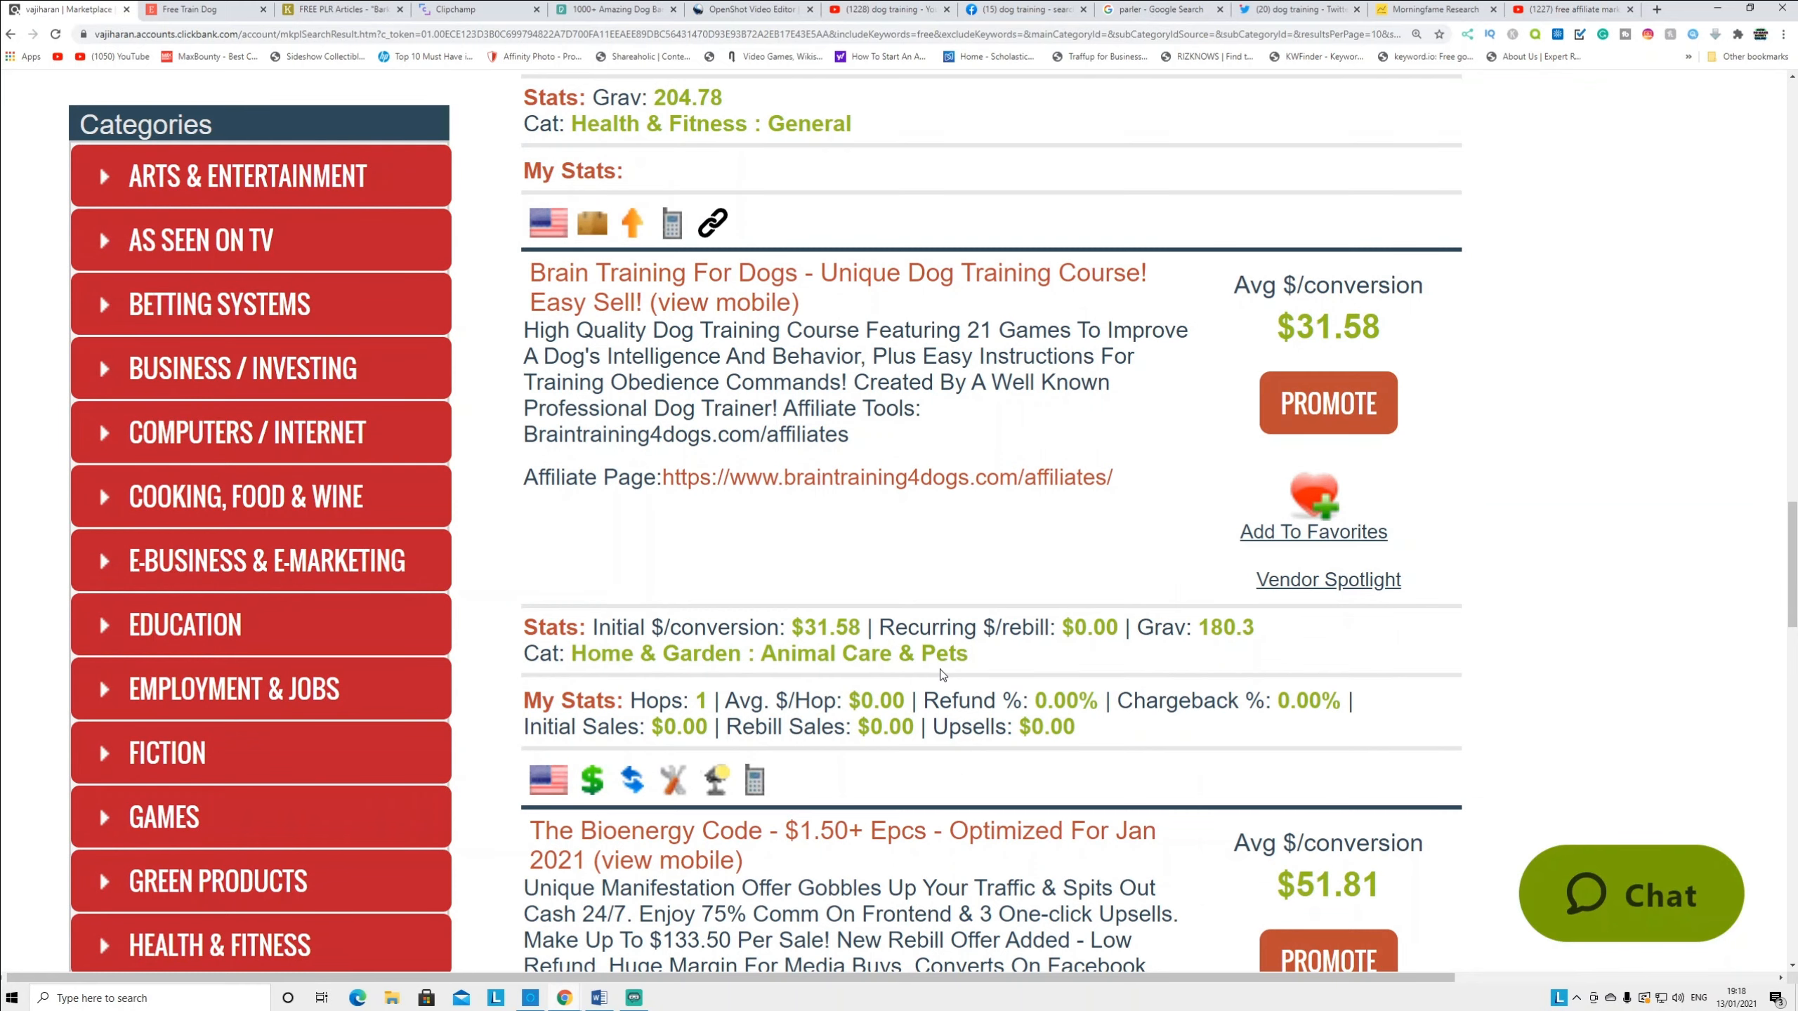
{"action": "scroll", "scroll_direction": "down", "scroll_amount": 3}
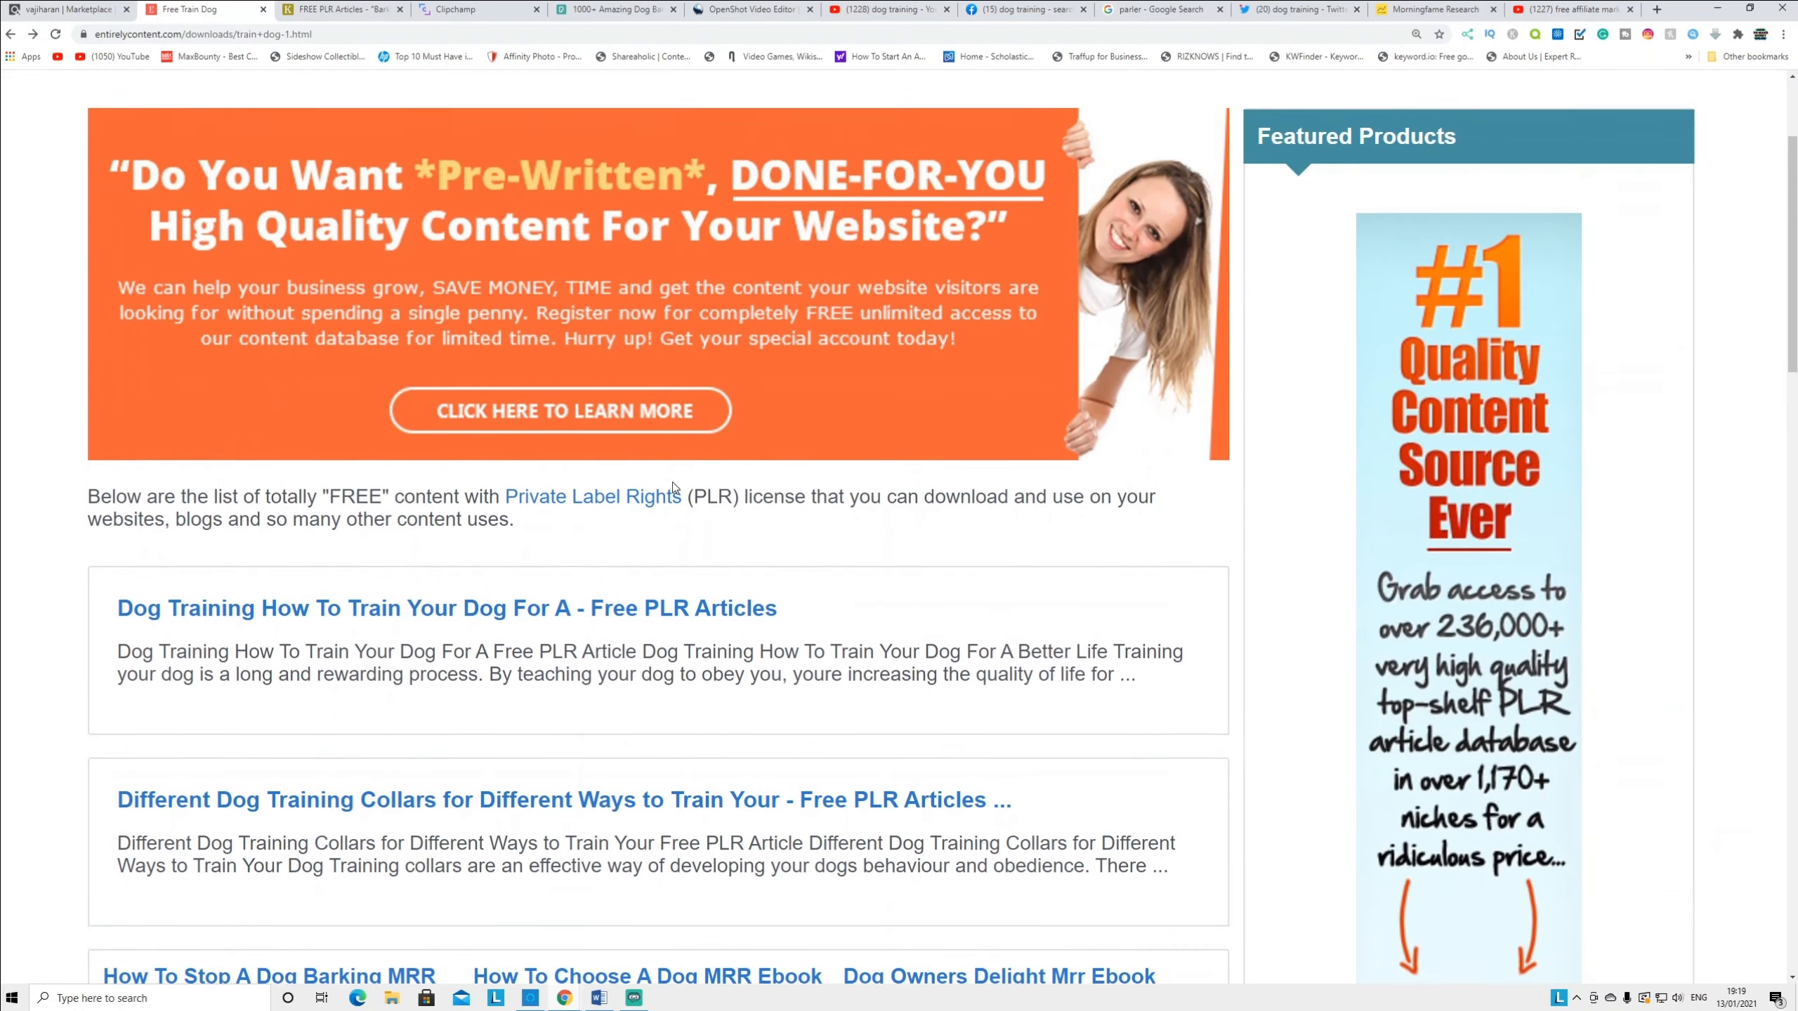
Scroll through the Entirelycontent Train Dog list of free PLR articles and ebooks
{"action": "scroll", "scroll_direction": "up", "scroll_amount": 3}
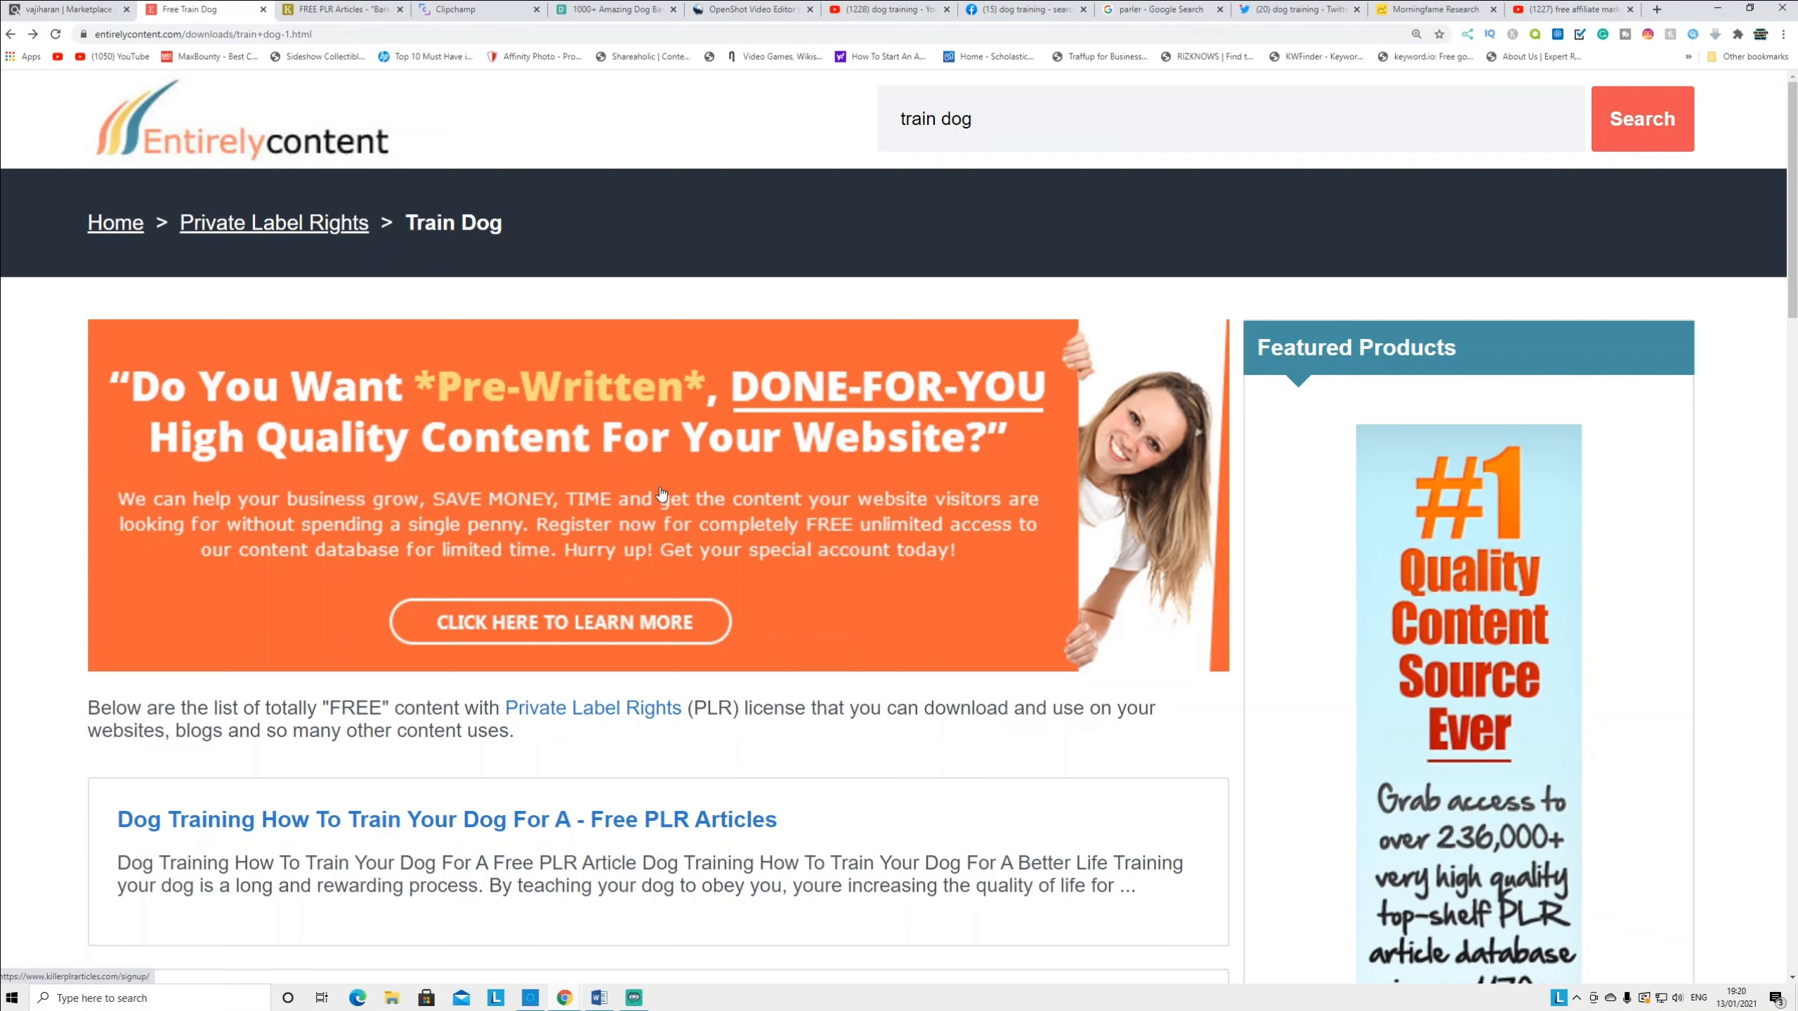
{"action": "mouse_move", "coordinate": [1254, 231]}
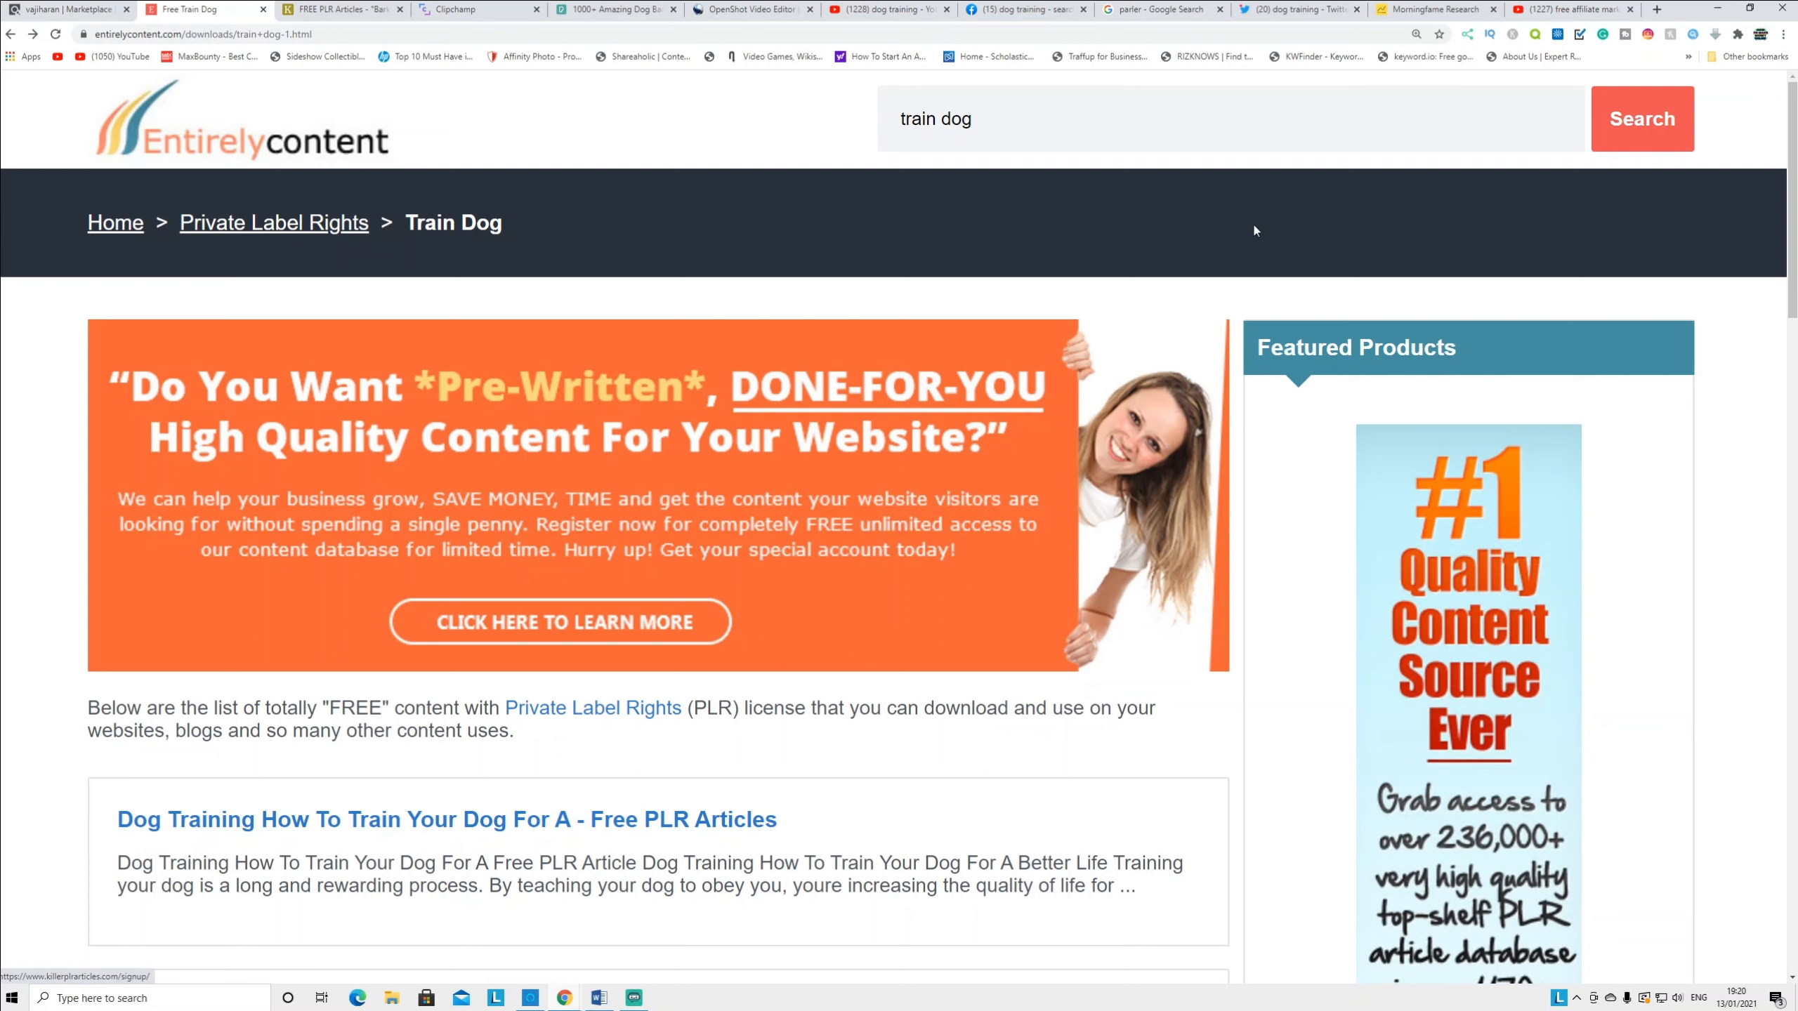
{"action": "mouse_move", "coordinate": [1029, 118]}
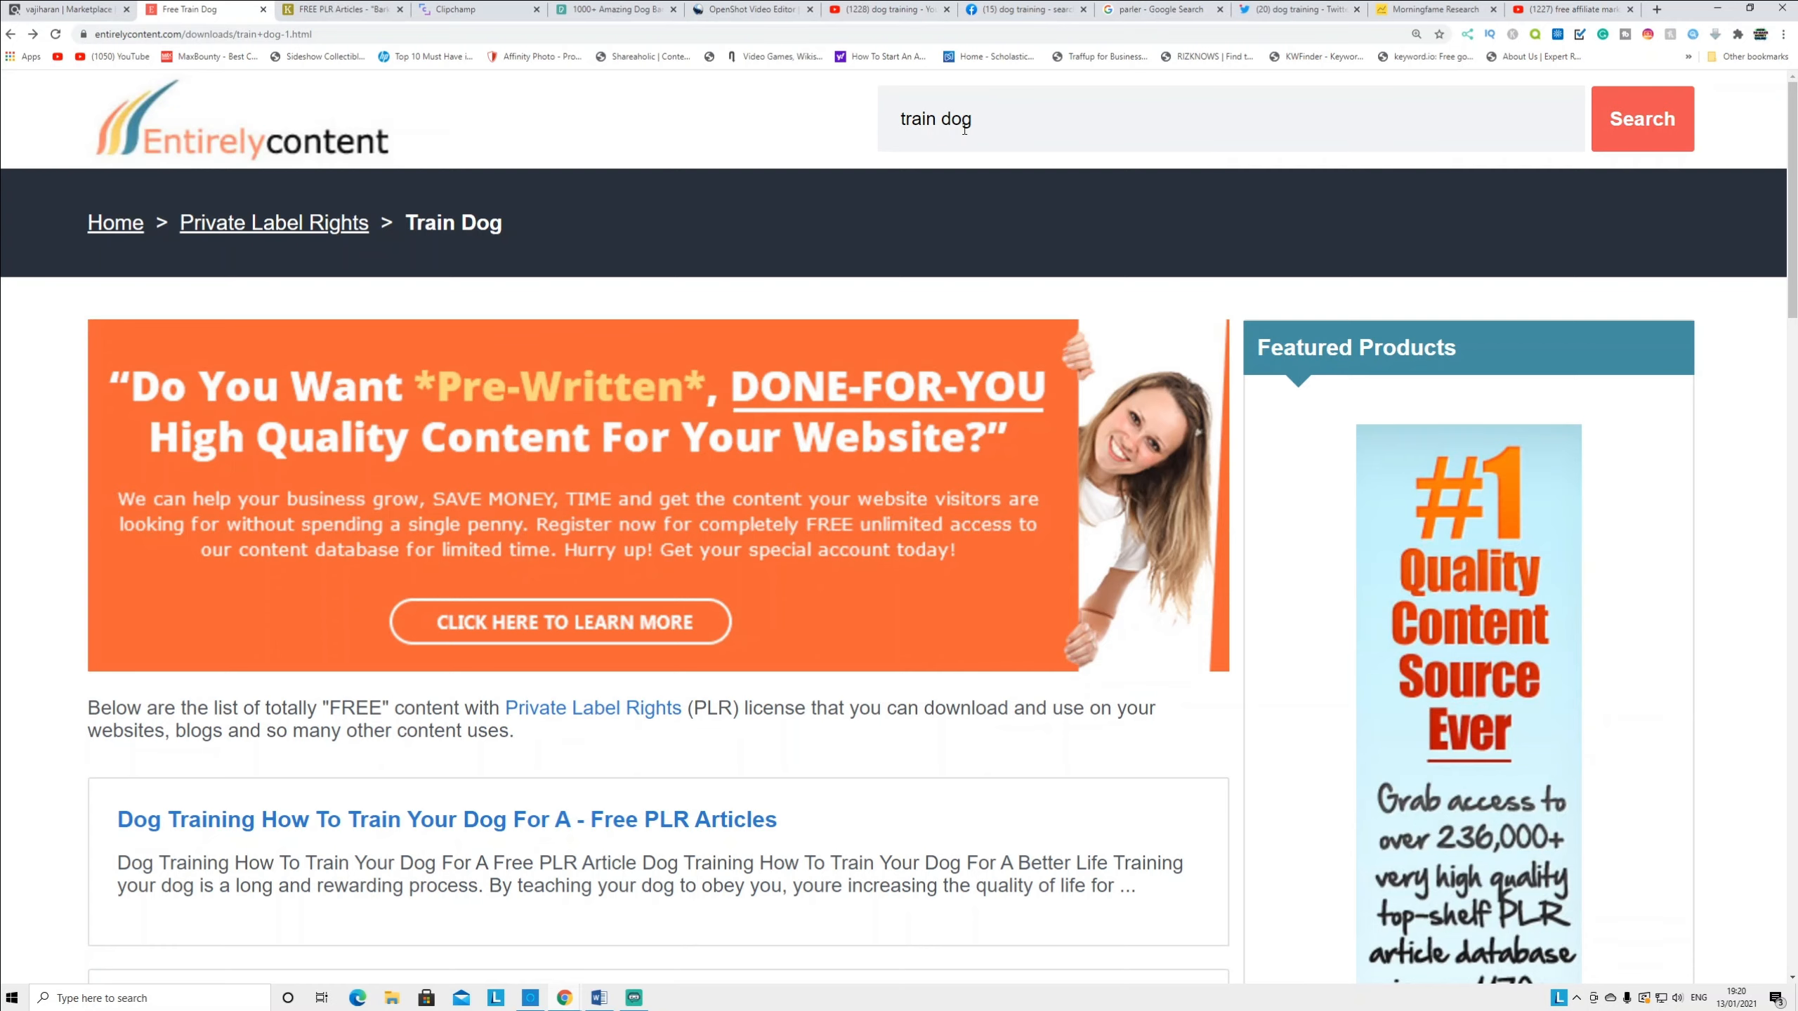
{"action": "scroll", "scroll_direction": "down", "scroll_amount": 3}
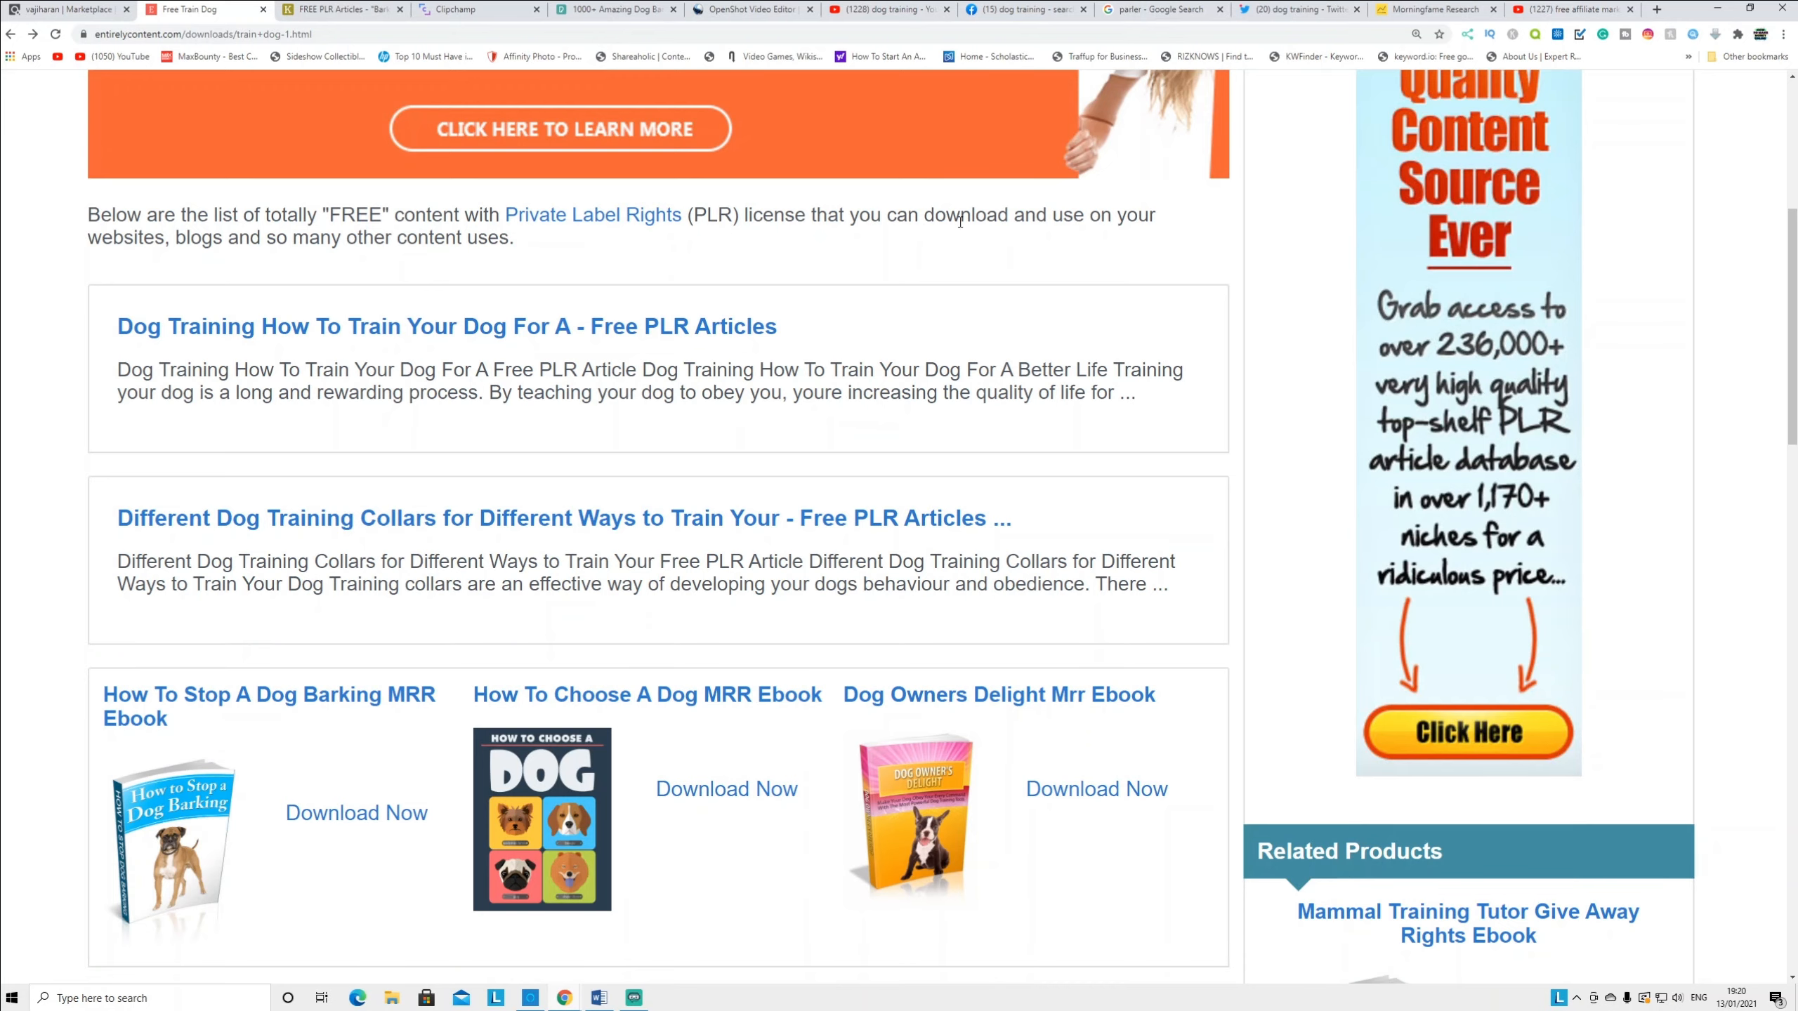
{"action": "scroll", "scroll_direction": "down", "scroll_amount": 3}
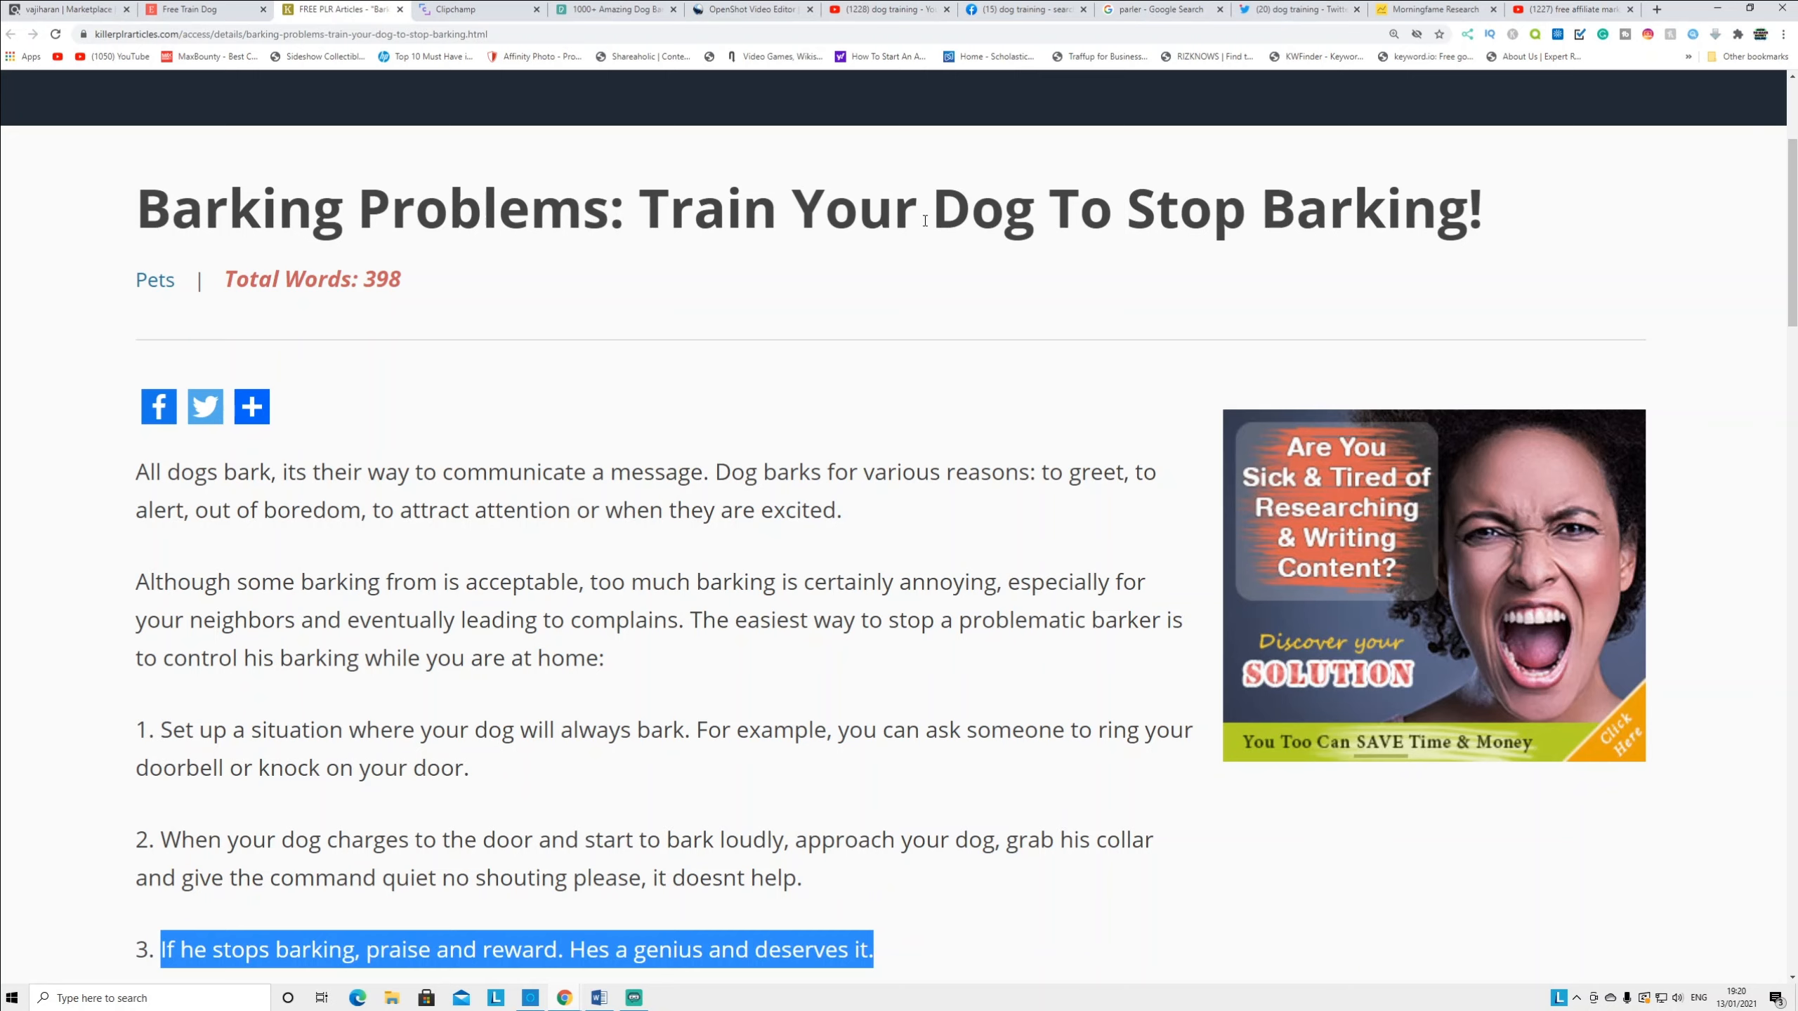
Read through the barking article's tips down to tip 3, then switch to Clipchamp
{"action": "scroll", "scroll_direction": "down", "scroll_amount": 3}
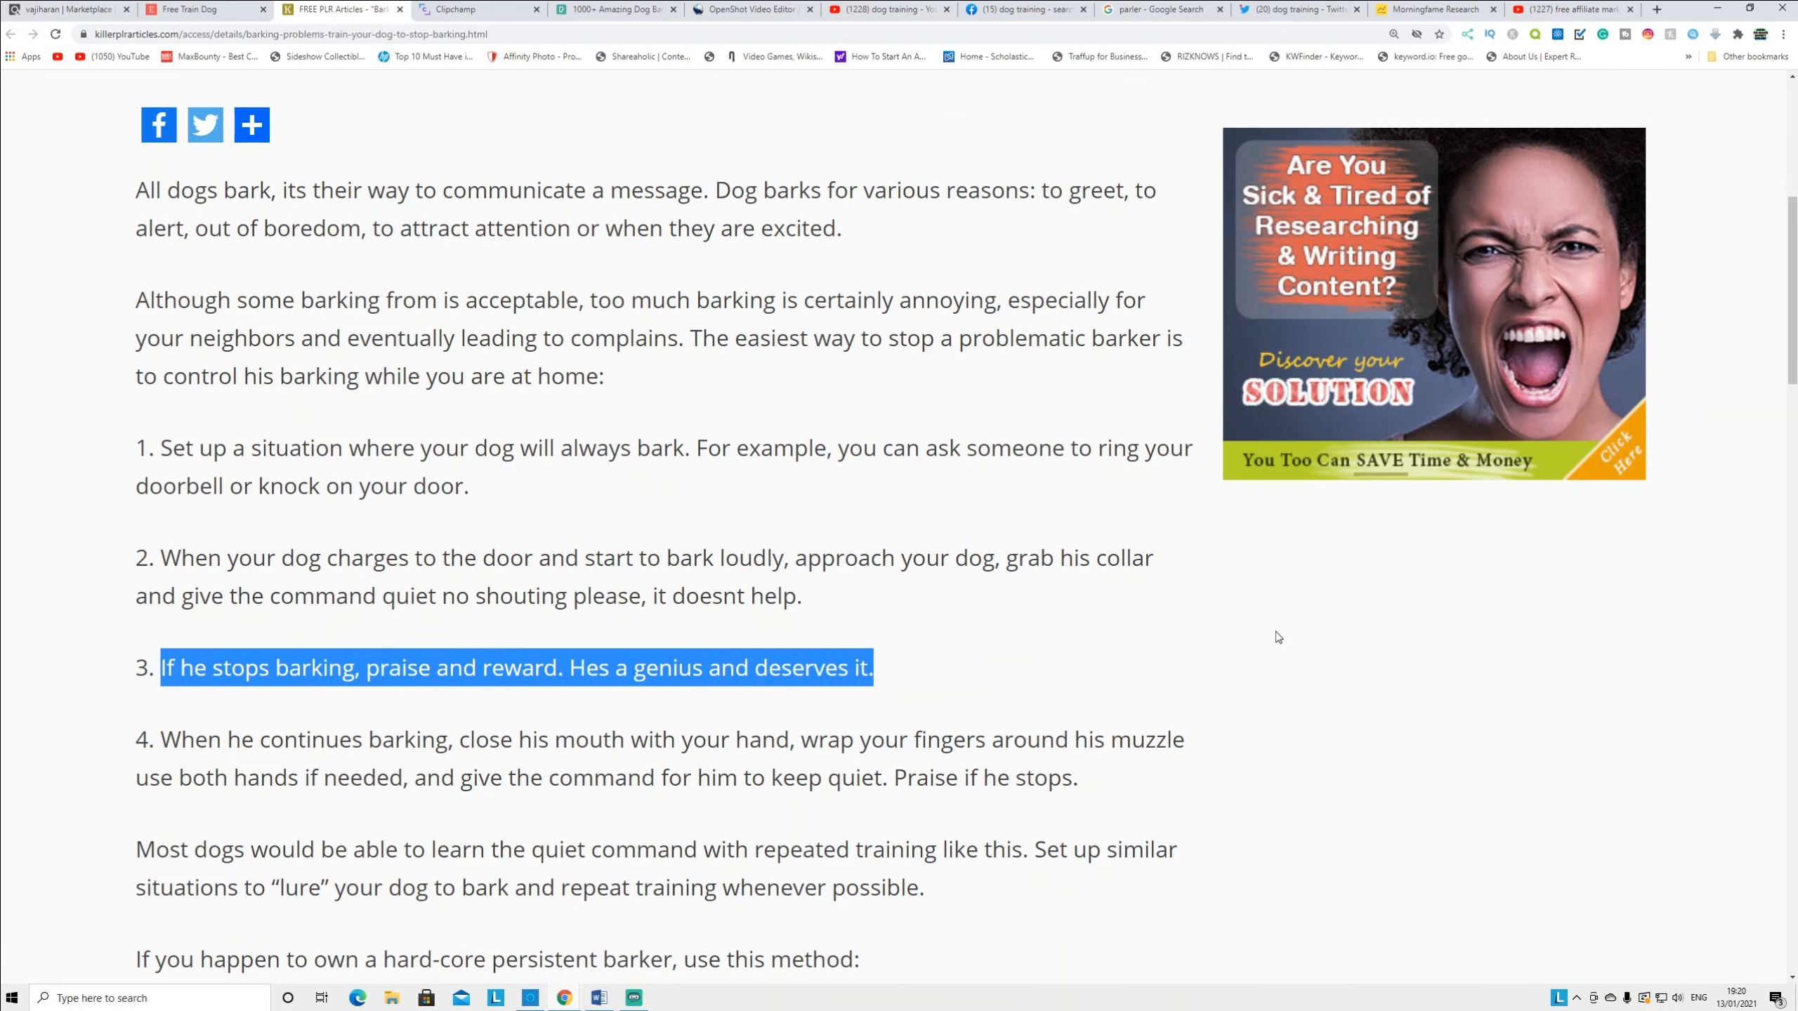
{"action": "mouse_move", "coordinate": [1268, 631]}
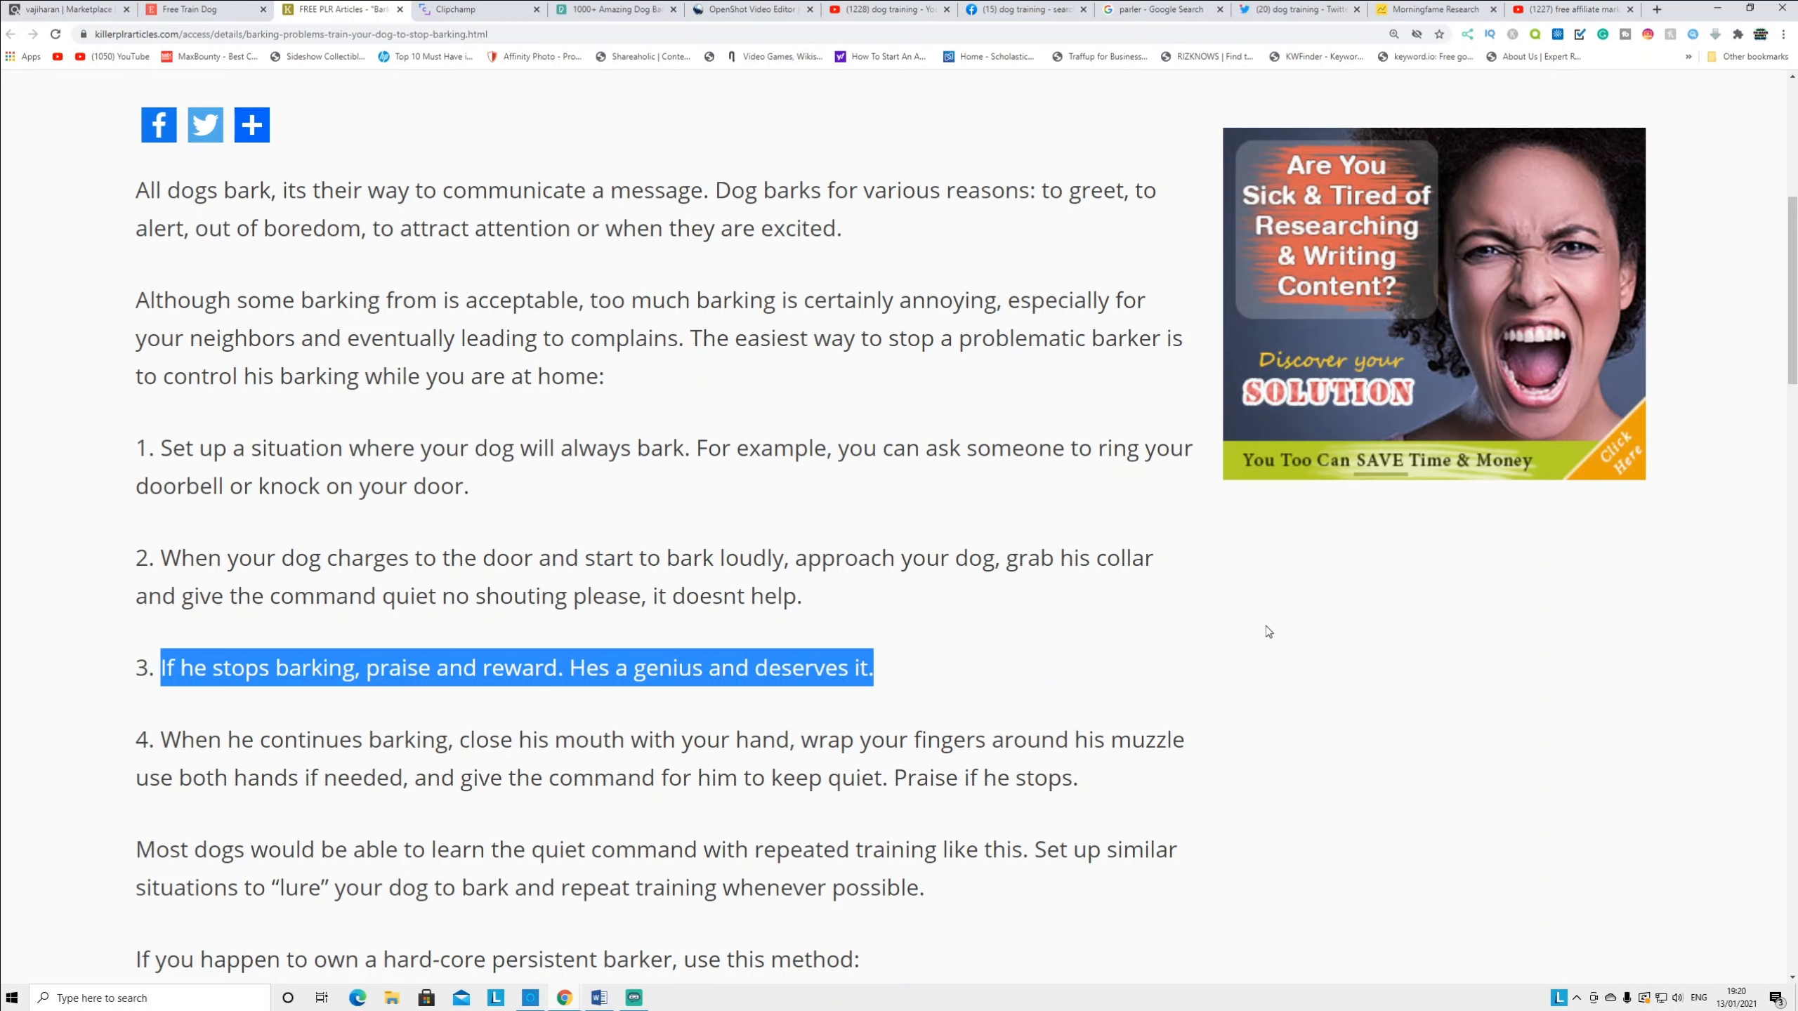
{"action": "mouse_move", "coordinate": [1247, 631]}
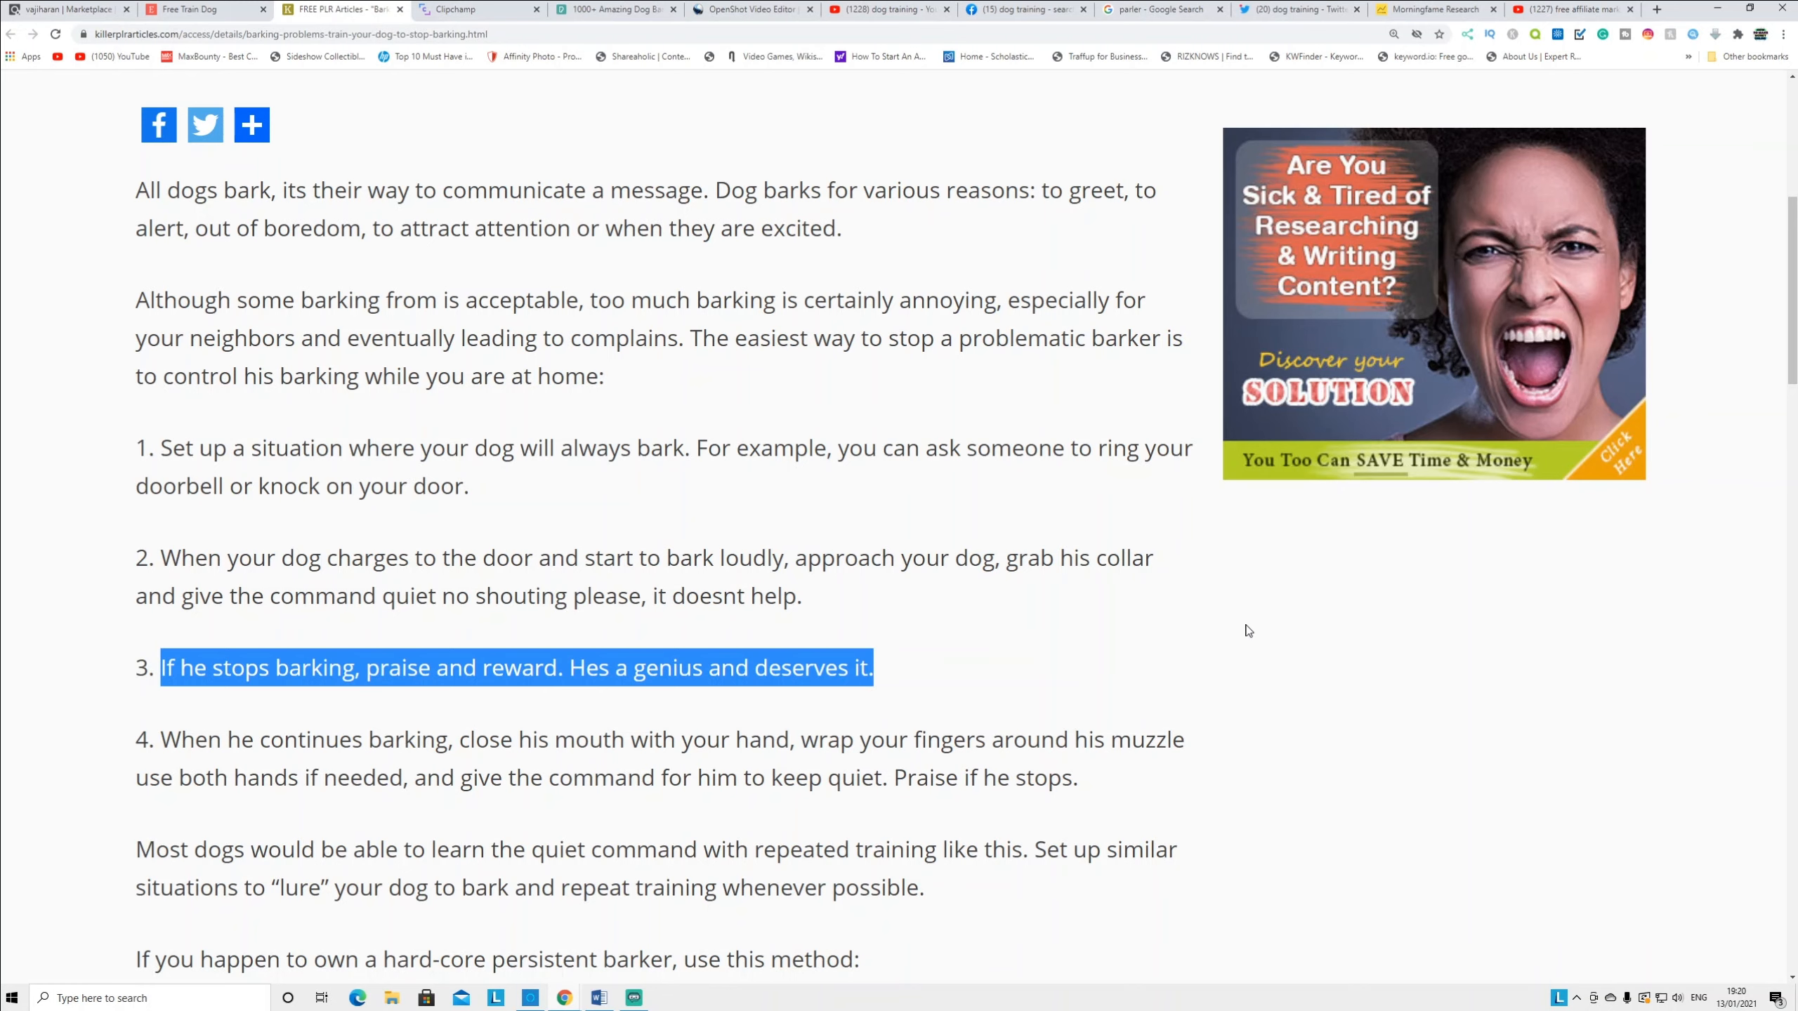
{"action": "scroll", "scroll_direction": "down", "scroll_amount": 3}
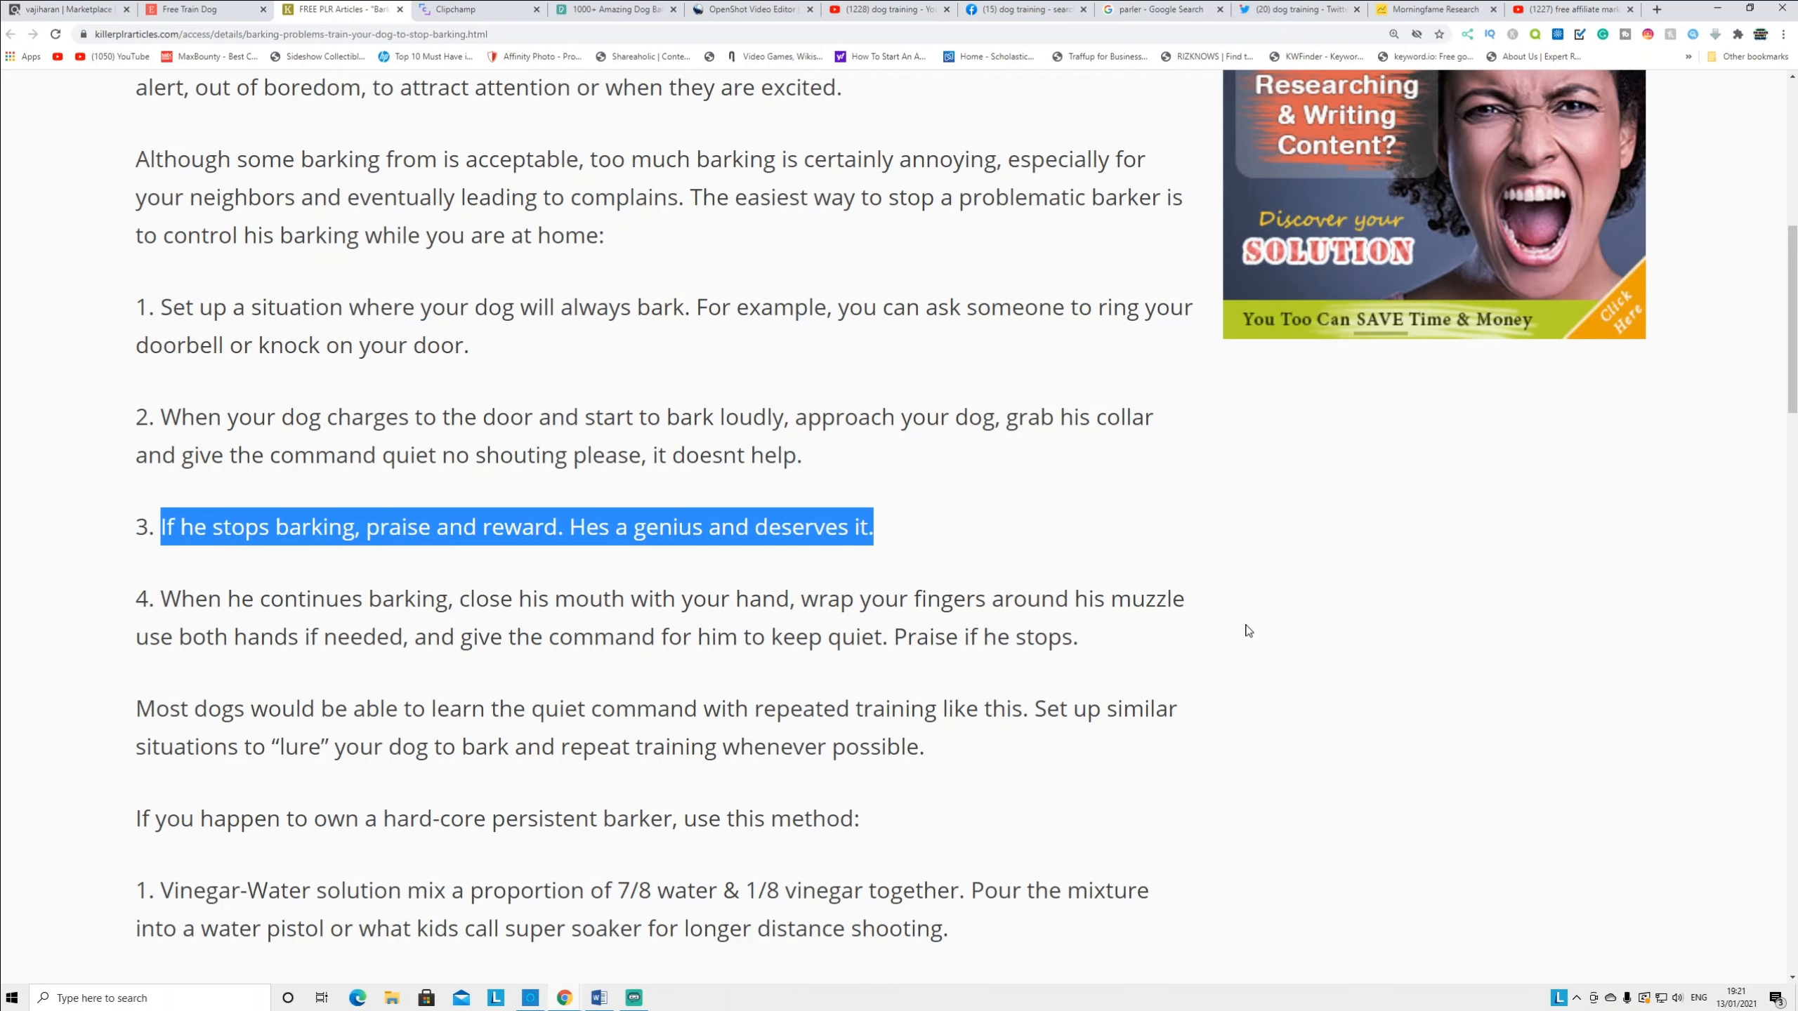
{"action": "scroll", "scroll_direction": "down", "scroll_amount": 3}
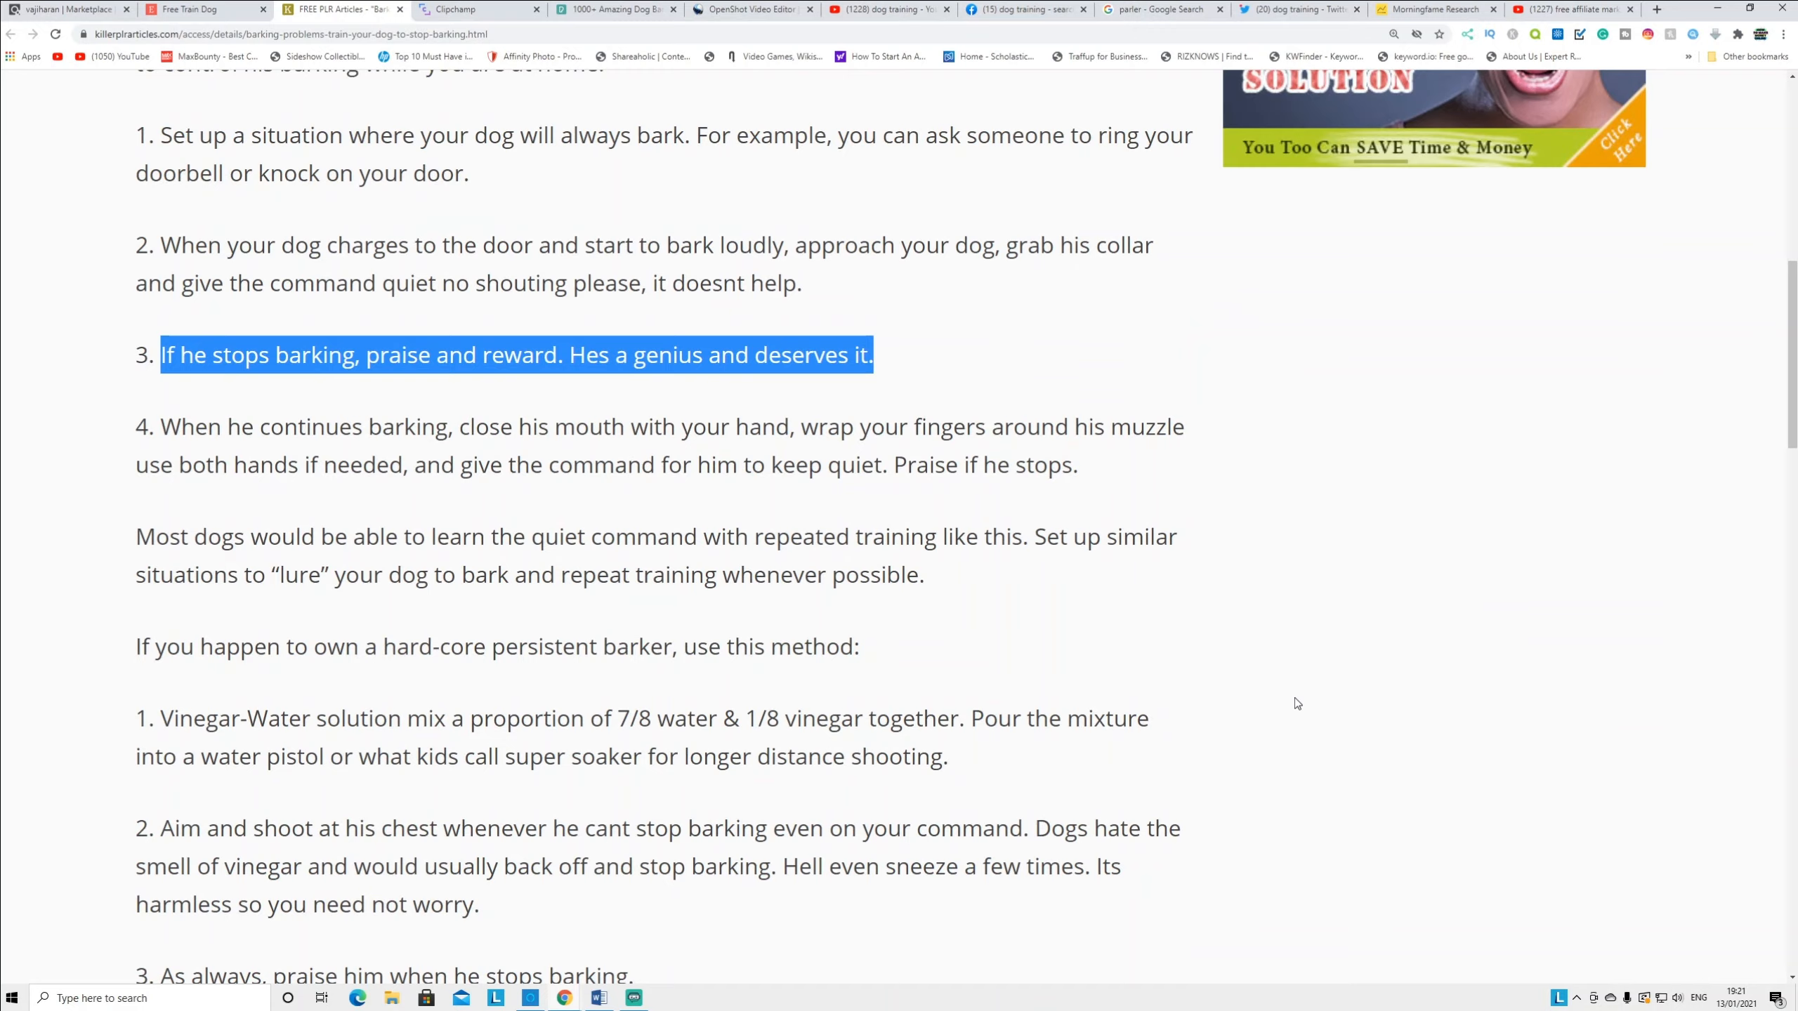
{"action": "scroll", "scroll_direction": "up", "scroll_amount": 3}
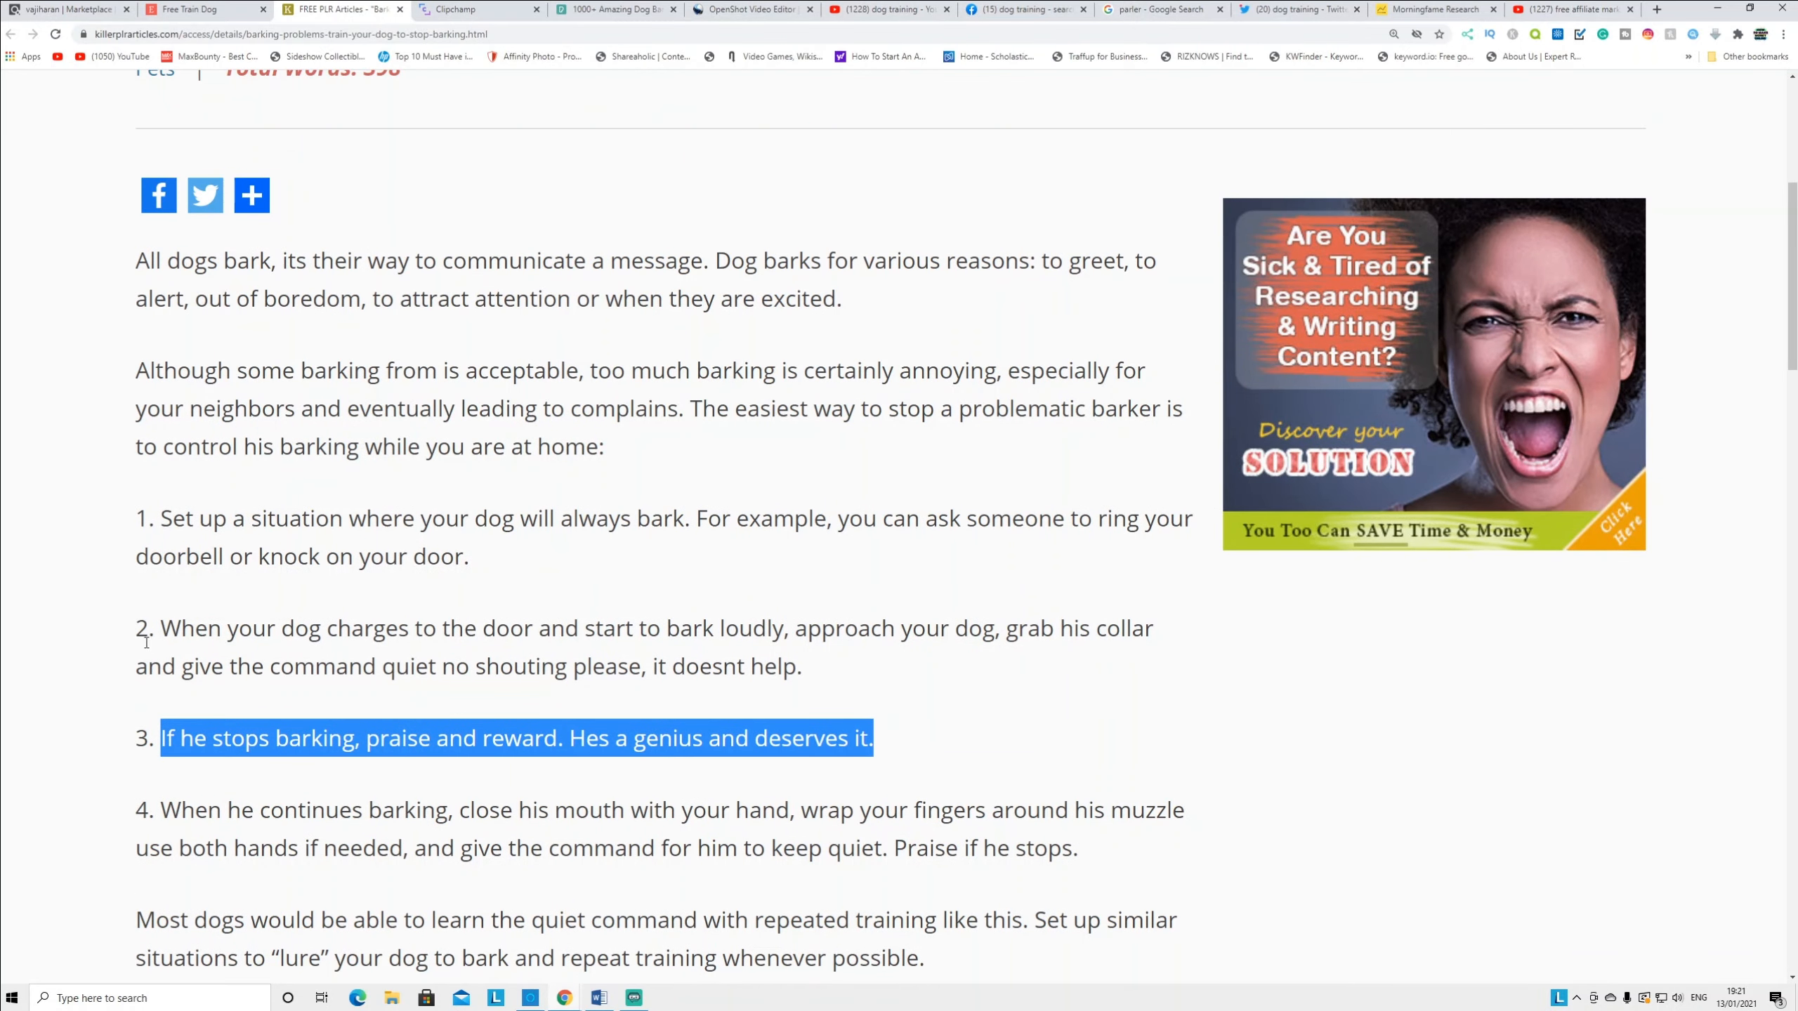
{"action": "mouse_move", "coordinate": [776, 544]}
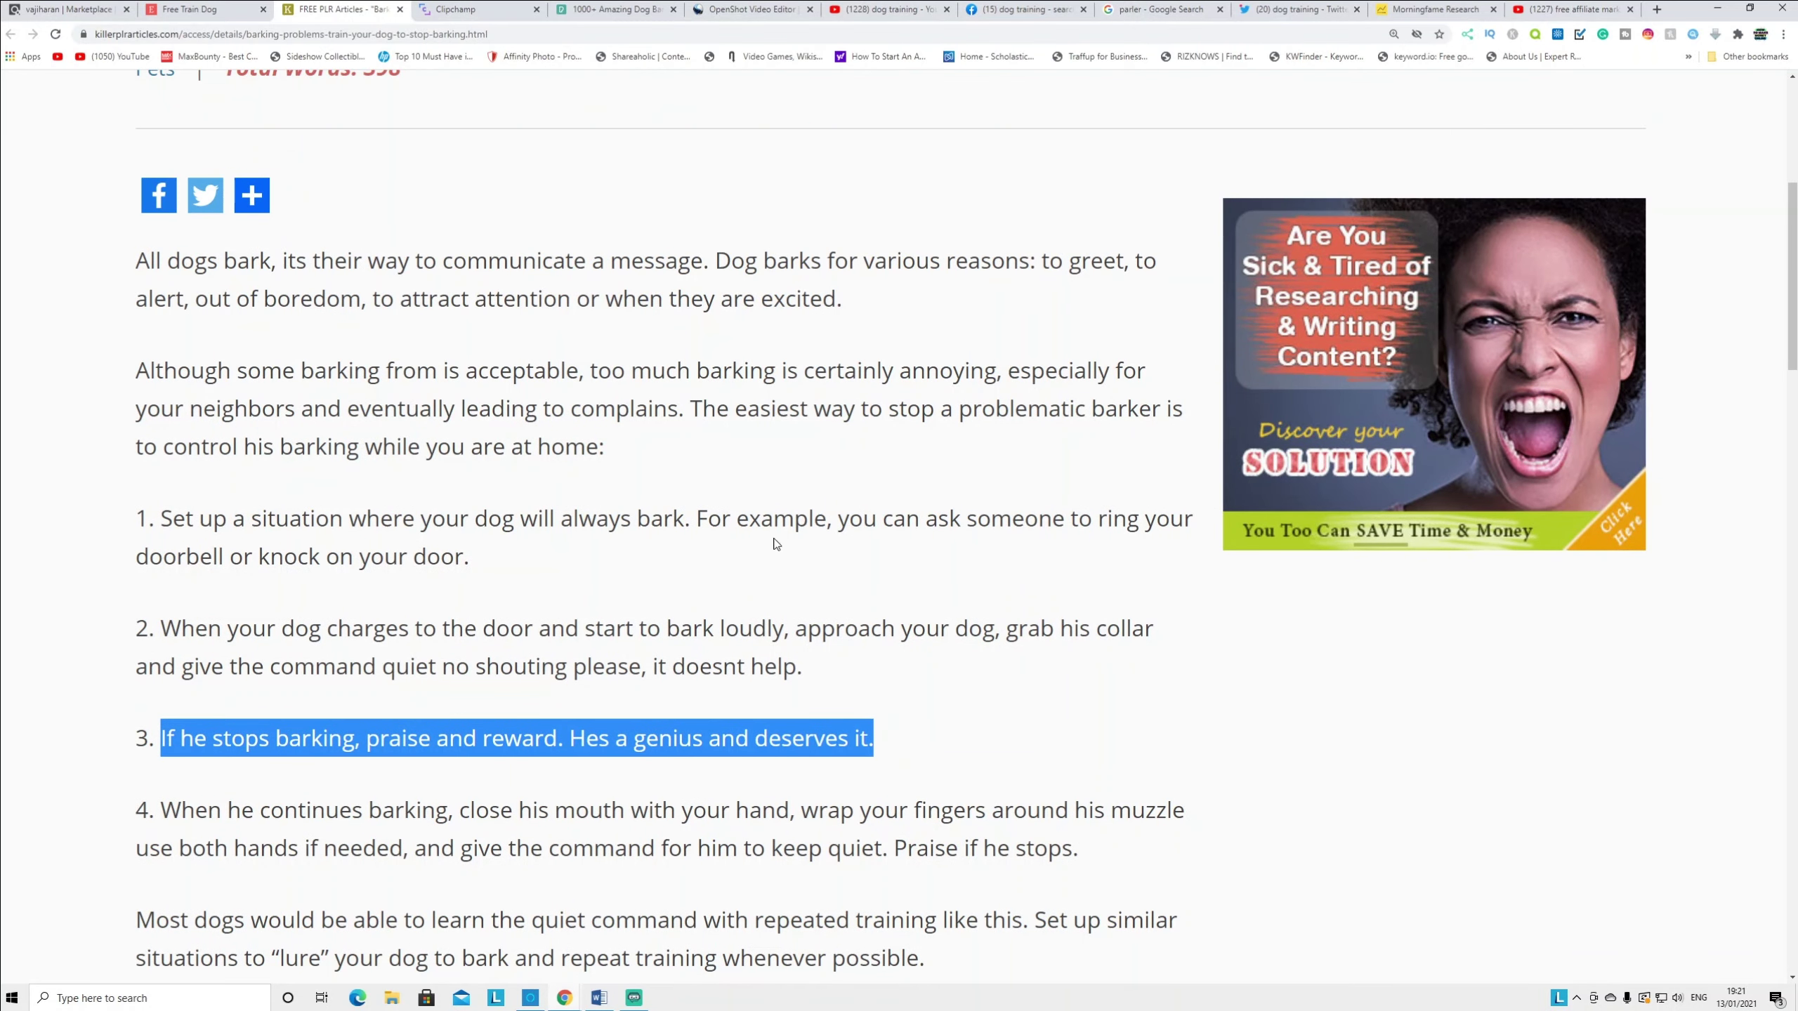
{"action": "mouse_move", "coordinate": [714, 337]}
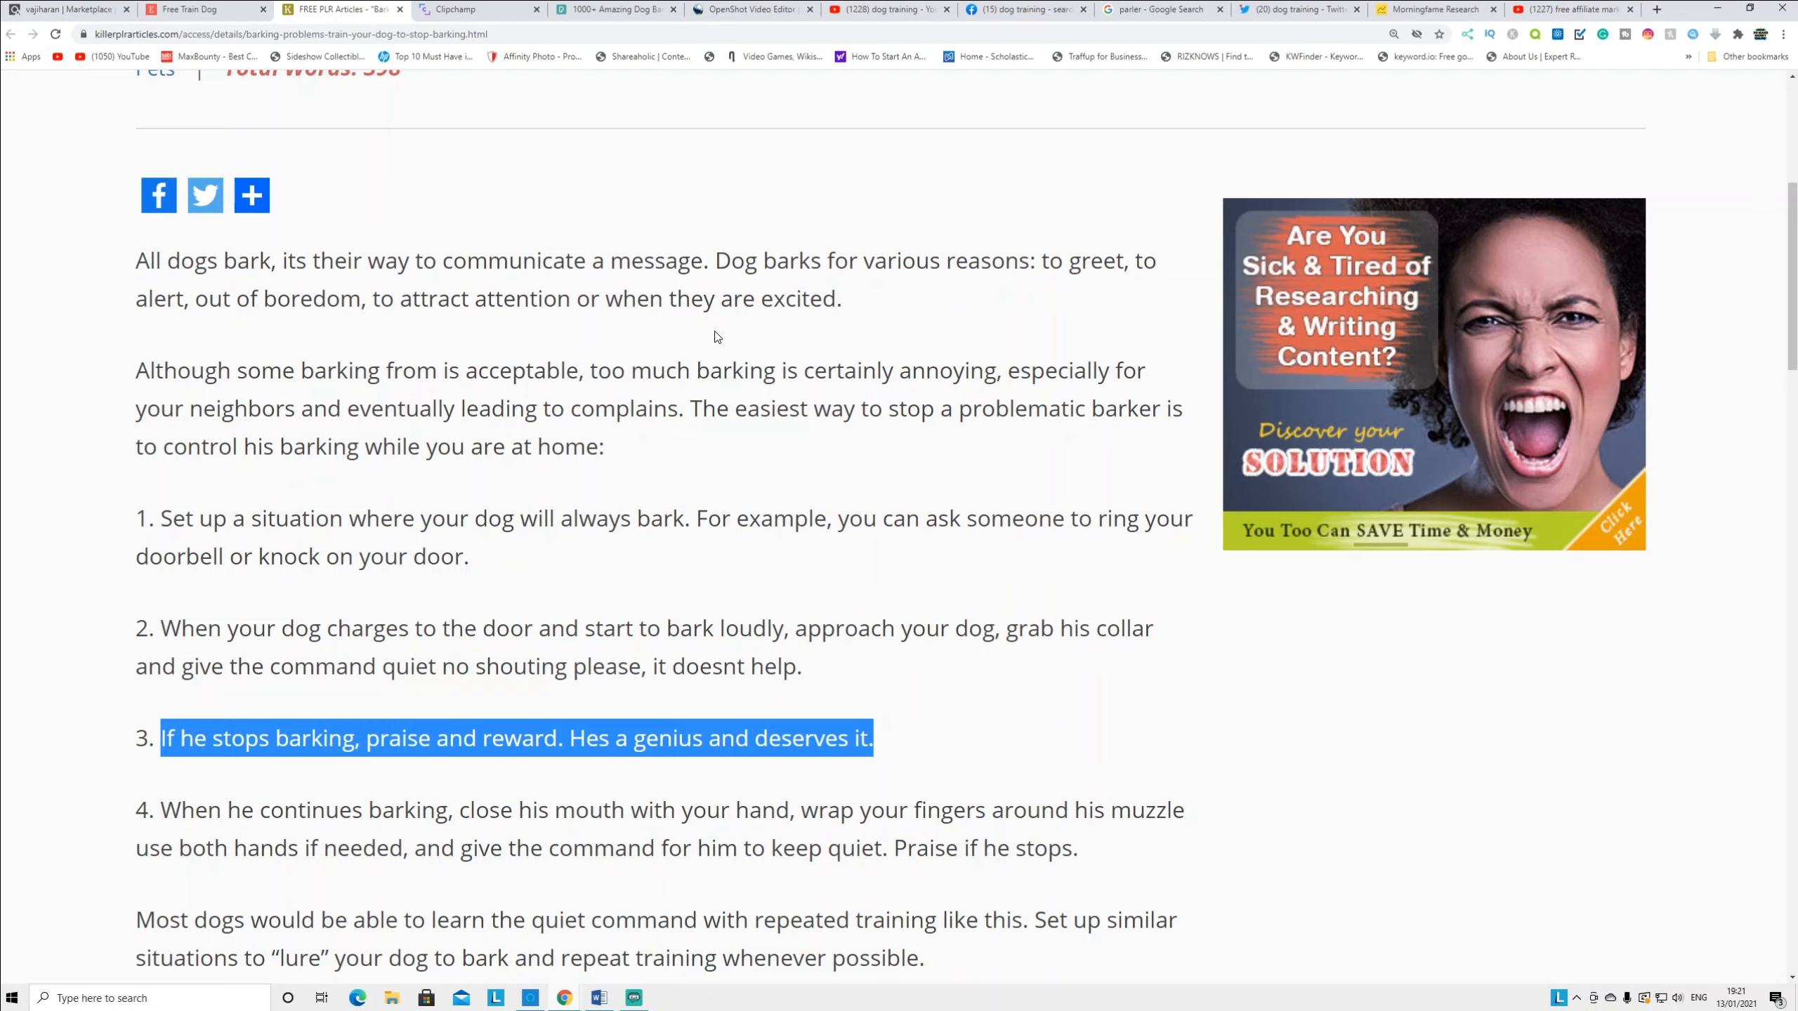
{"action": "mouse_move", "coordinate": [470, 10]}
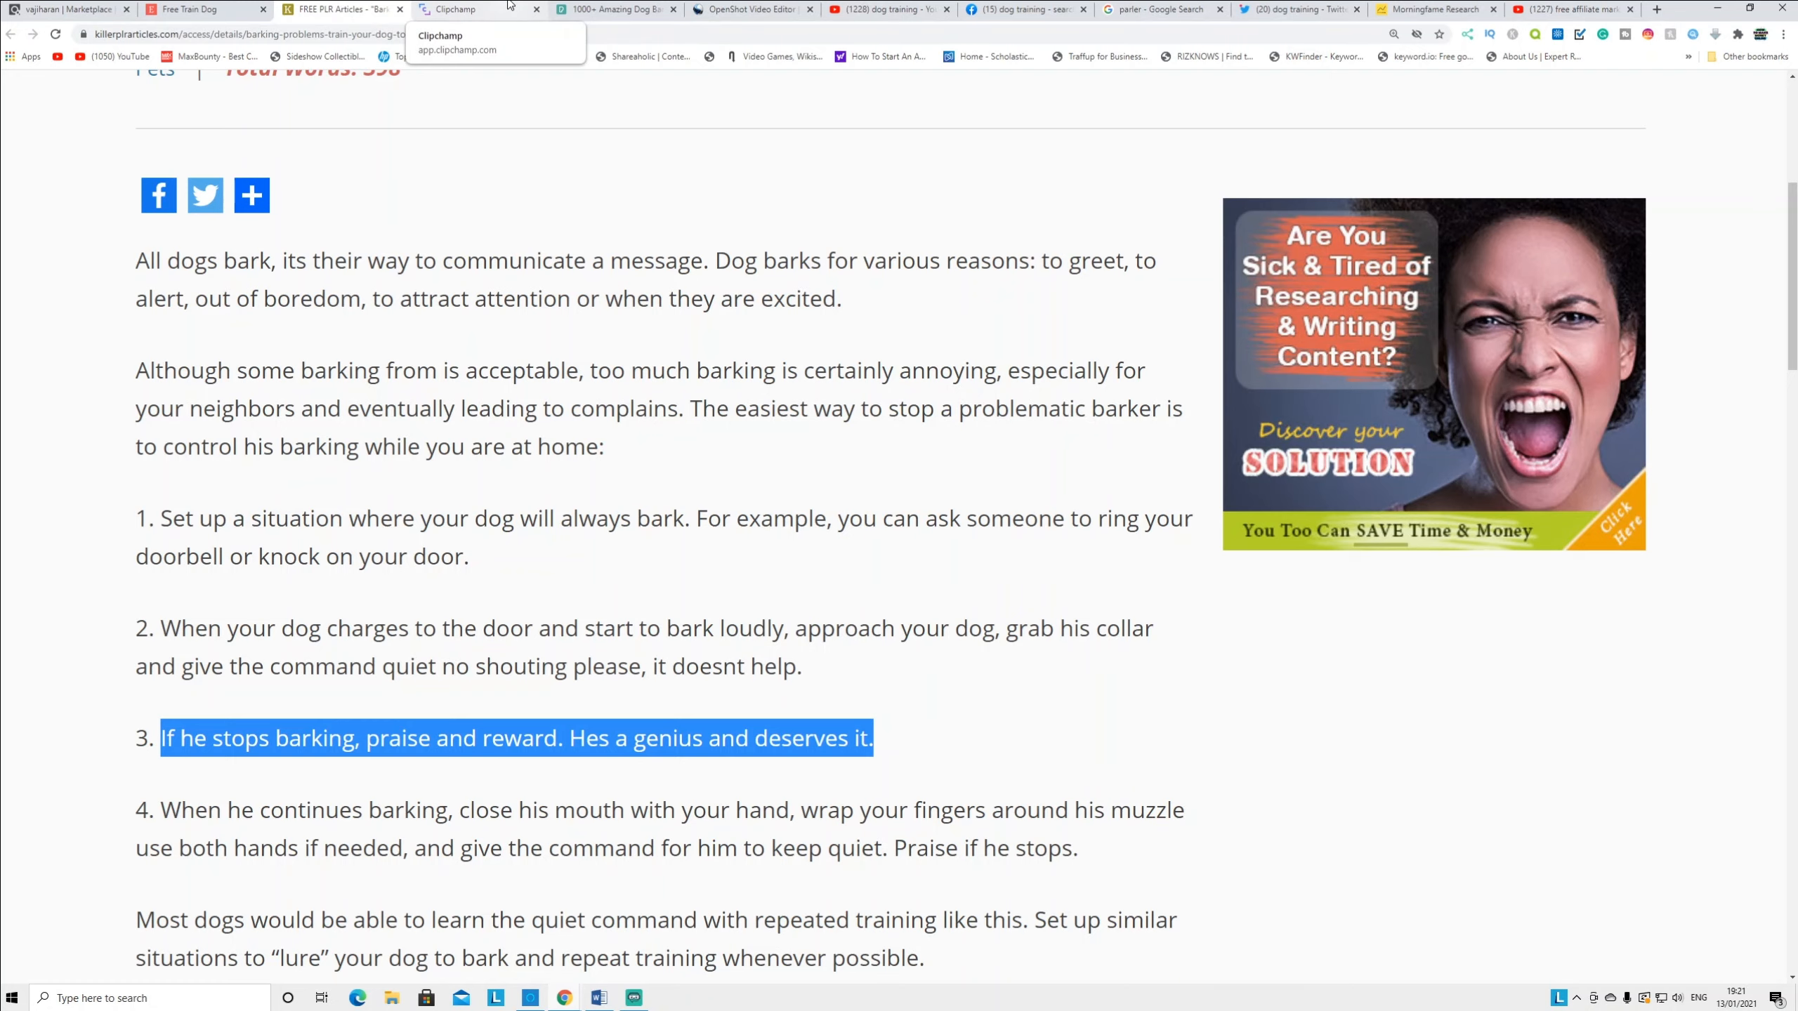
{"action": "left_click", "coordinate": [479, 9]}
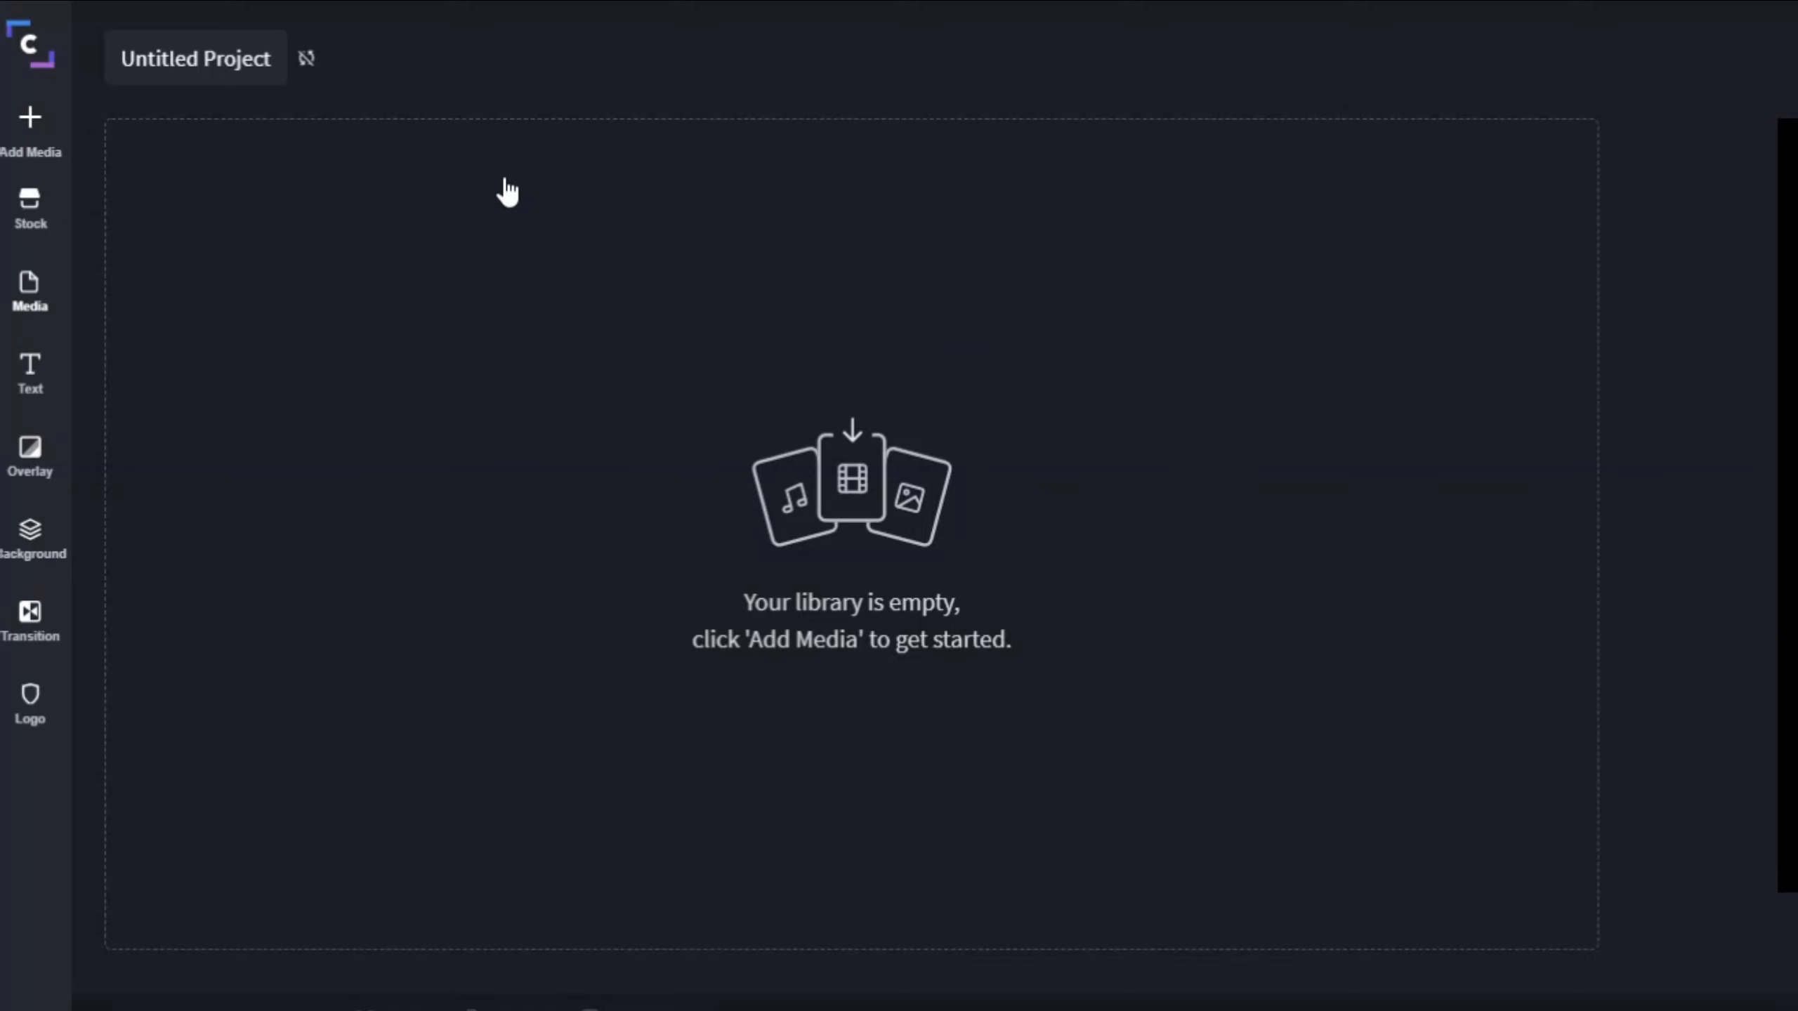
{"action": "mouse_move", "coordinate": [479, 216]}
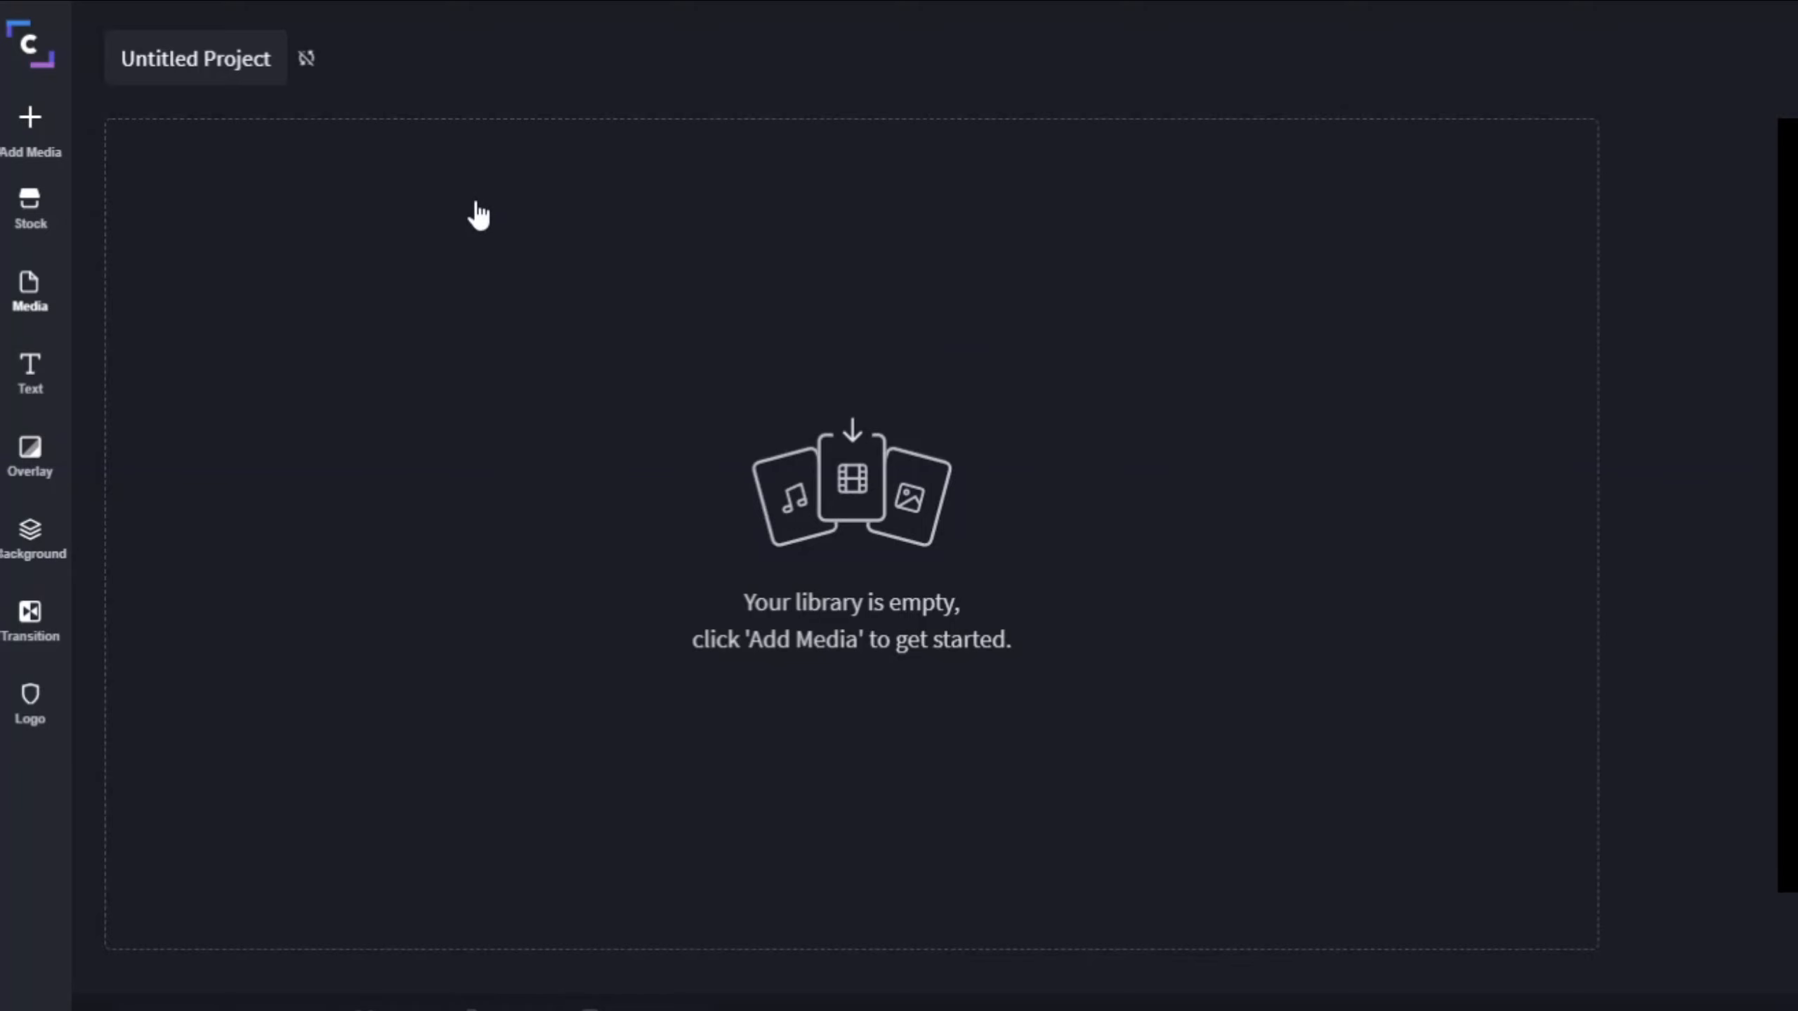
{"action": "mouse_move", "coordinate": [120, 215]}
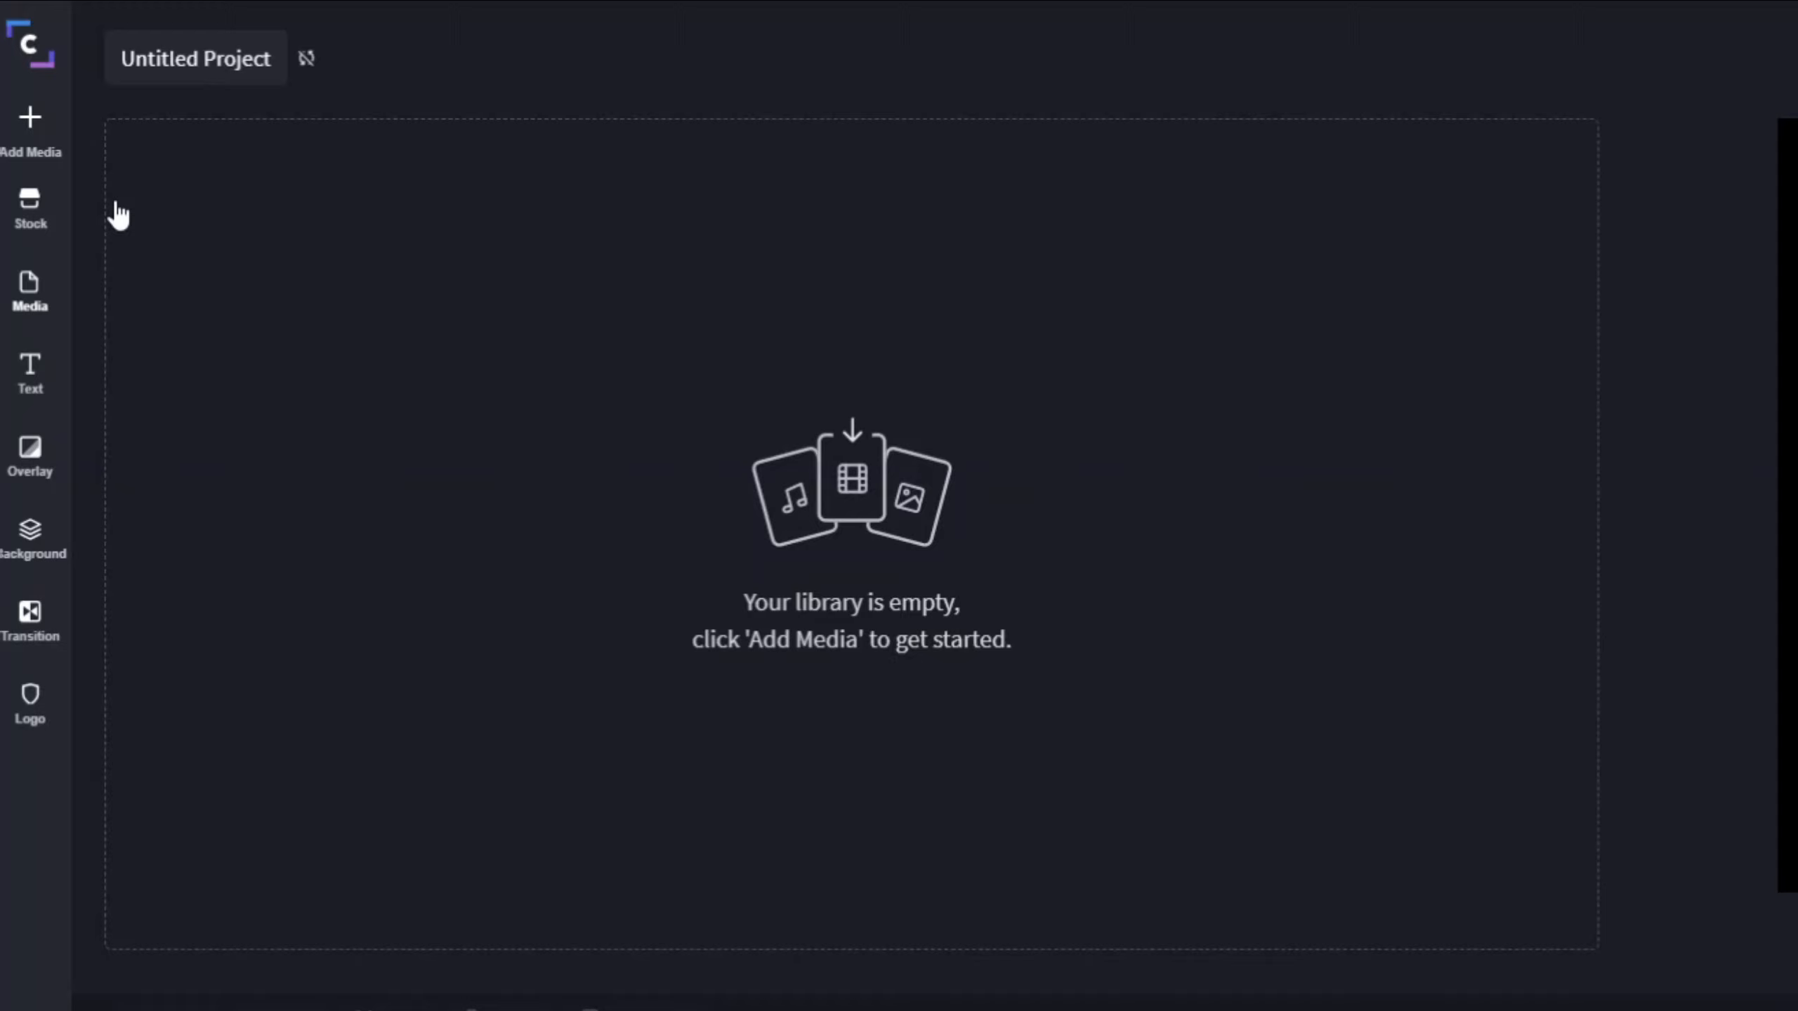
{"action": "mouse_move", "coordinate": [372, 449]}
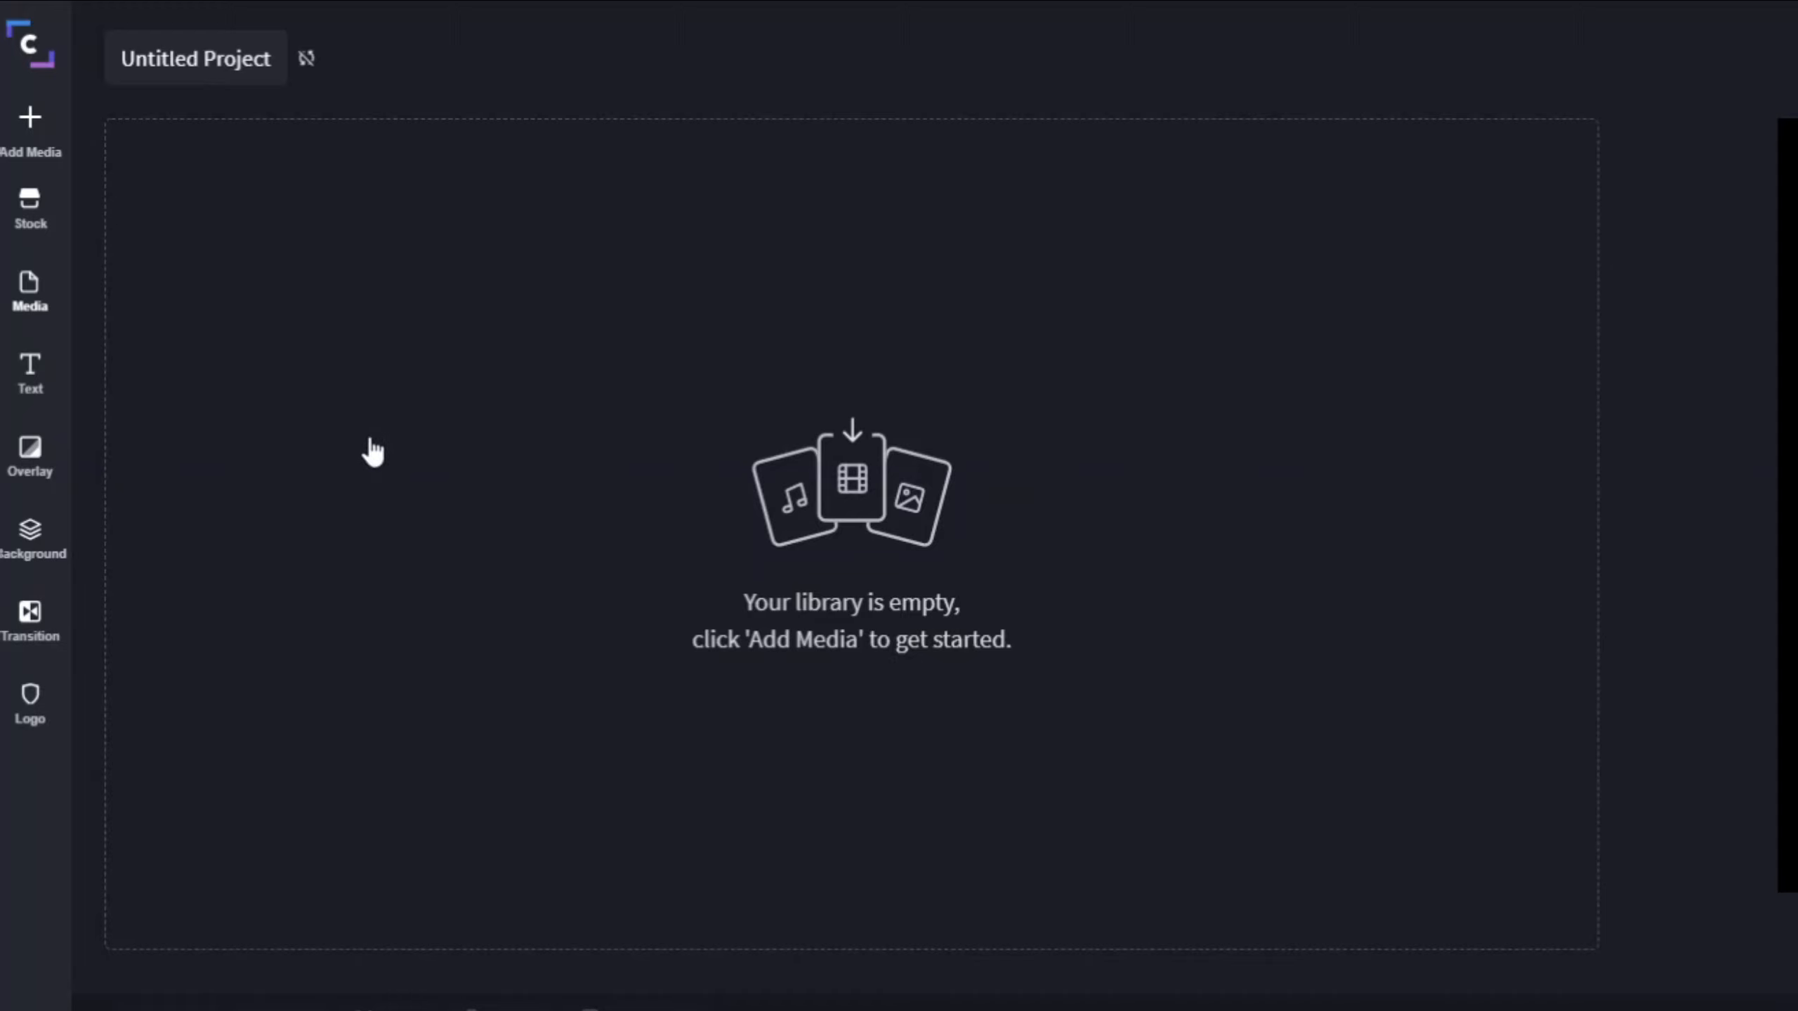
{"action": "mouse_move", "coordinate": [232, 204]}
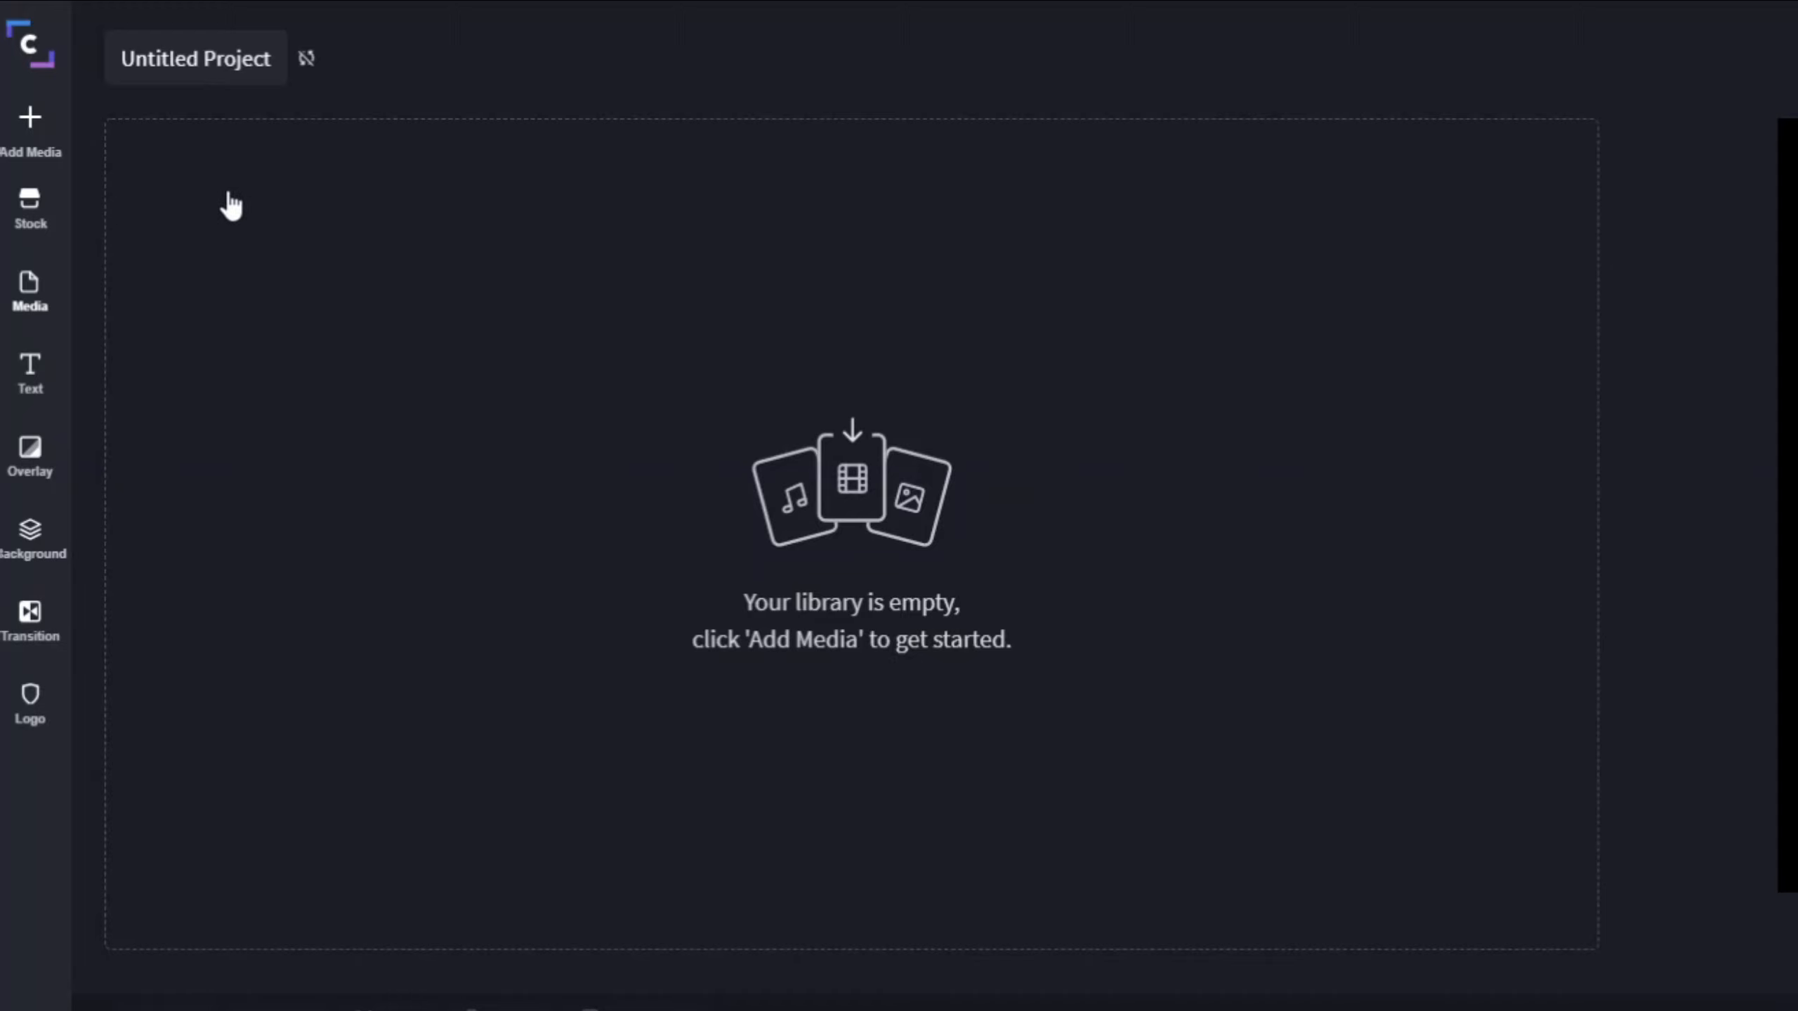
{"action": "mouse_move", "coordinate": [385, 230]}
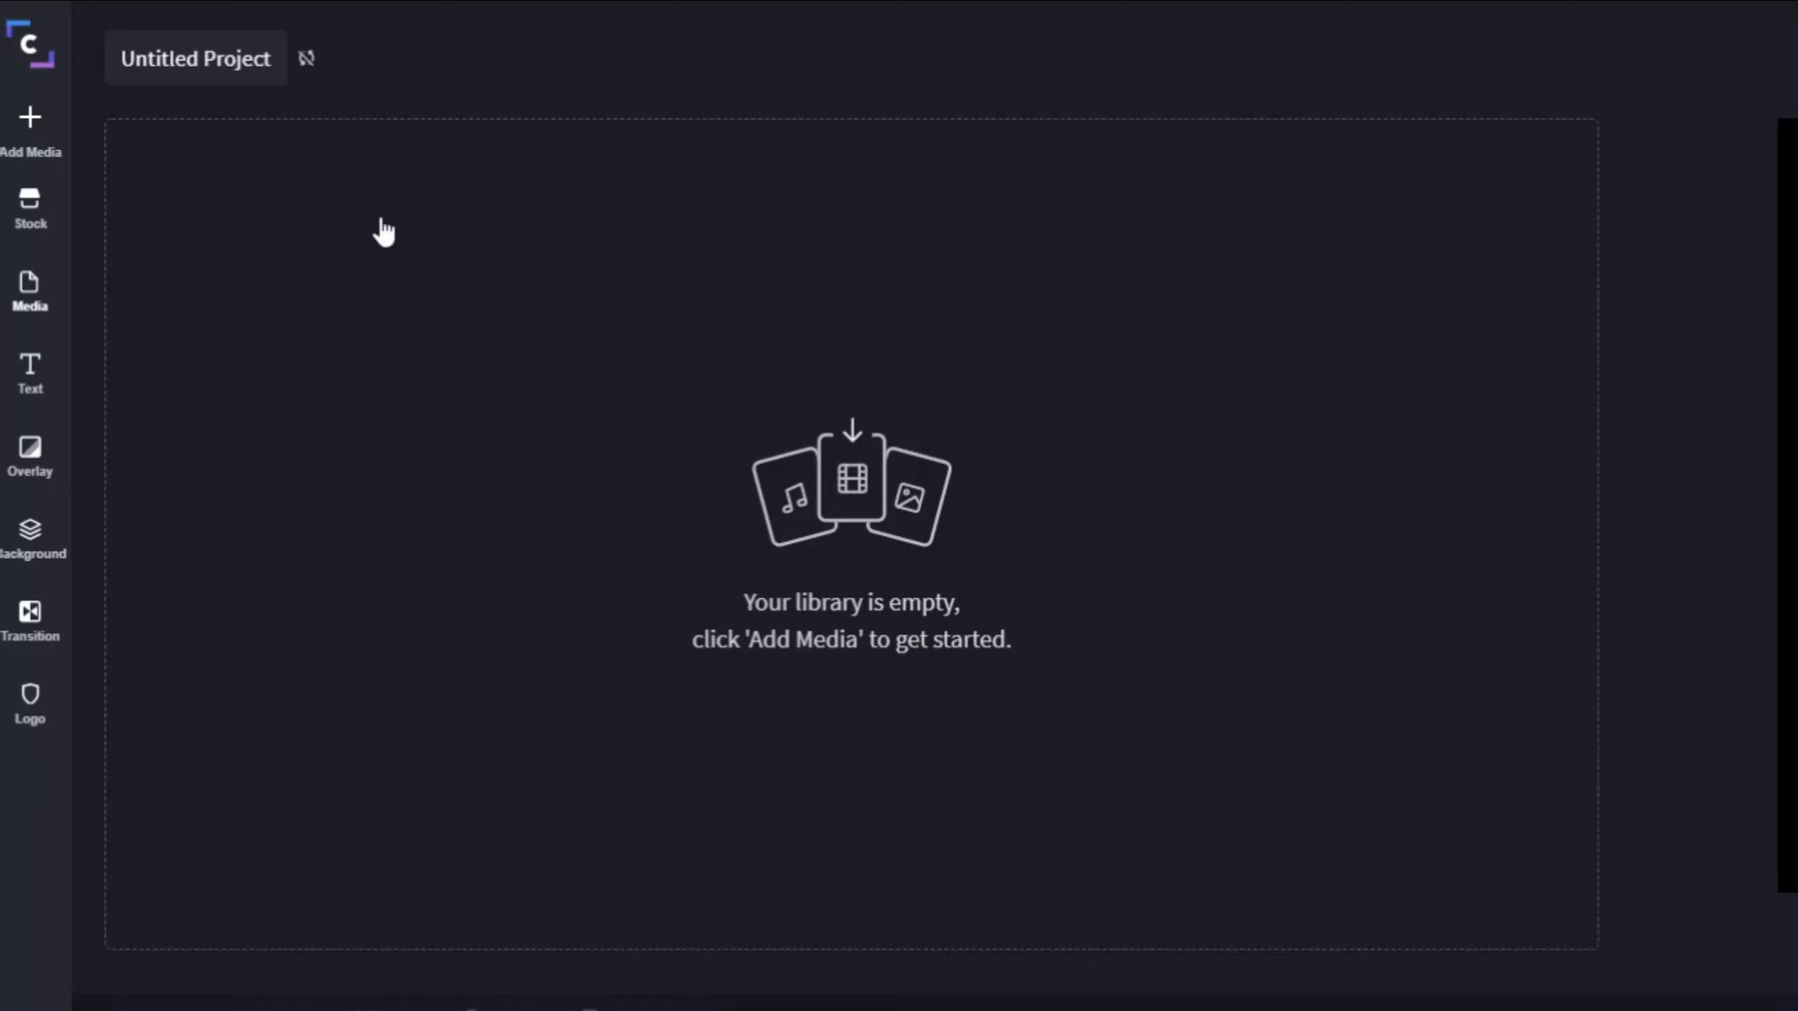
{"action": "mouse_move", "coordinate": [394, 250]}
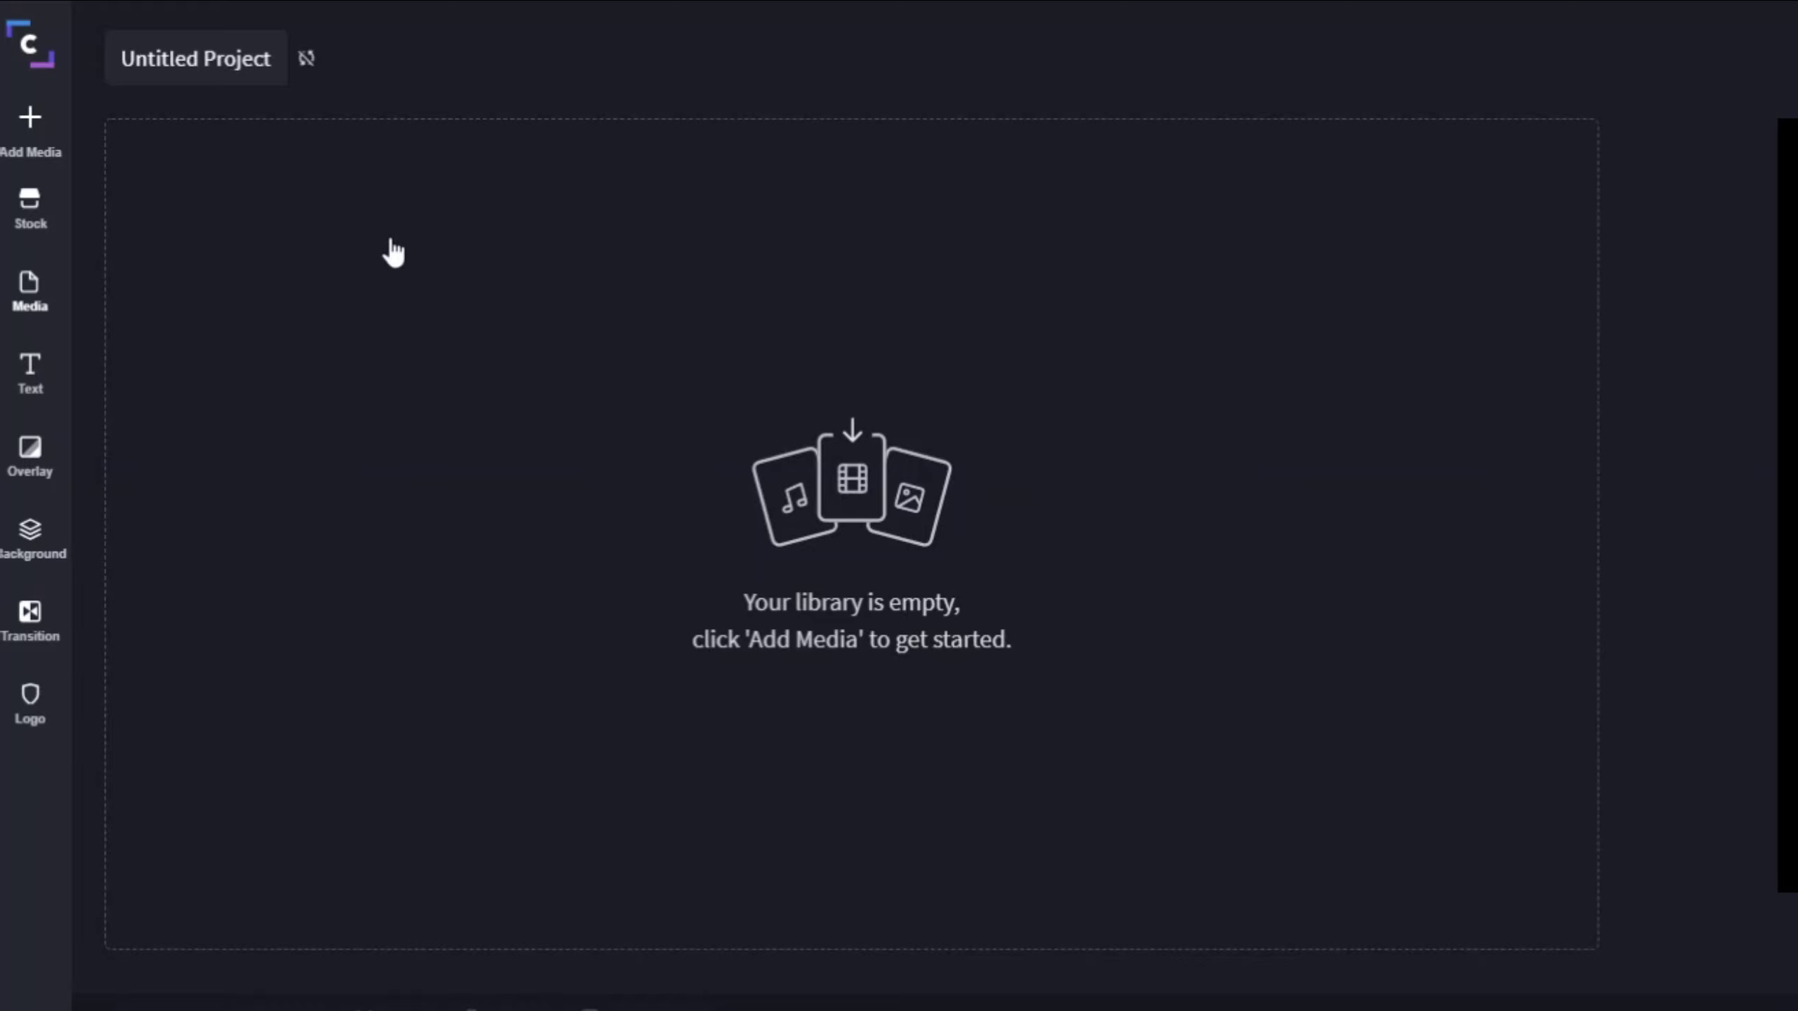
{"action": "mouse_move", "coordinate": [379, 257]}
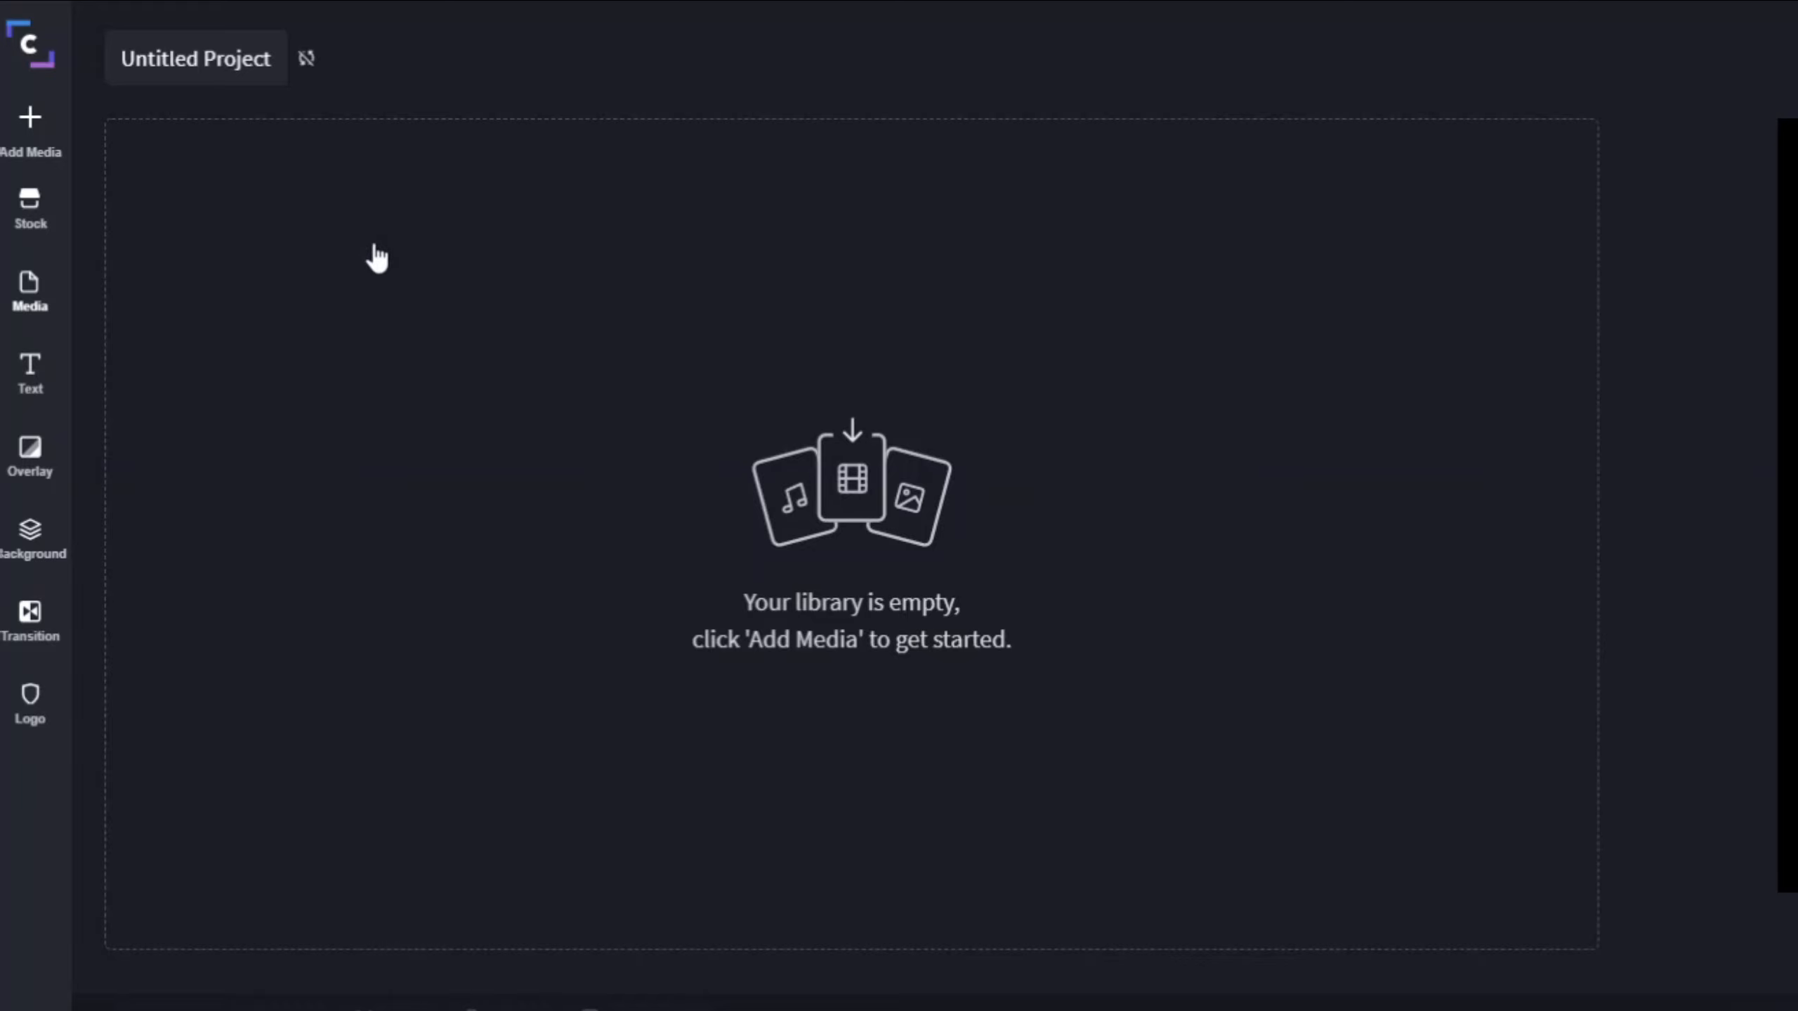
{"action": "mouse_move", "coordinate": [366, 258]}
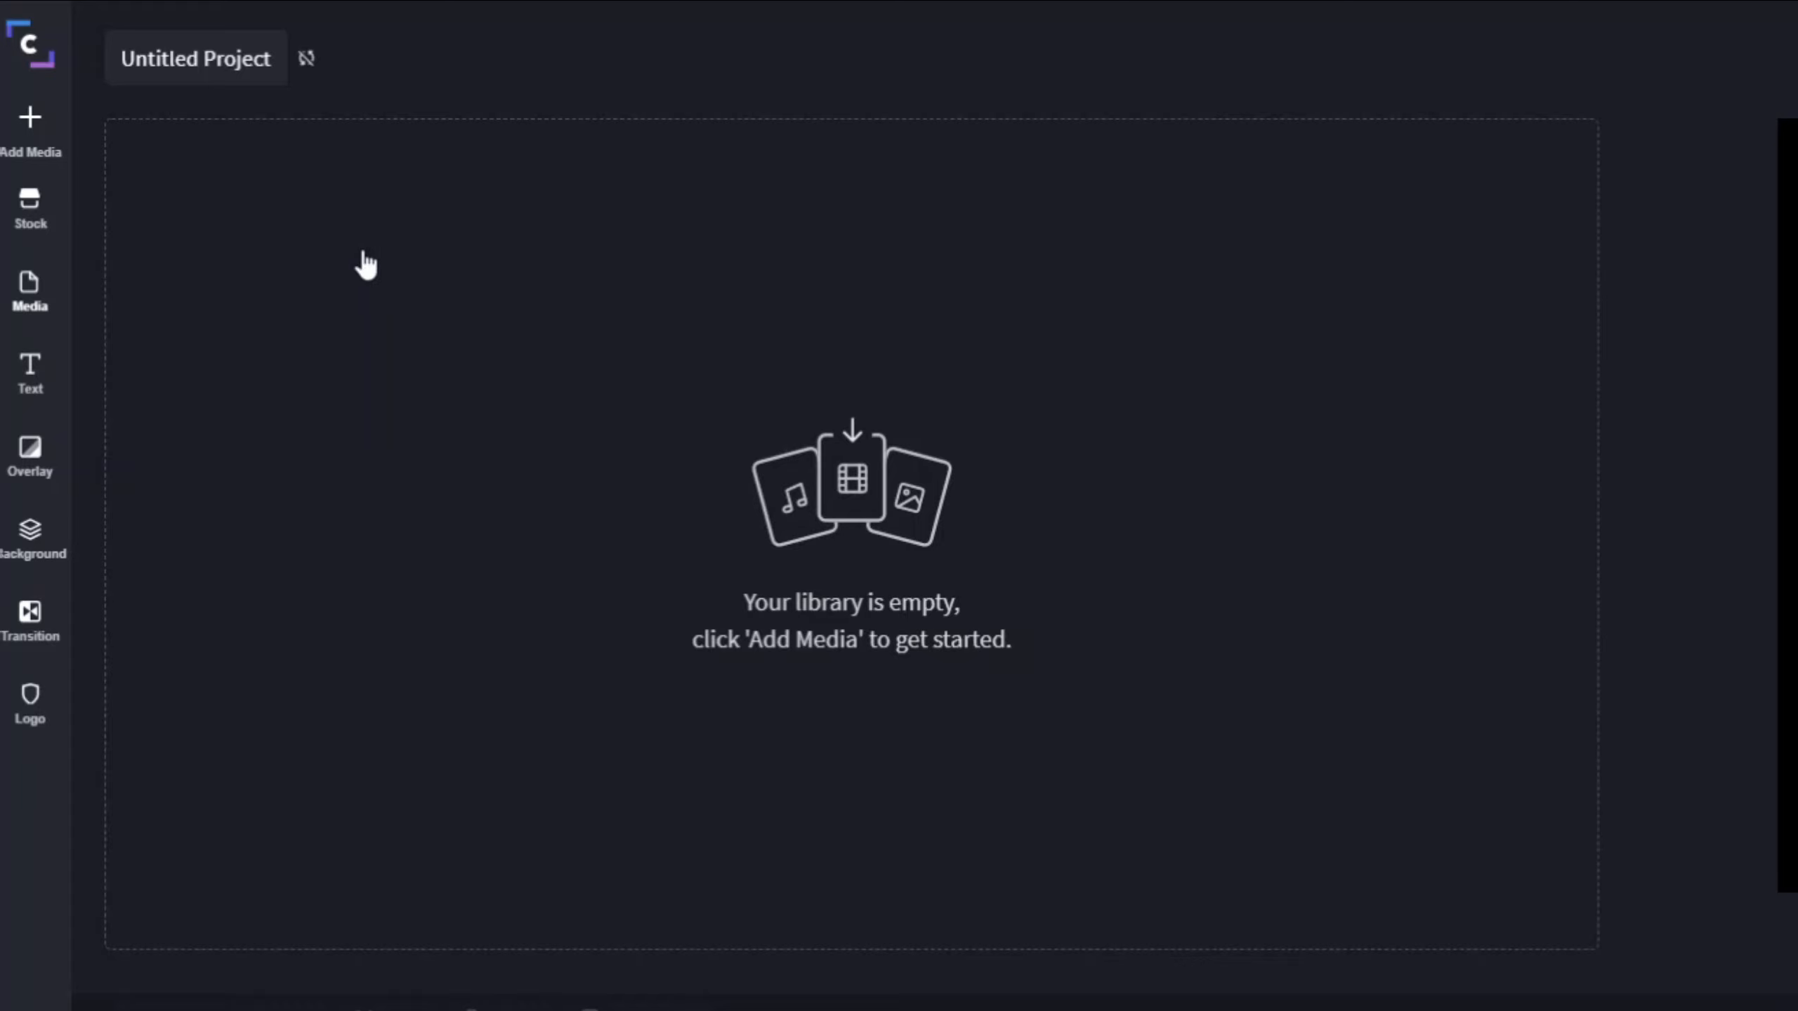
{"action": "mouse_move", "coordinate": [911, 347]}
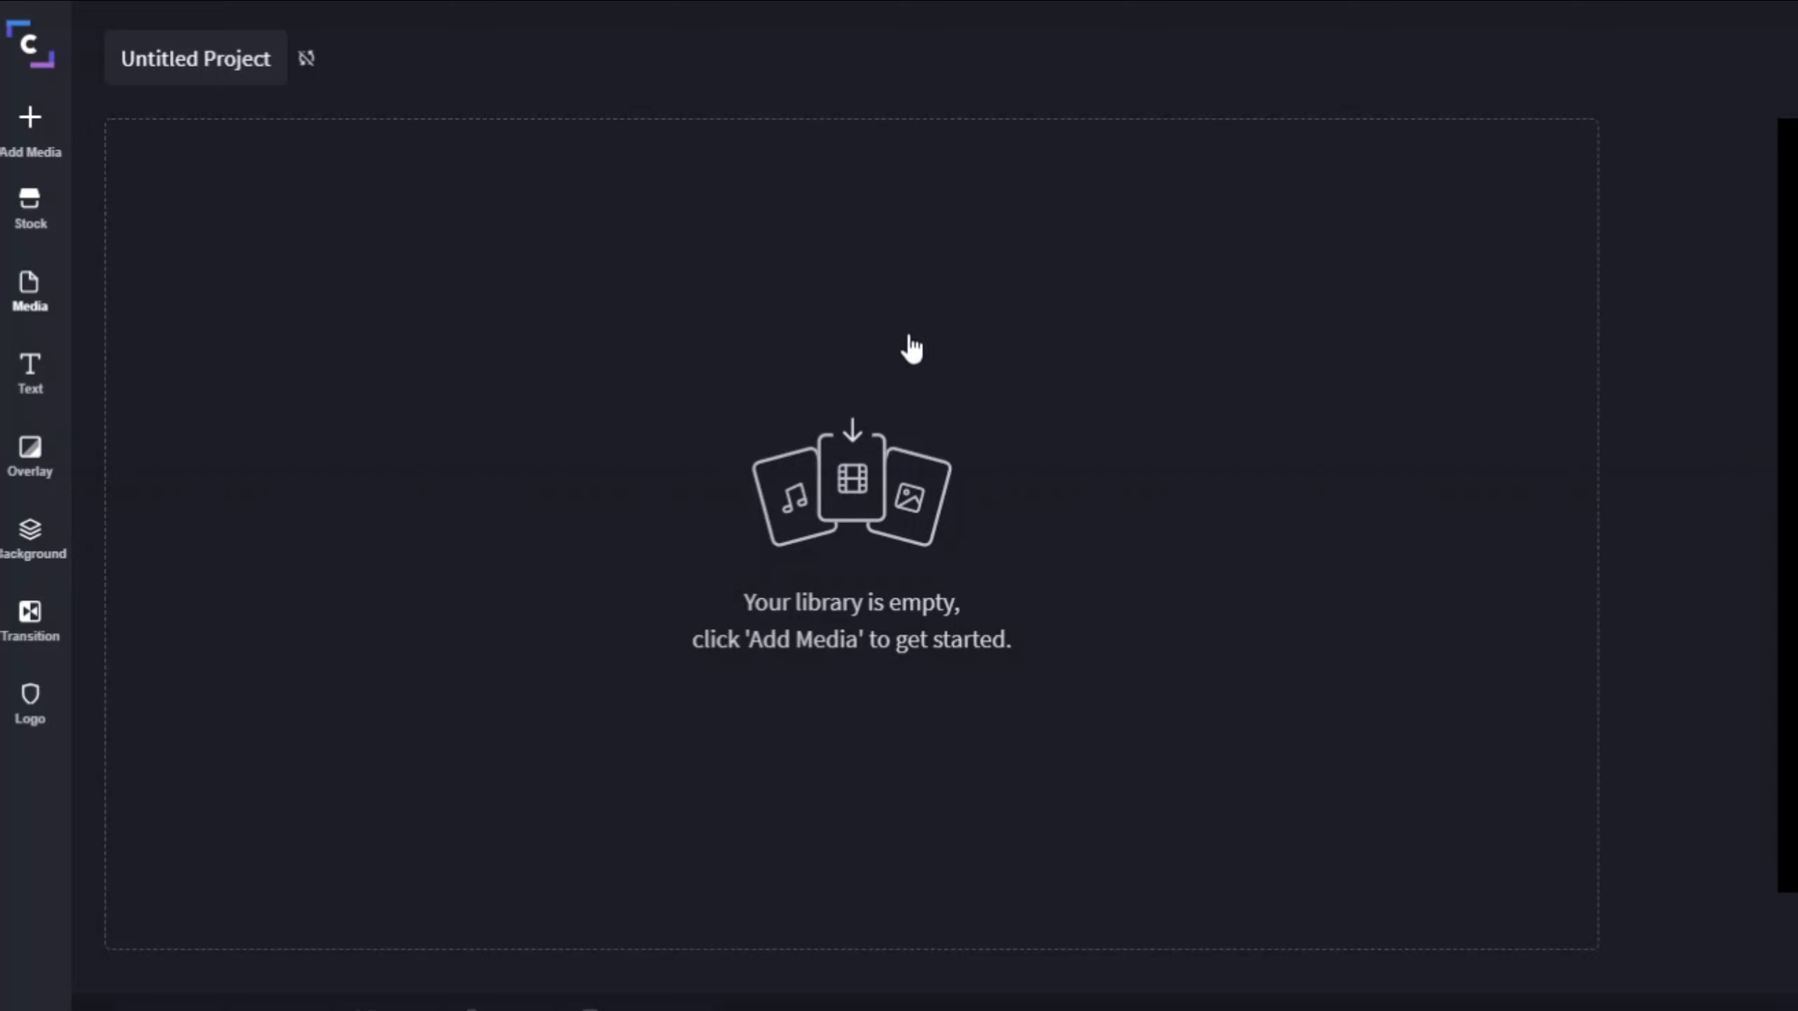
{"action": "mouse_move", "coordinate": [880, 386]}
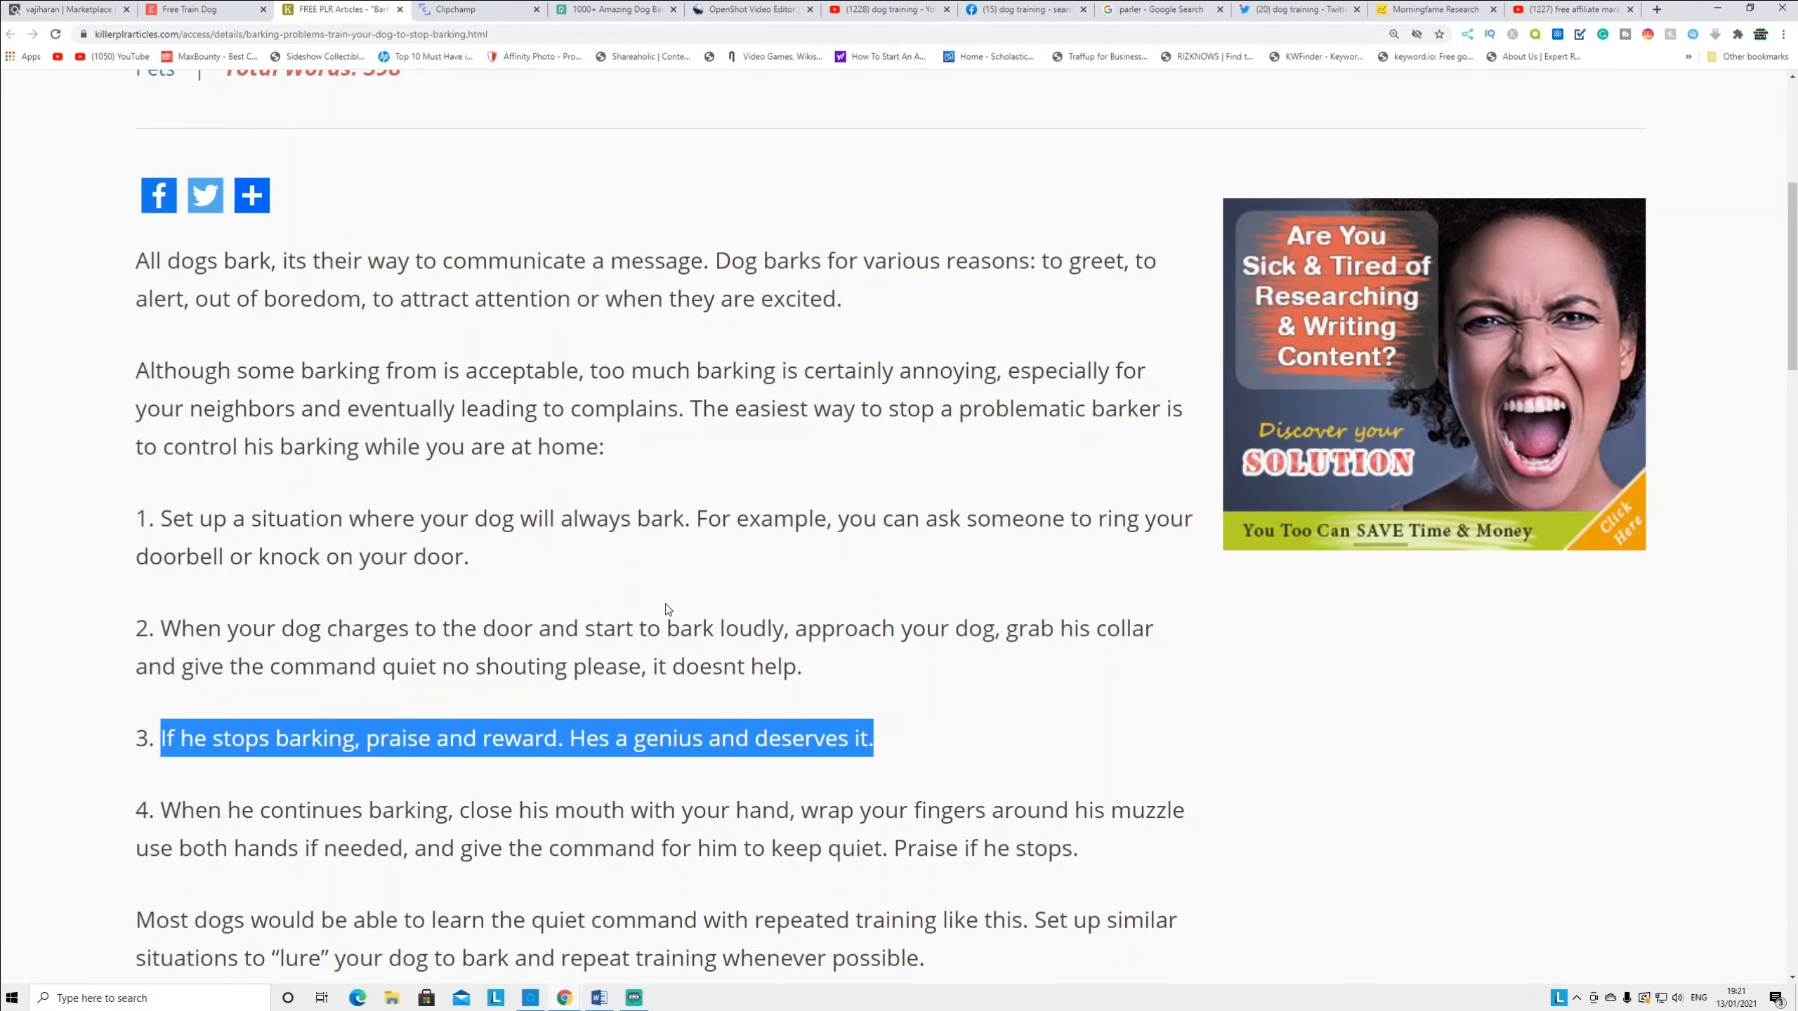
Select and copy tip 1, about setting up a situation where the dog barks
{"action": "left_click", "coordinate": [478, 569]}
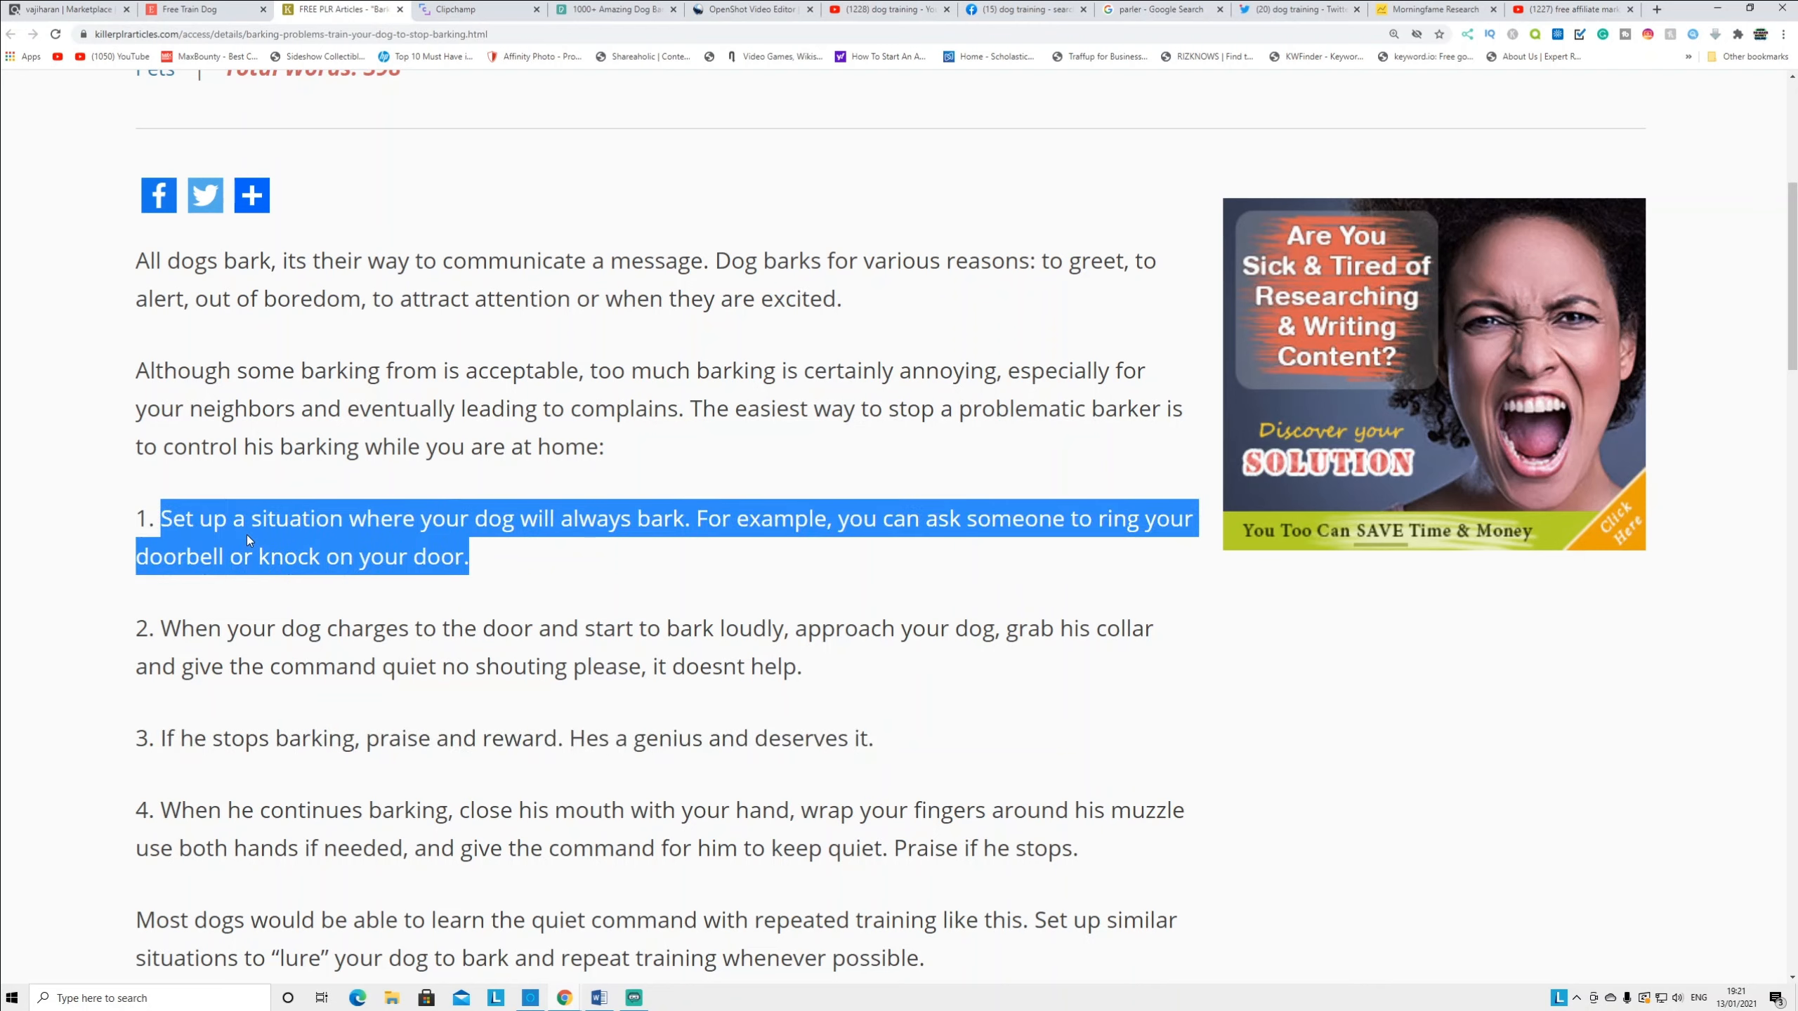
{"action": "mouse_move", "coordinate": [395, 640]}
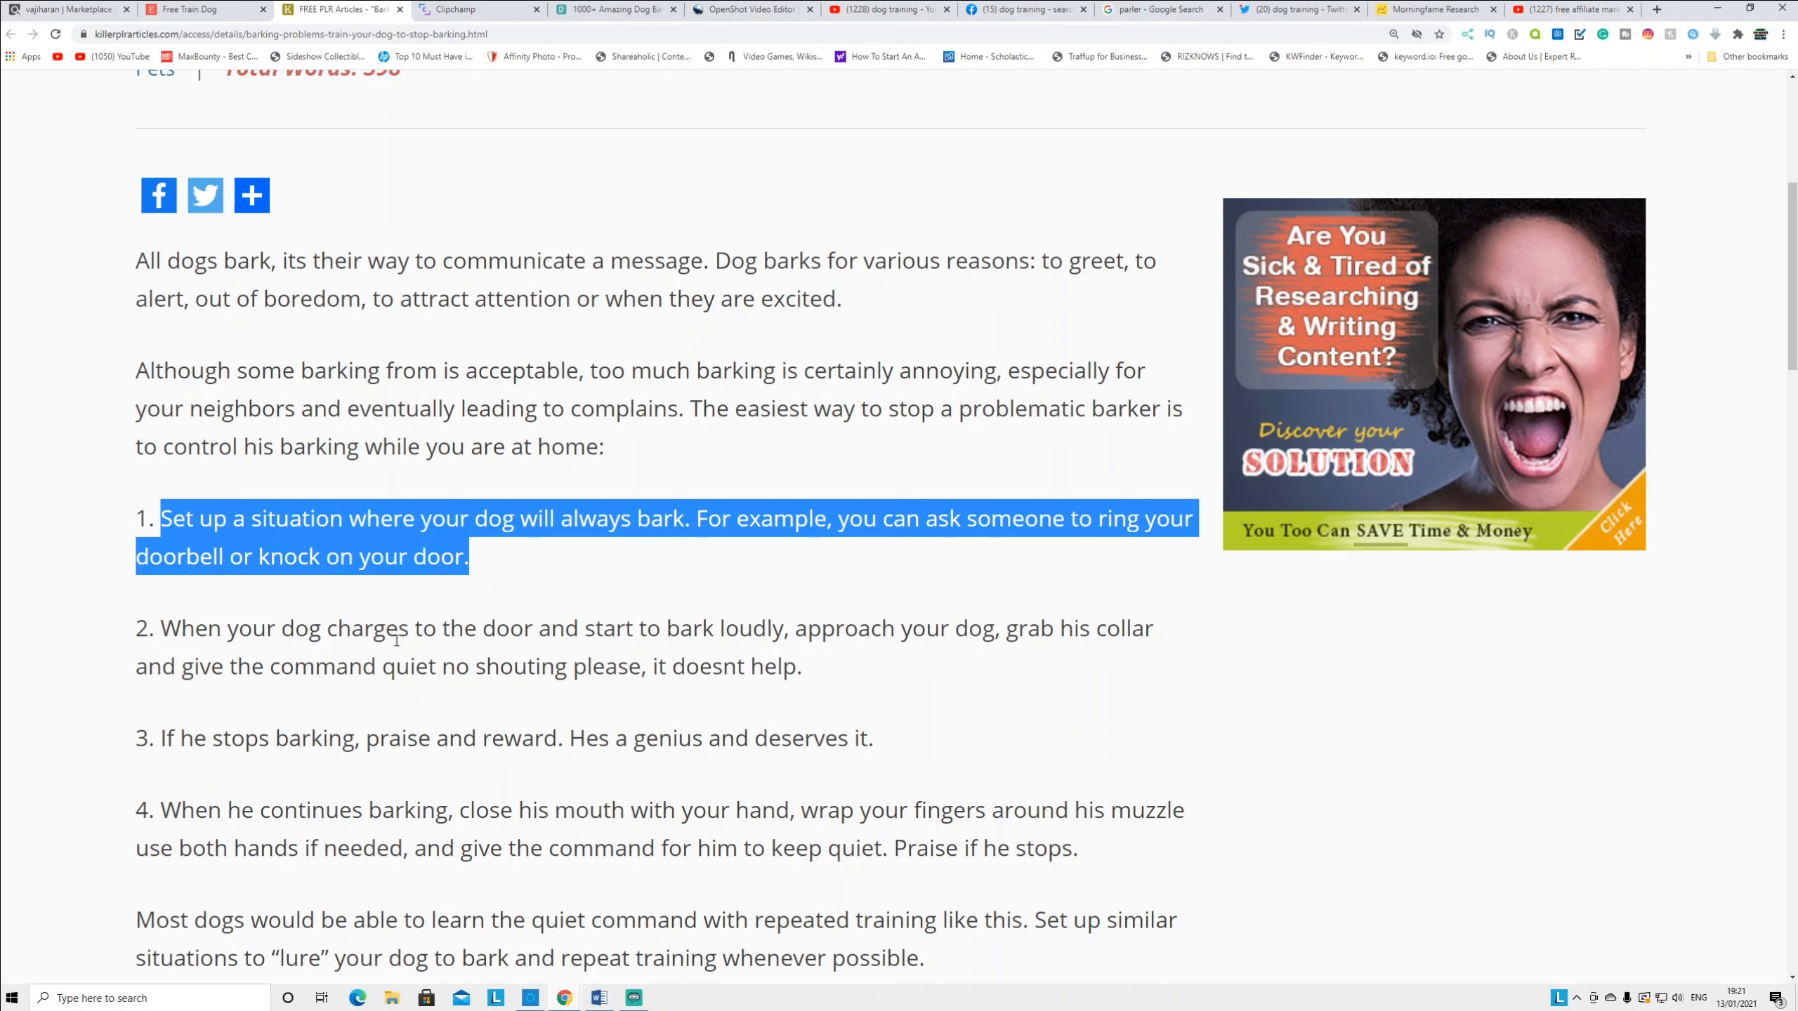
{"action": "right_click", "coordinate": [395, 545]}
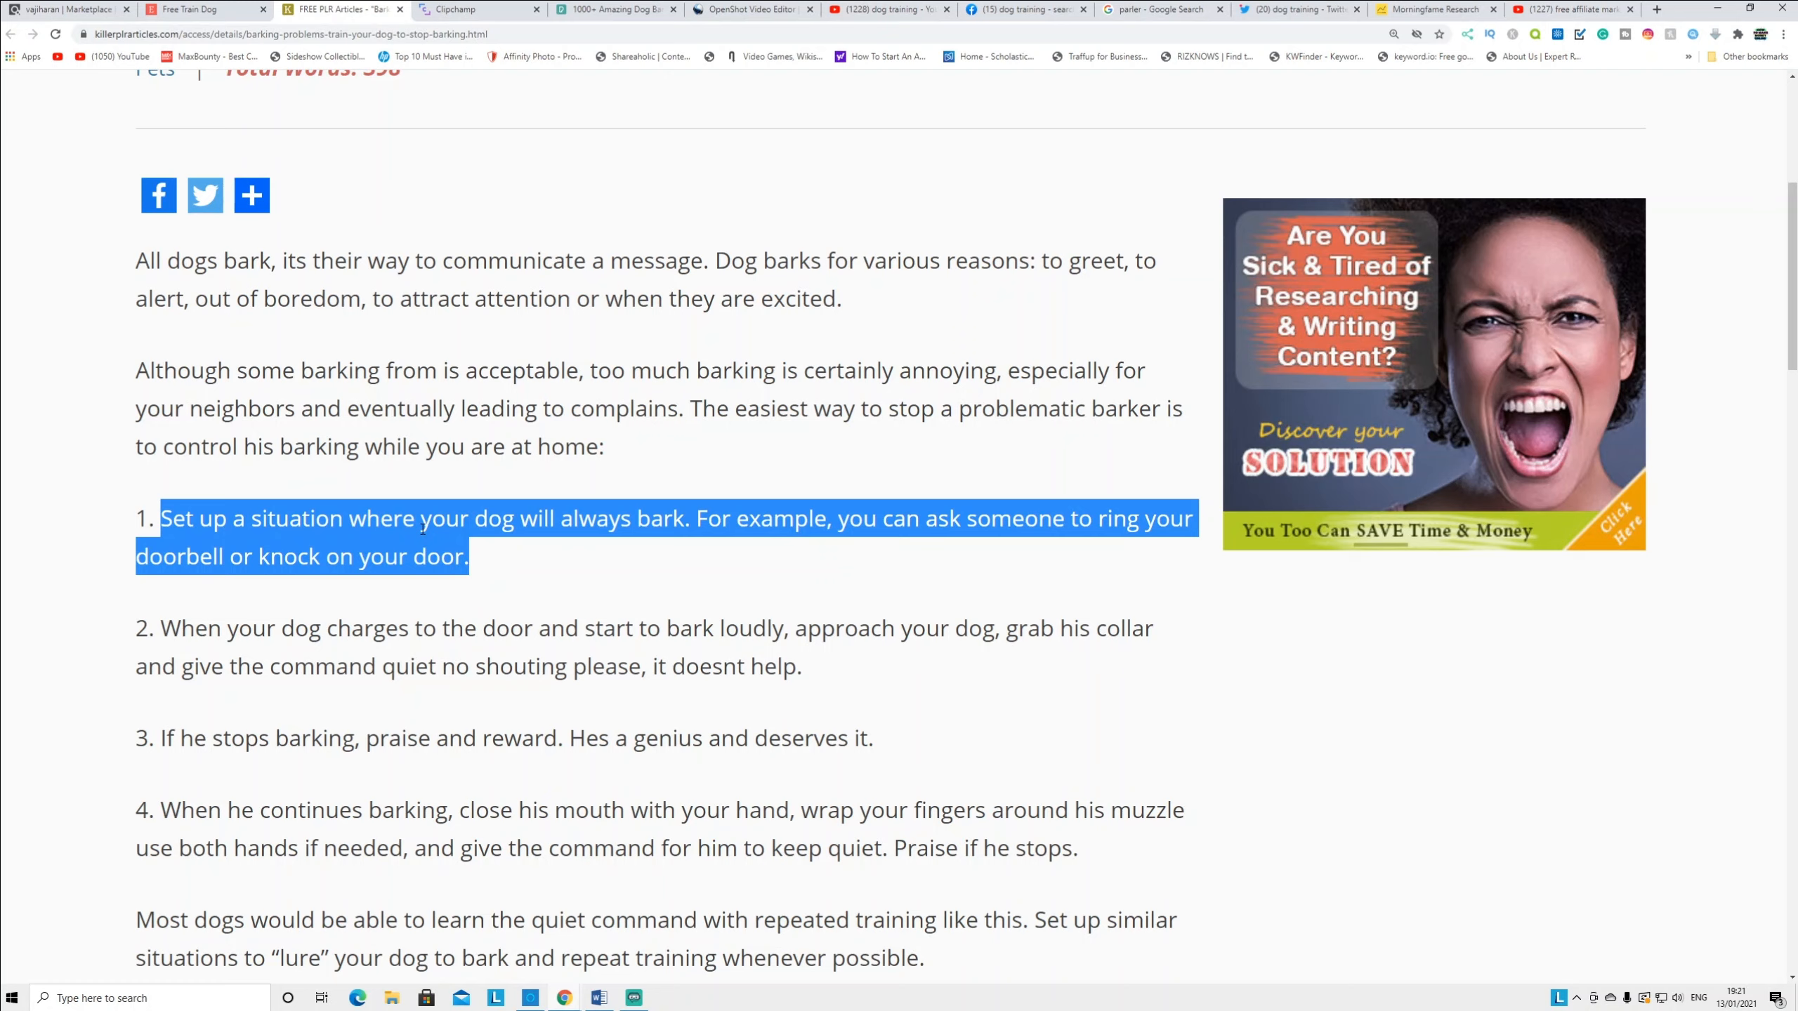
{"action": "mouse_move", "coordinate": [442, 114]}
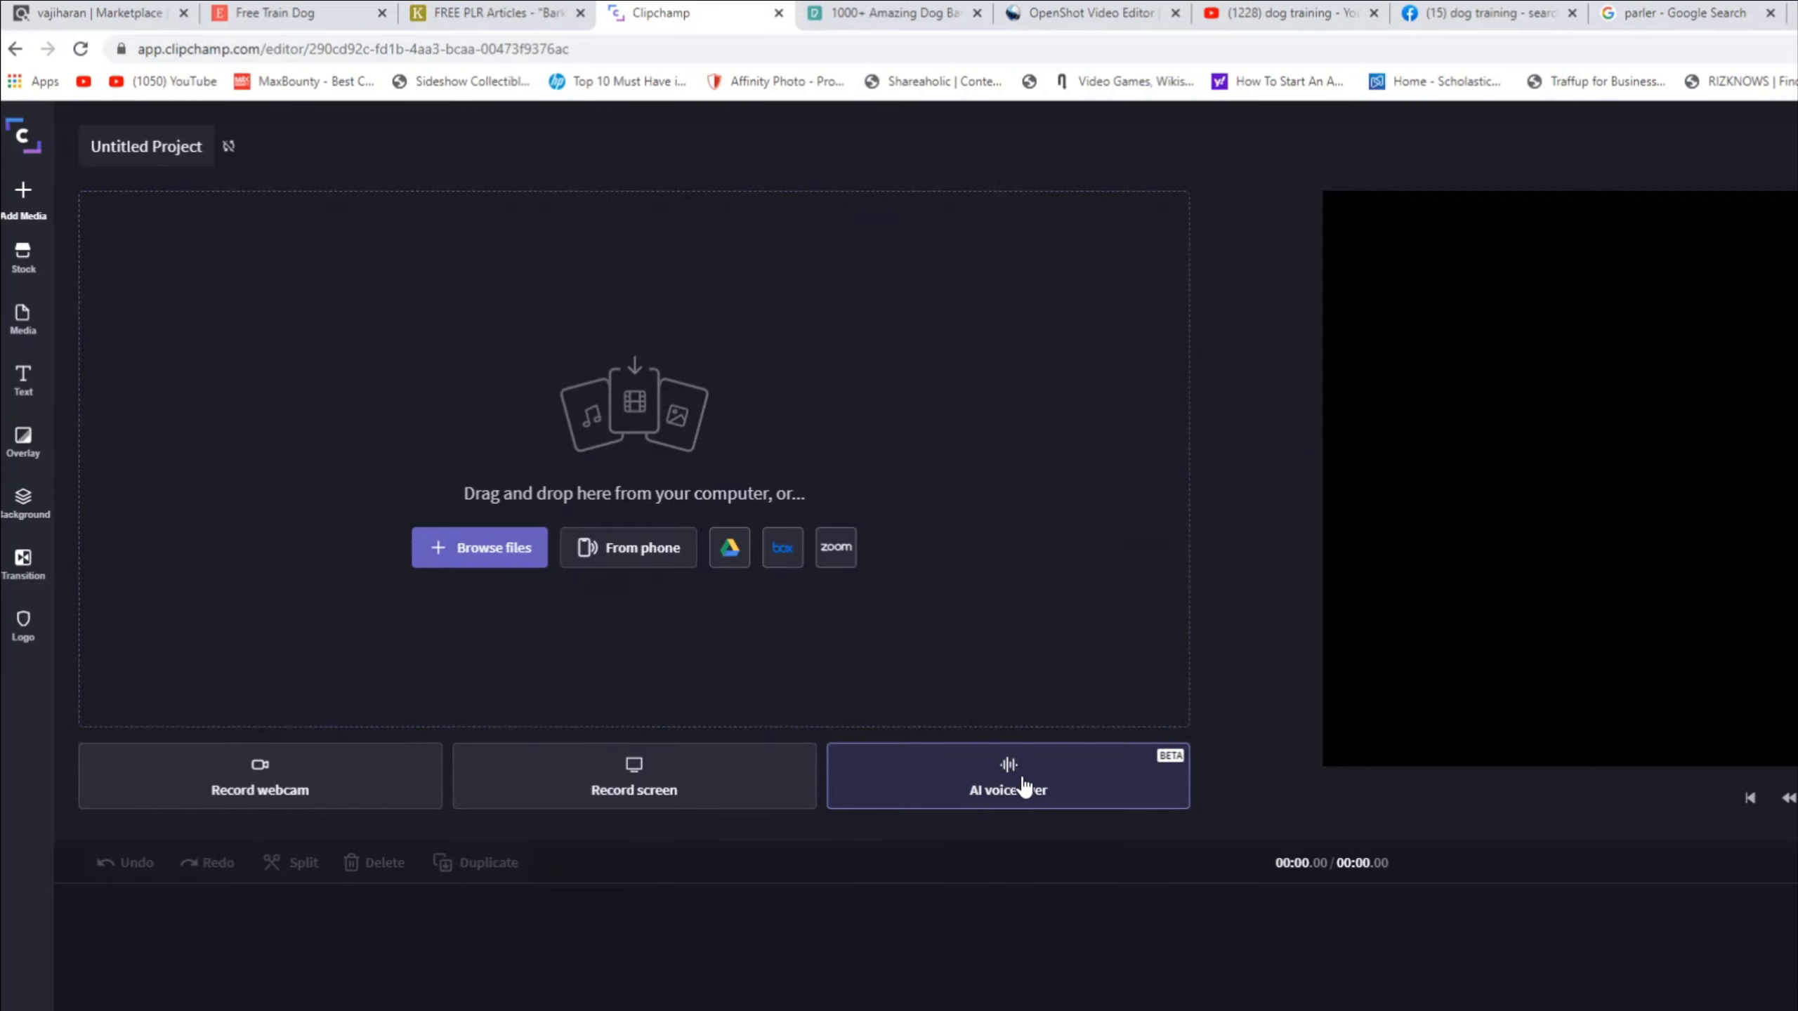
Generate and preview an AI voiceover of 'Set up a situation where your dog will always bark', then add it to media
{"action": "left_click", "coordinate": [1006, 789]}
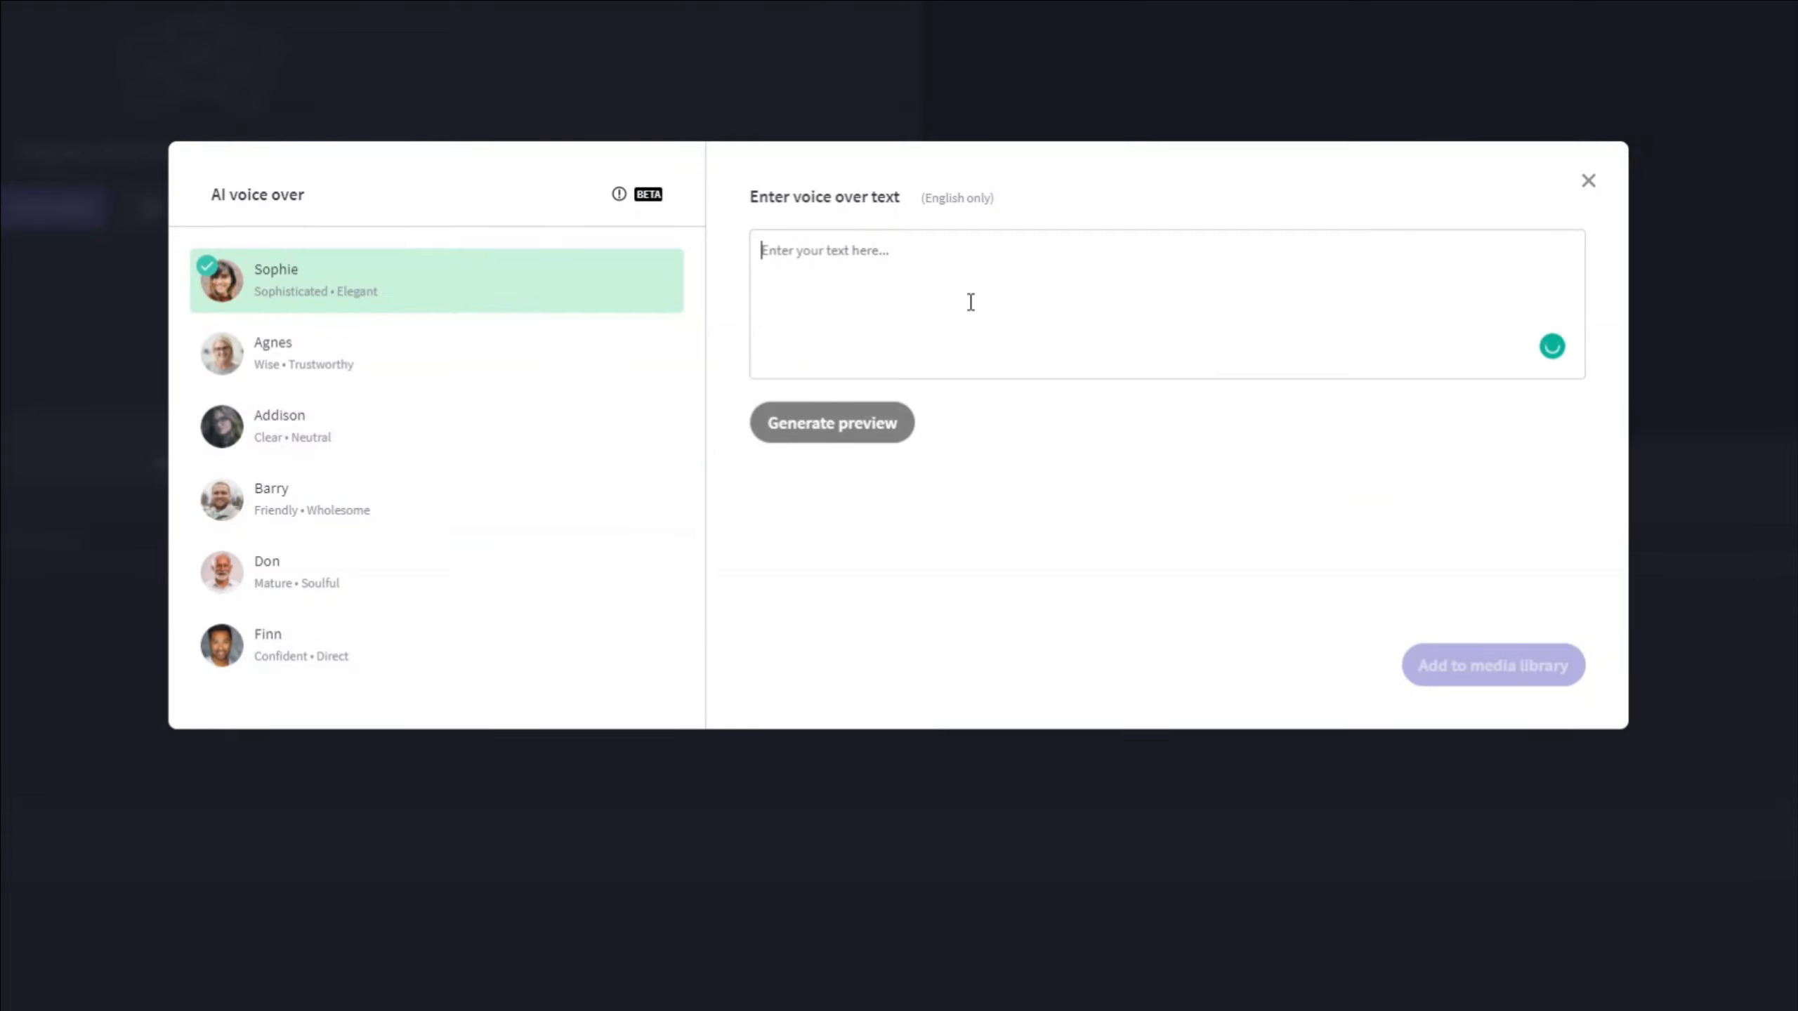
{"action": "type", "text": "Set up a situation where your dog will always bark. For example, you can ask someone to ring your doorbell or knock on your door."}
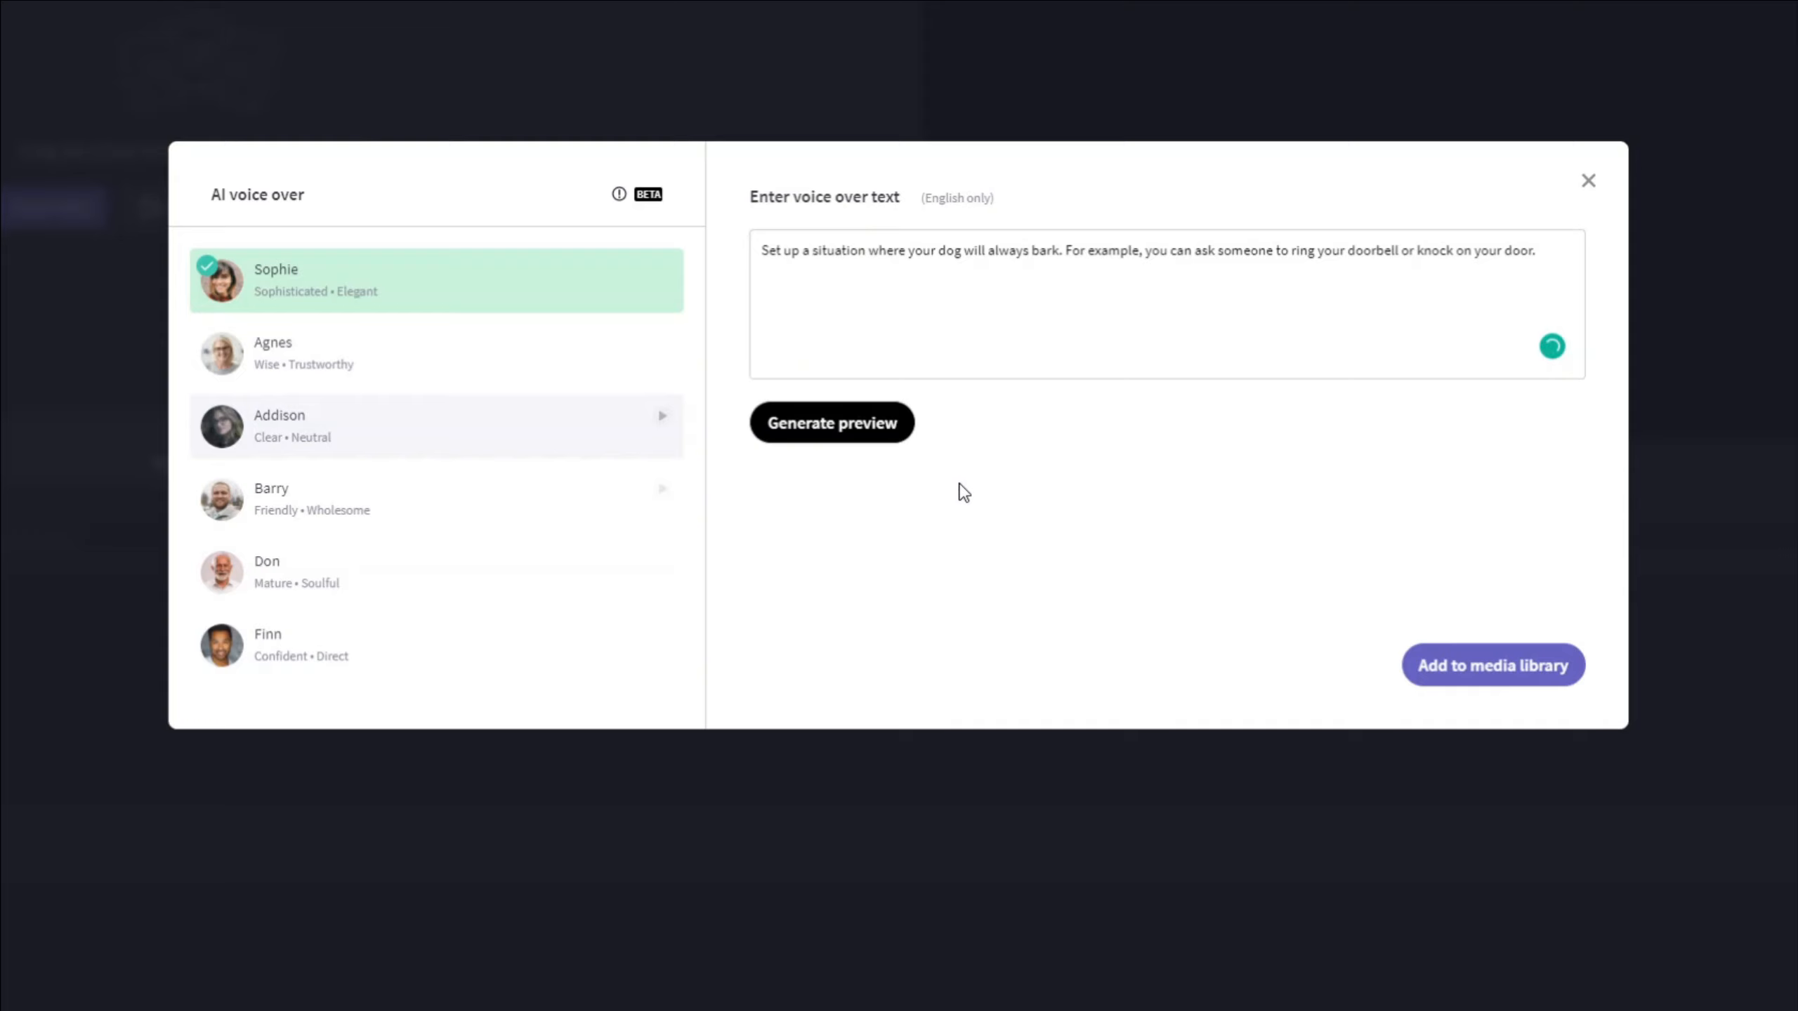
{"action": "left_click", "coordinate": [830, 422]}
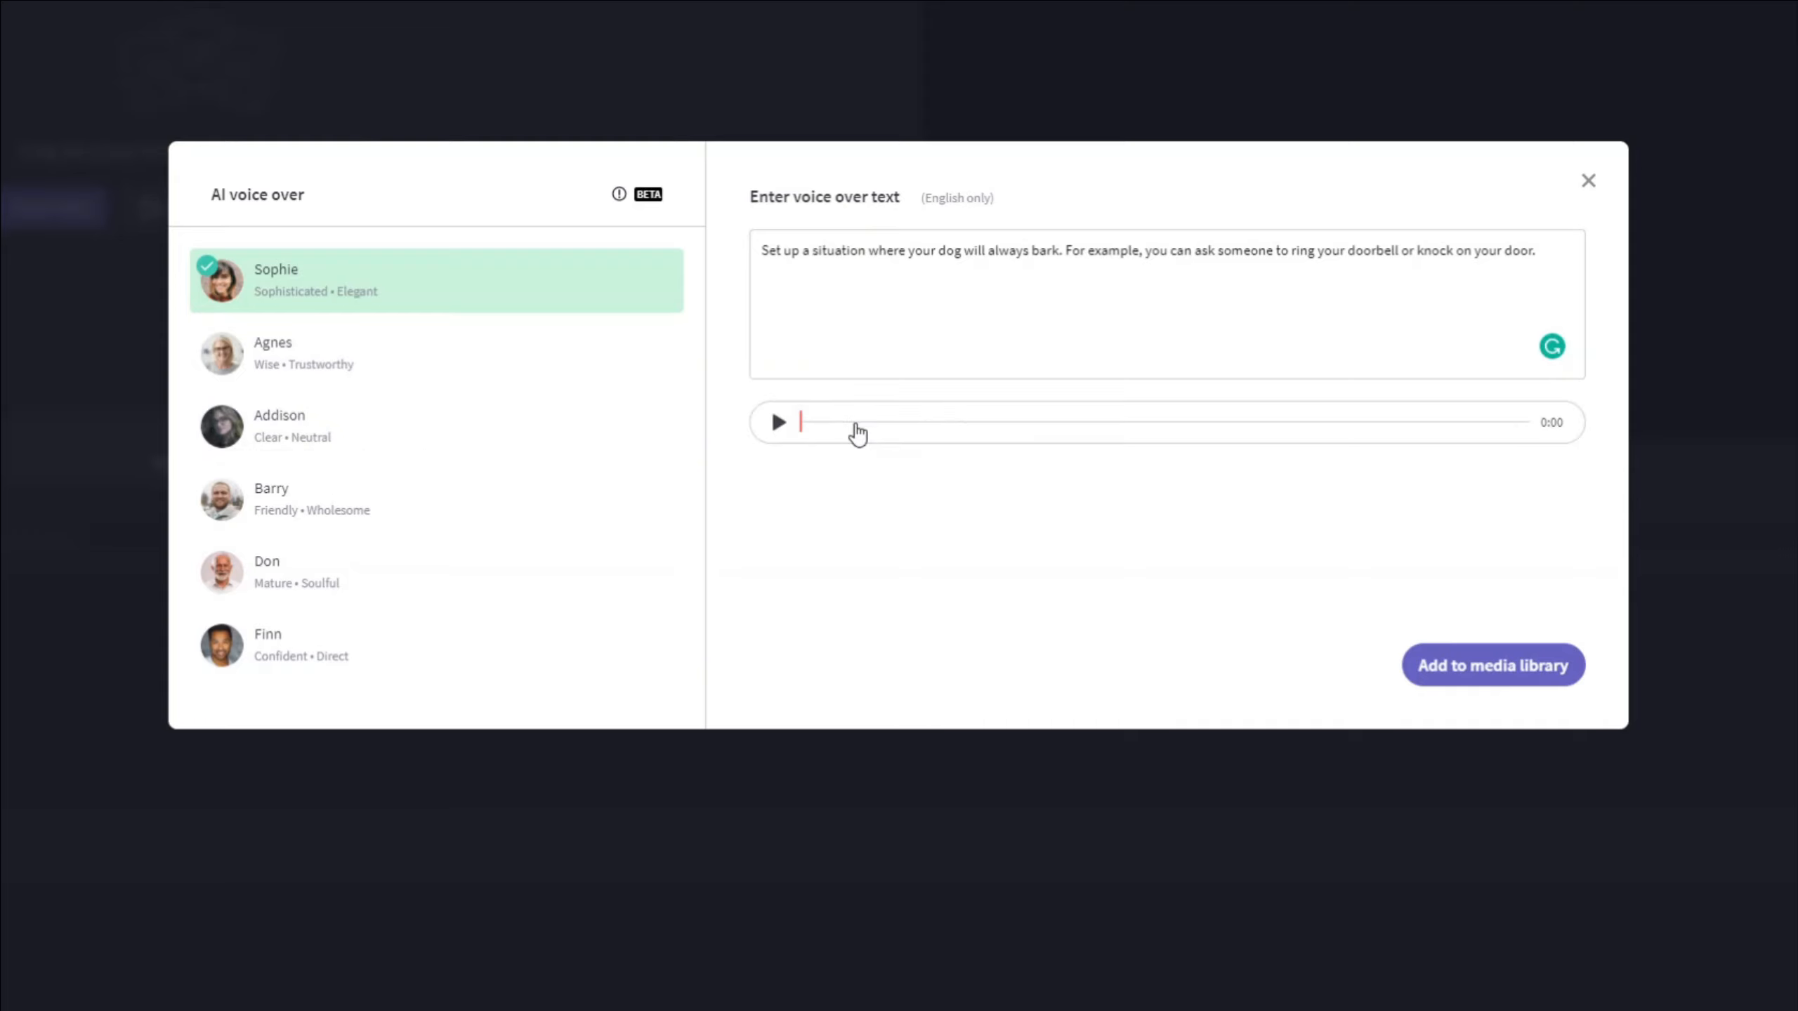
{"action": "left_click", "coordinate": [777, 422]}
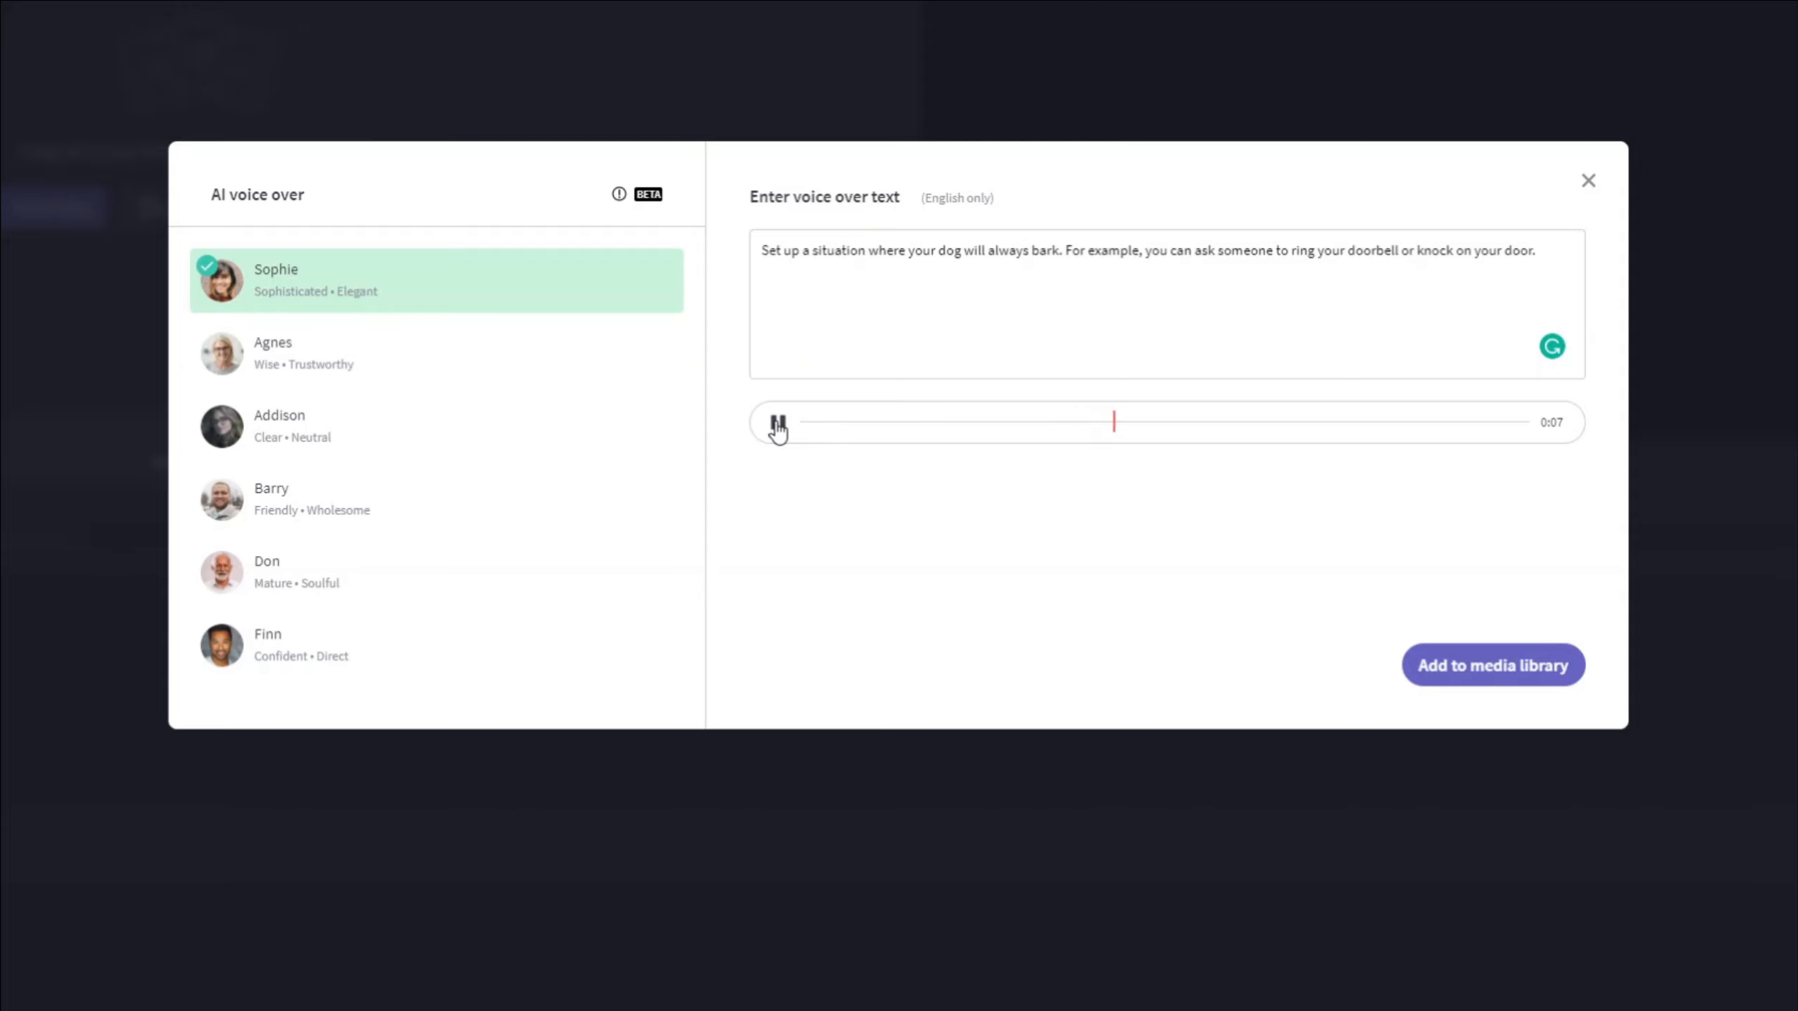
{"action": "left_click", "coordinate": [777, 422]}
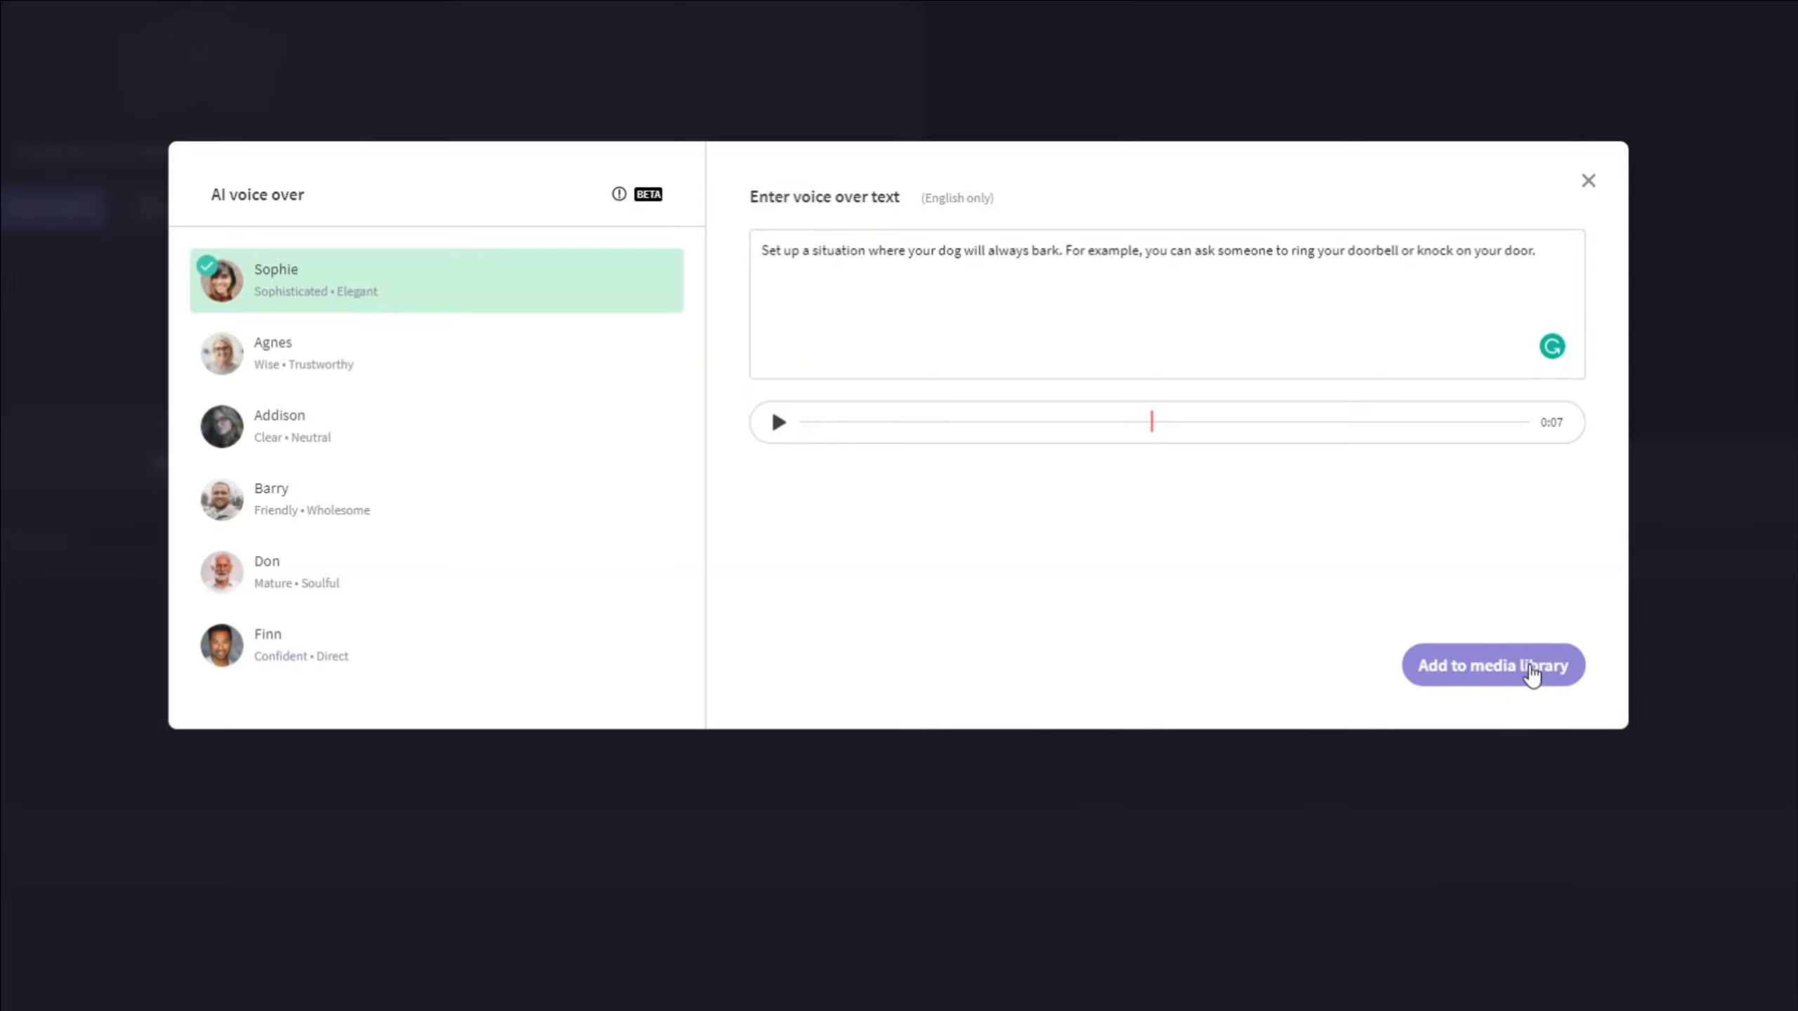
{"action": "left_click", "coordinate": [778, 420]}
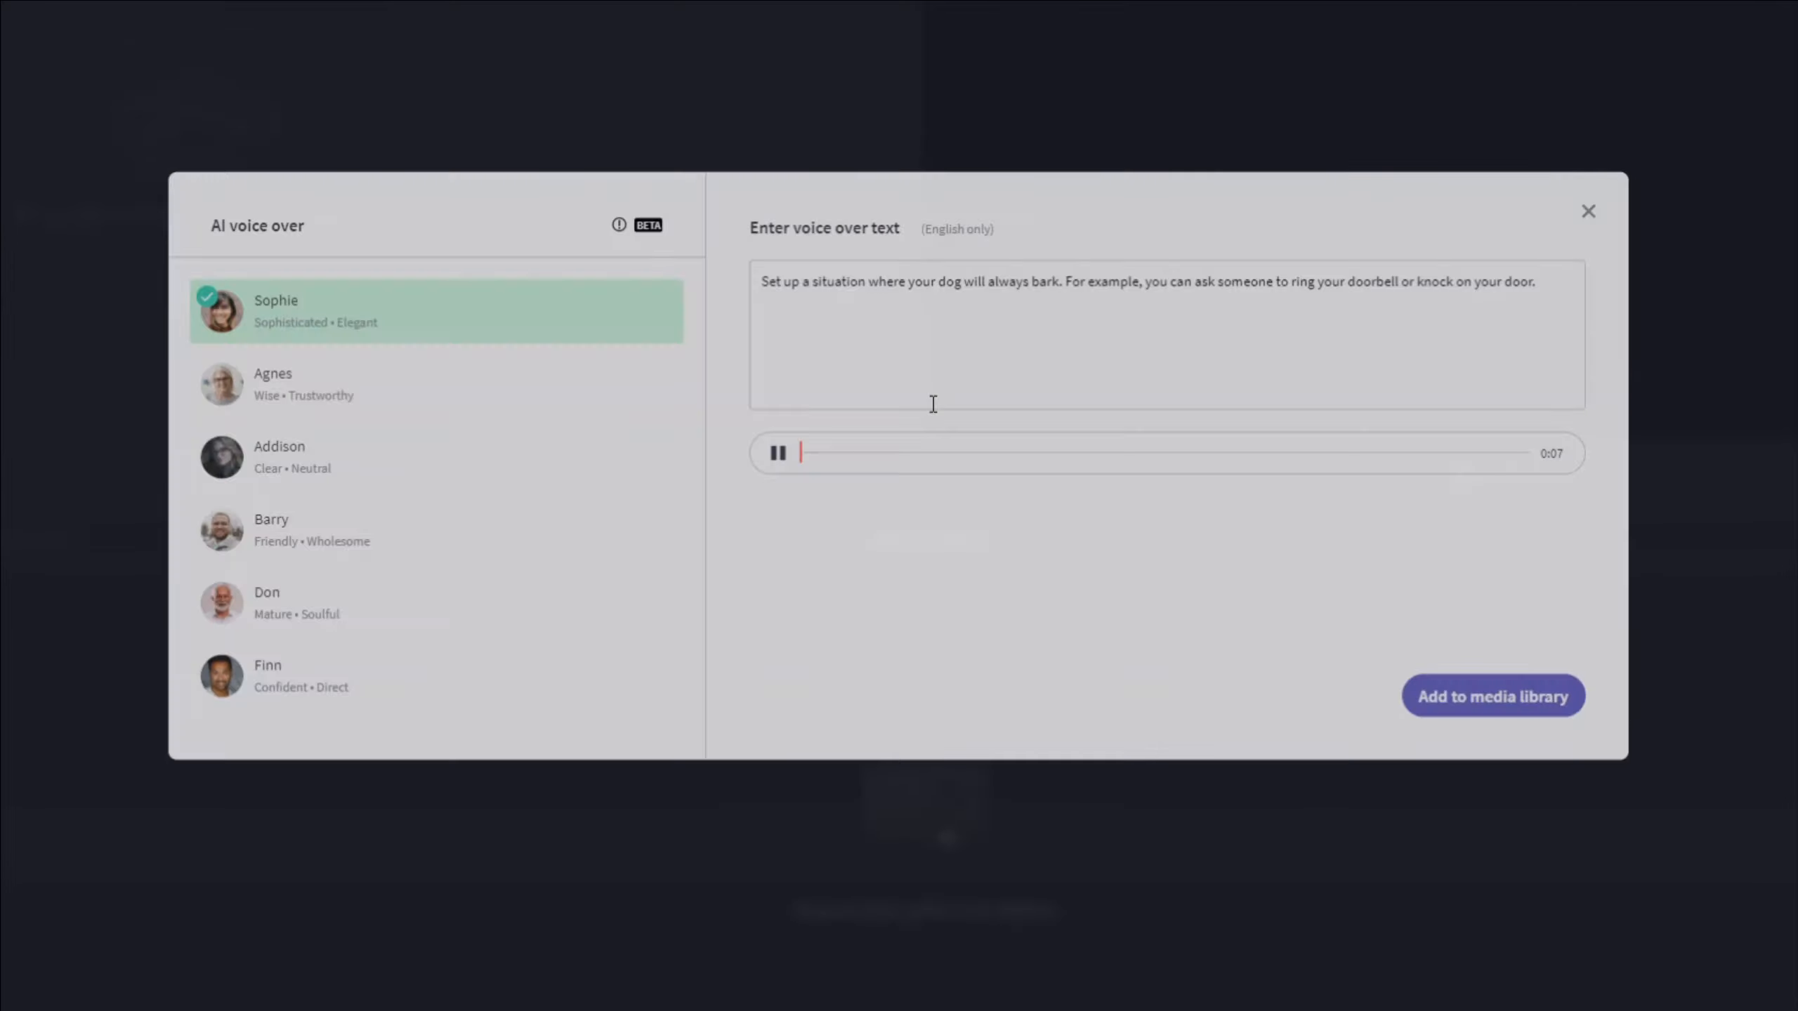
{"action": "left_click", "coordinate": [1588, 210]}
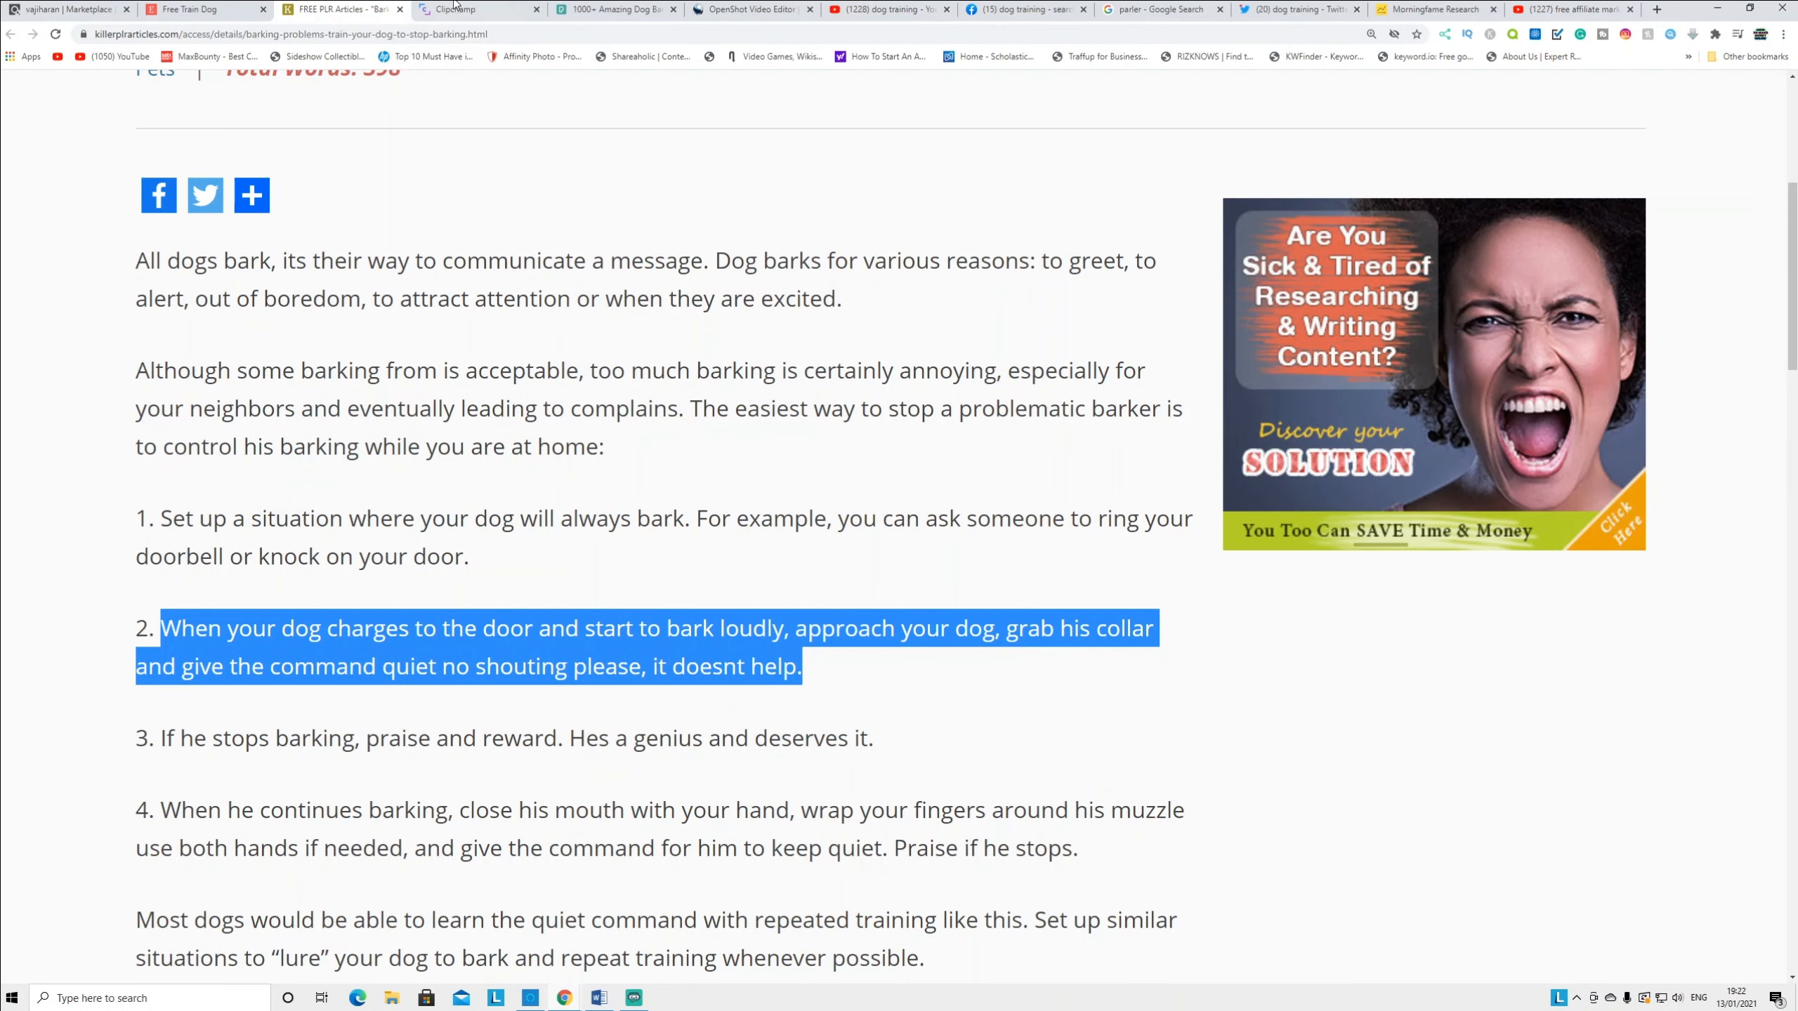
Create an AI voiceover of tip 2 ('When your dog charges to the door…') and drop a clip on the timeline
{"action": "left_click", "coordinate": [470, 9]}
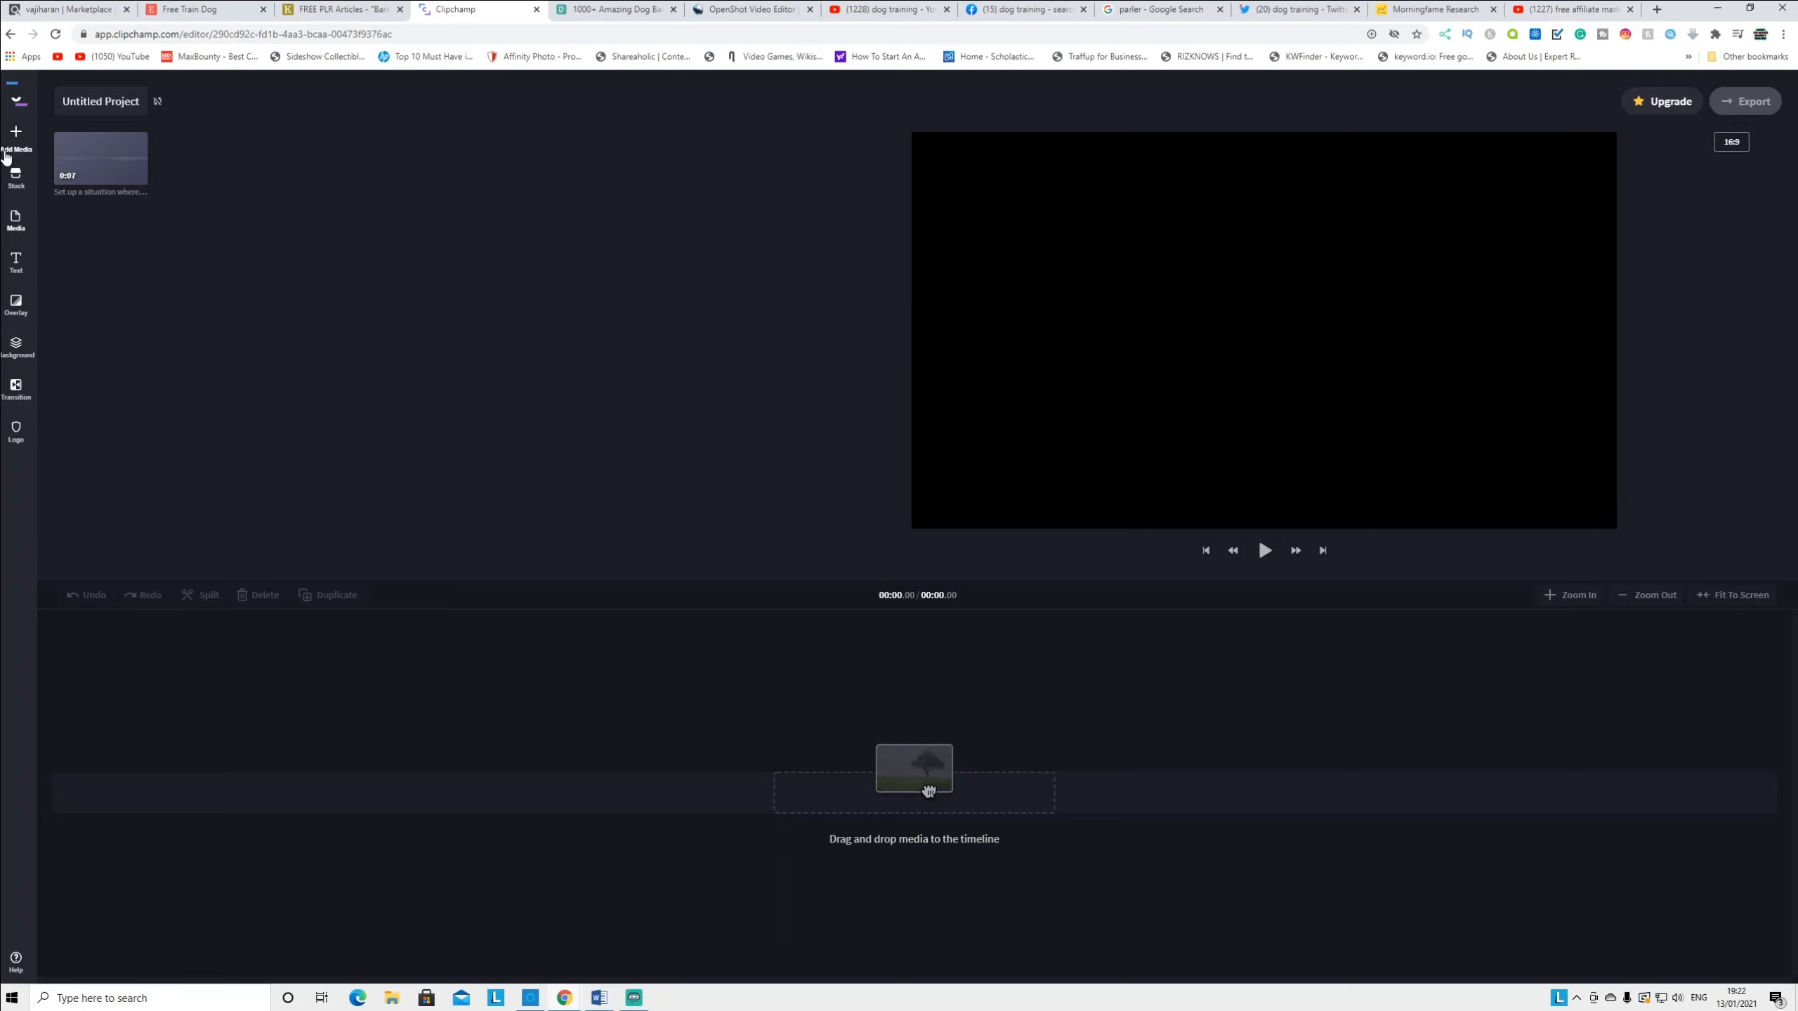
{"action": "left_click", "coordinate": [16, 136]}
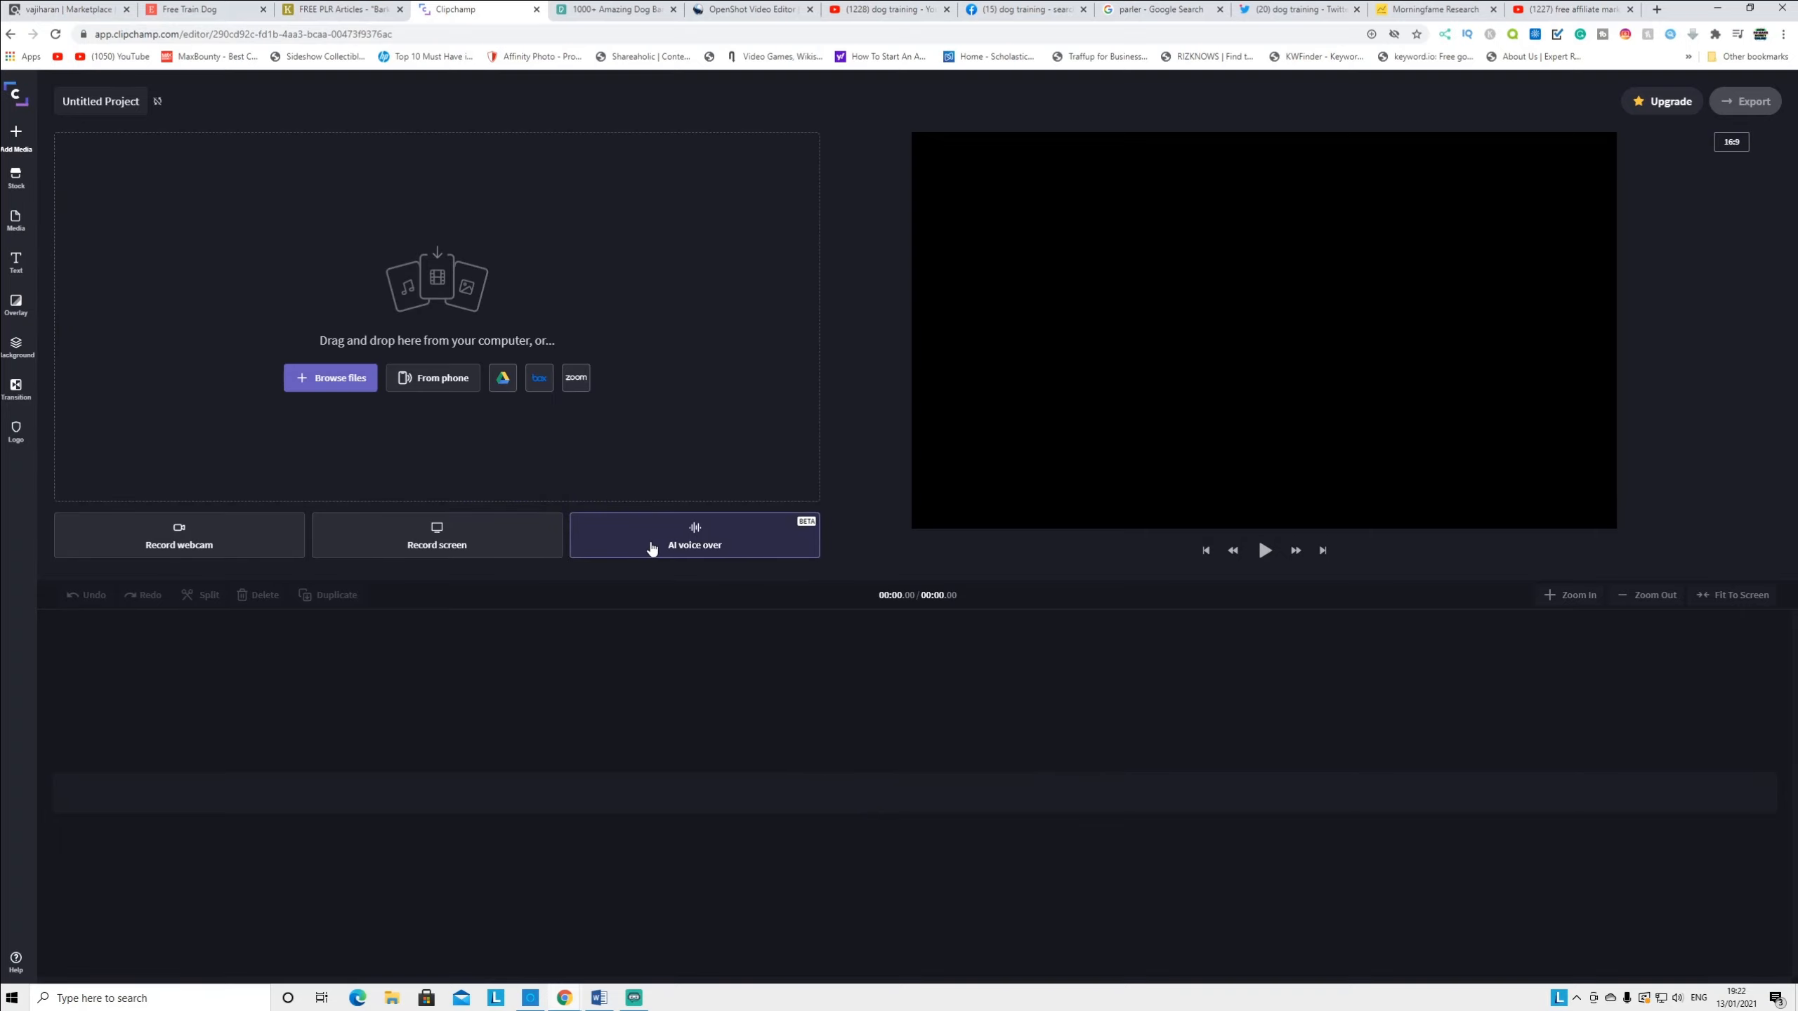
{"action": "left_click", "coordinate": [694, 535]}
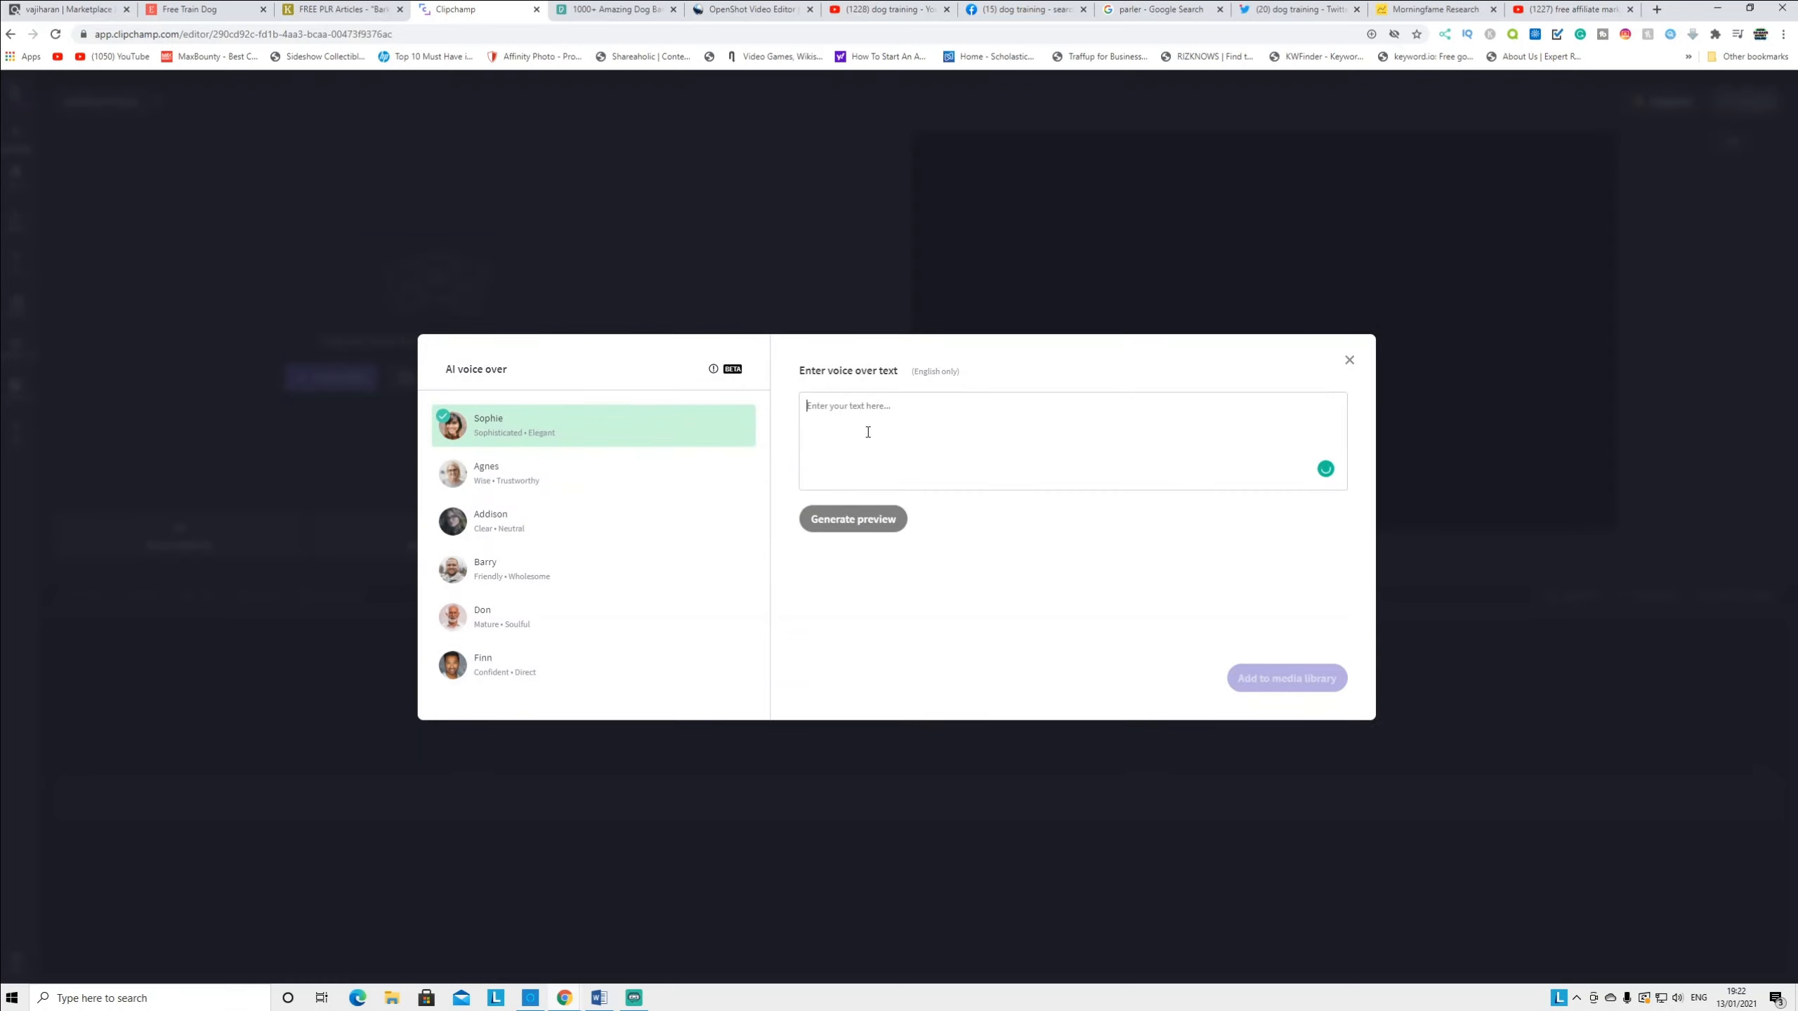
{"action": "type", "text": "When your dog charges to the door and start to bark loudly, approach your dog, grab his collar and give the command quiet no shouting please, it doesnt help."}
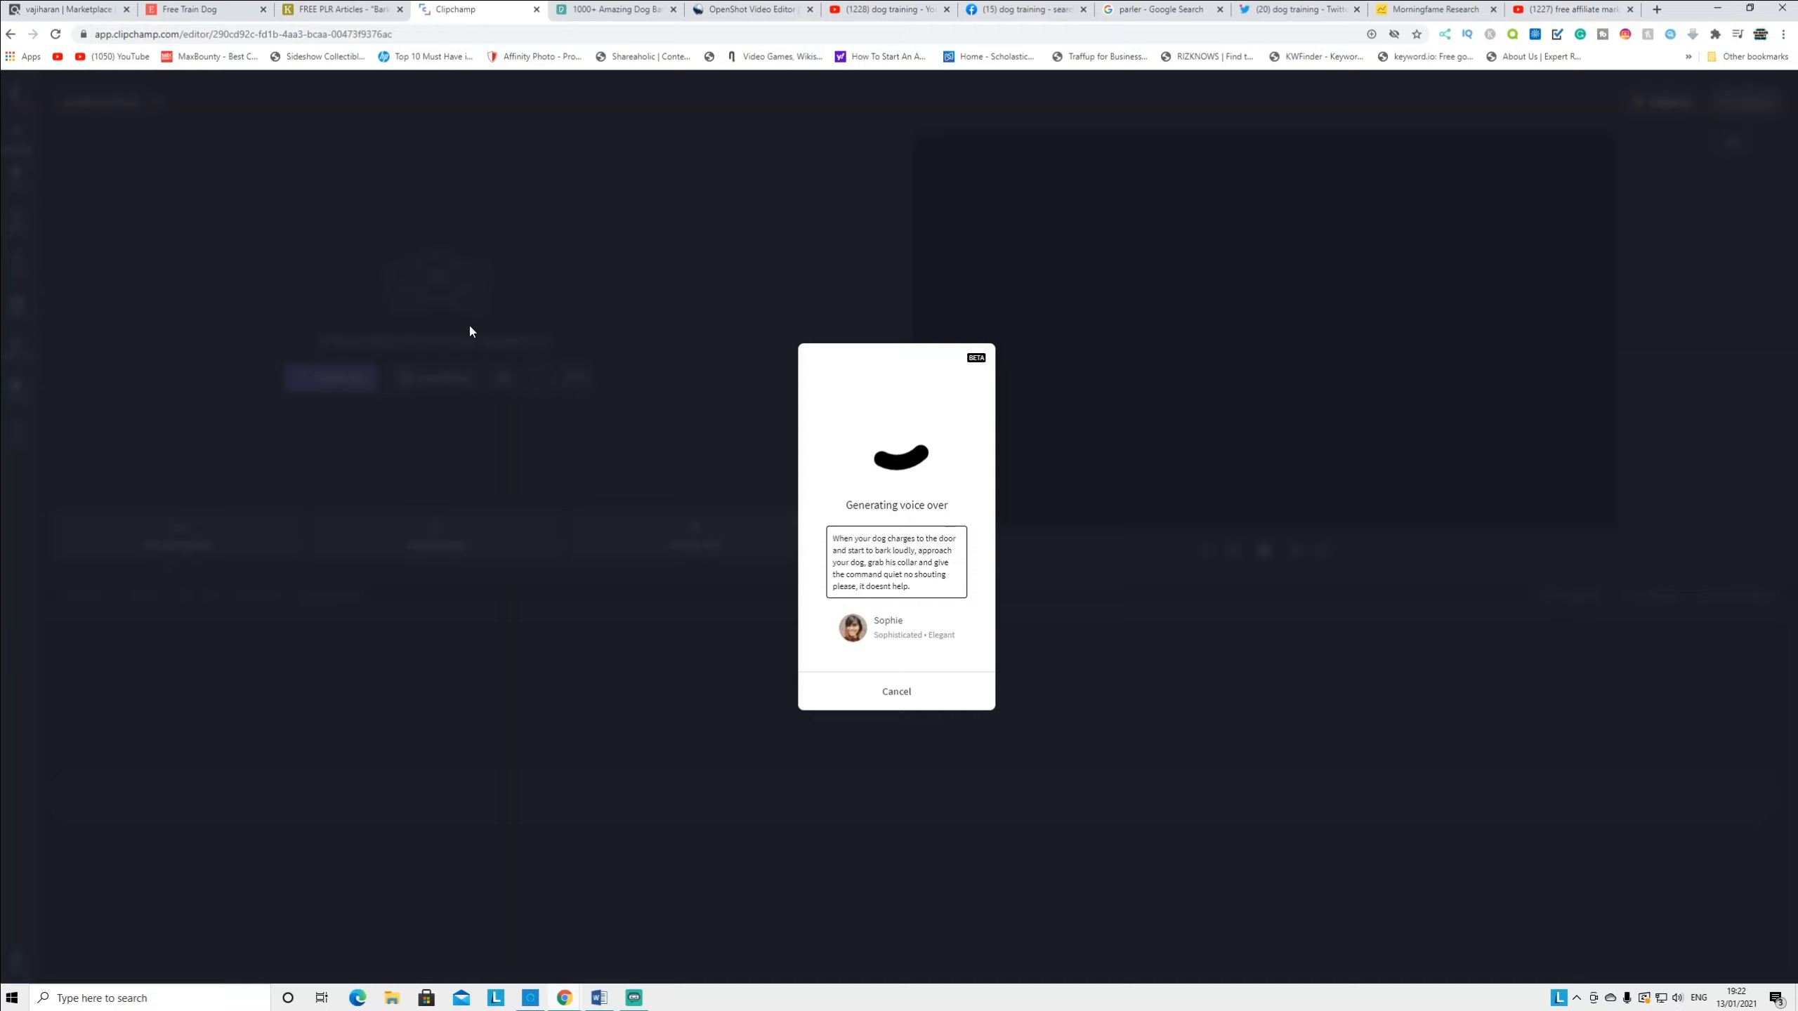
{"action": "left_click", "coordinate": [895, 691]}
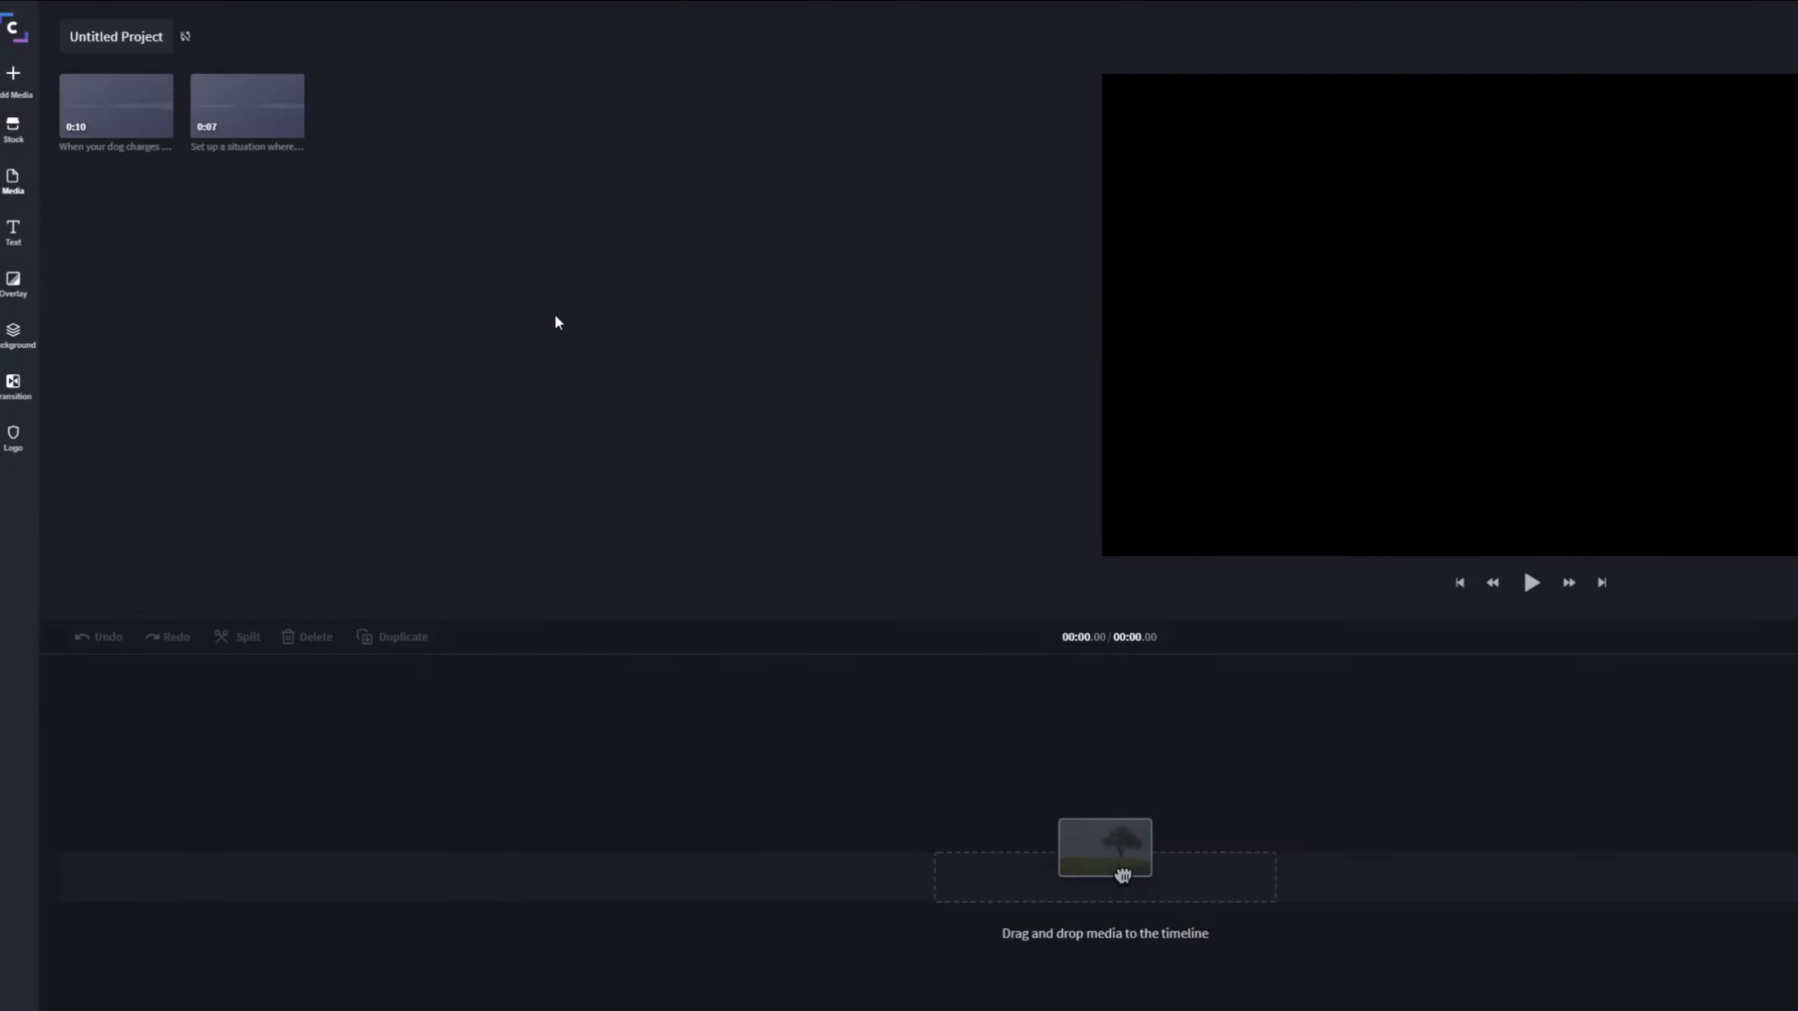
{"action": "left_click", "coordinate": [114, 105]}
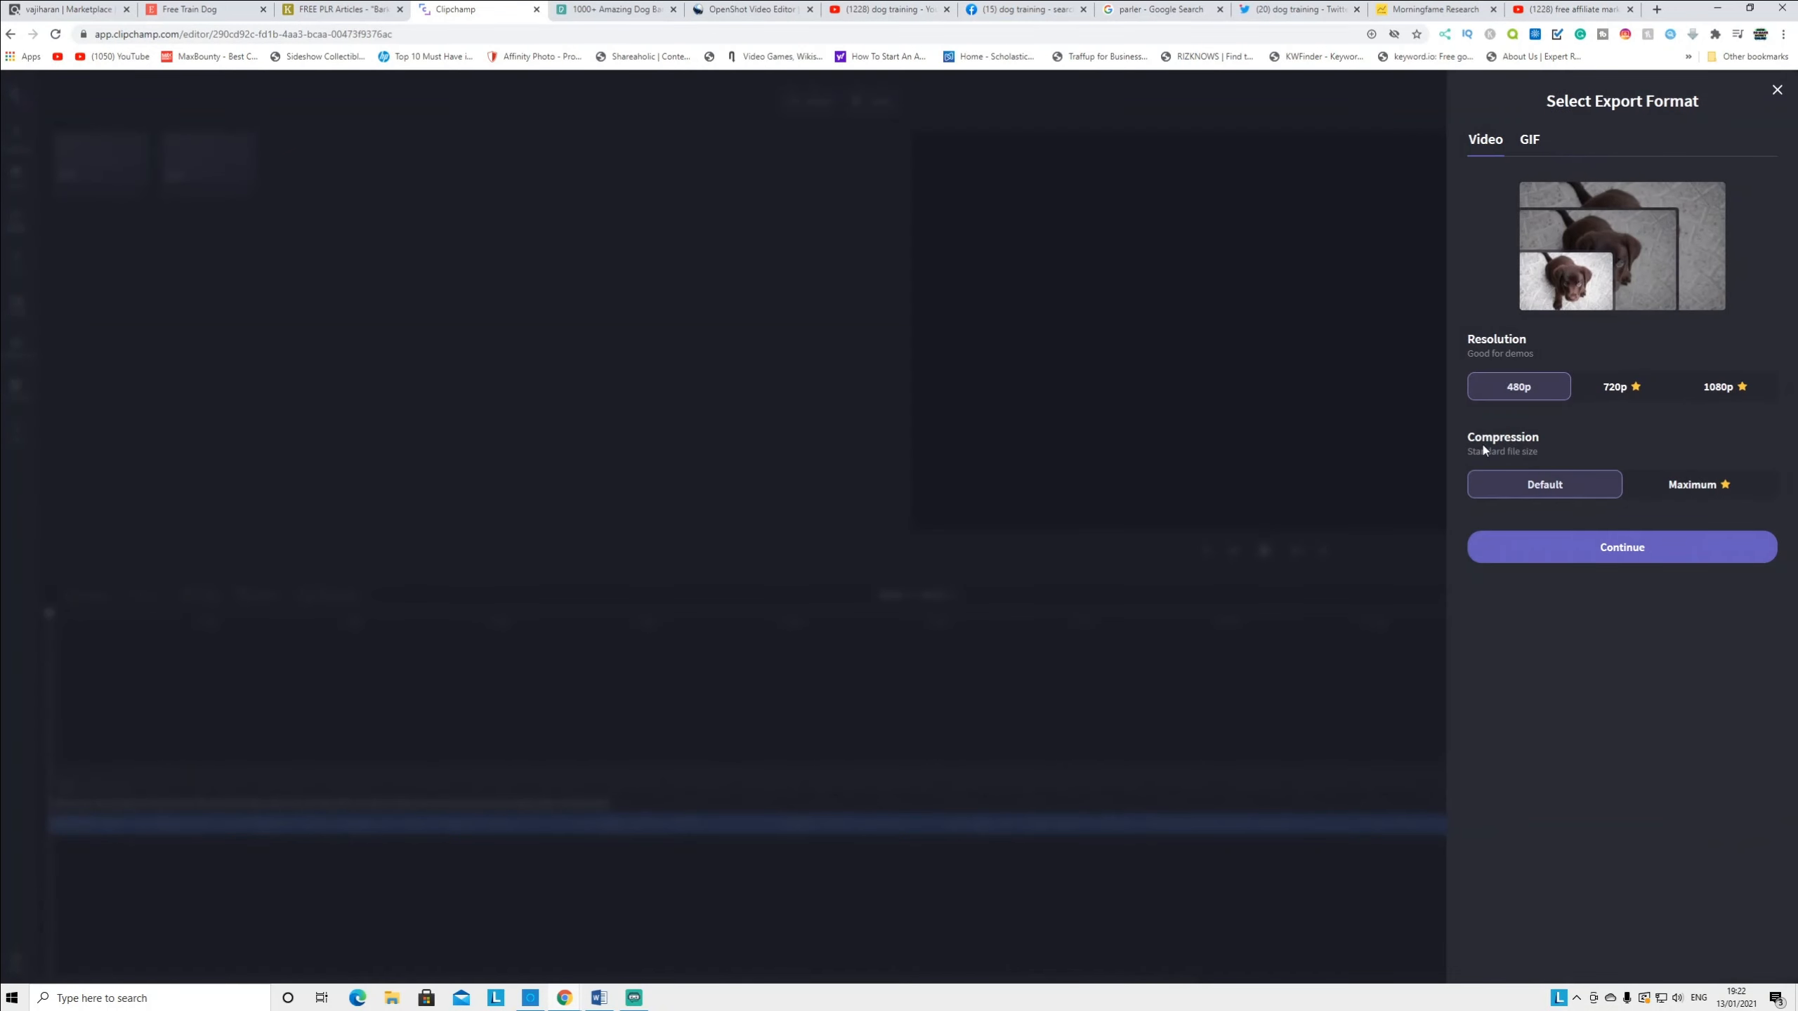
{"action": "mouse_move", "coordinate": [1634, 406]}
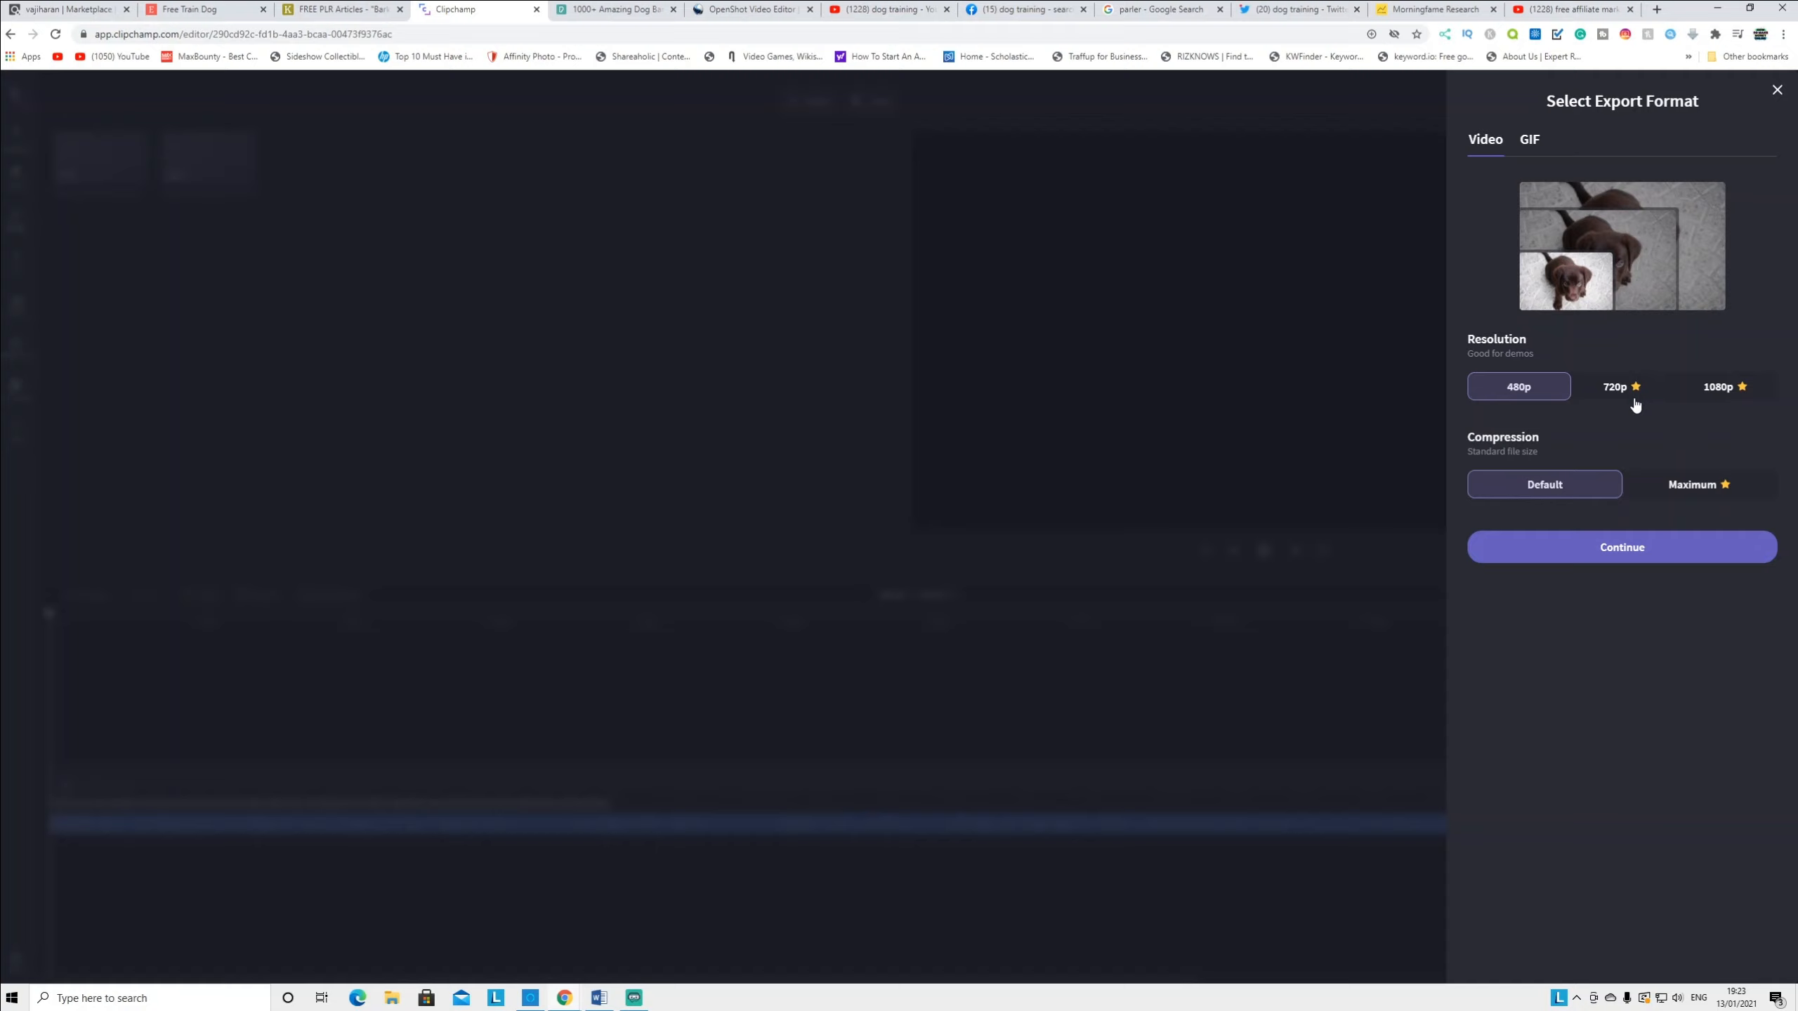
{"action": "mouse_move", "coordinate": [1544, 402]}
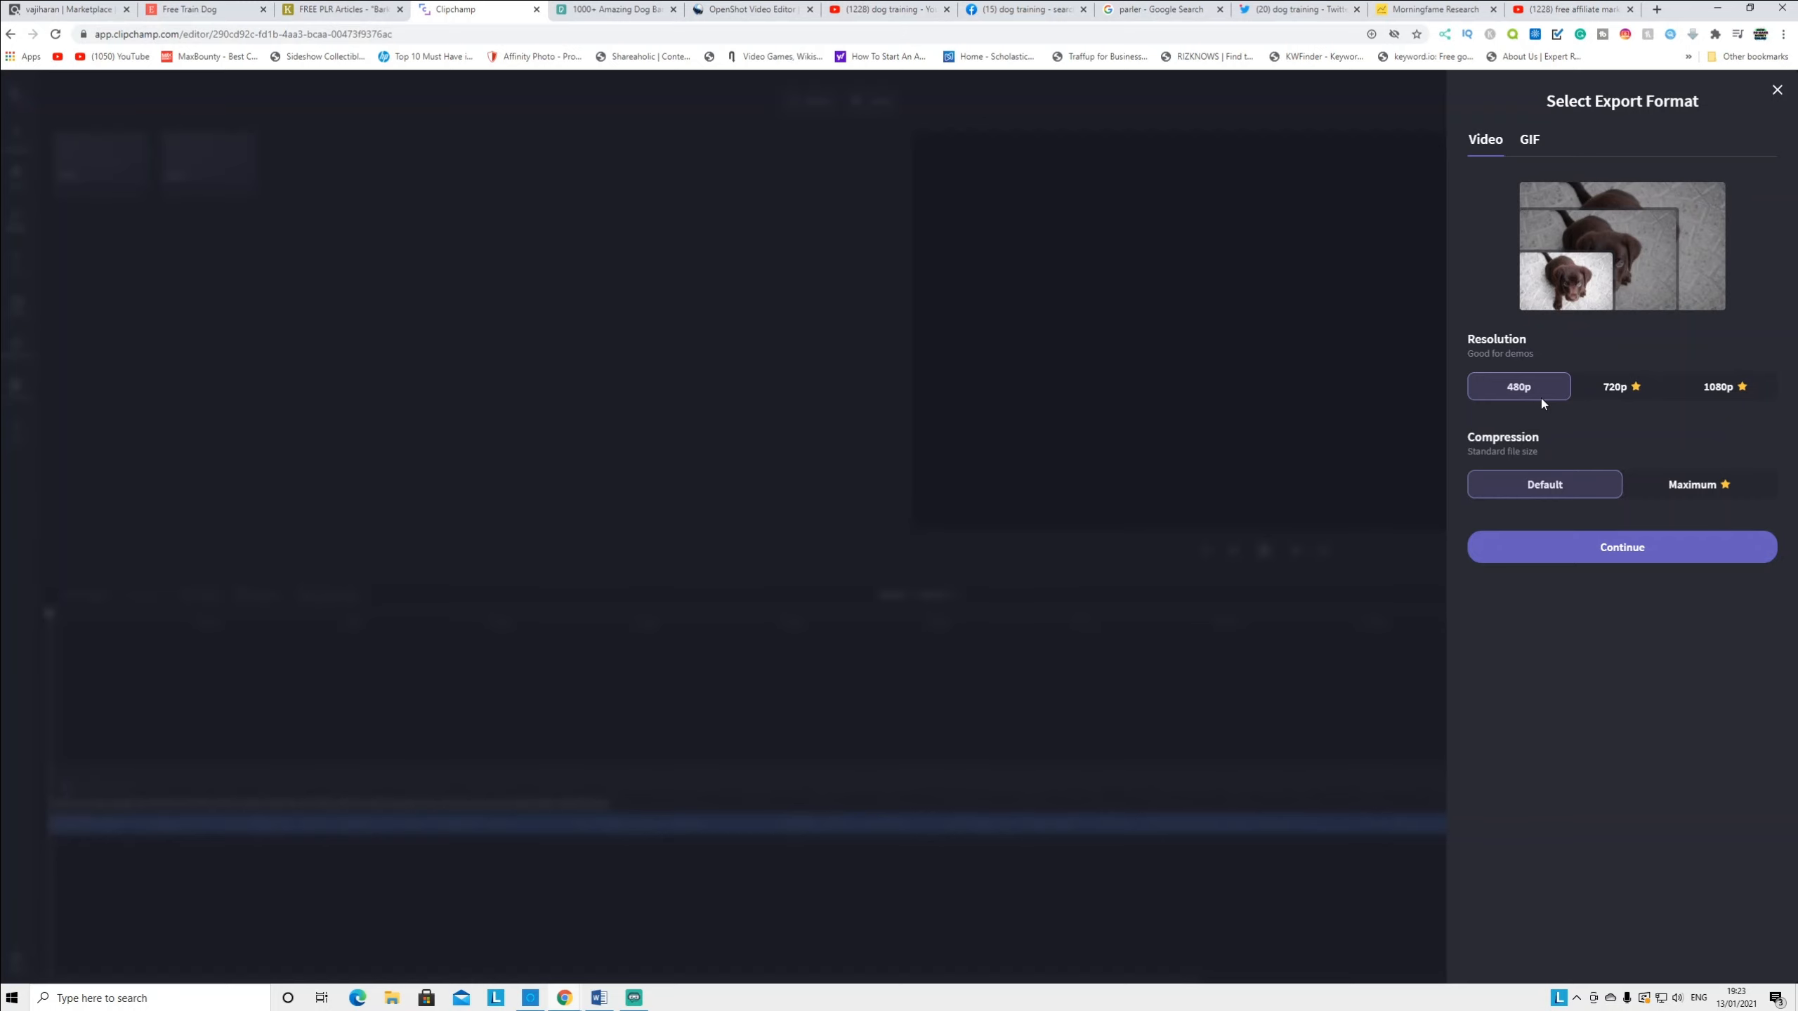
{"action": "mouse_move", "coordinate": [1361, 257]}
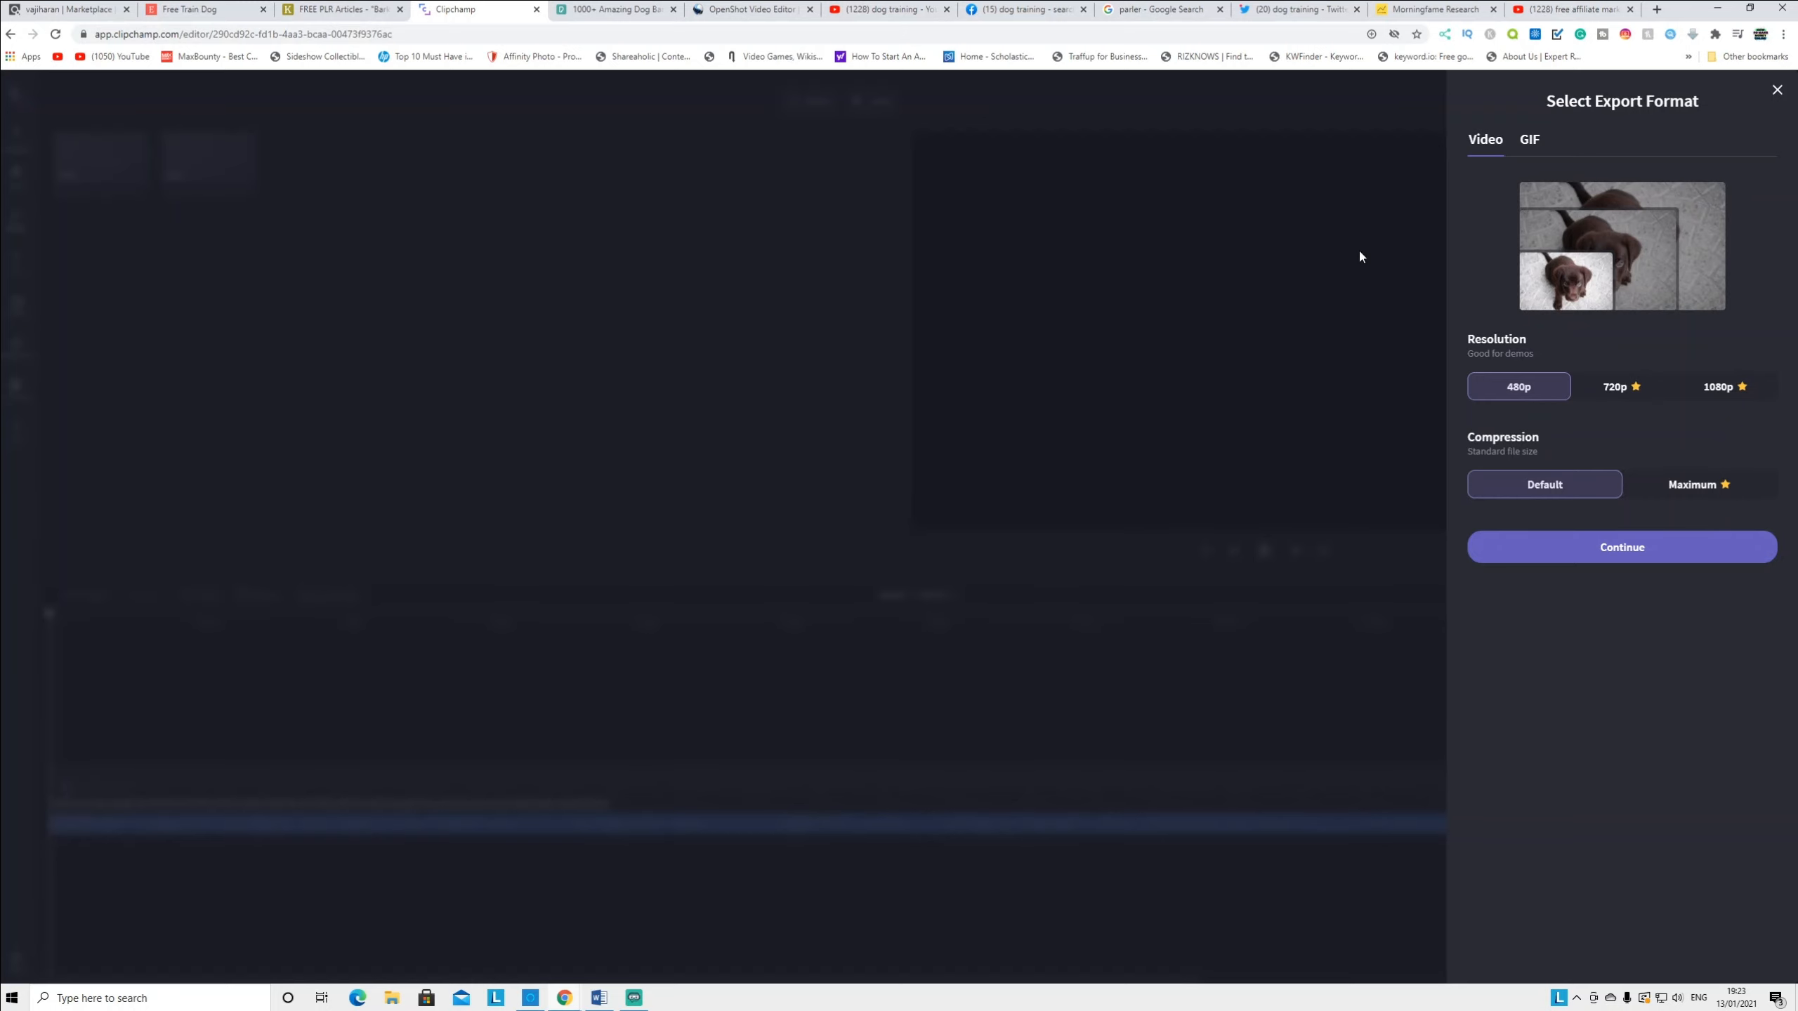
Leave Clipchamp's 480p export options unexported and bring up the OpenShot website
{"action": "left_click", "coordinate": [751, 9]}
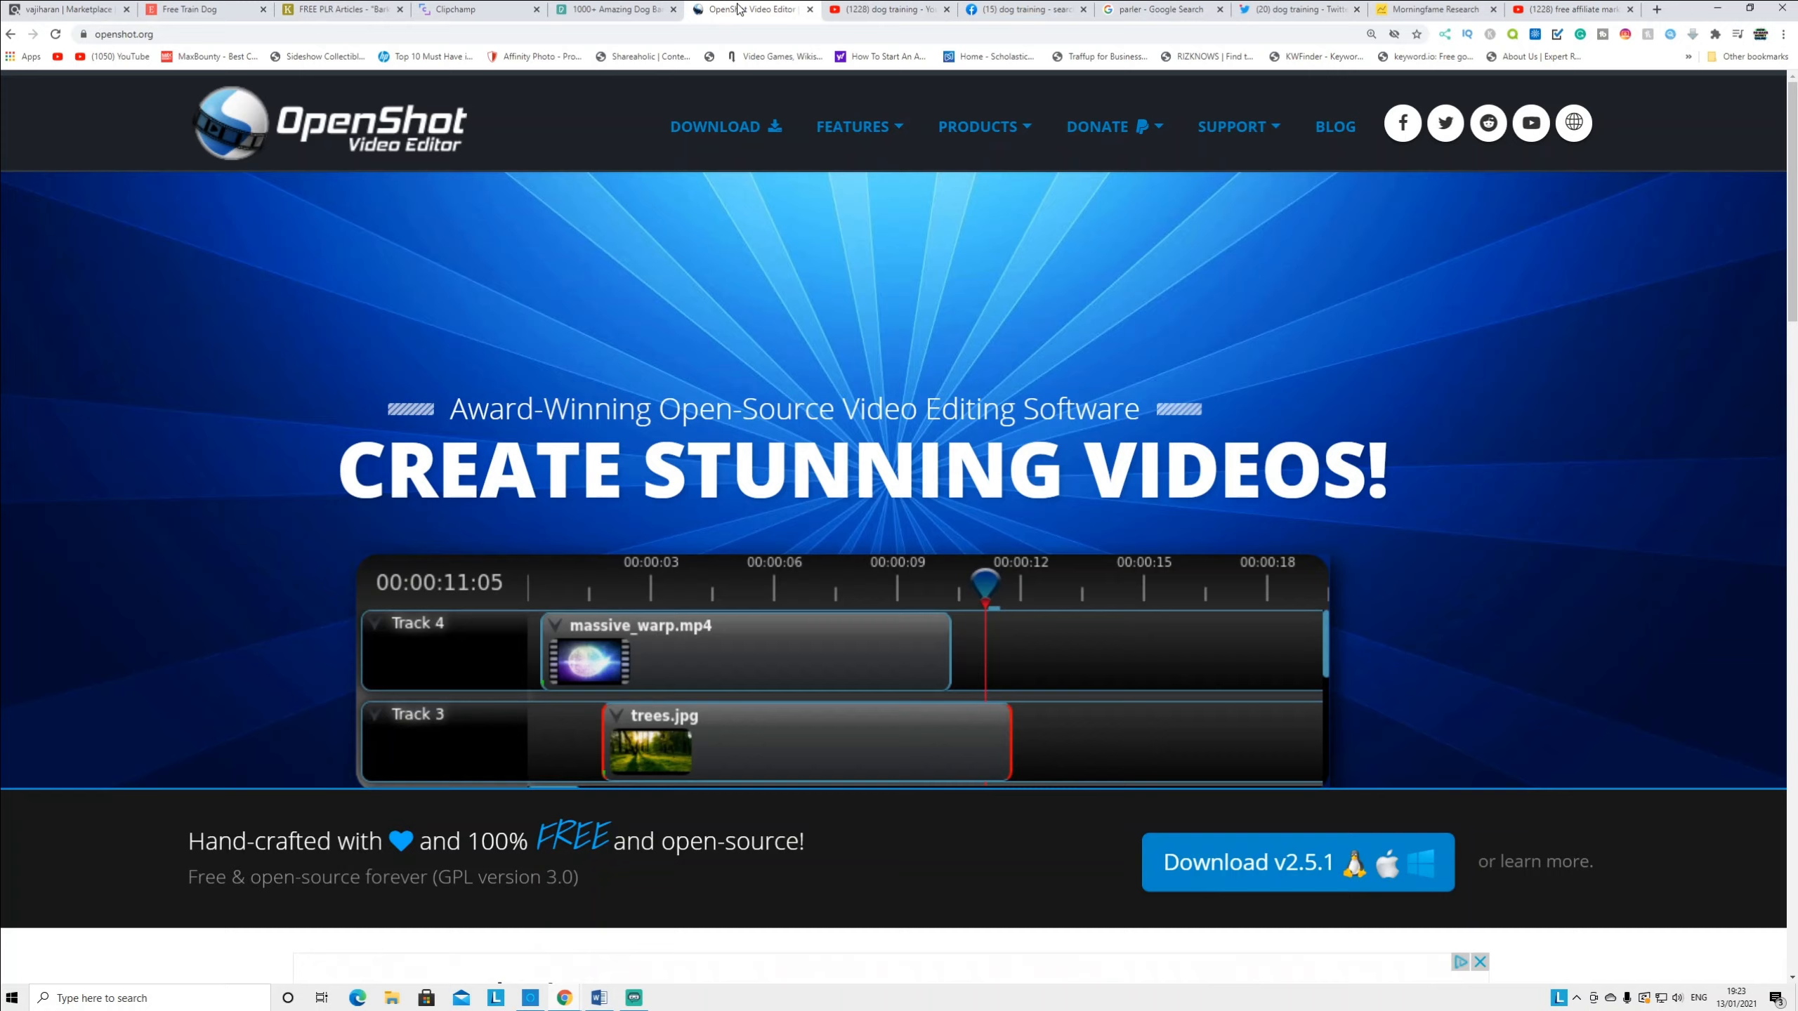
{"action": "mouse_move", "coordinate": [857, 9]}
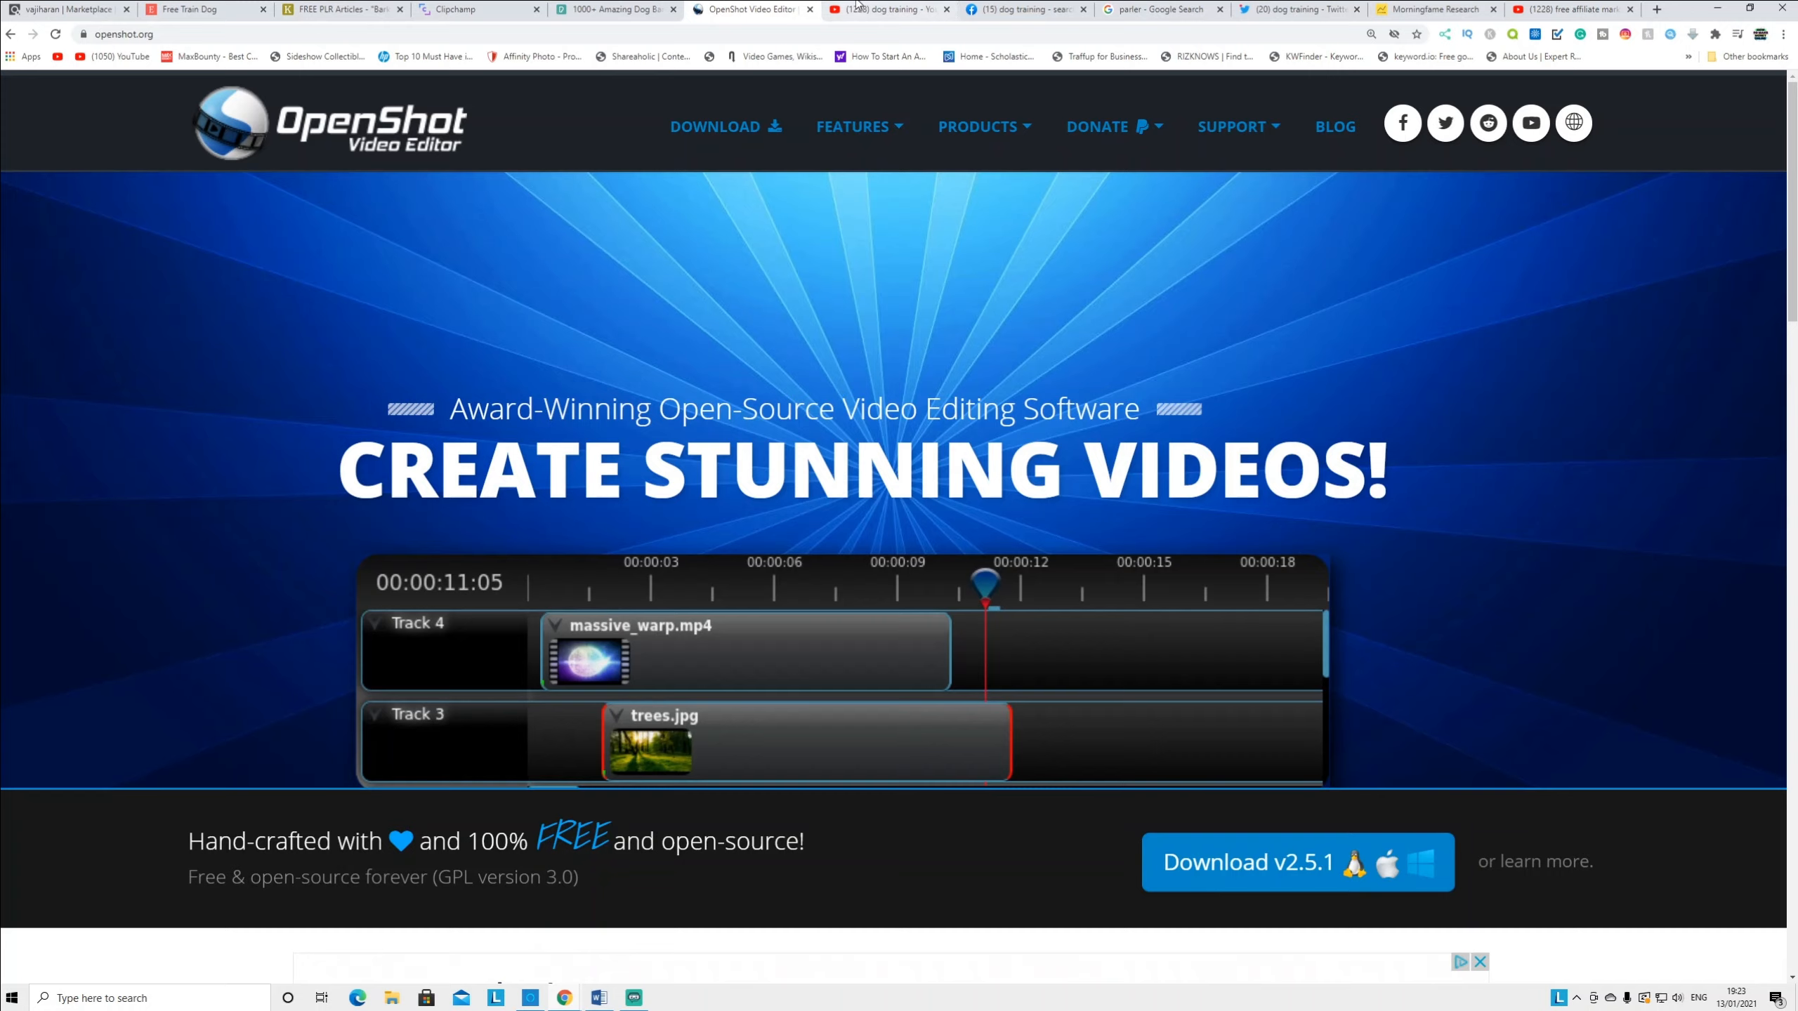
Return from the OpenShot homepage to Clipchamp's export format options
{"action": "left_click", "coordinate": [479, 9]}
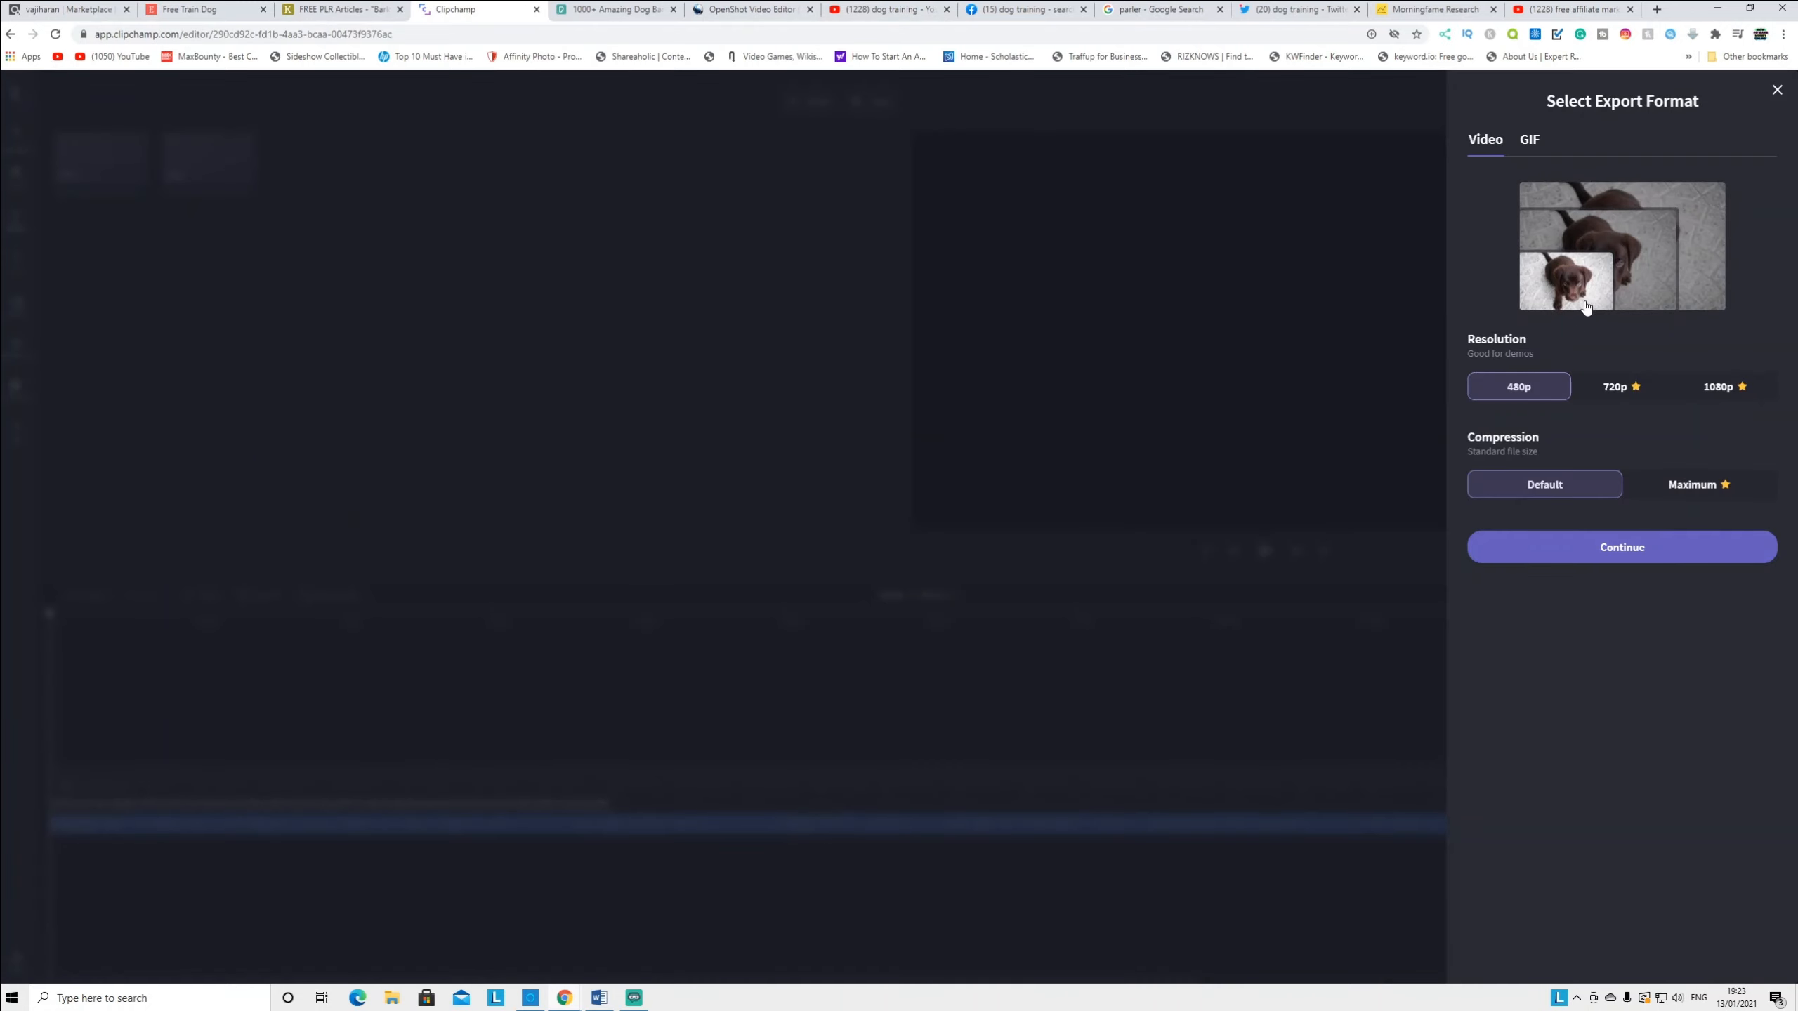
{"action": "mouse_move", "coordinate": [1615, 364]}
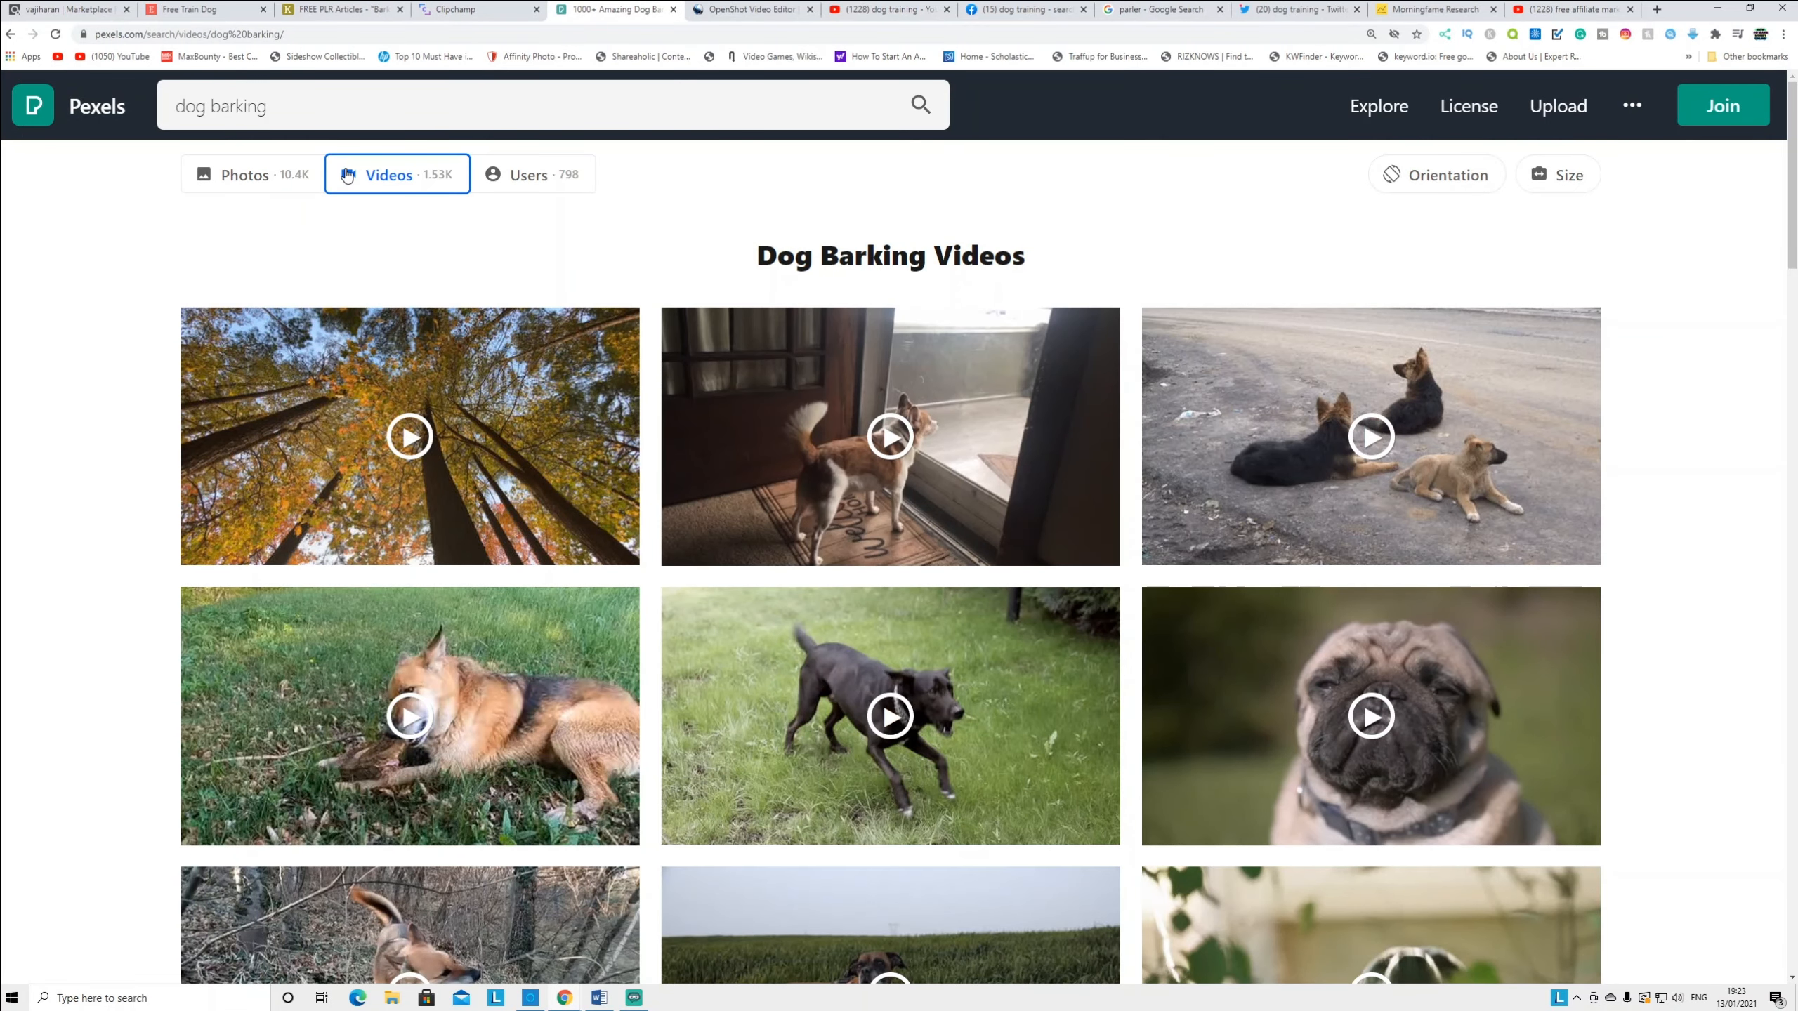
{"action": "mouse_move", "coordinate": [516, 483]}
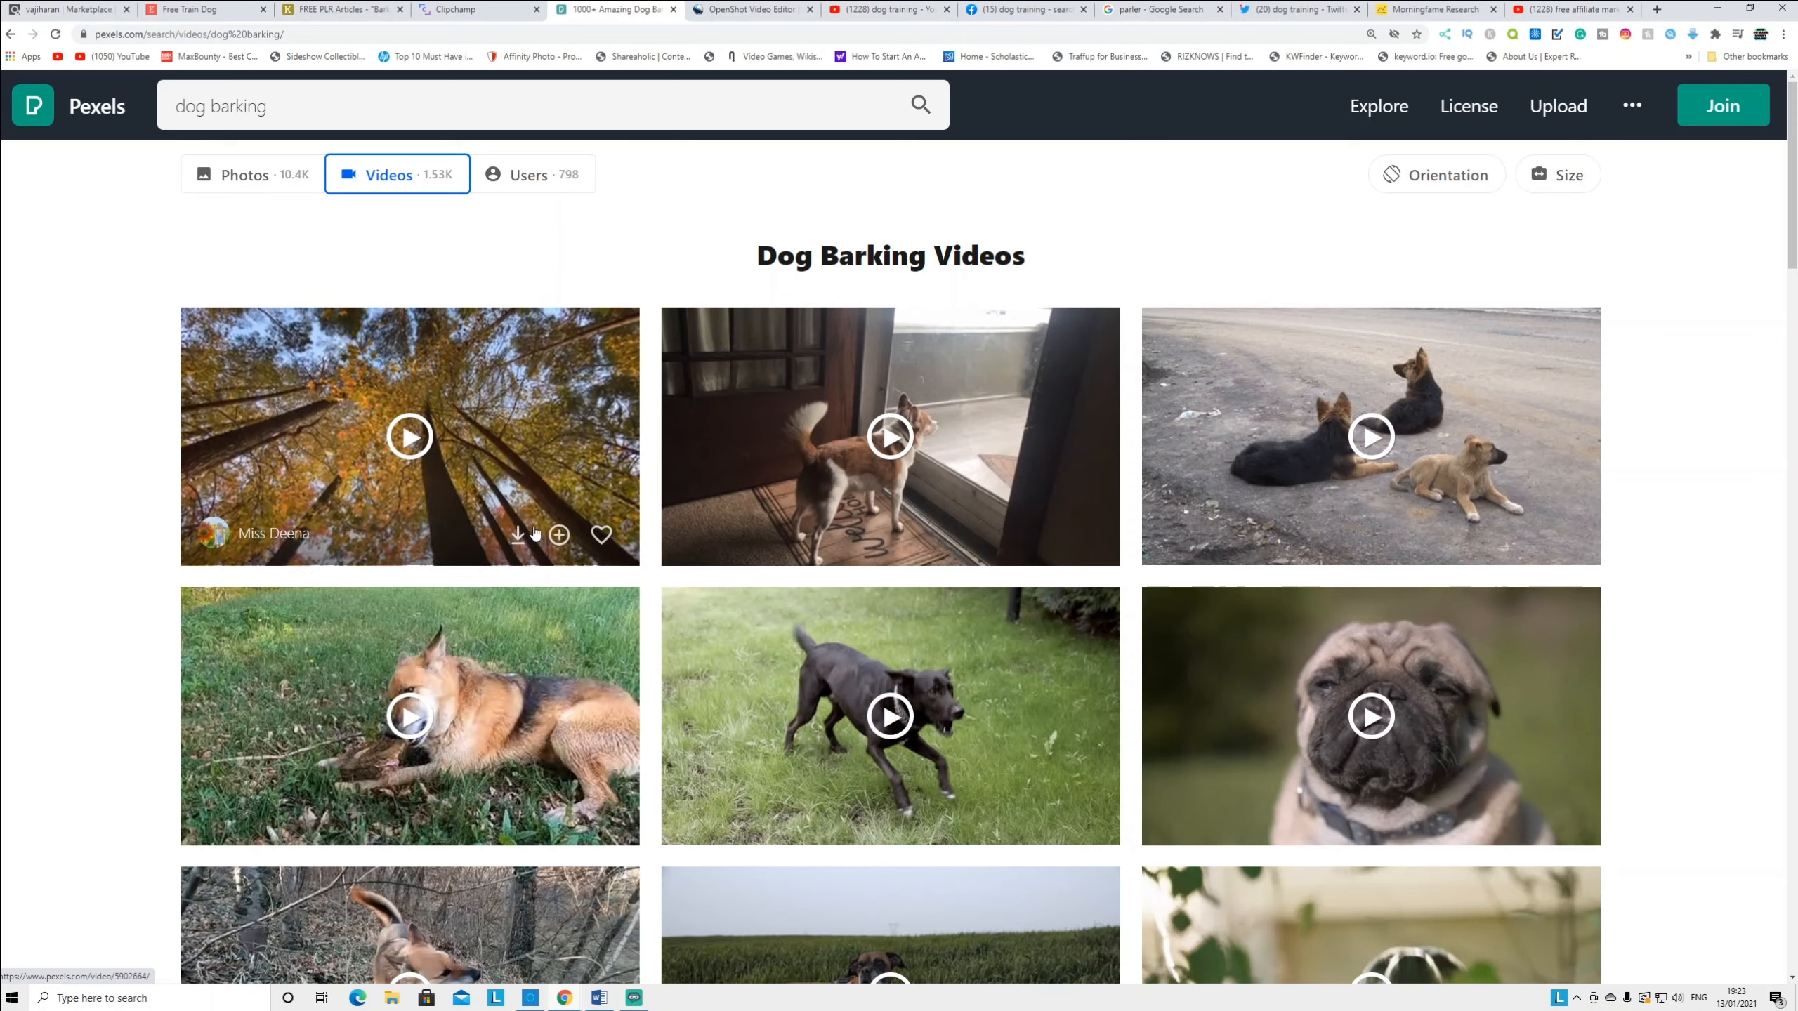
{"action": "mouse_move", "coordinate": [894, 447]}
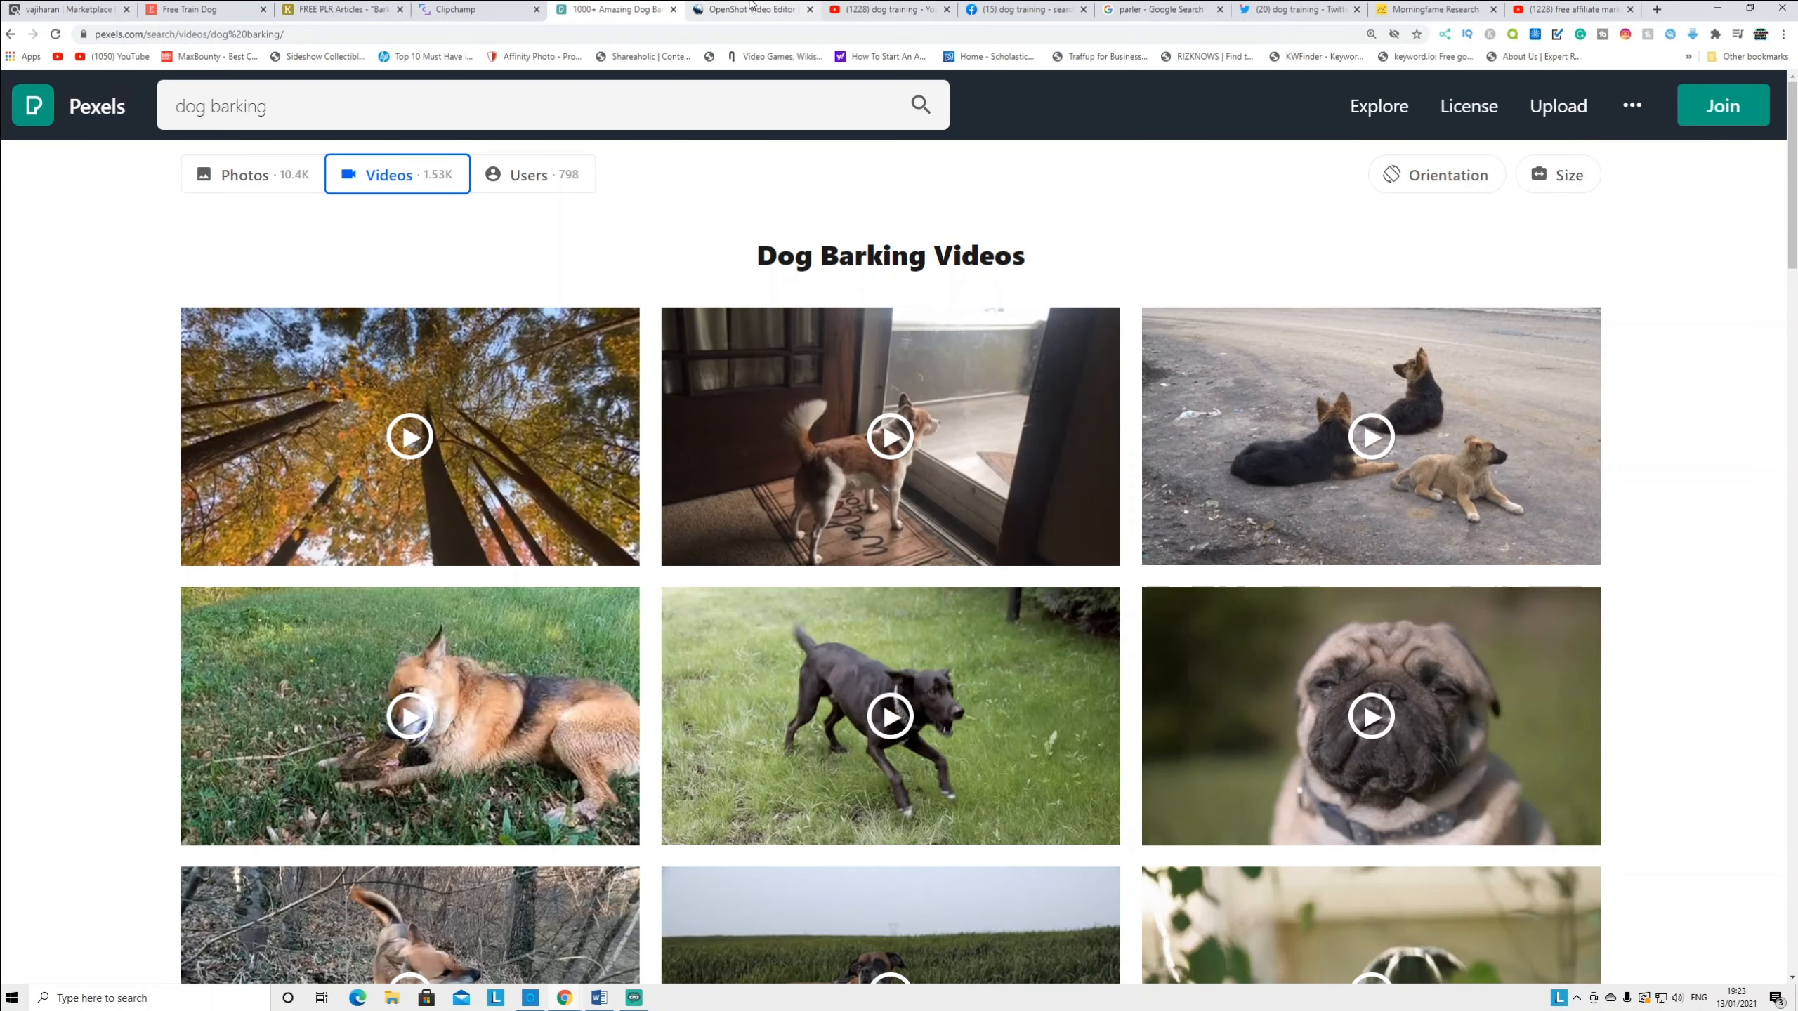
Flip between OpenShot and Clipchamp, then bring up the ClickBank Brain Training For Dogs listing
{"action": "left_click", "coordinate": [752, 9]}
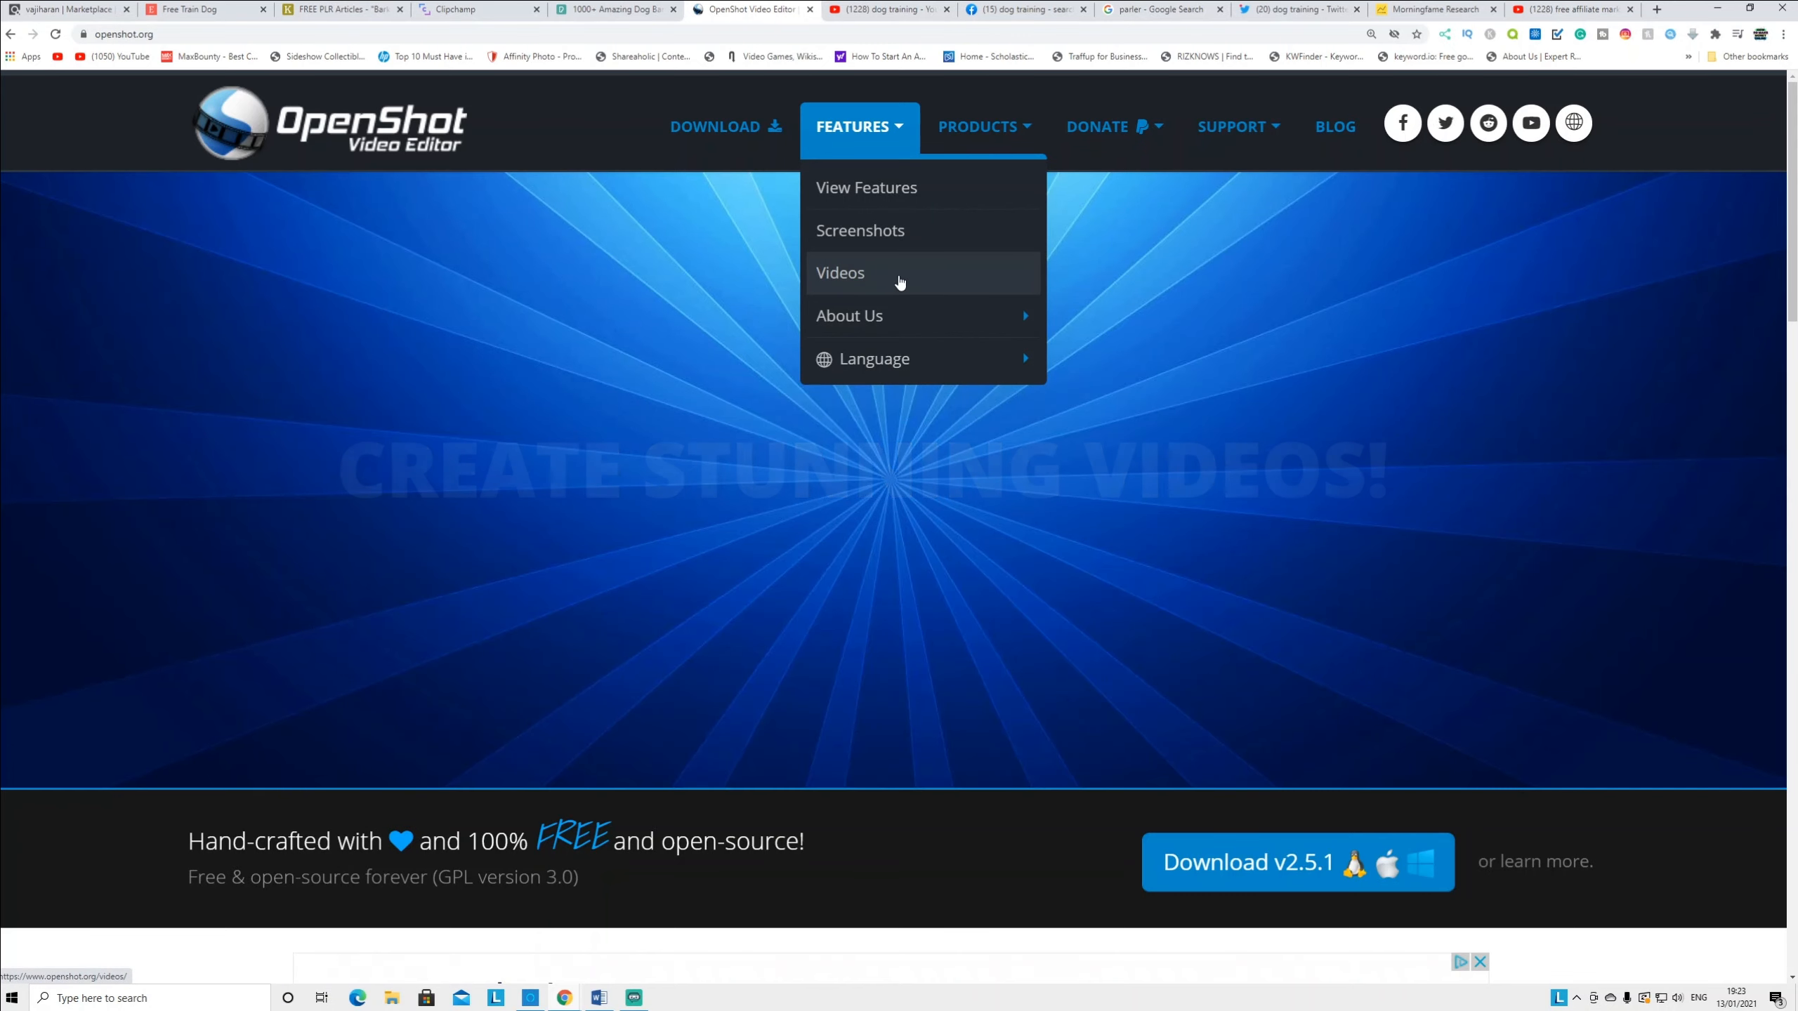
{"action": "left_click", "coordinate": [469, 9]}
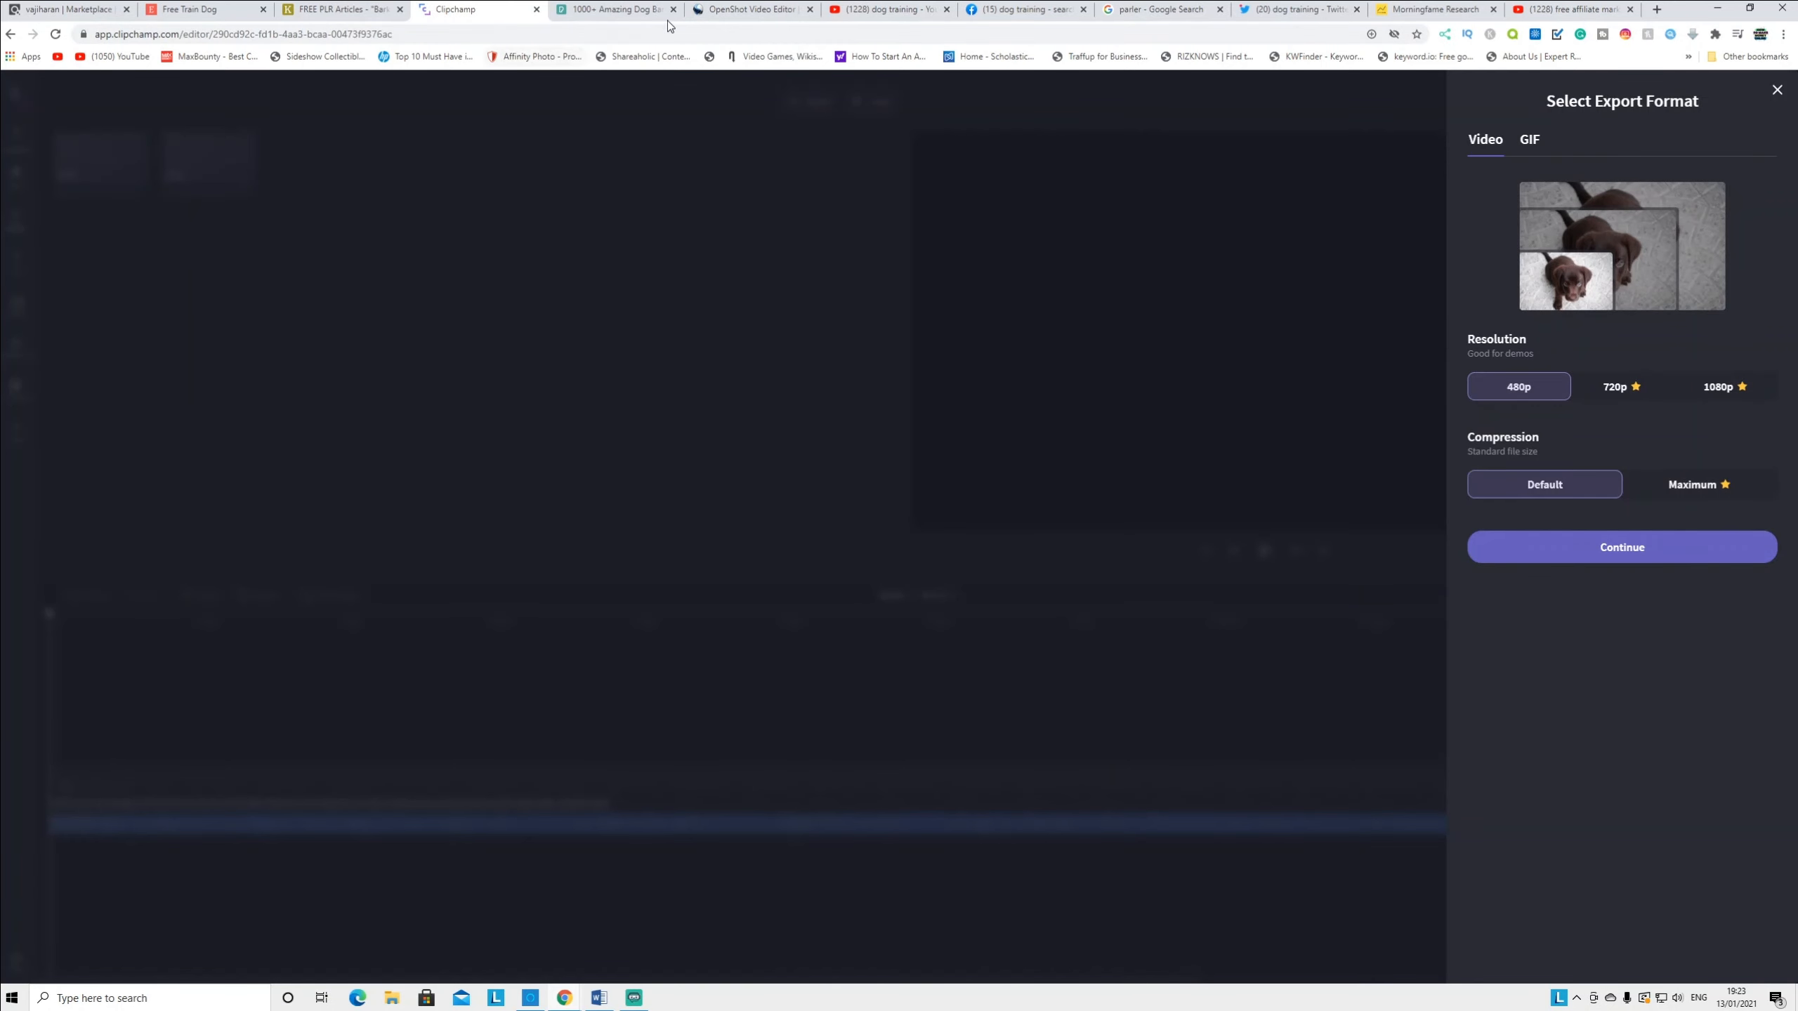
{"action": "left_click", "coordinate": [750, 9]}
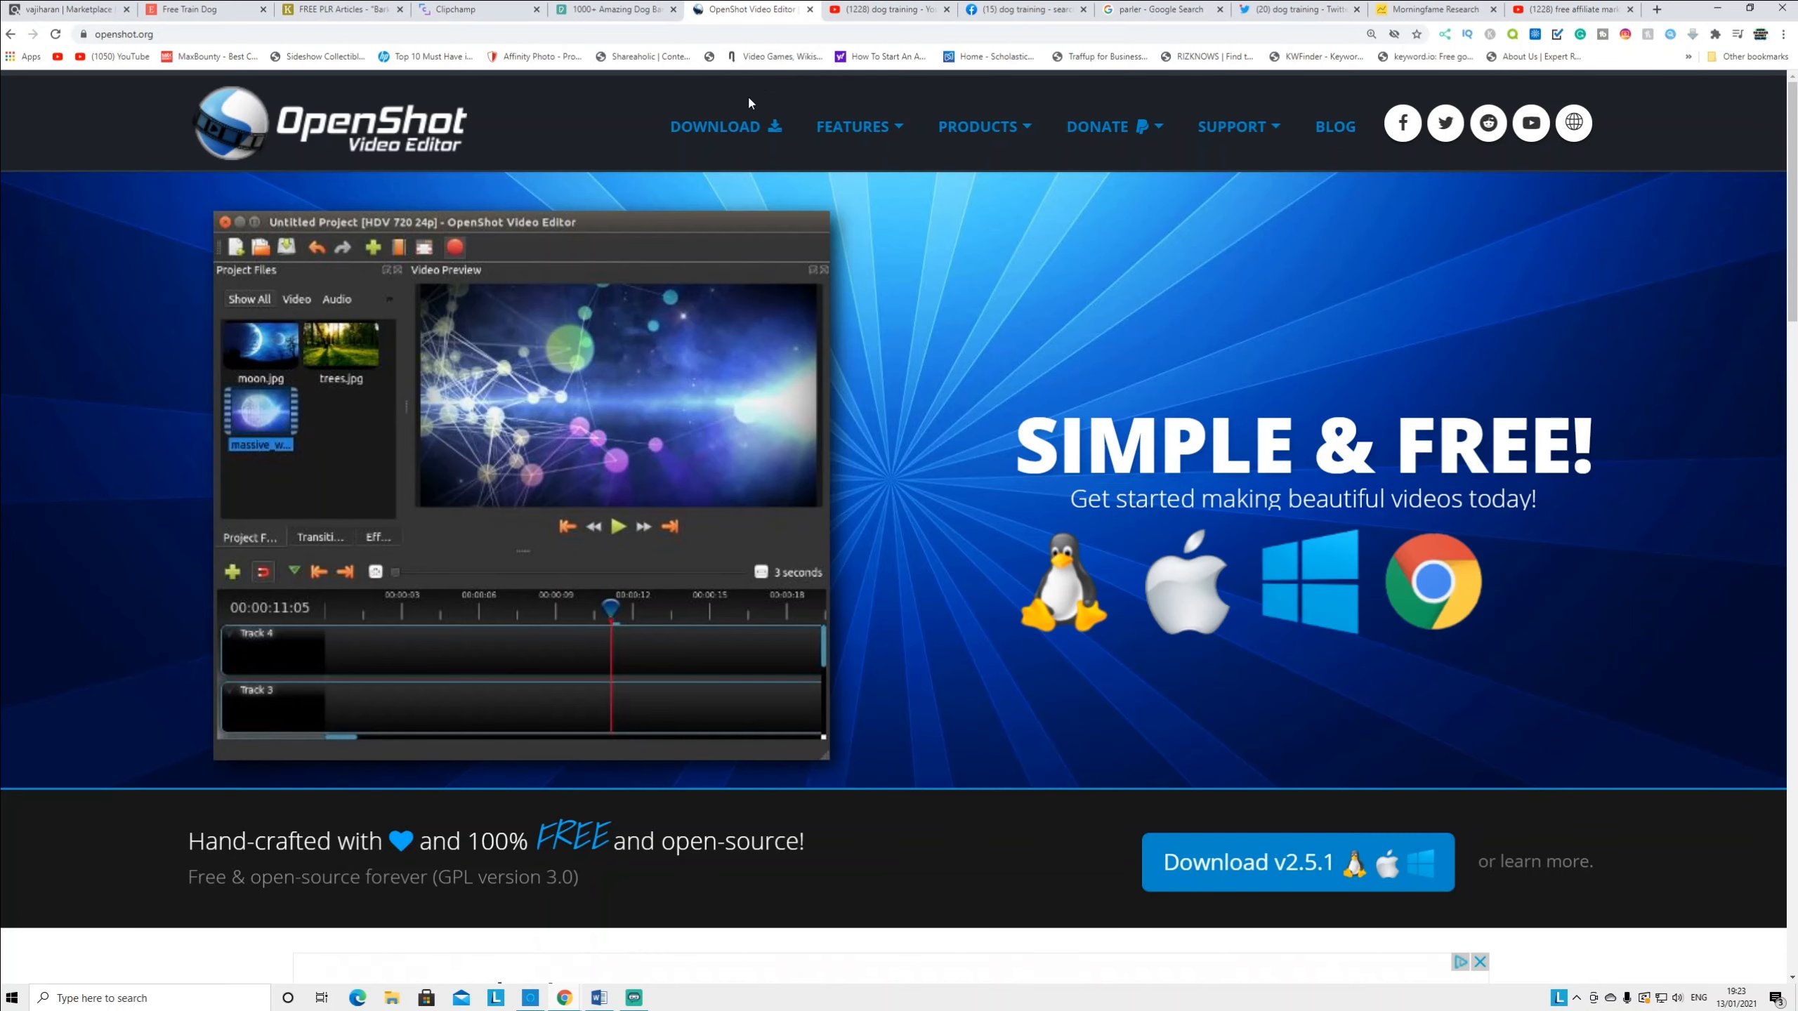
{"action": "left_click", "coordinate": [886, 10]}
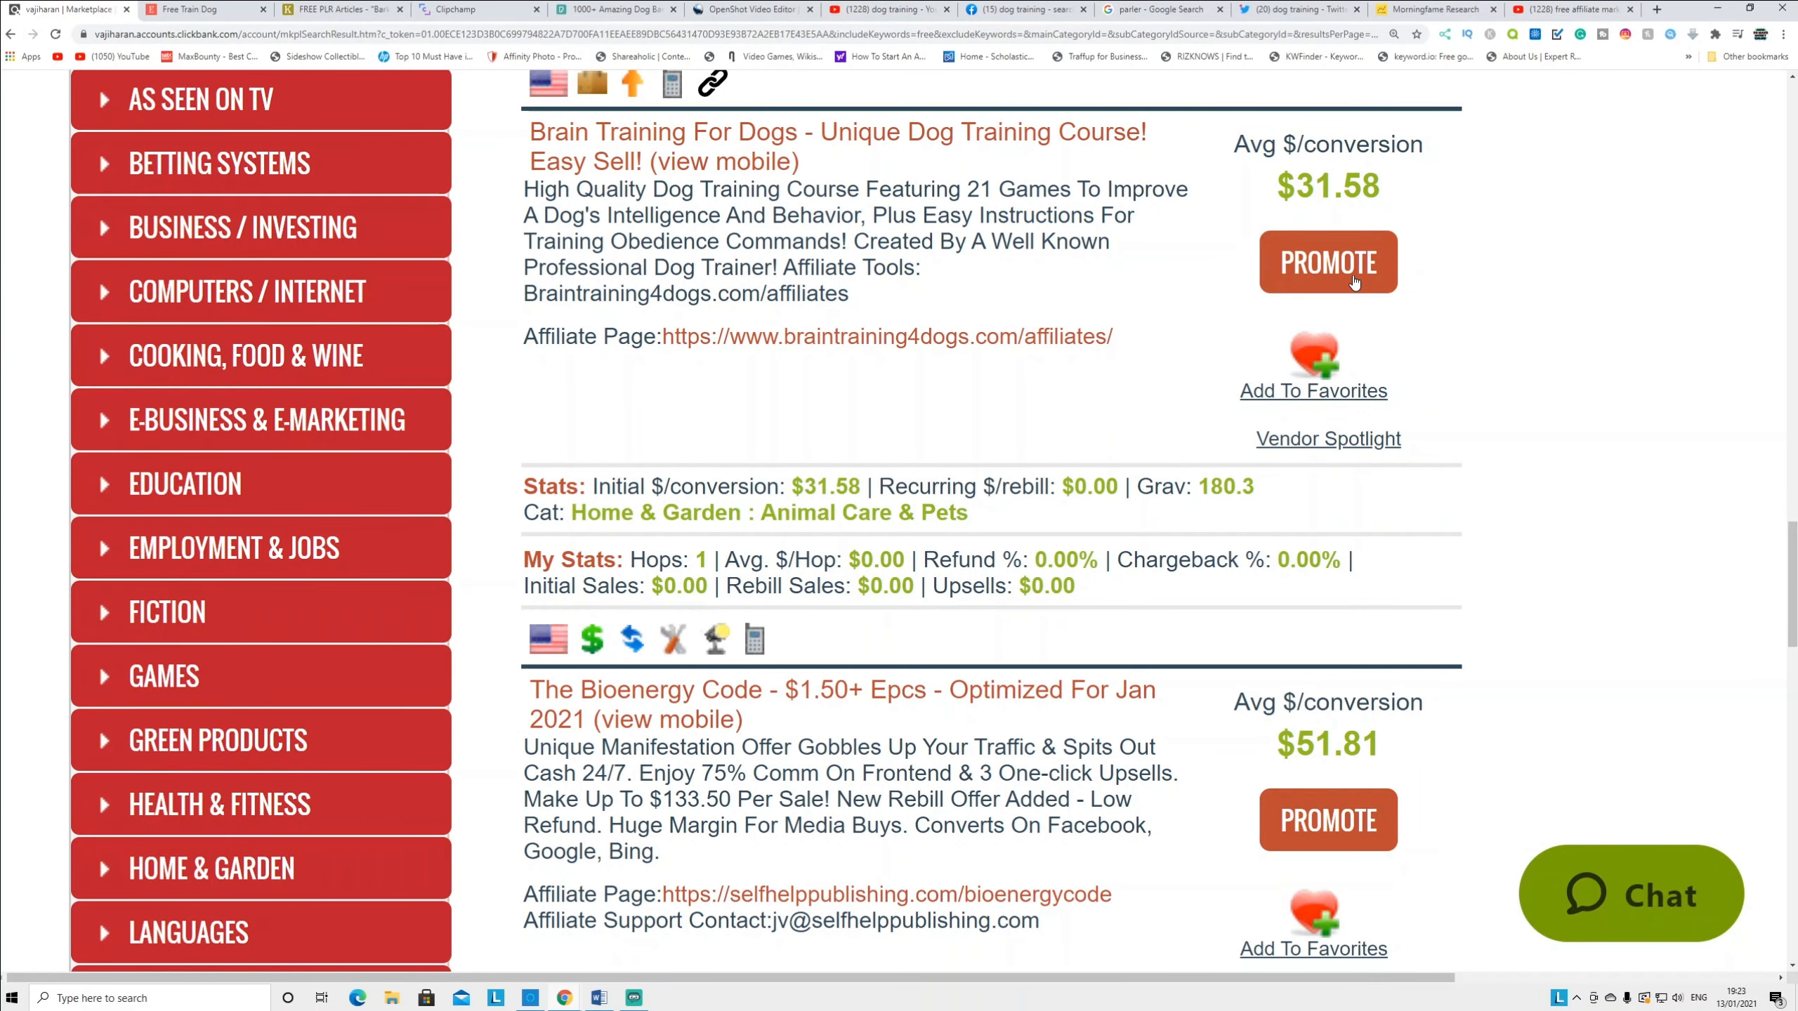
View YouTube's dog training search results, then return to the barking PLR article
{"action": "left_click", "coordinate": [888, 9]}
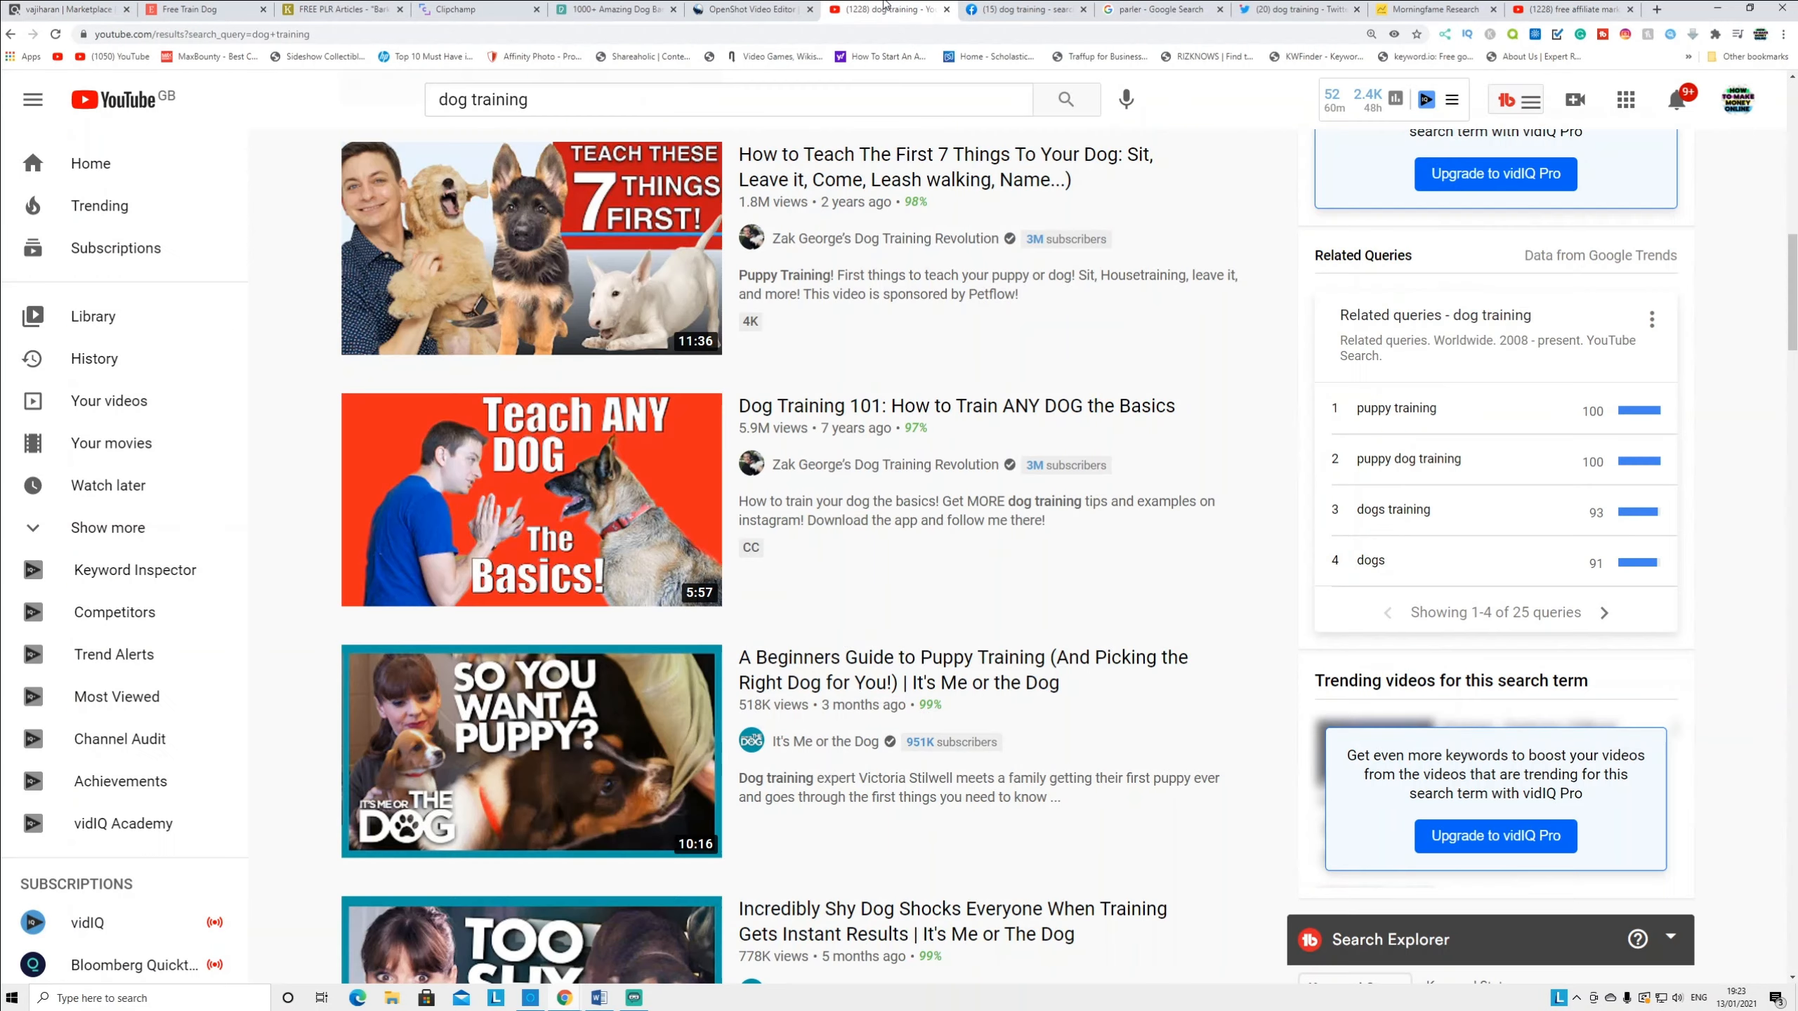
{"action": "mouse_move", "coordinate": [976, 549]}
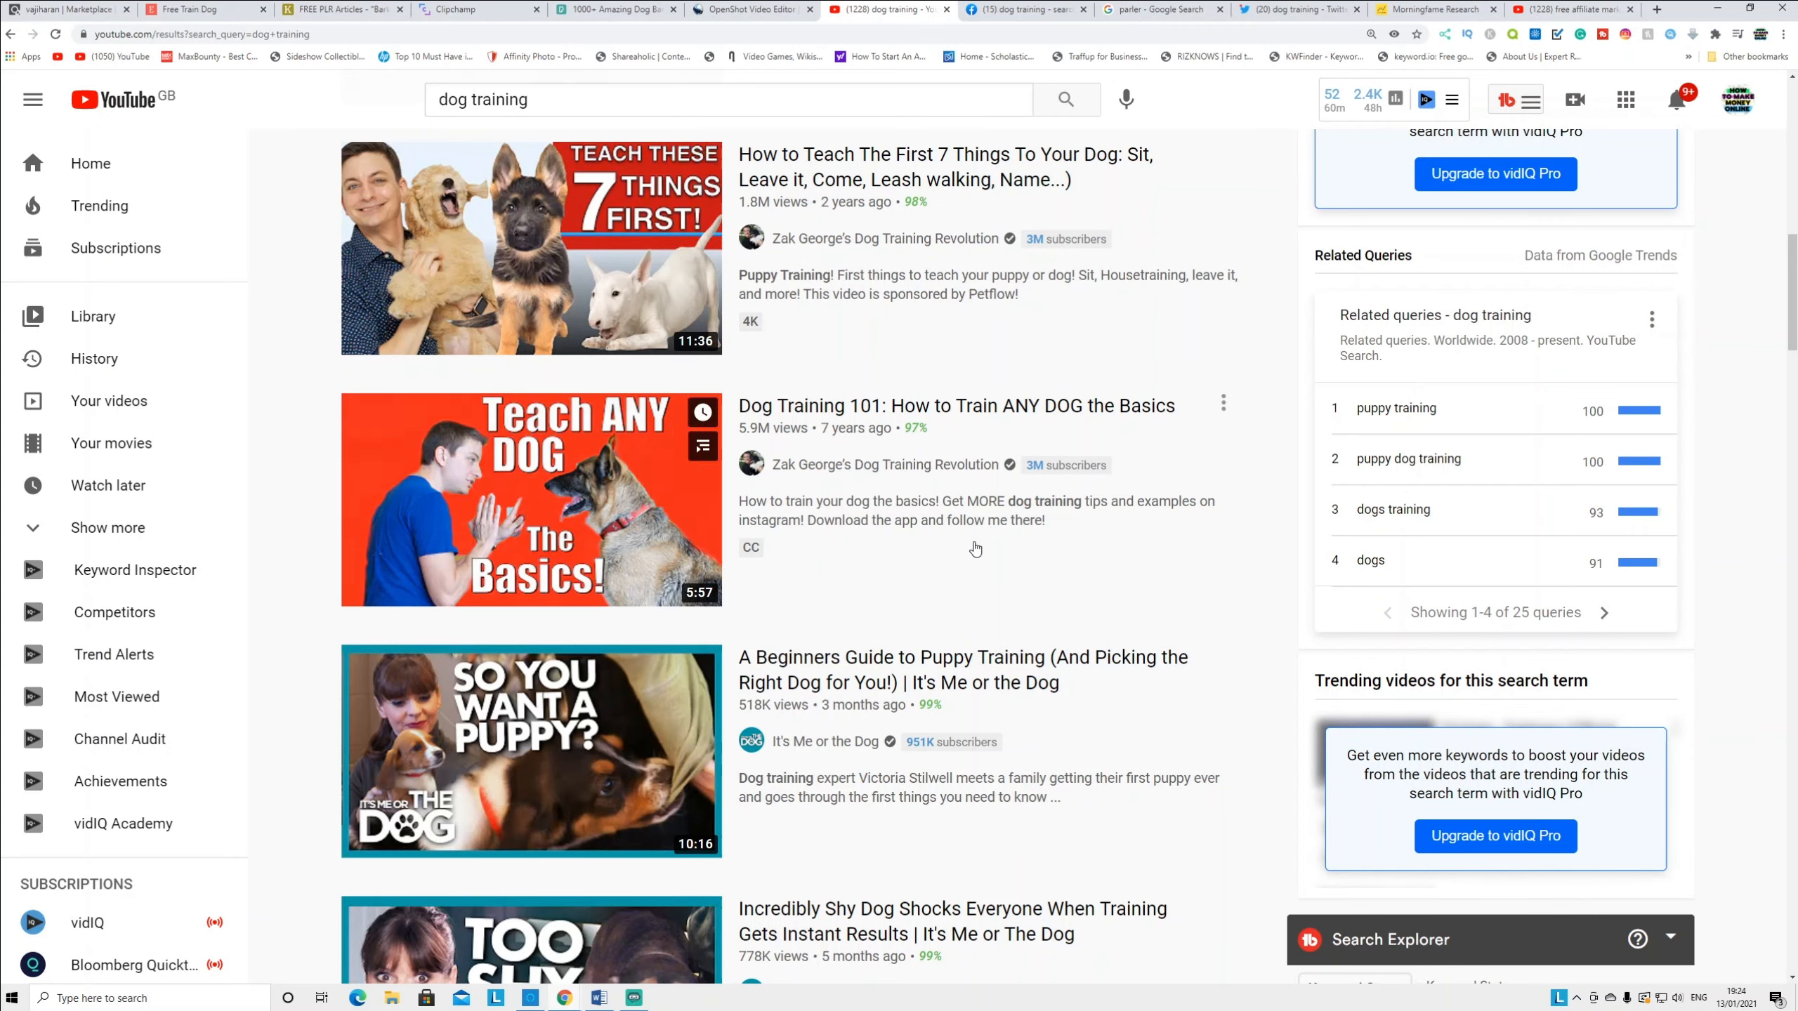
{"action": "mouse_move", "coordinate": [530, 500]}
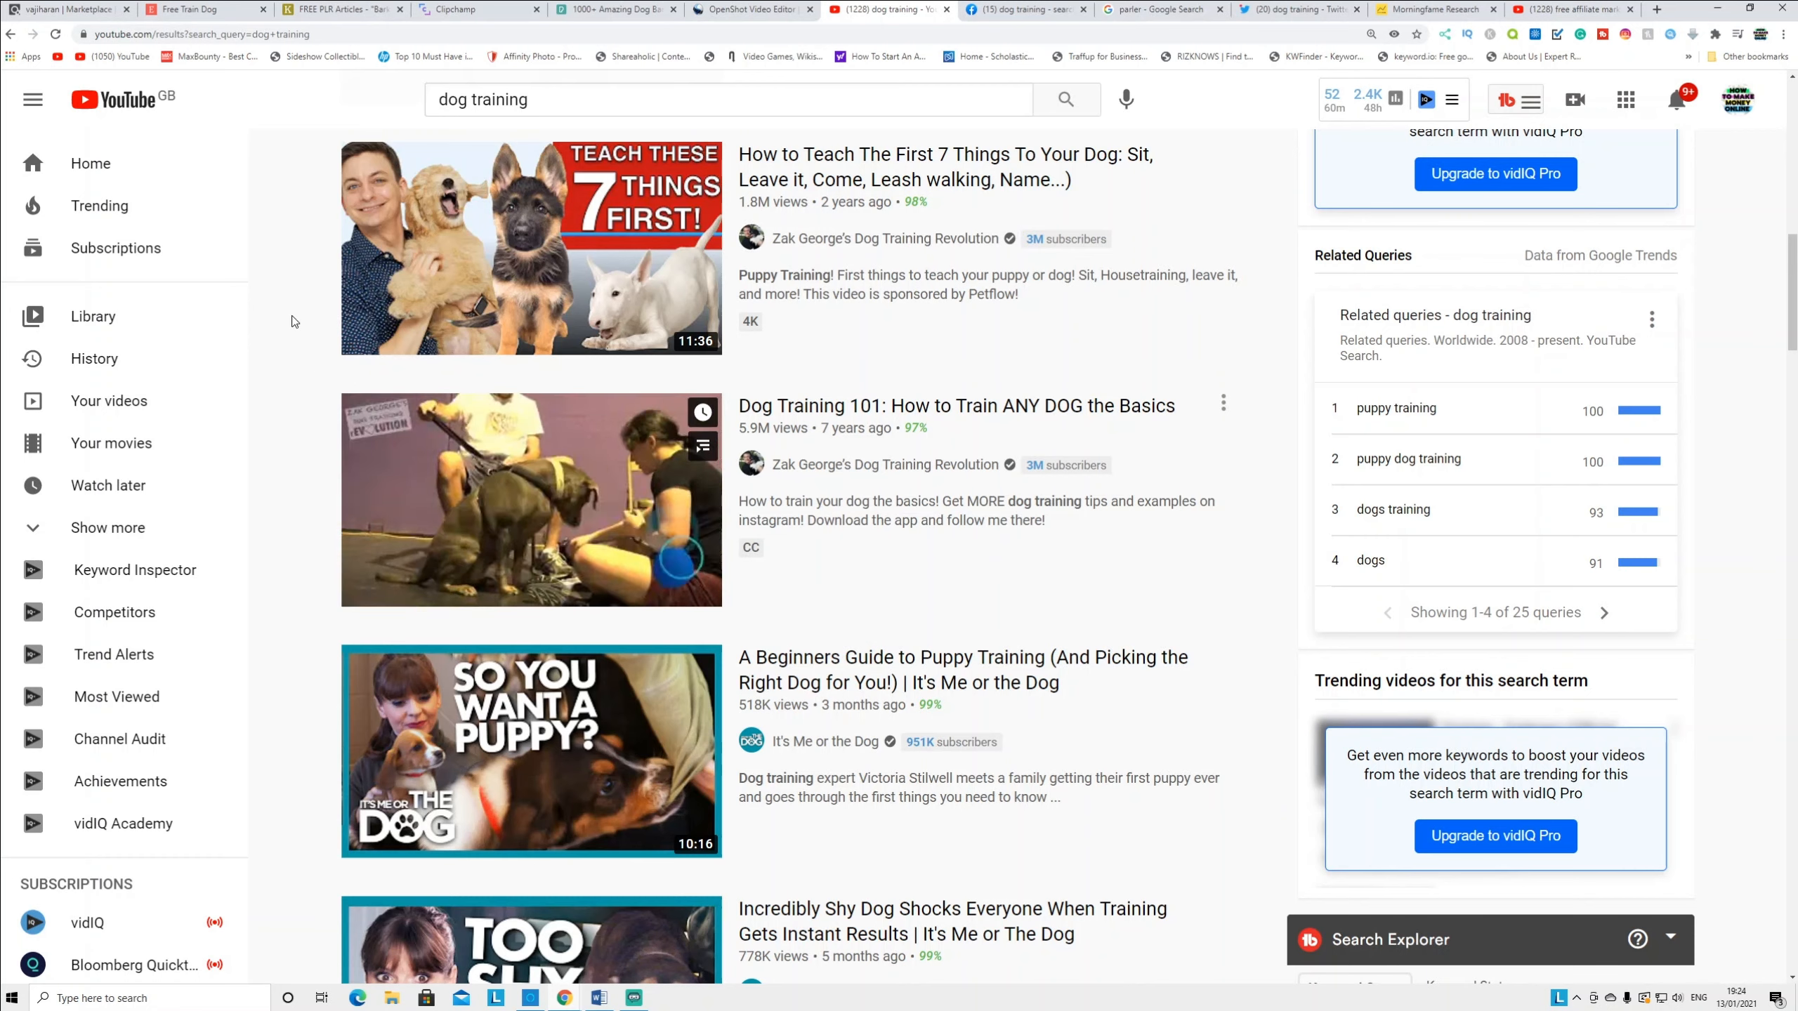
{"action": "left_click", "coordinate": [338, 9]}
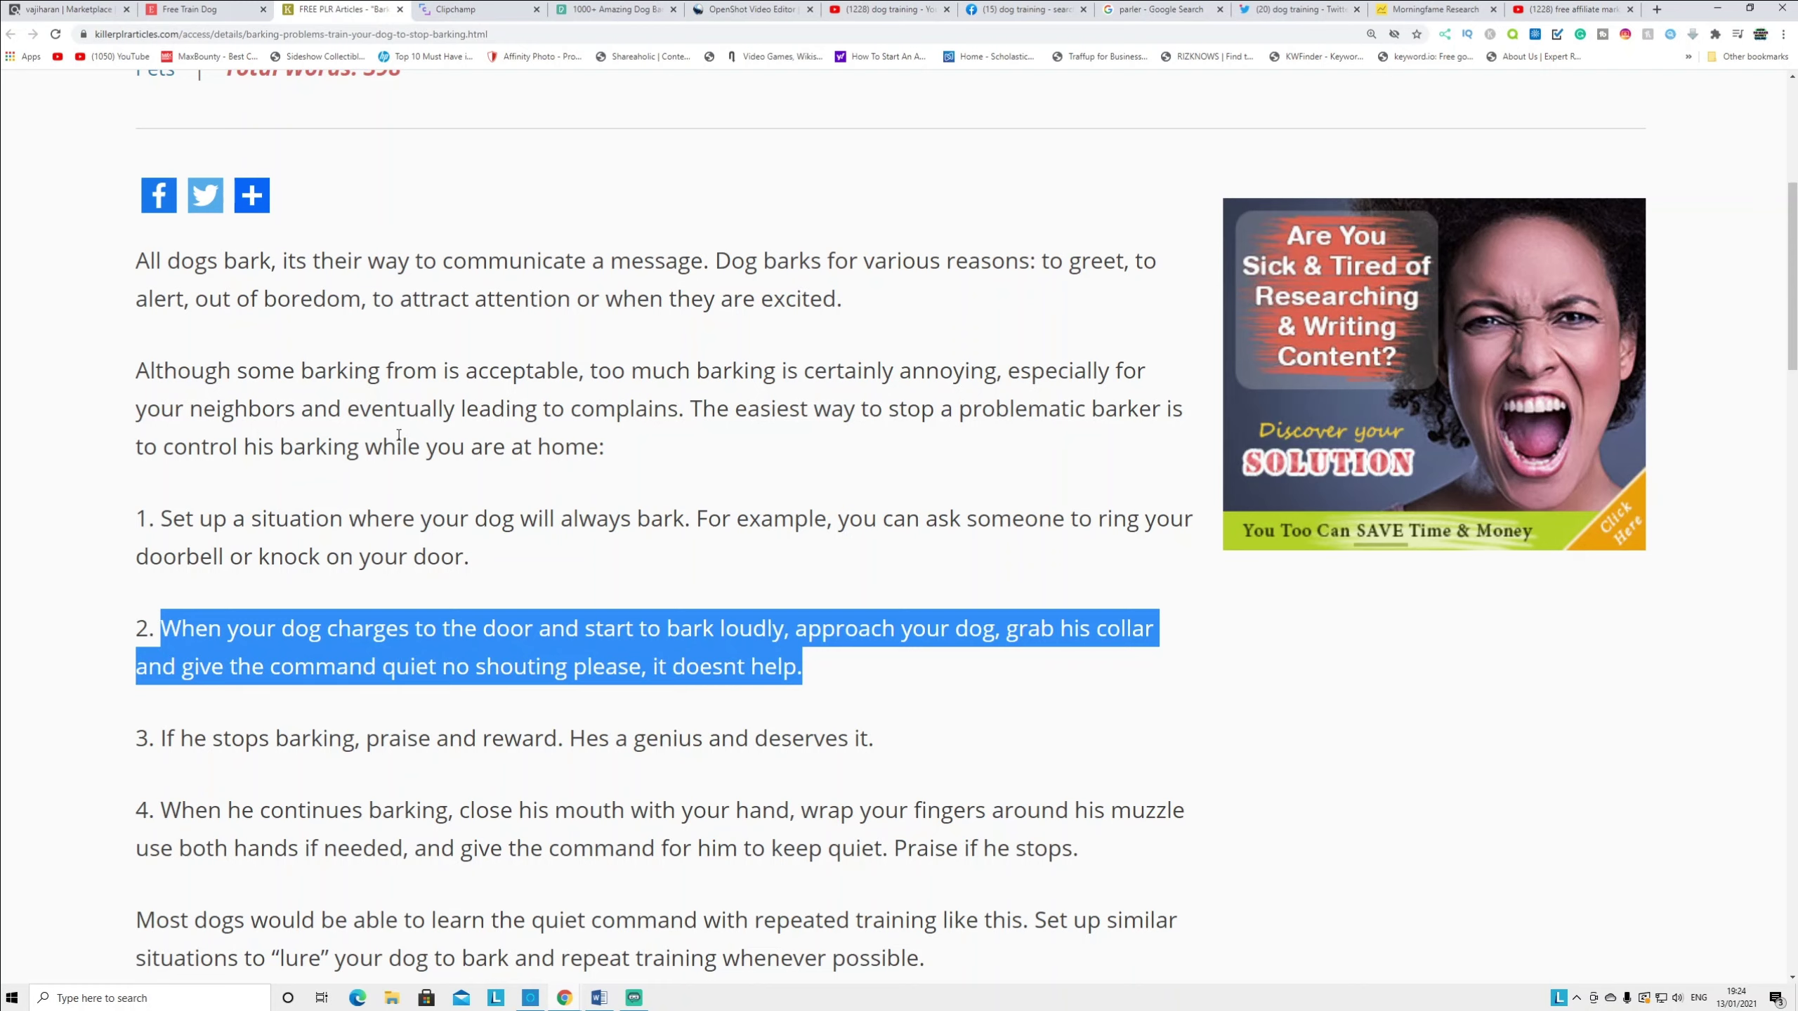
Show the barking PLR article's sharing options, then return to the YouTube dog training results
{"action": "left_click", "coordinate": [251, 196]}
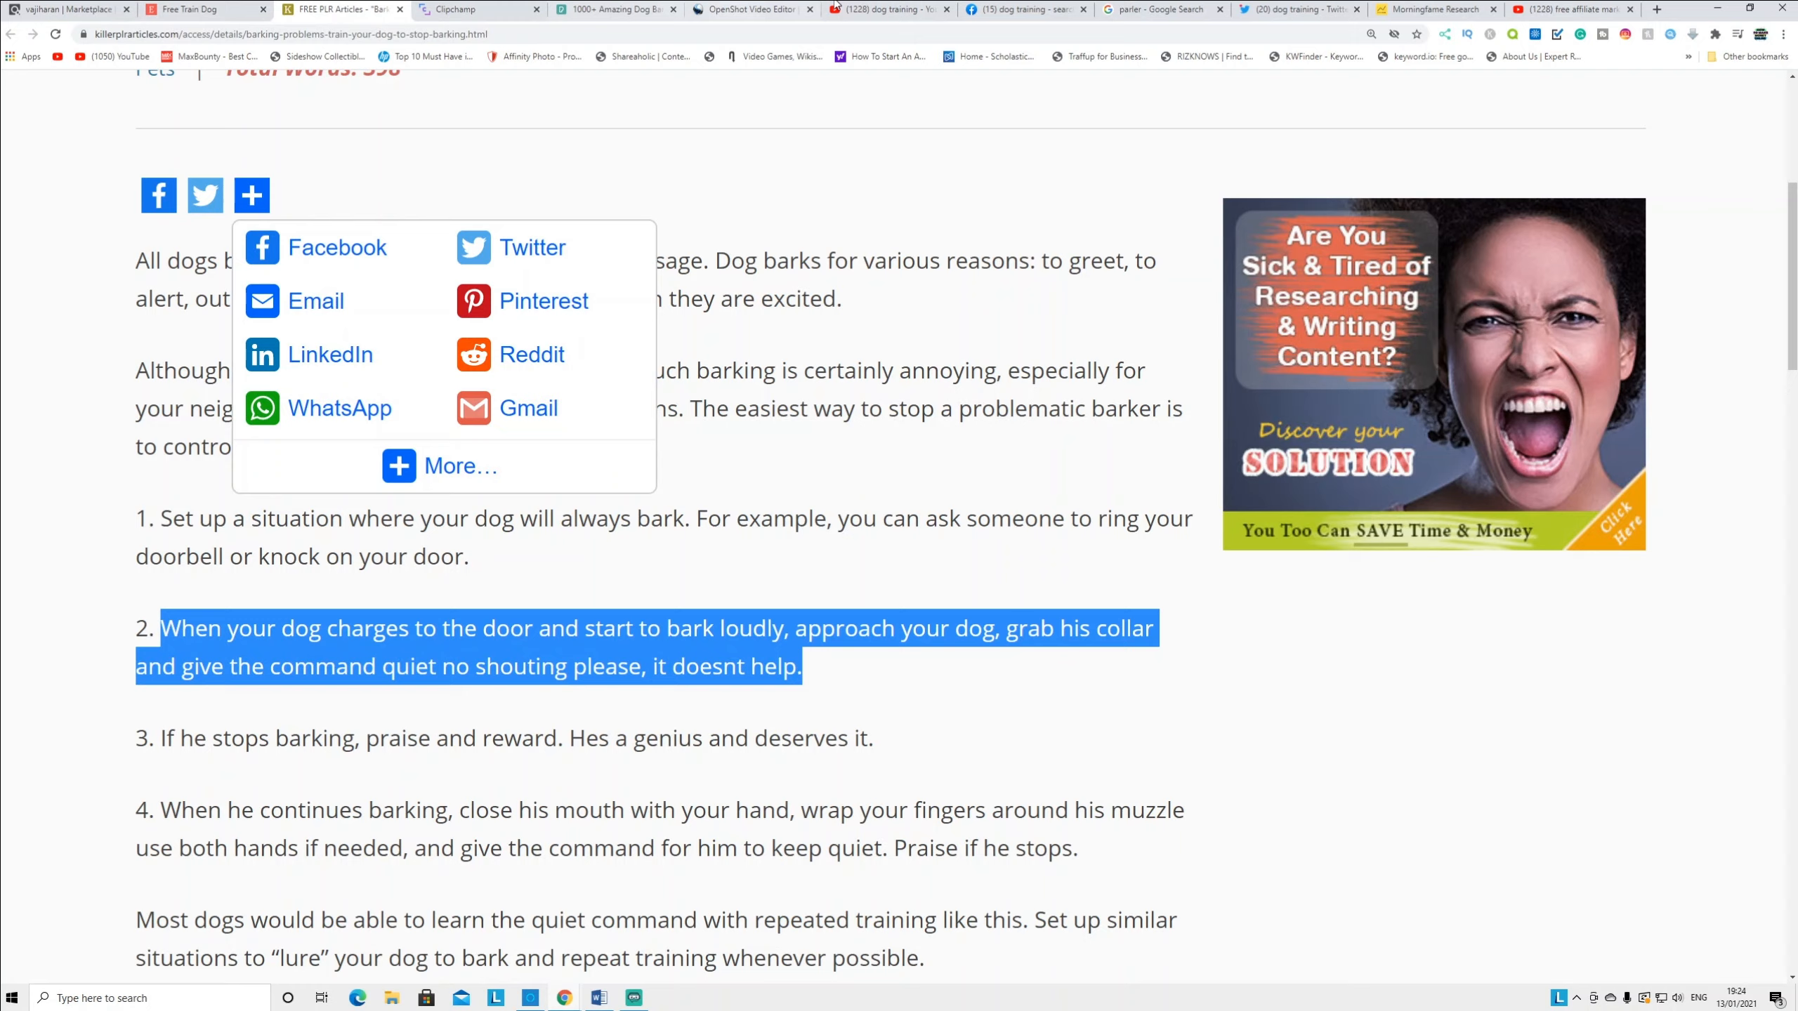
{"action": "left_click", "coordinate": [888, 9]}
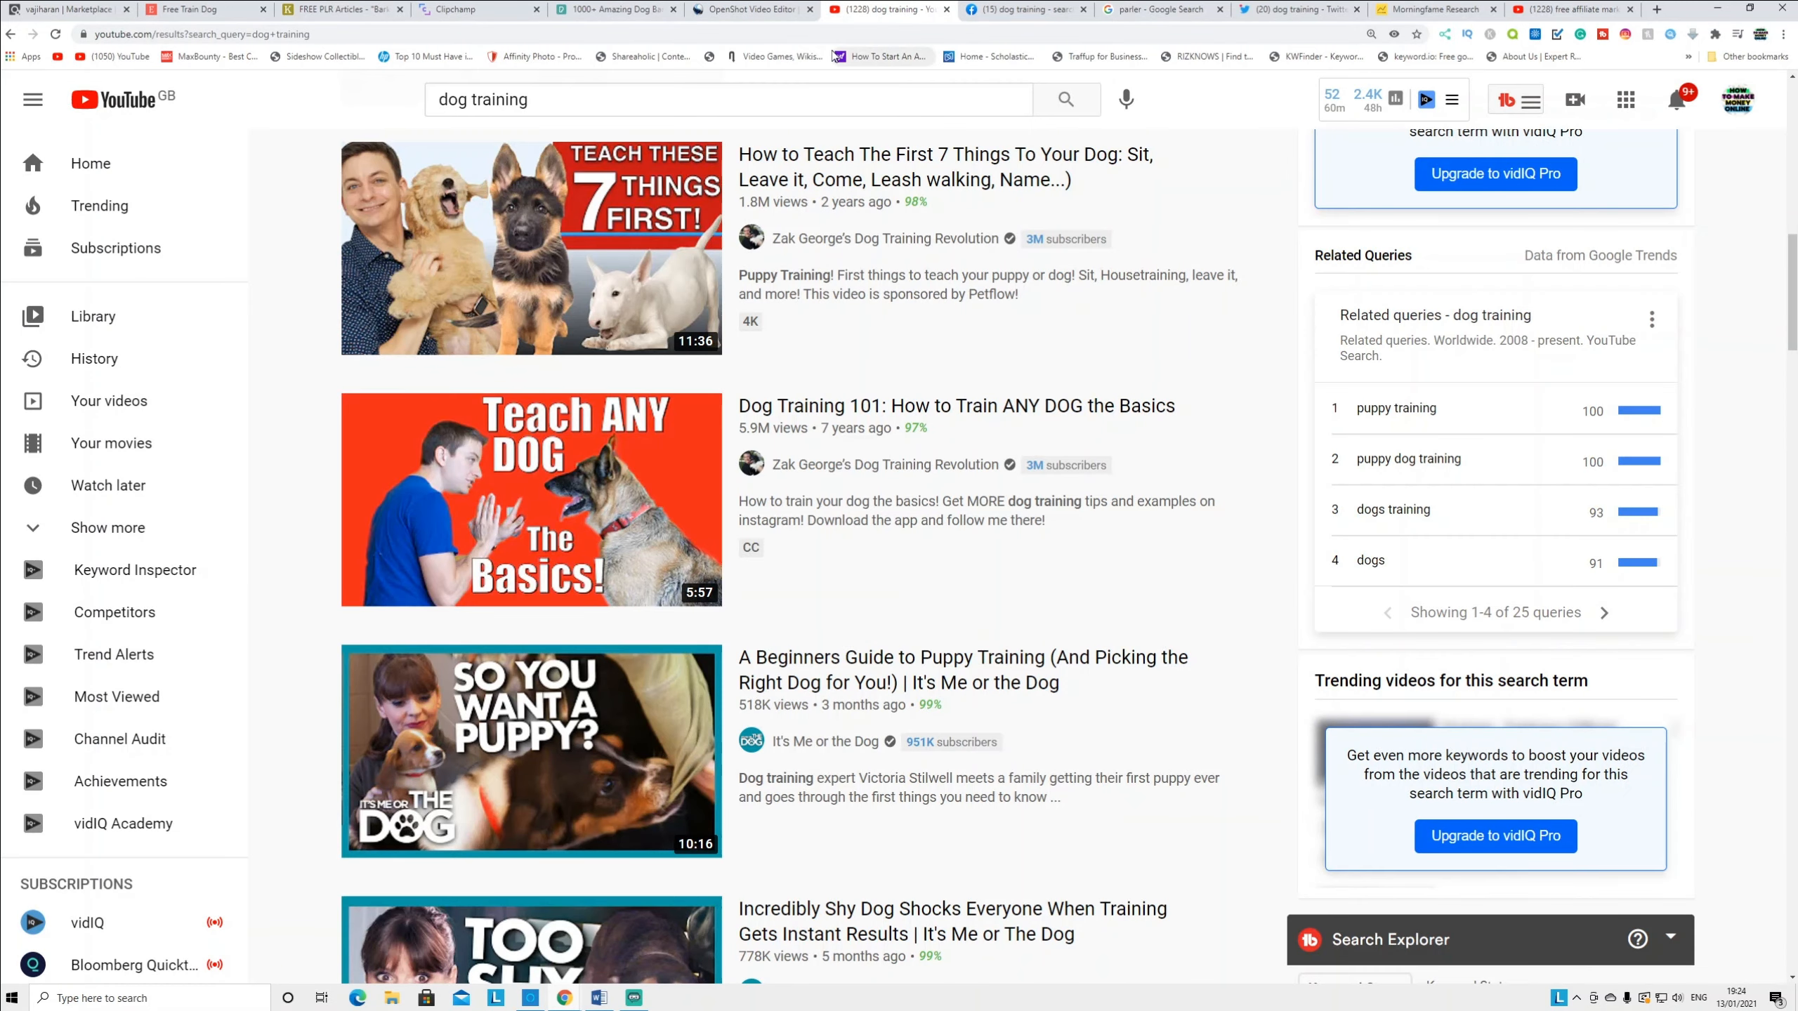
{"action": "mouse_move", "coordinate": [819, 189]}
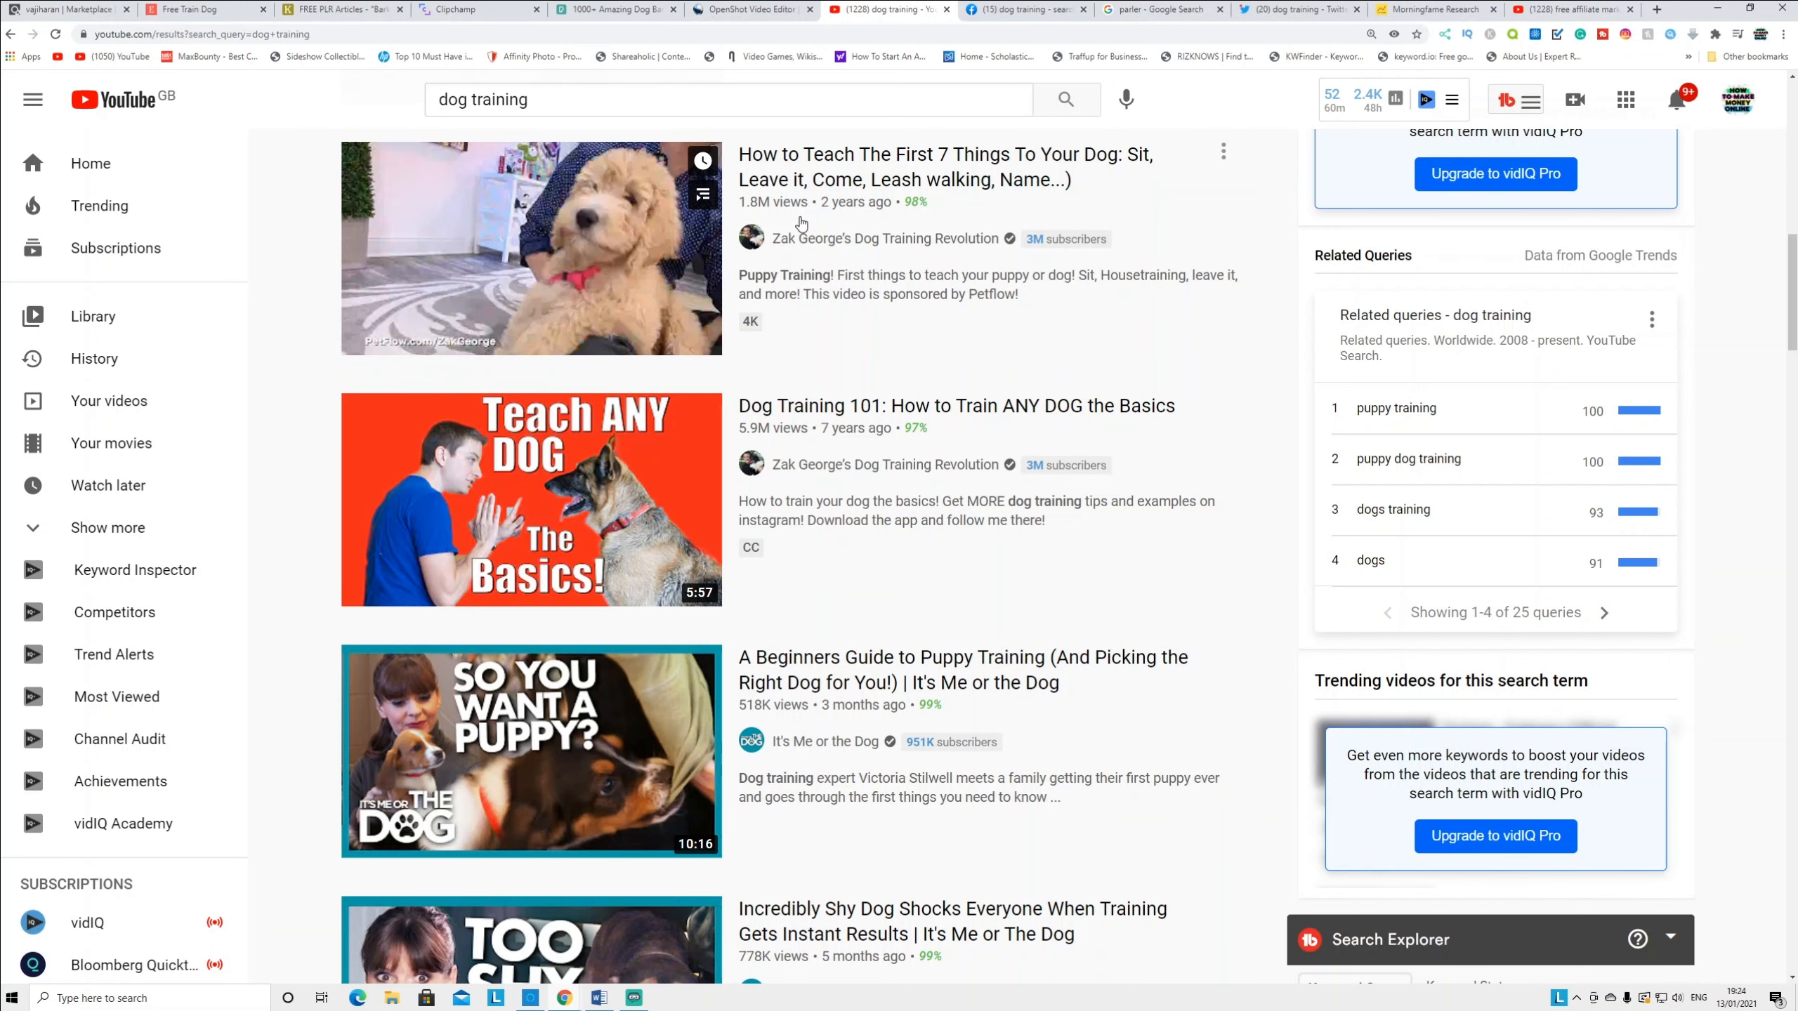
{"action": "mouse_move", "coordinate": [530, 246]}
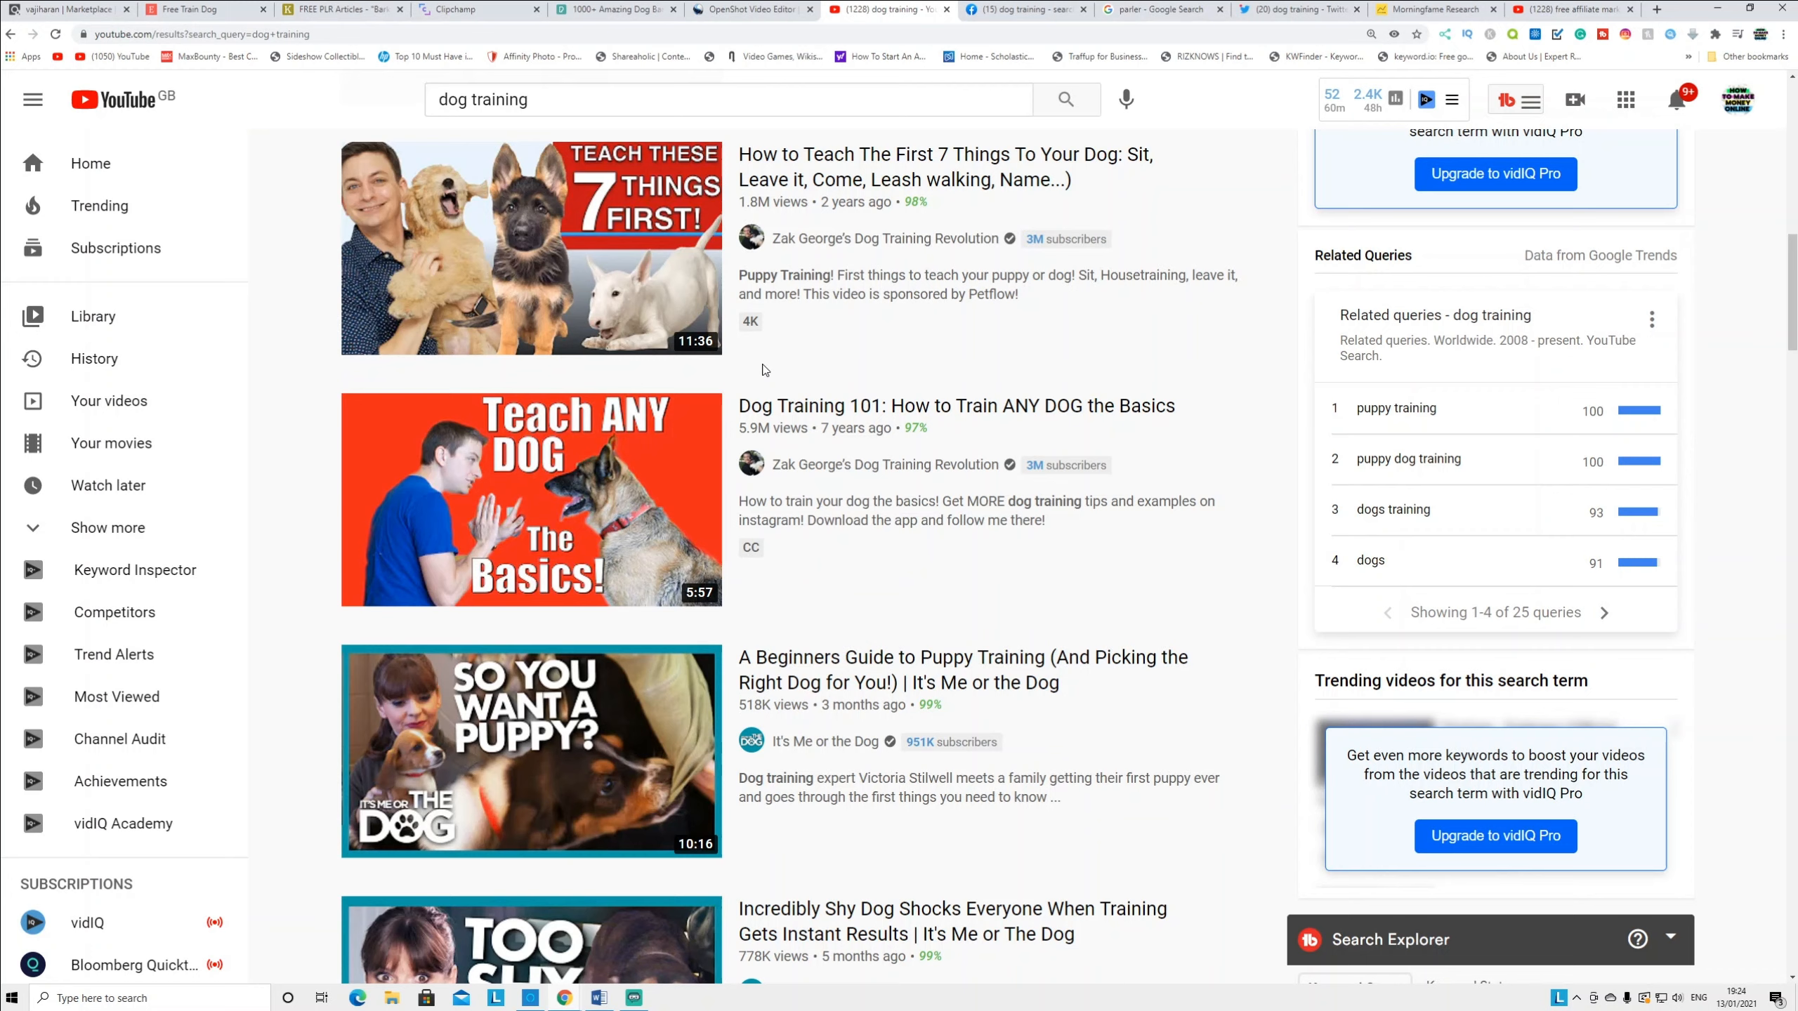
{"action": "mouse_move", "coordinate": [530, 501]}
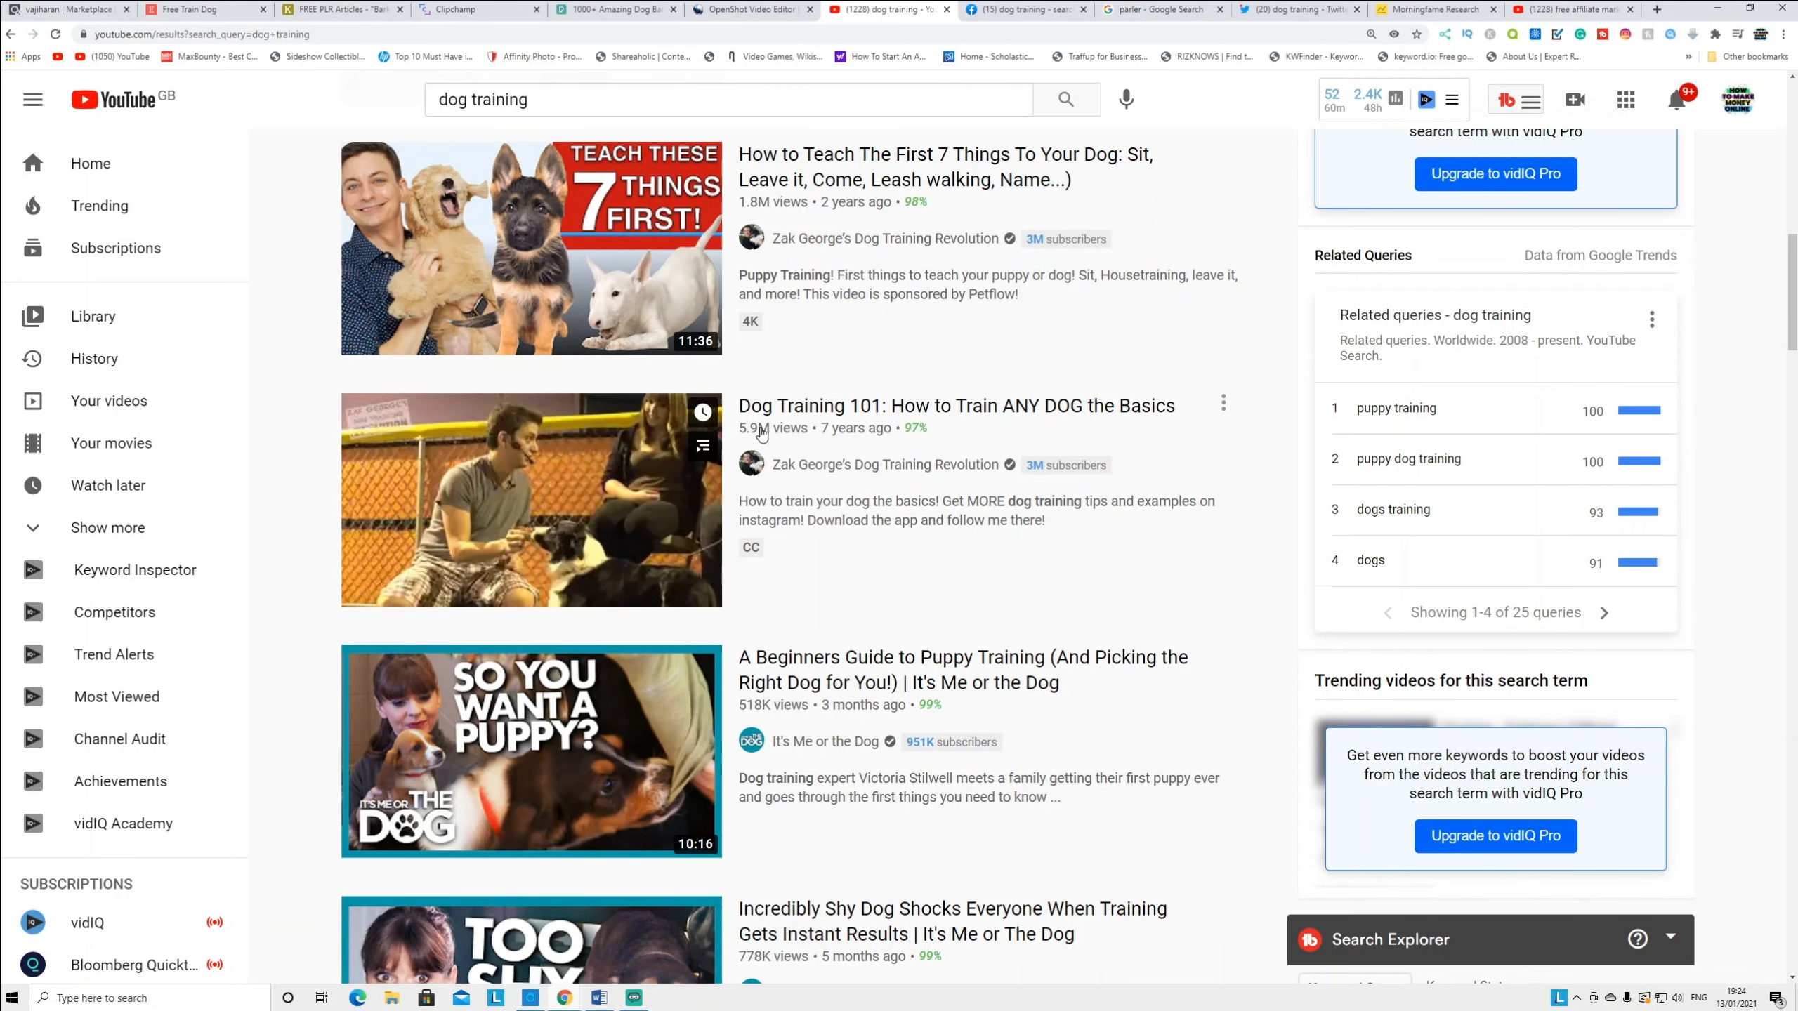
{"action": "mouse_move", "coordinate": [530, 500]}
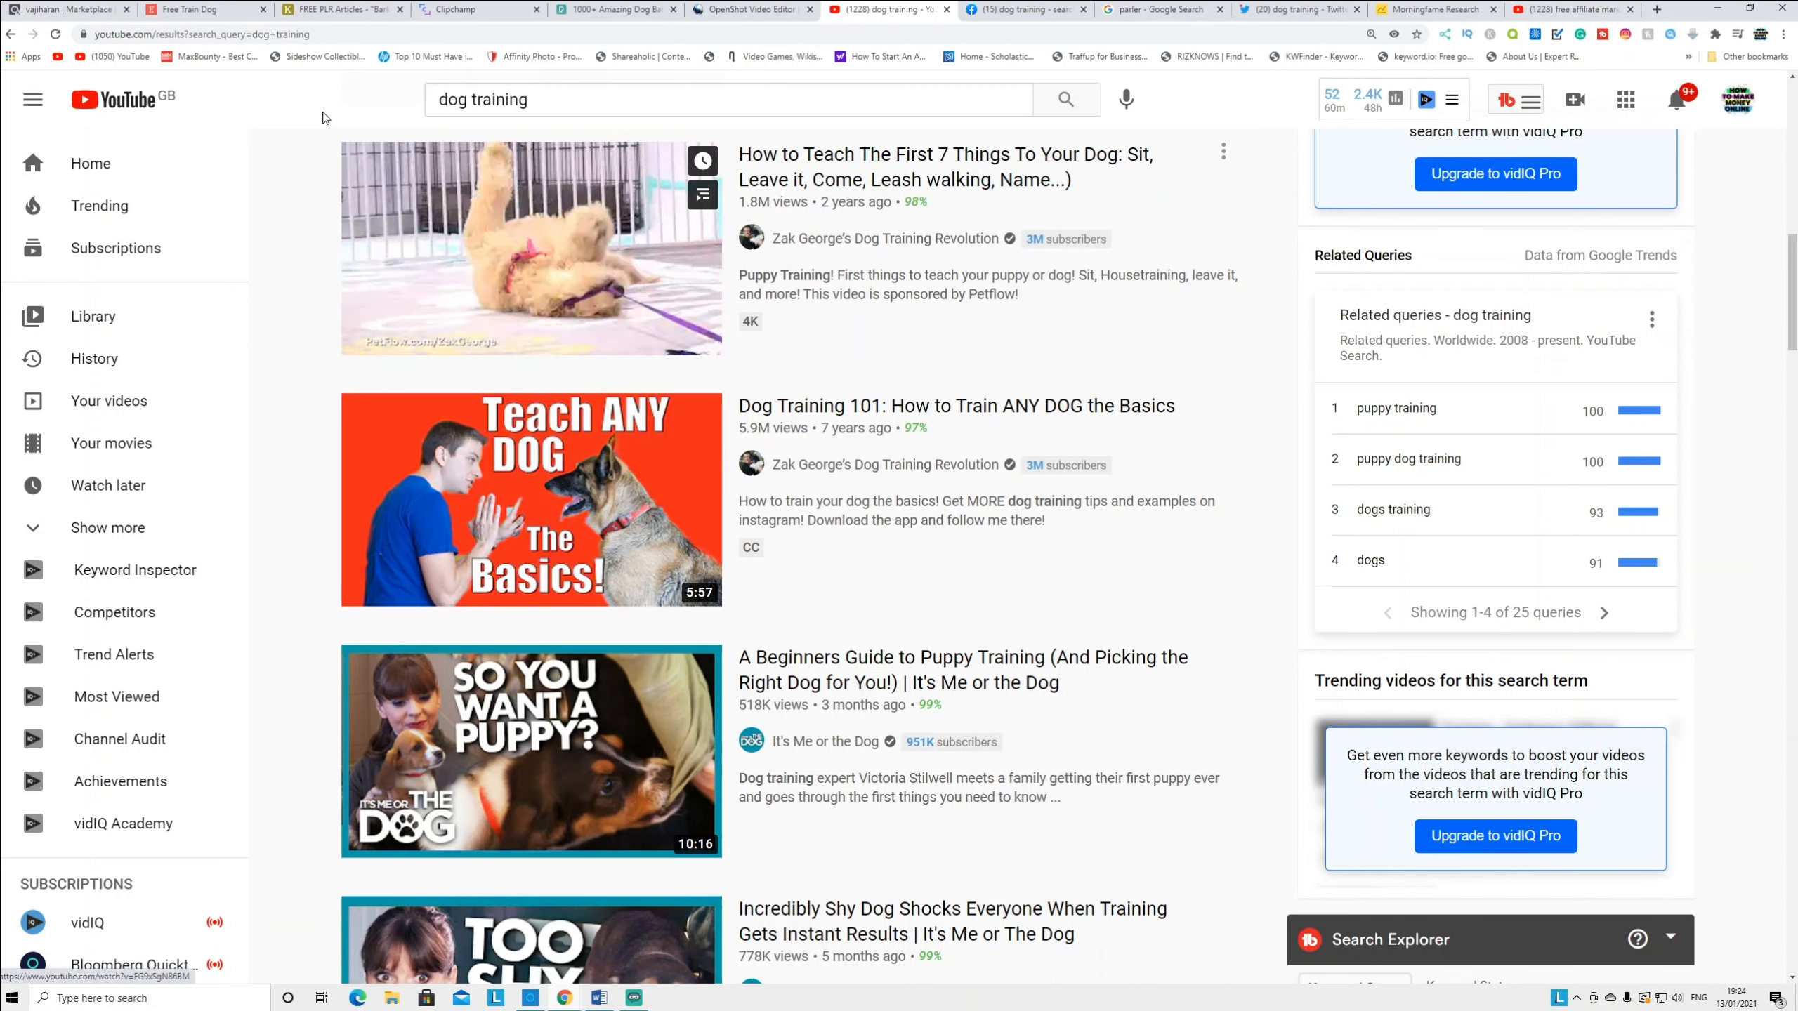
{"action": "mouse_move", "coordinate": [409, 300]}
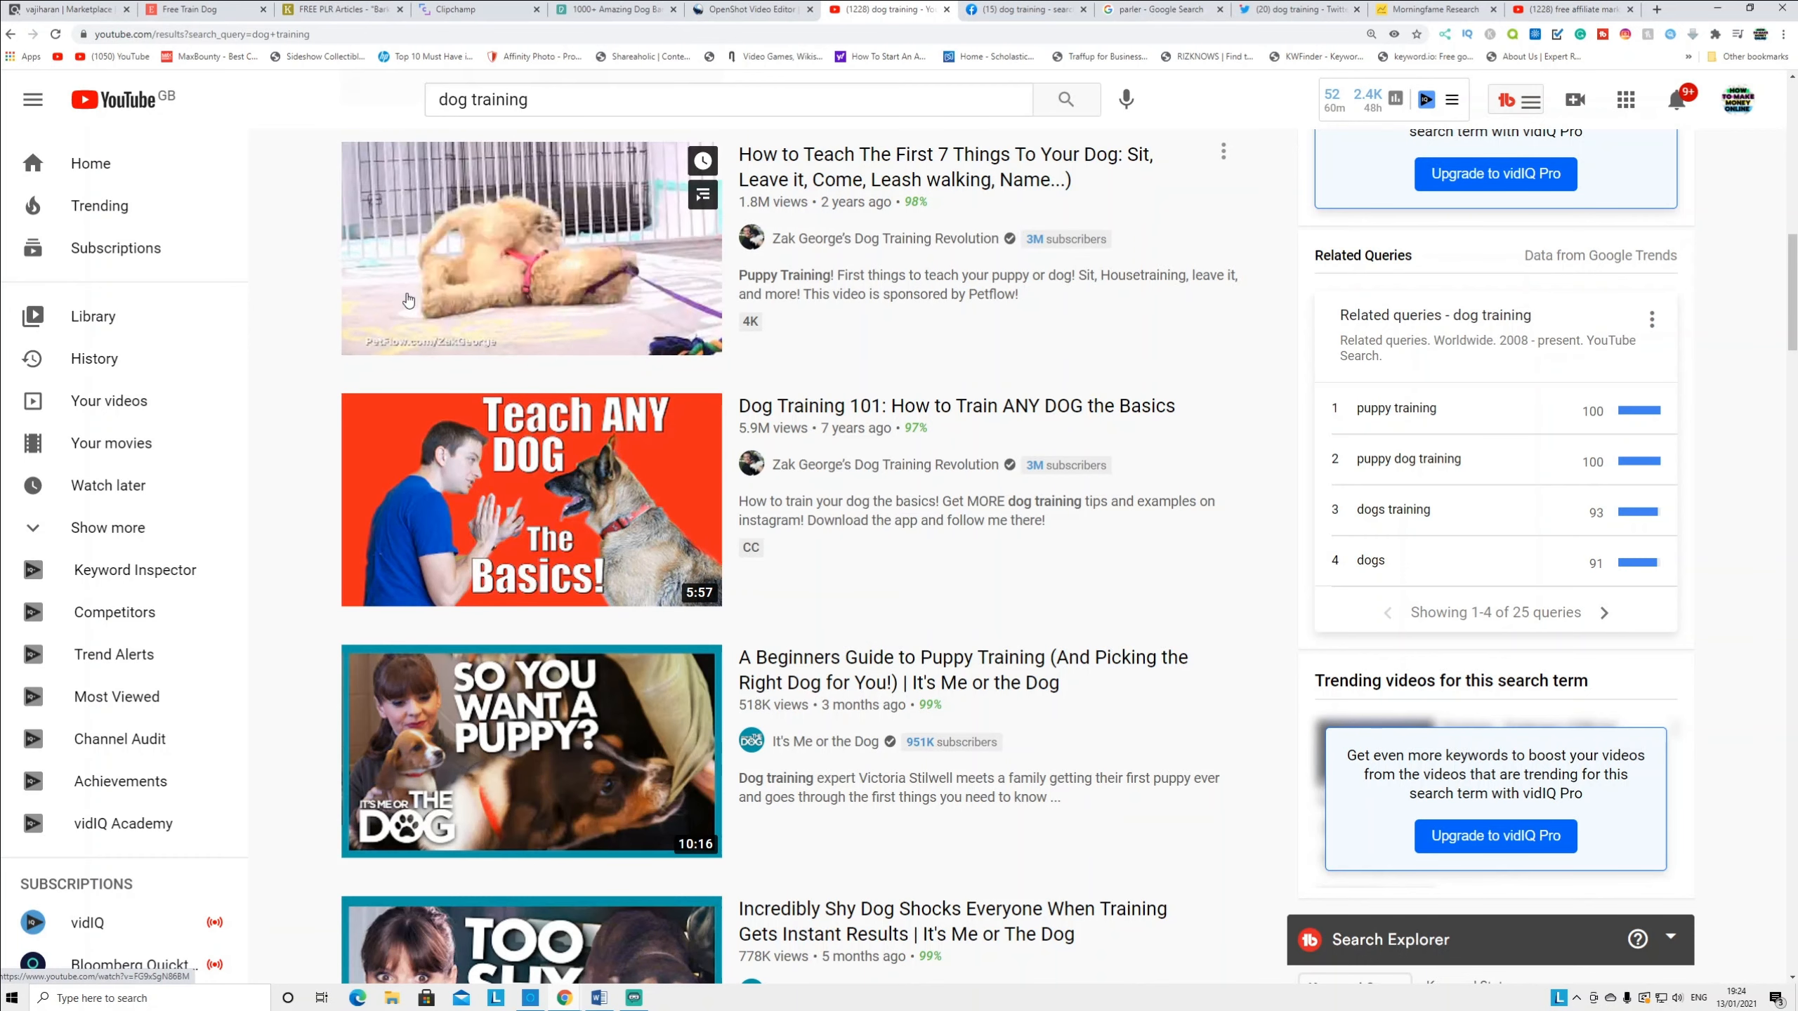
{"action": "mouse_move", "coordinate": [409, 300]}
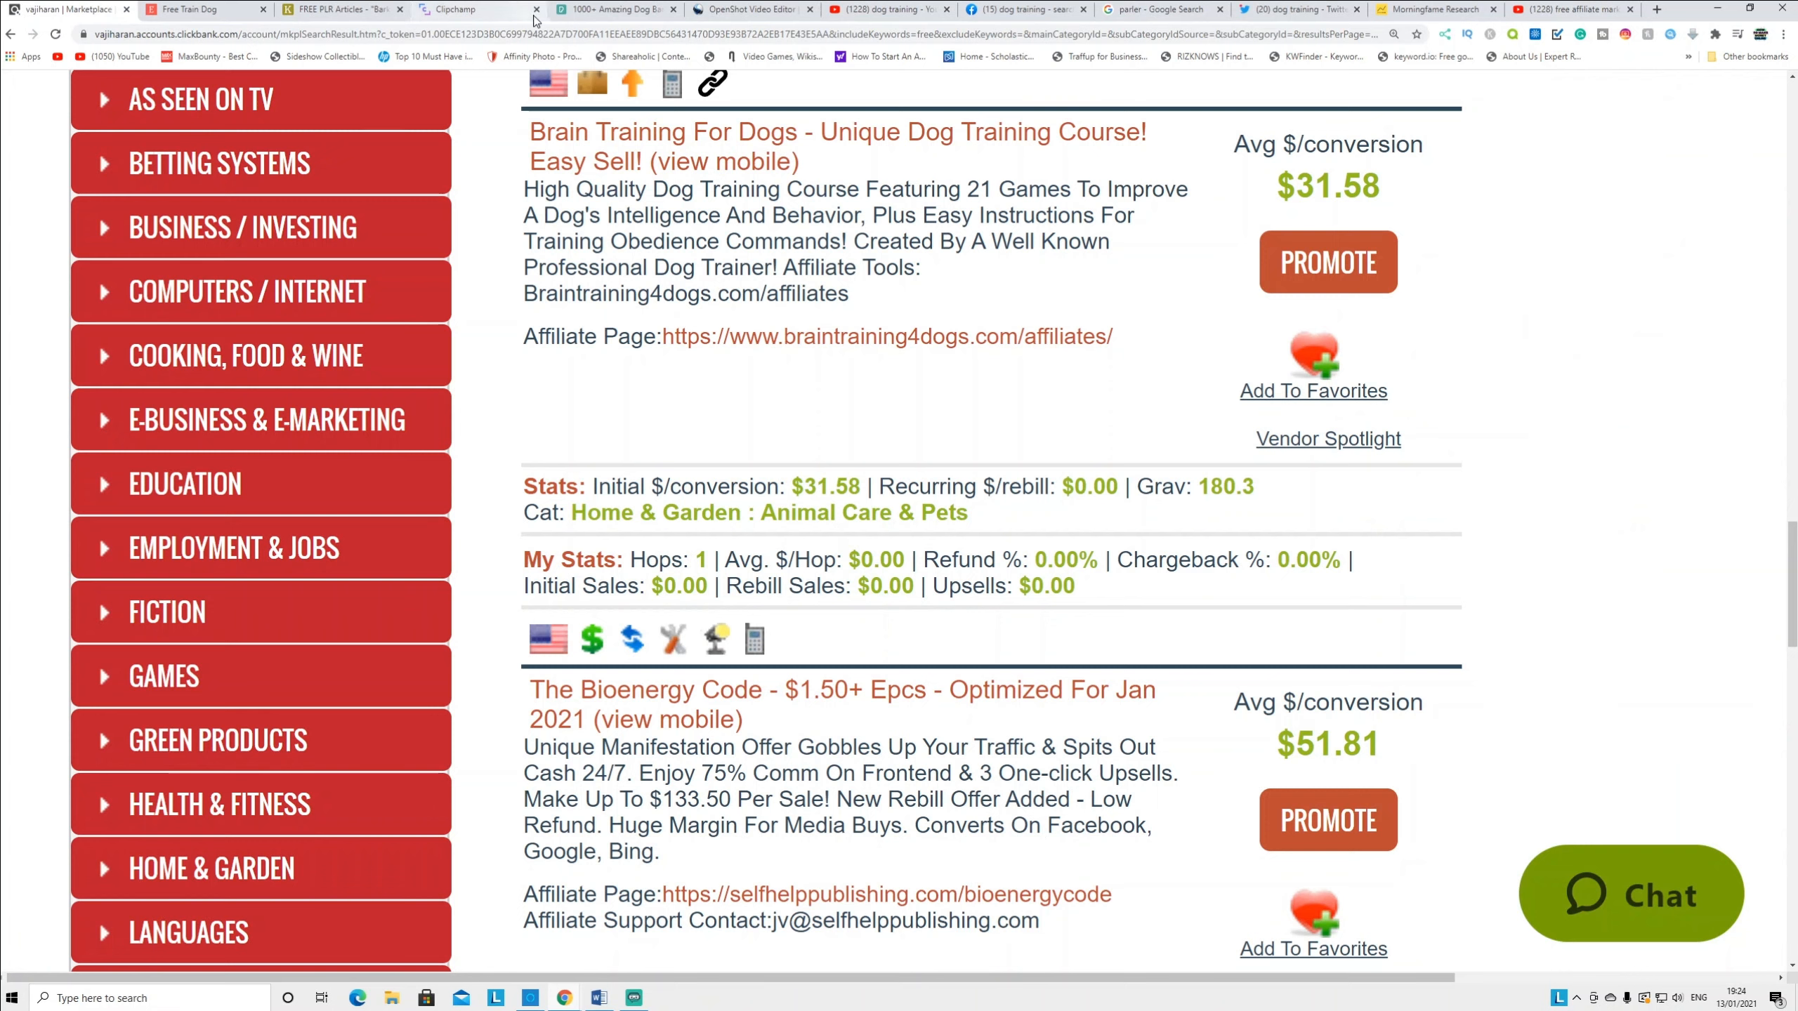
Revisit the YouTube dog training results, then bring up Facebook's dog training search
{"action": "left_click", "coordinate": [888, 9]}
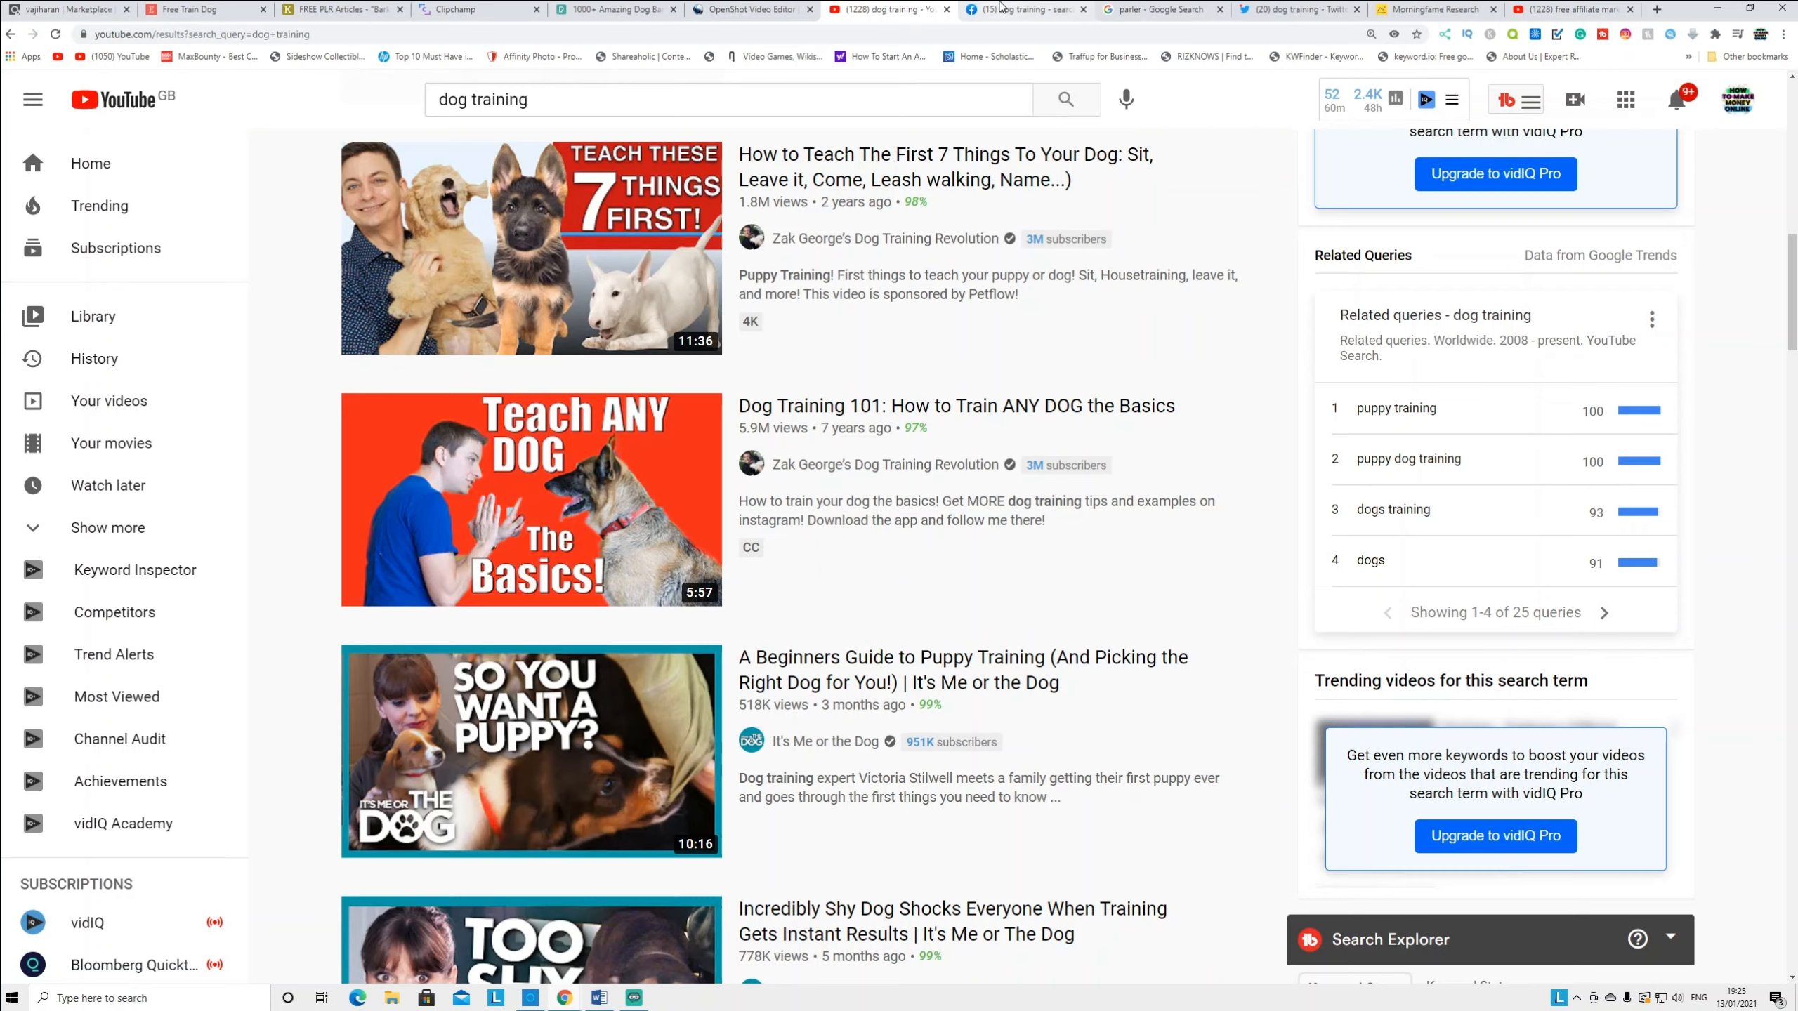
{"action": "left_click", "coordinate": [1023, 9]}
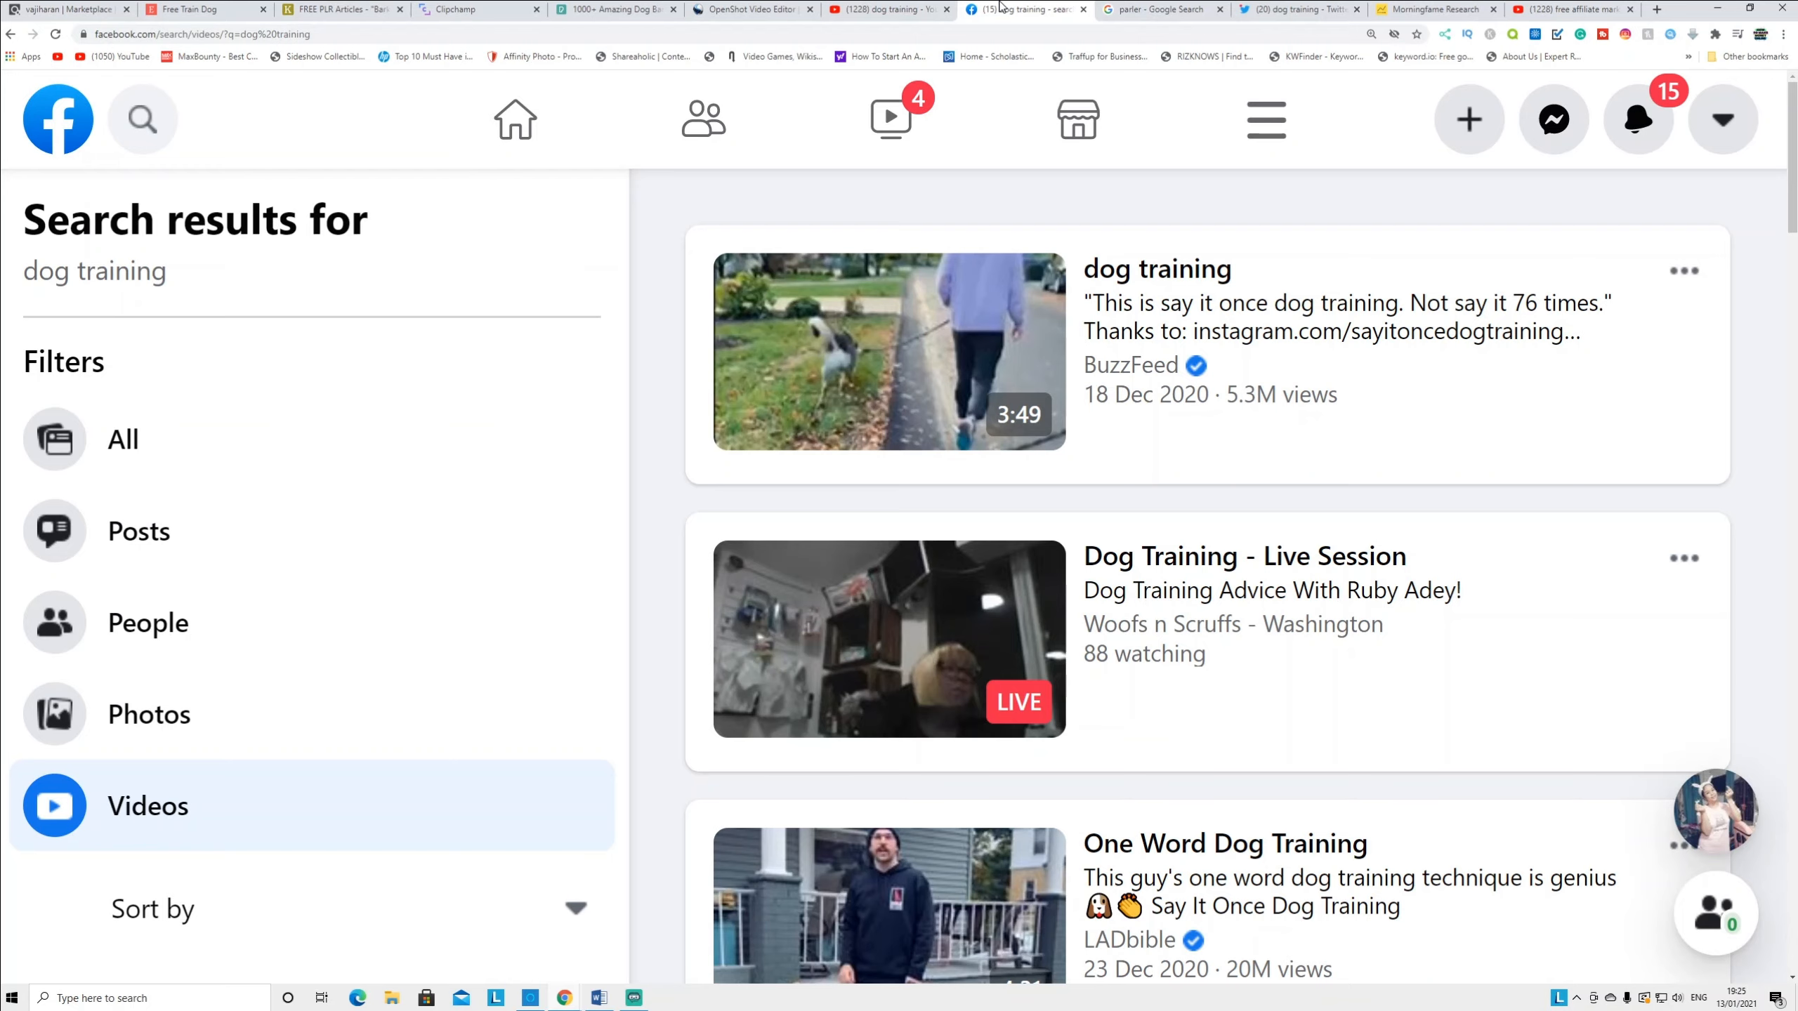
{"action": "mouse_move", "coordinate": [837, 482]}
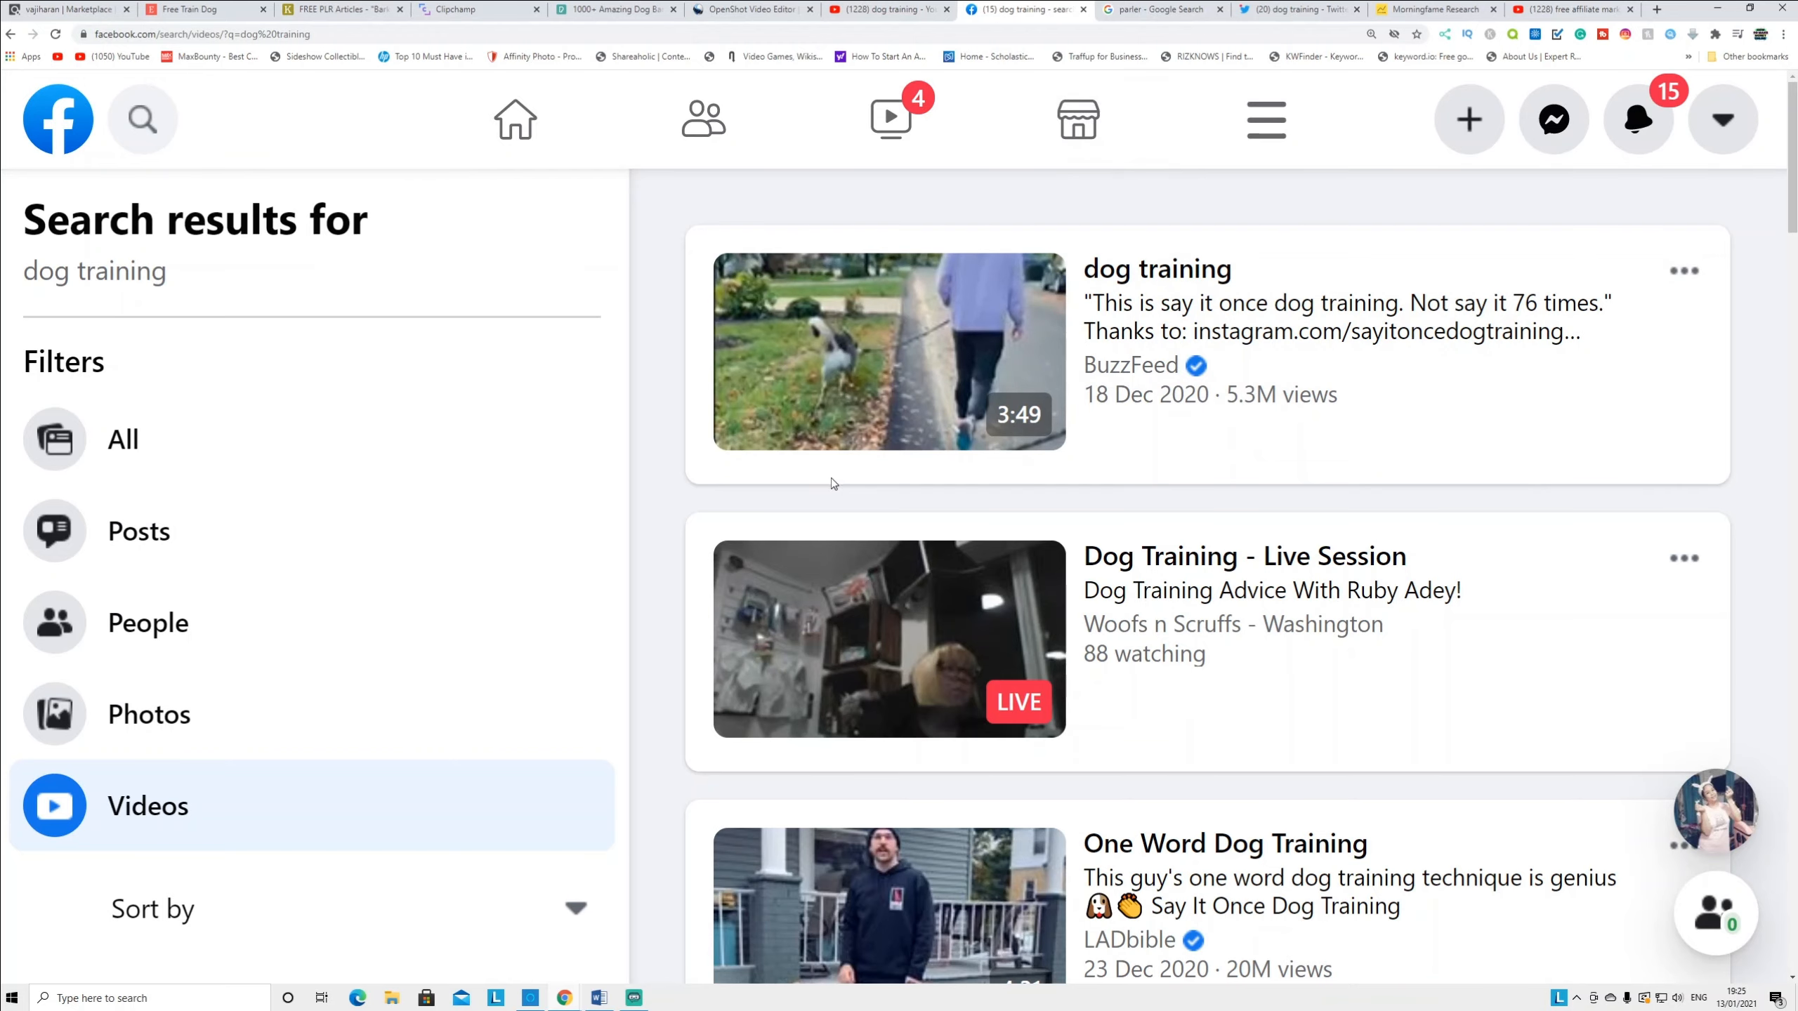
{"action": "mouse_move", "coordinate": [817, 492]}
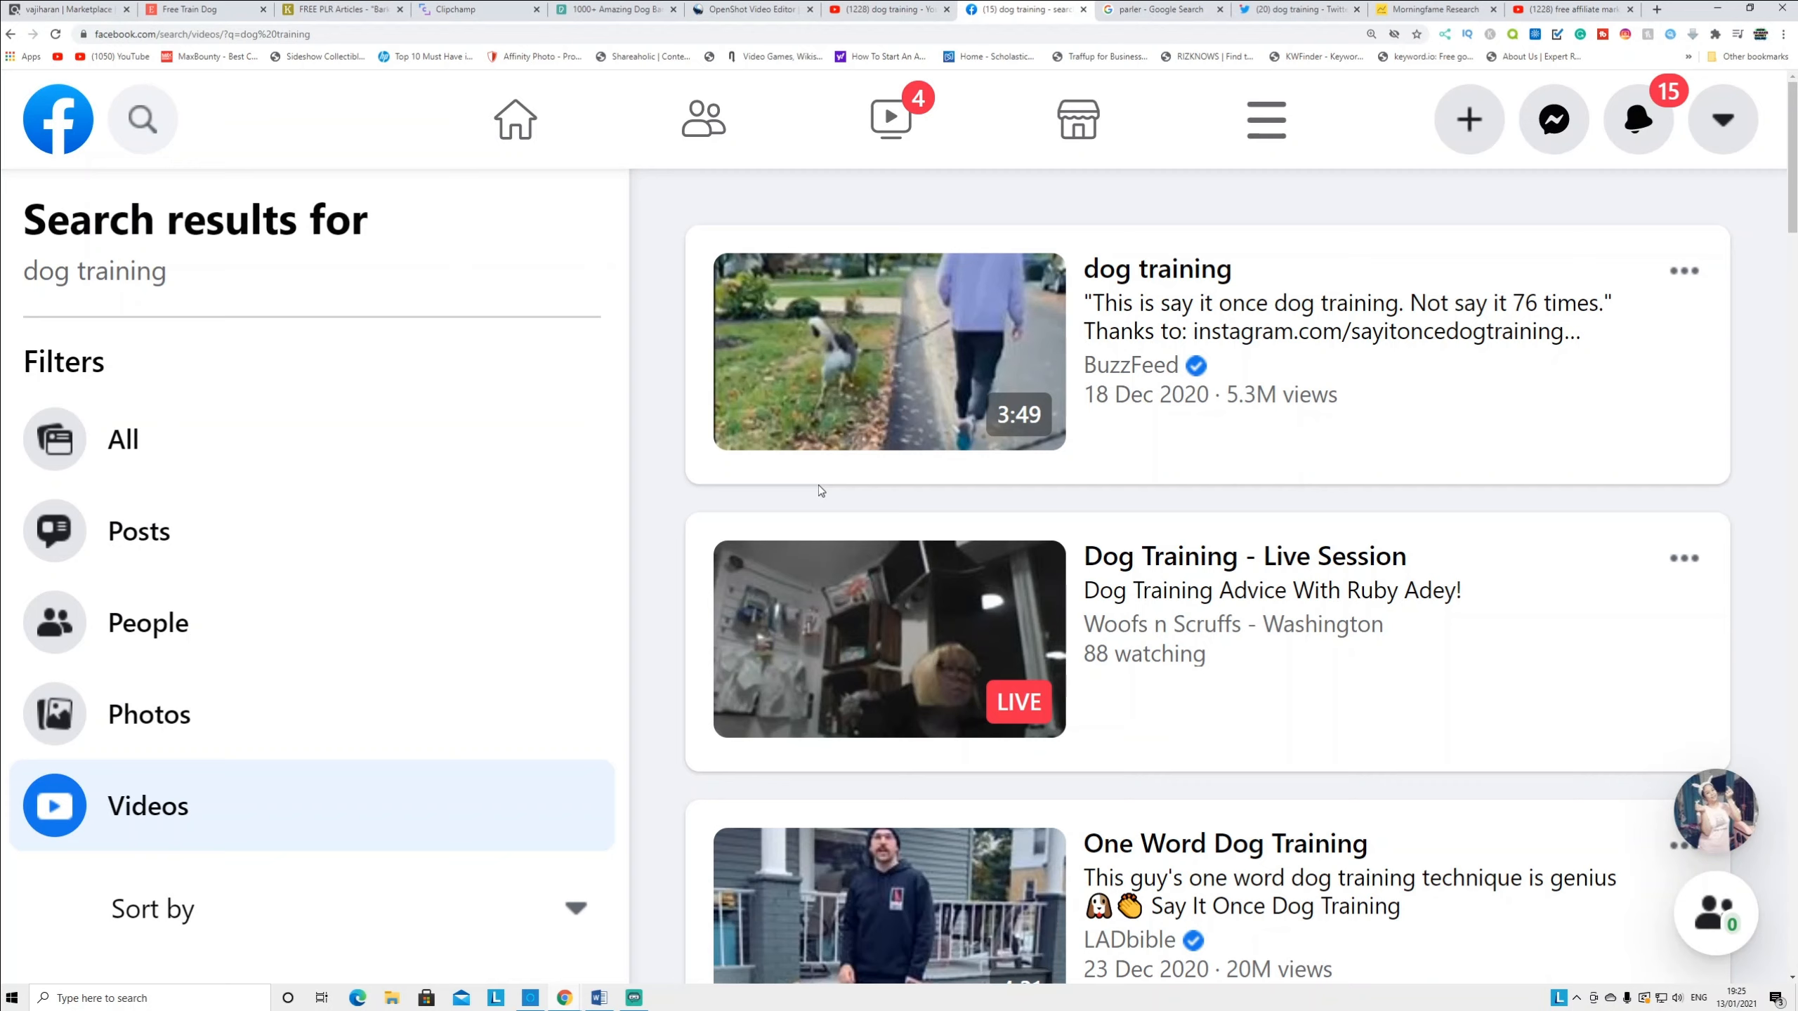
{"action": "mouse_move", "coordinate": [1153, 9]}
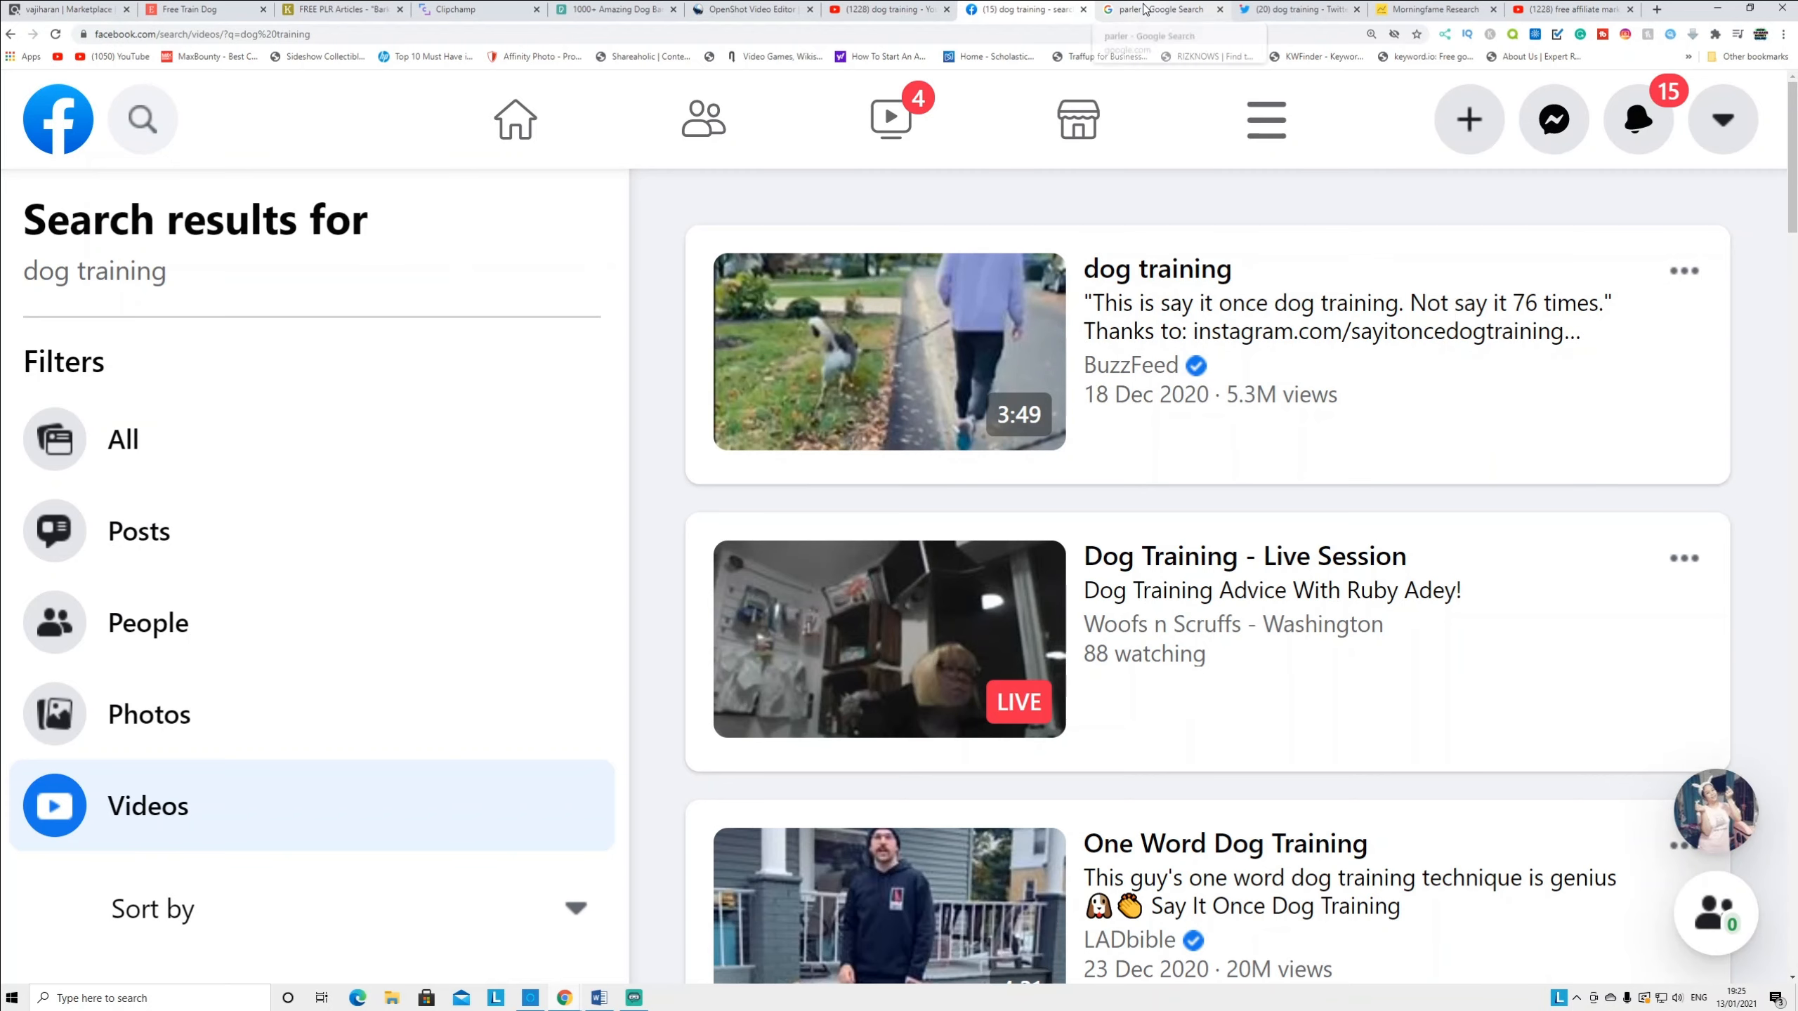
Move from Facebook's dog training videos to the Google results for 'parler'
{"action": "left_click", "coordinate": [1152, 9]}
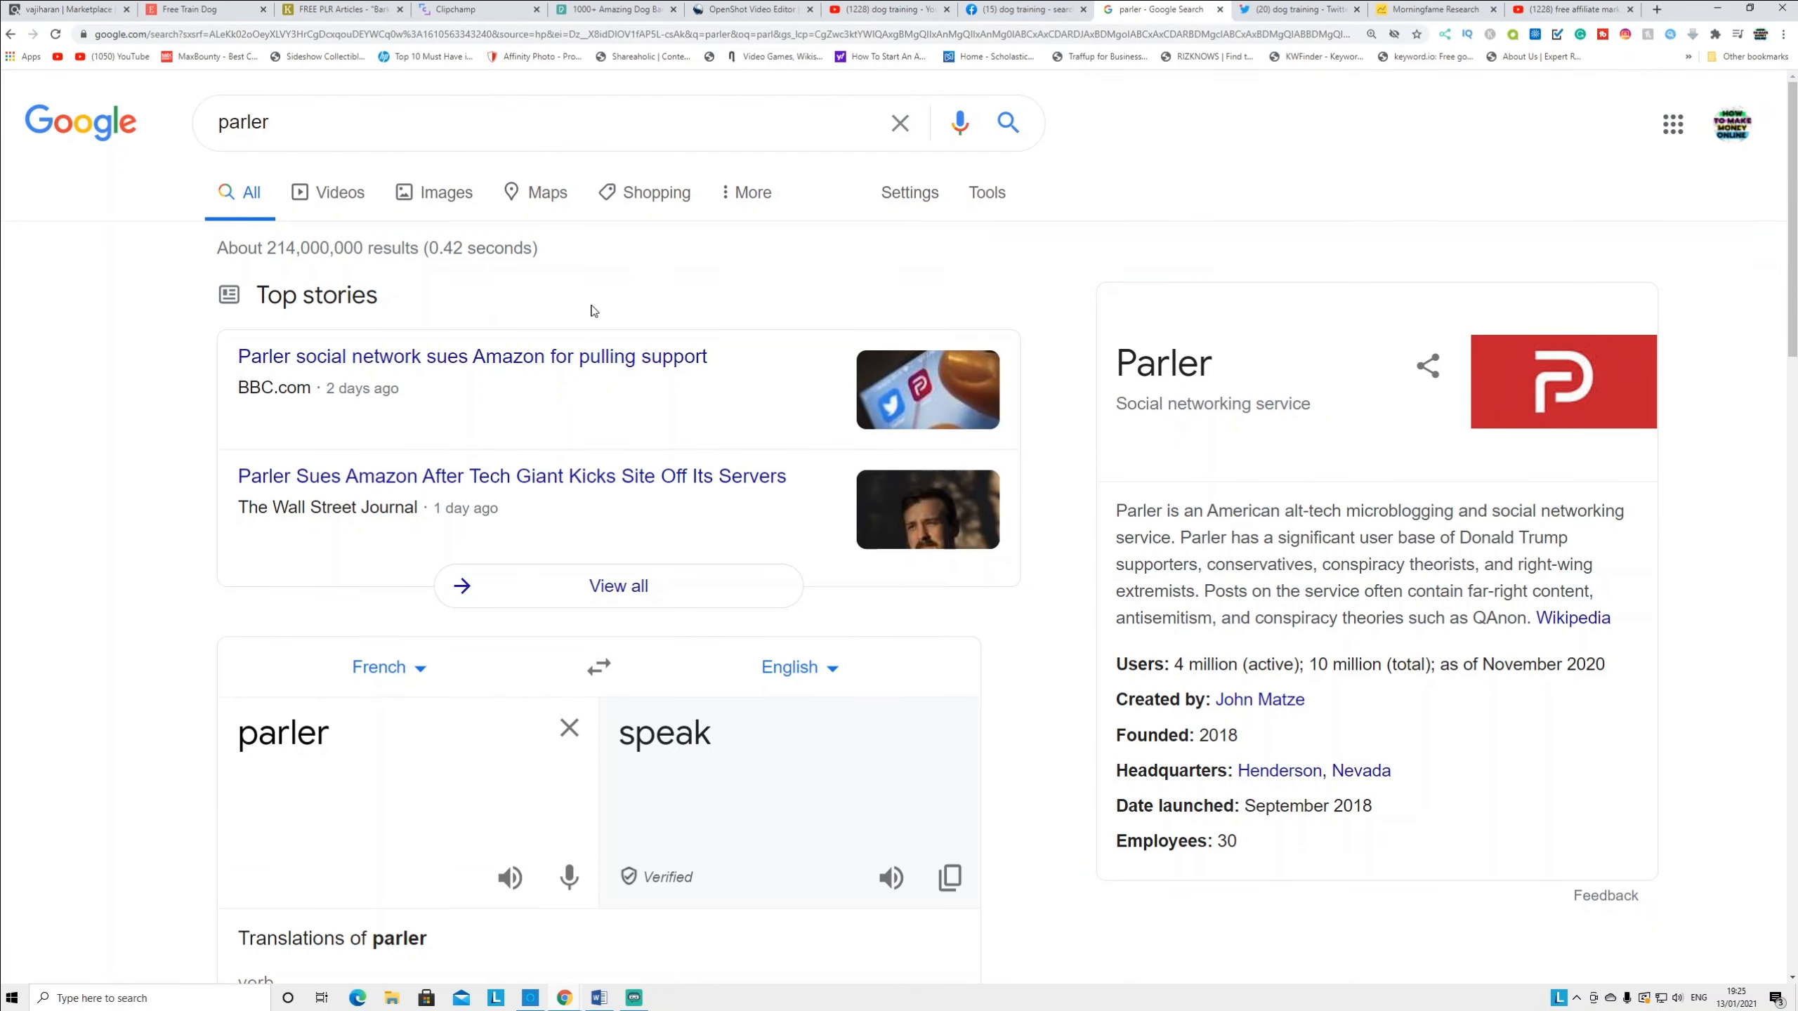
{"action": "mouse_move", "coordinate": [538, 556]}
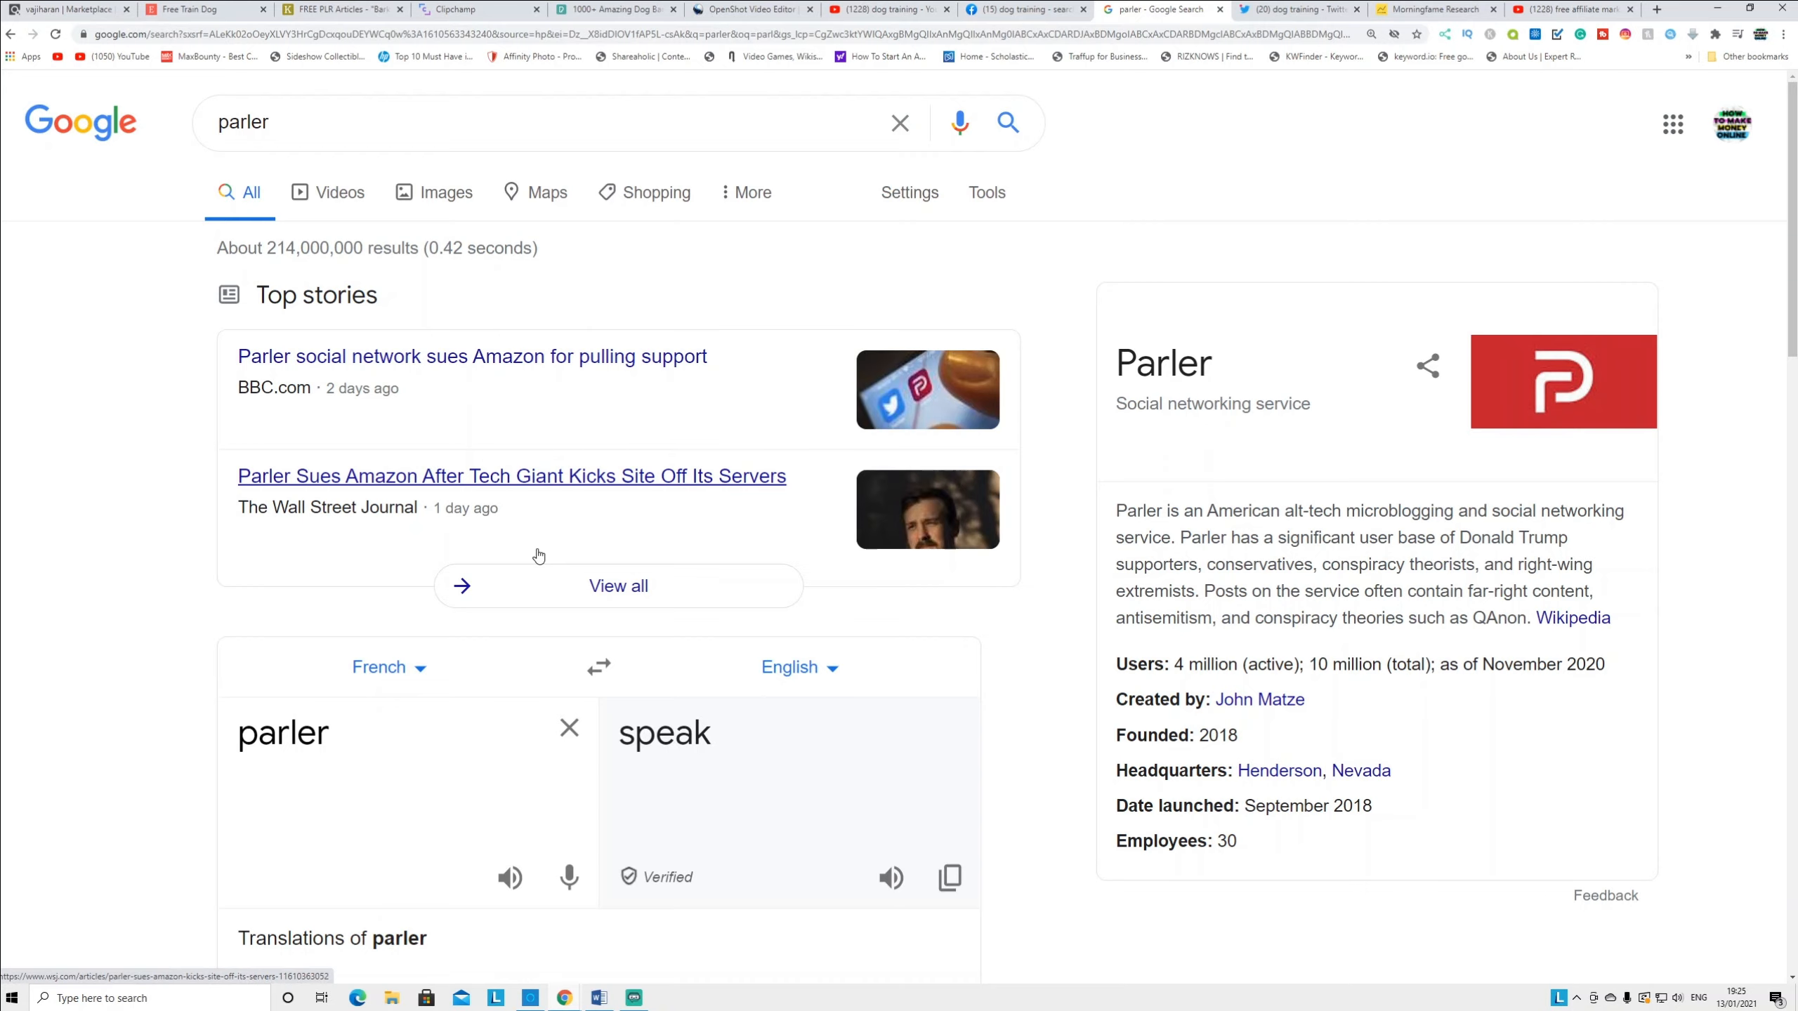
{"action": "mouse_move", "coordinate": [522, 522]}
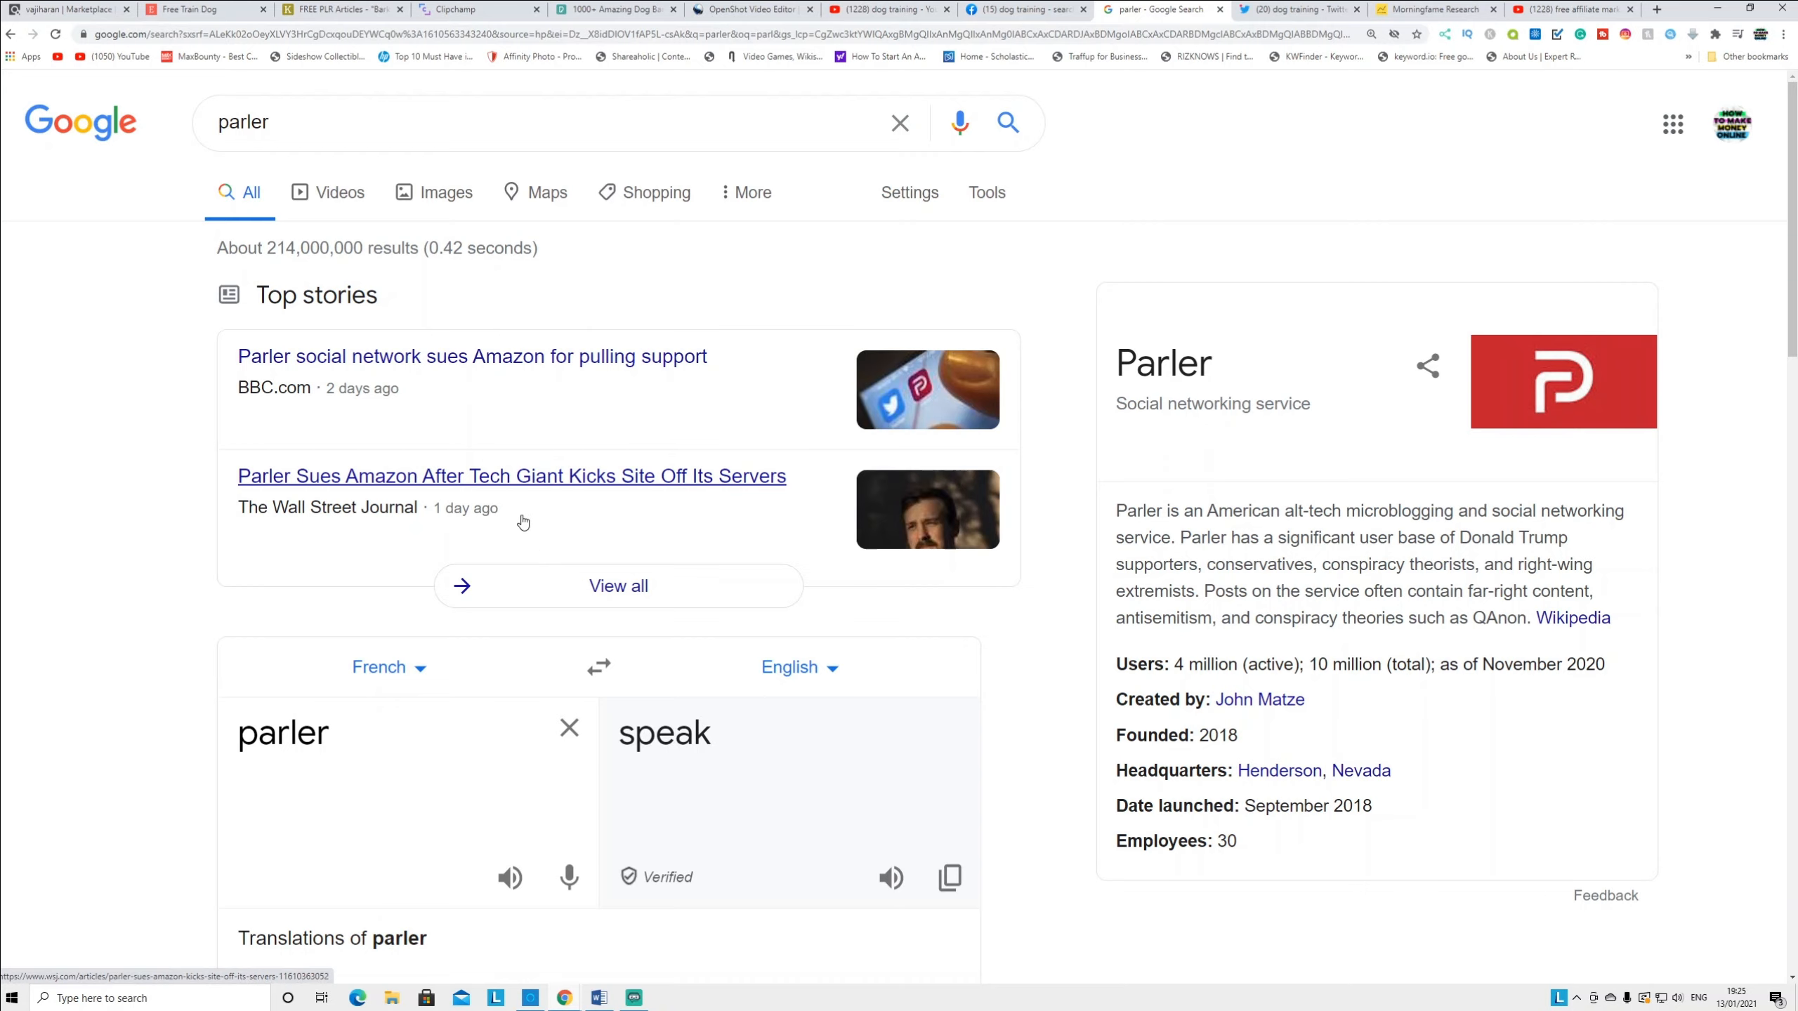
{"action": "mouse_move", "coordinate": [716, 502]}
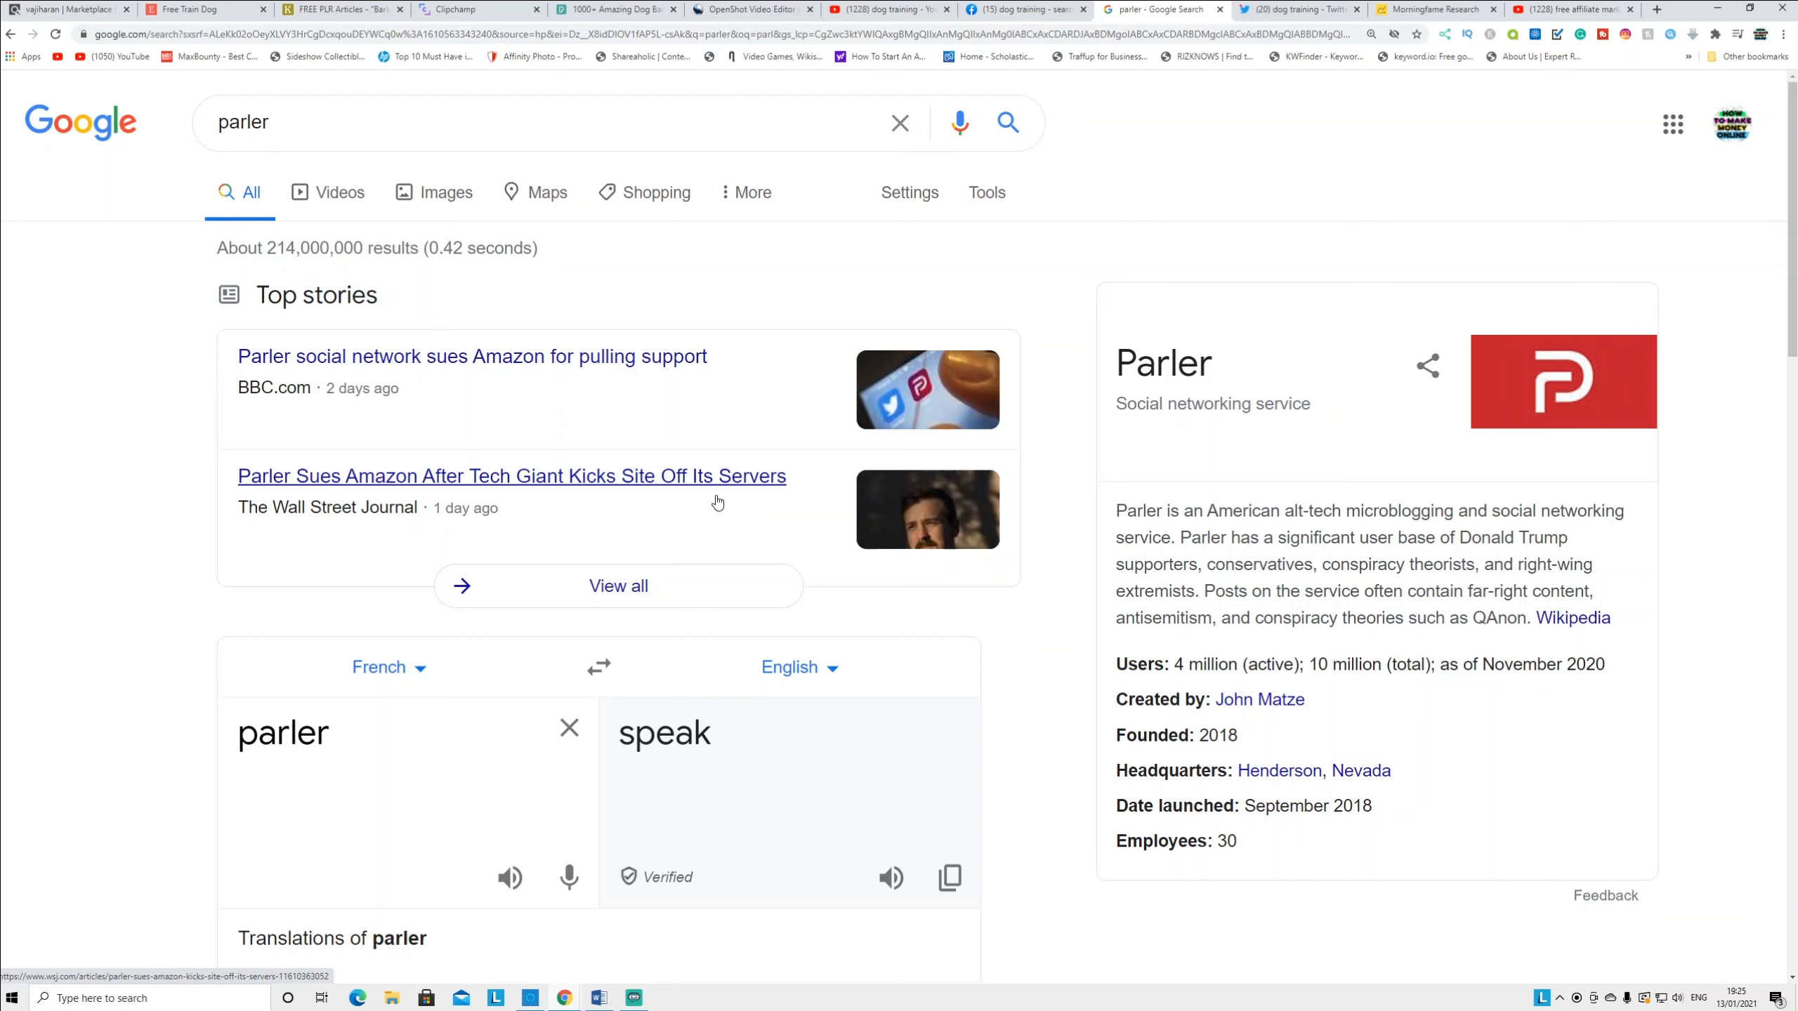
{"action": "mouse_move", "coordinate": [787, 530]}
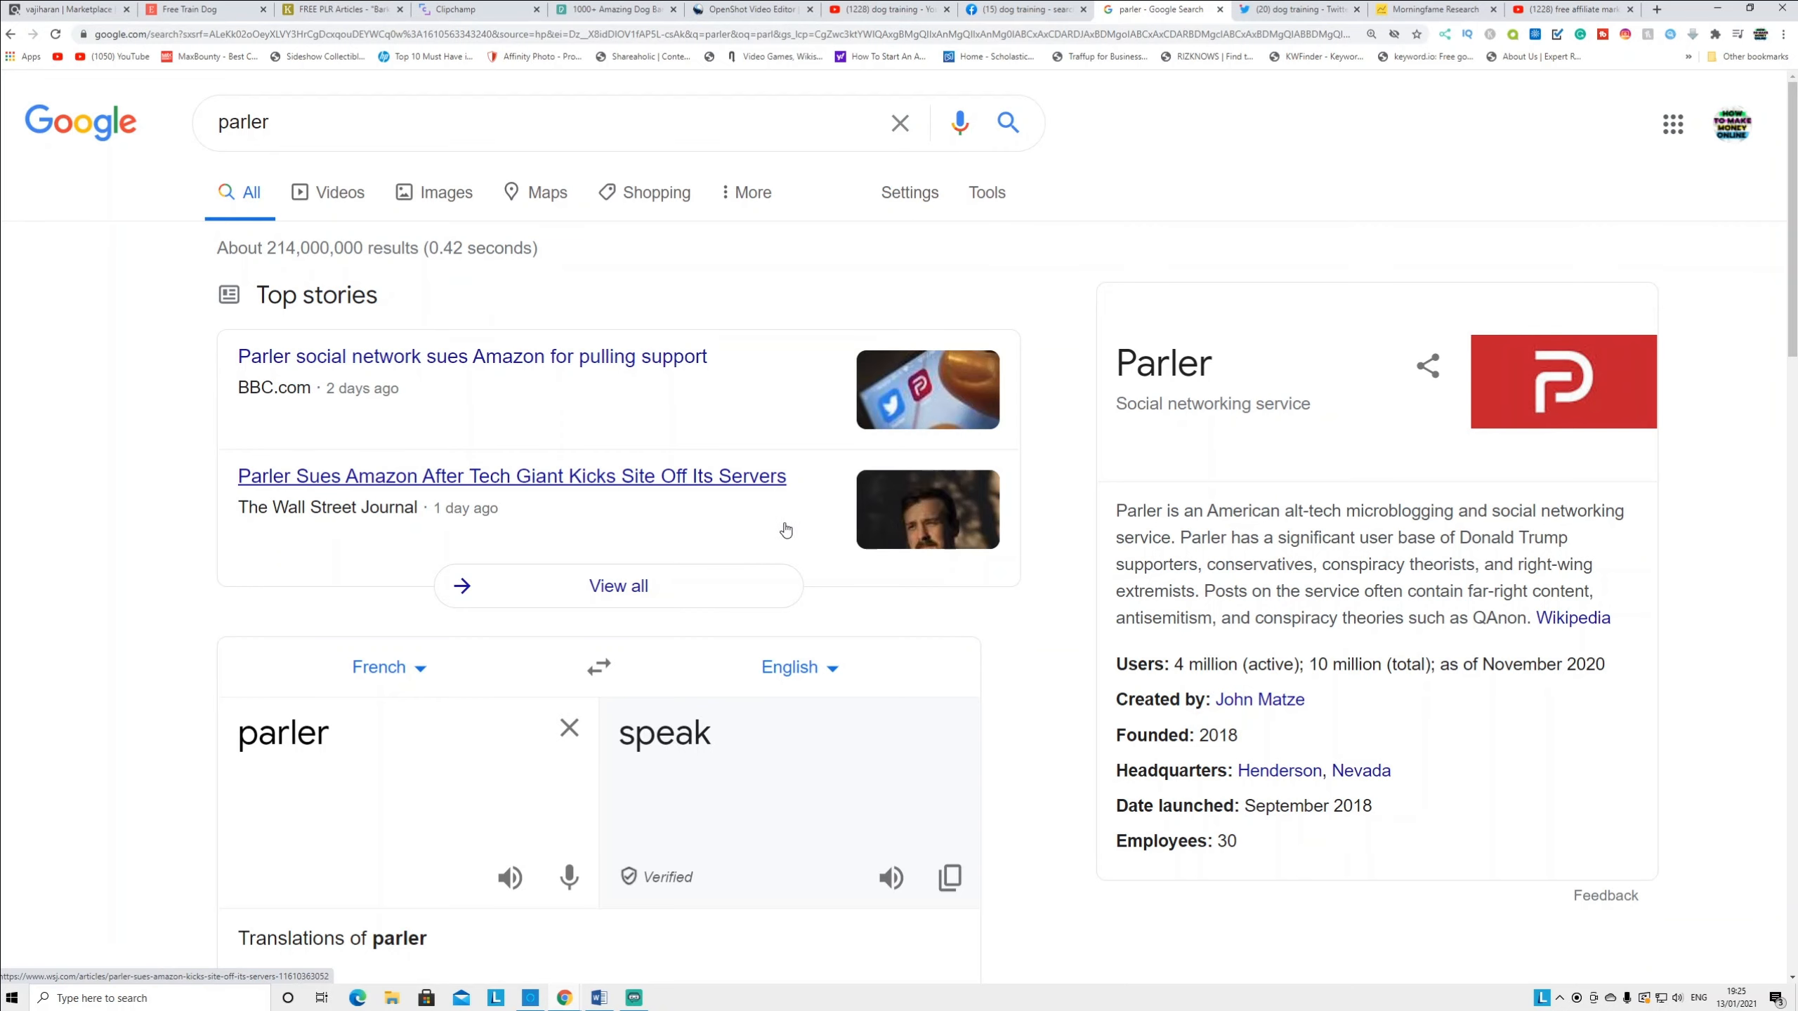
Move from the Google 'parler' results to Twitter's dog training tweets
{"action": "left_click", "coordinate": [1267, 9]}
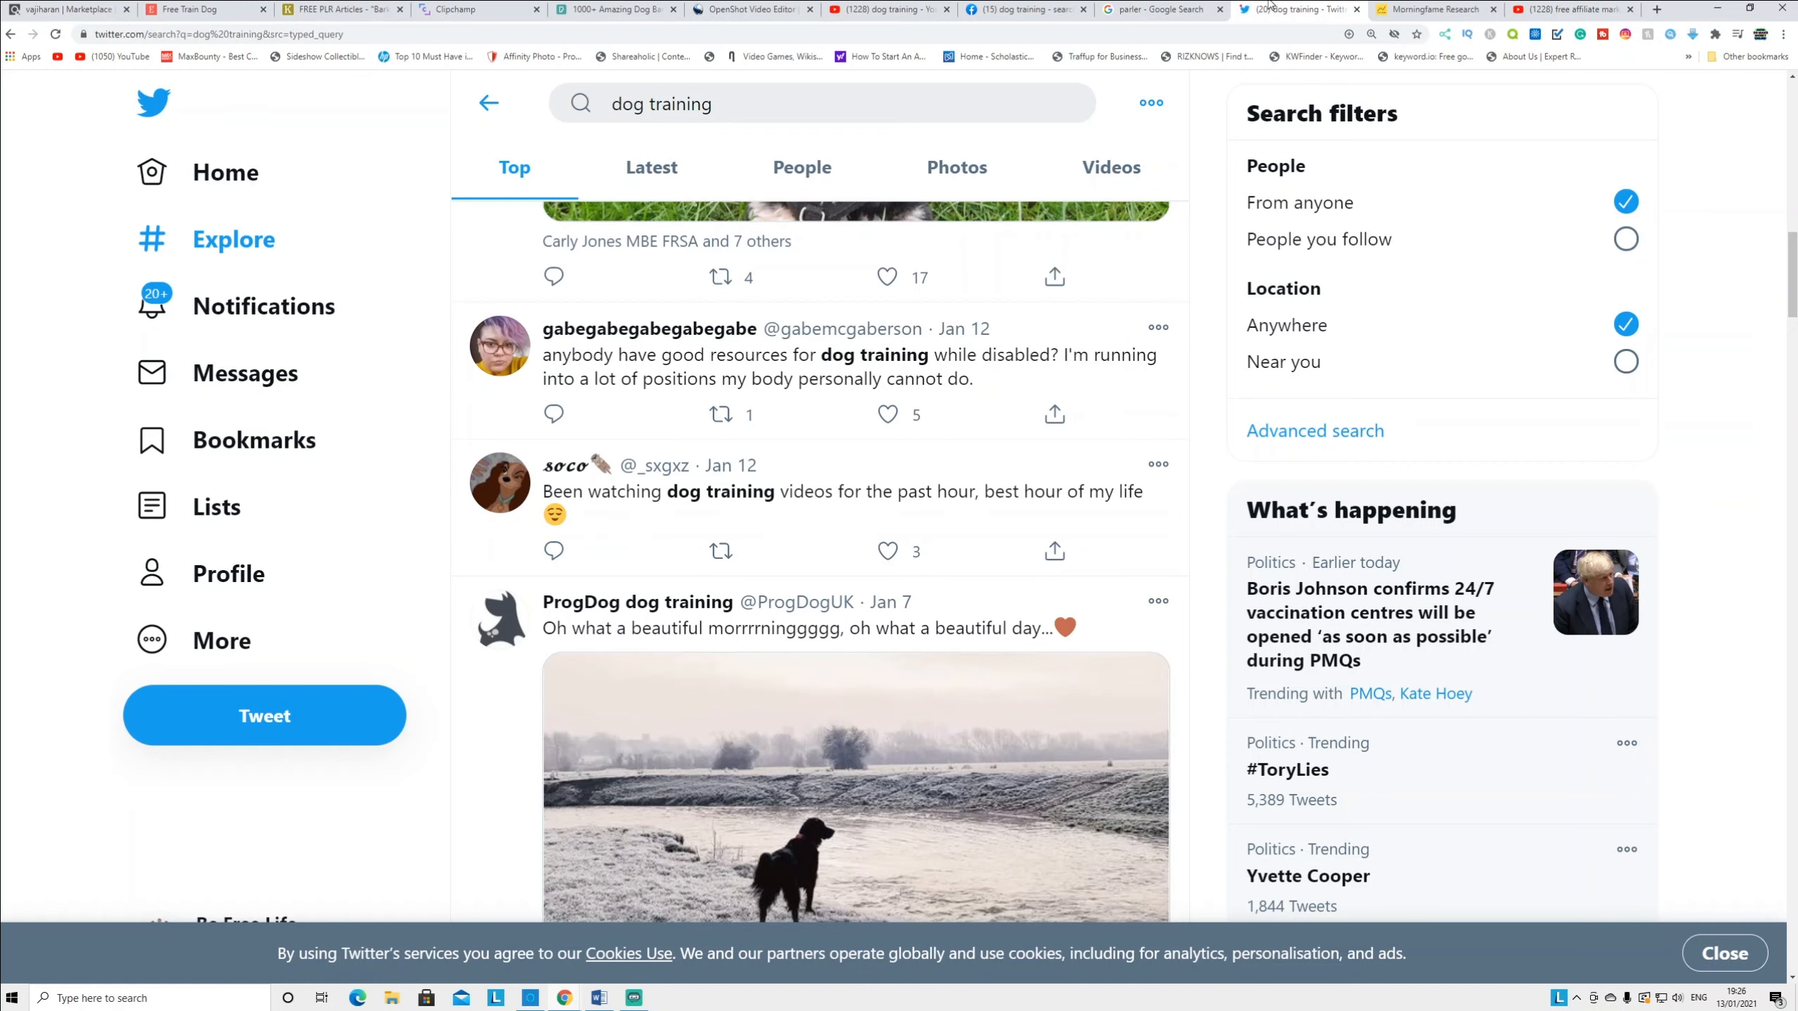
{"action": "mouse_move", "coordinate": [63, 286]}
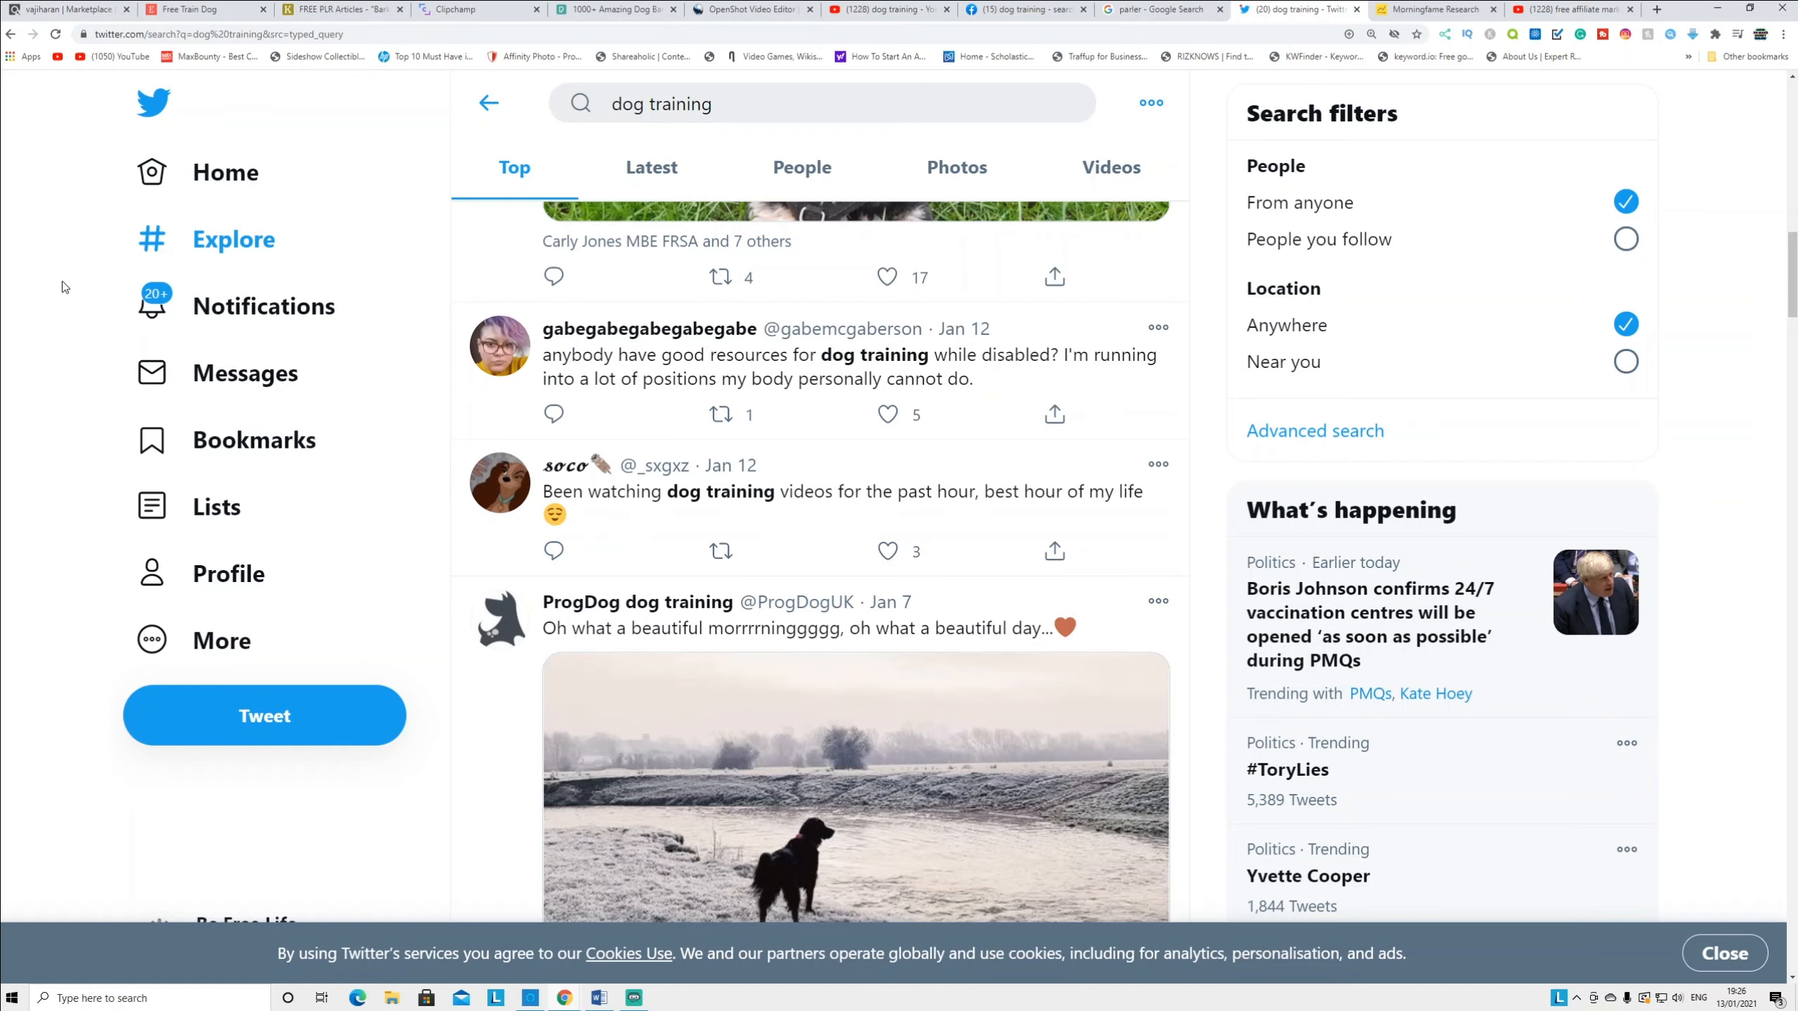
{"action": "mouse_move", "coordinate": [196, 75]}
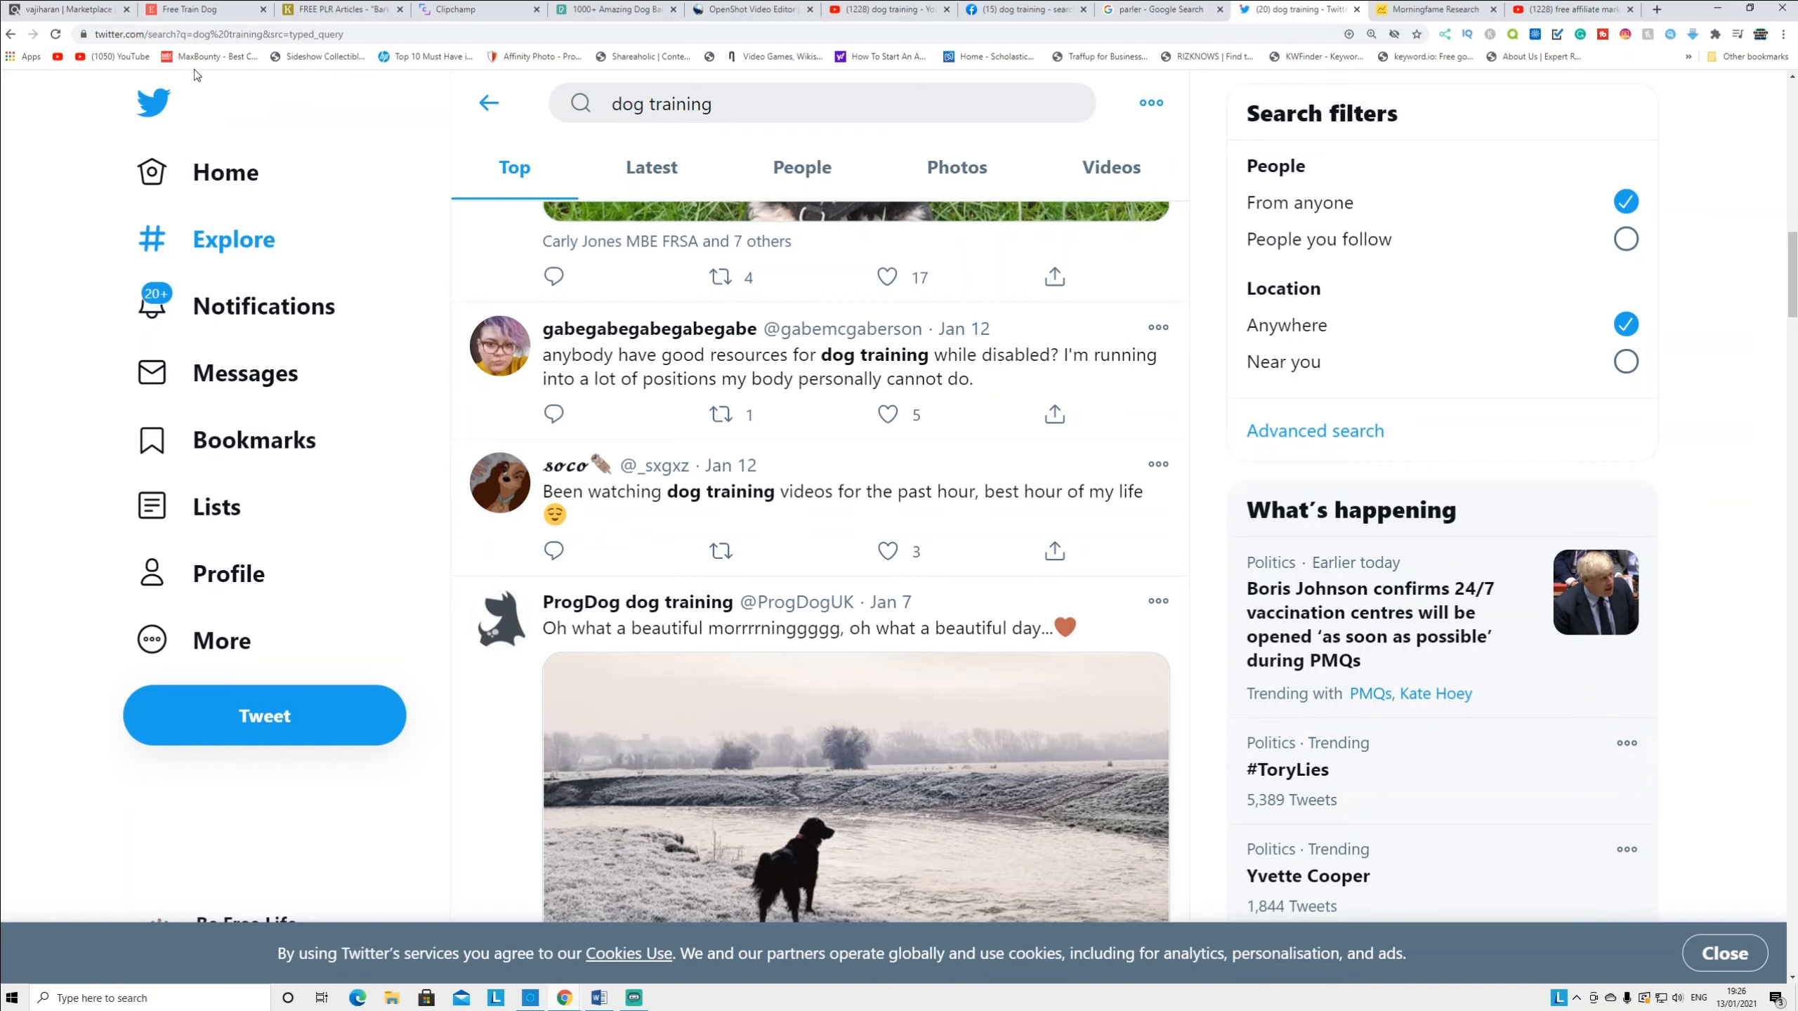
{"action": "mouse_move", "coordinate": [68, 9]}
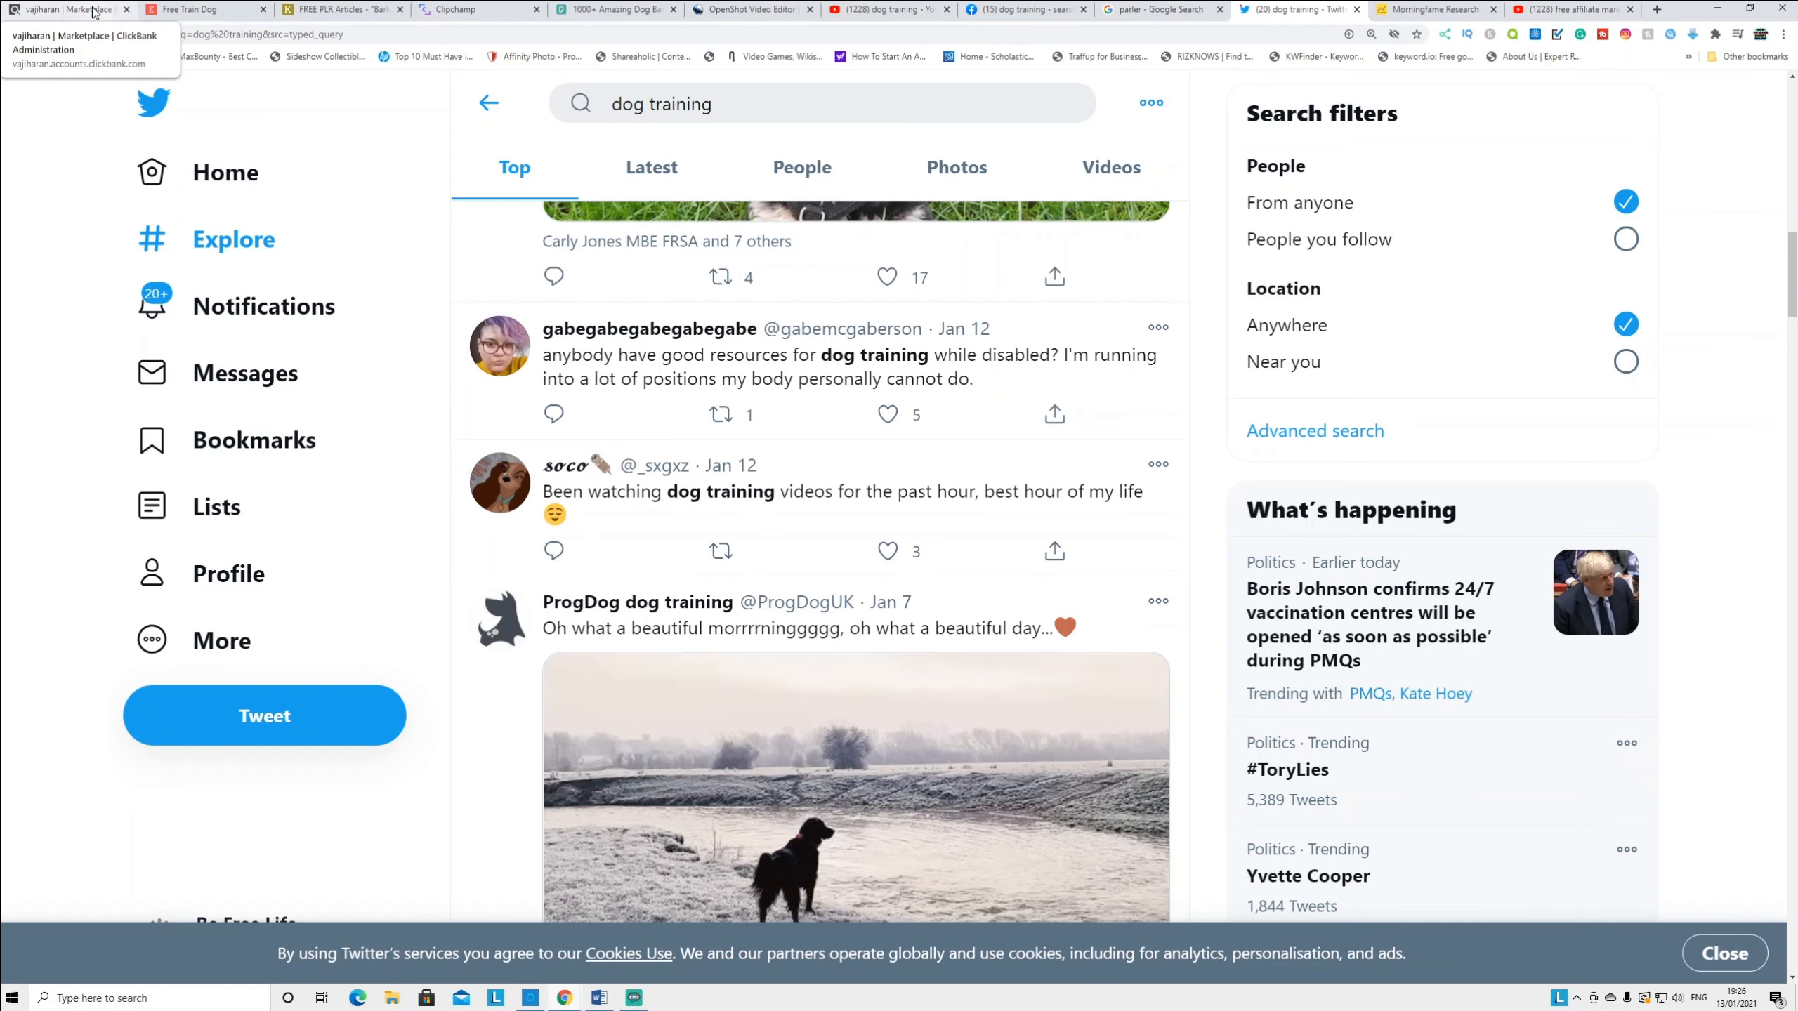
Revisit the barking PLR article's second tip, then return to YouTube's dog training results
{"action": "left_click", "coordinate": [340, 9]}
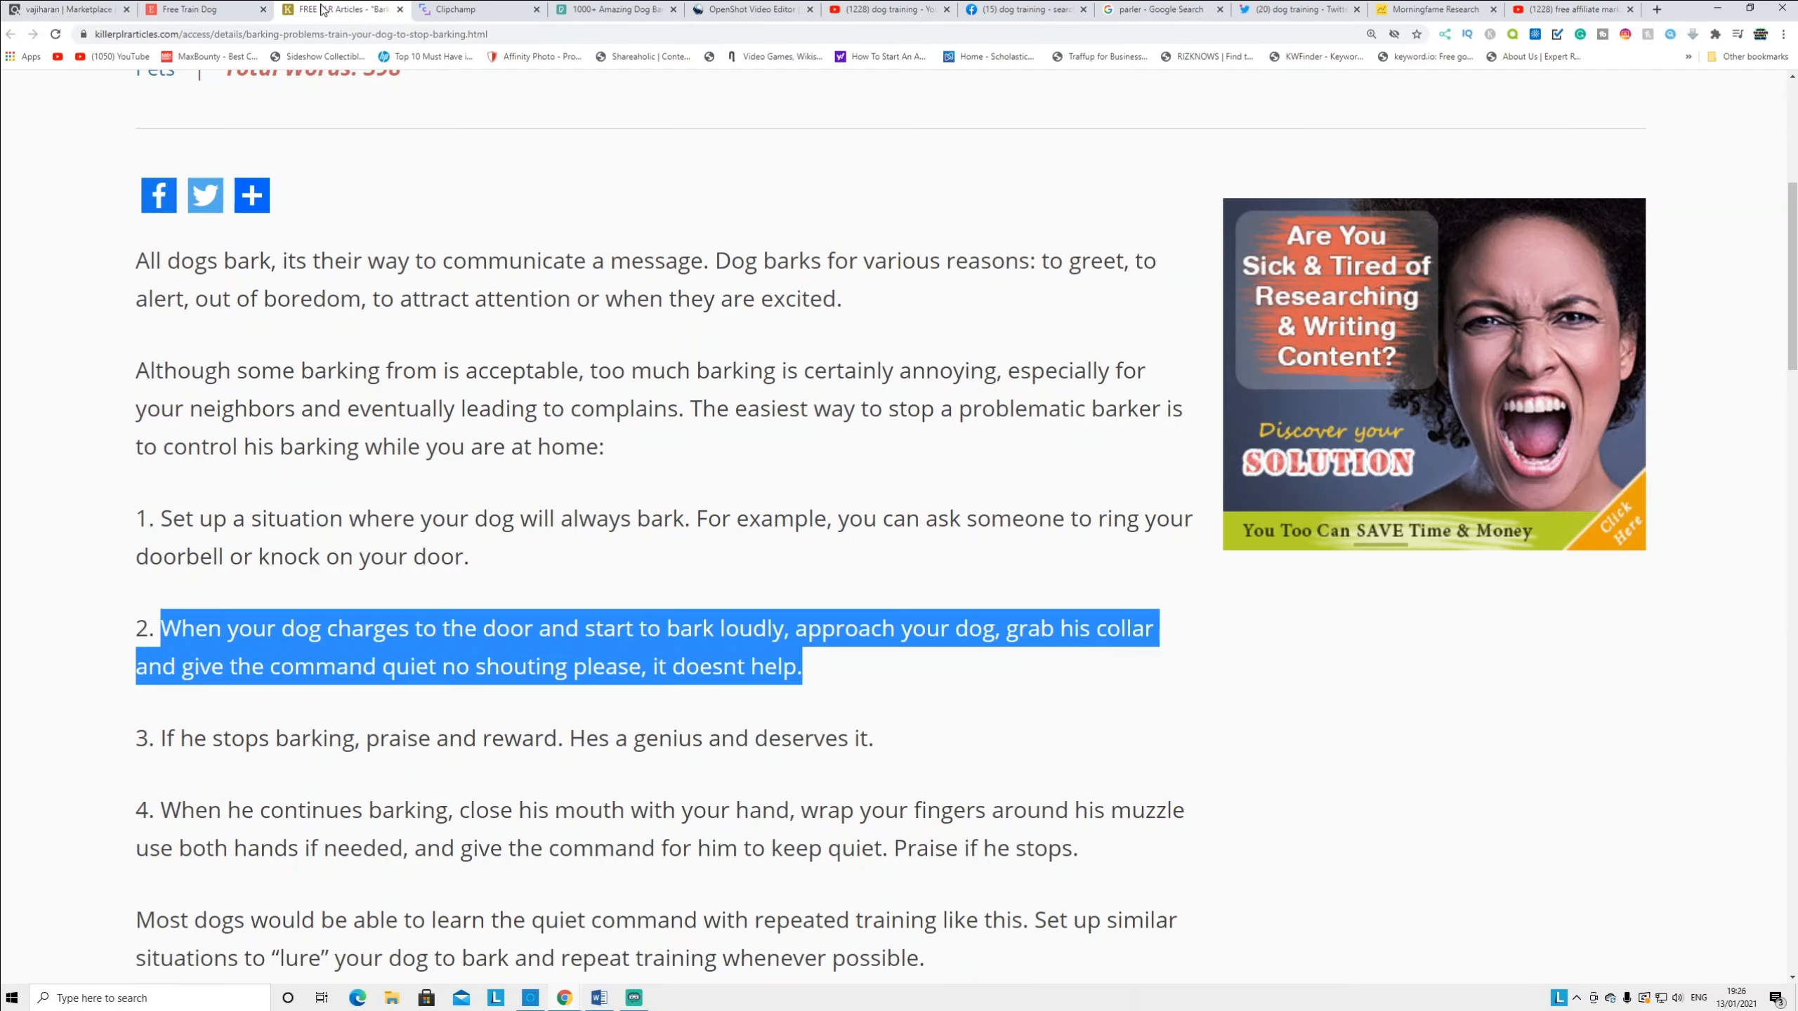
{"action": "mouse_move", "coordinate": [527, 334]}
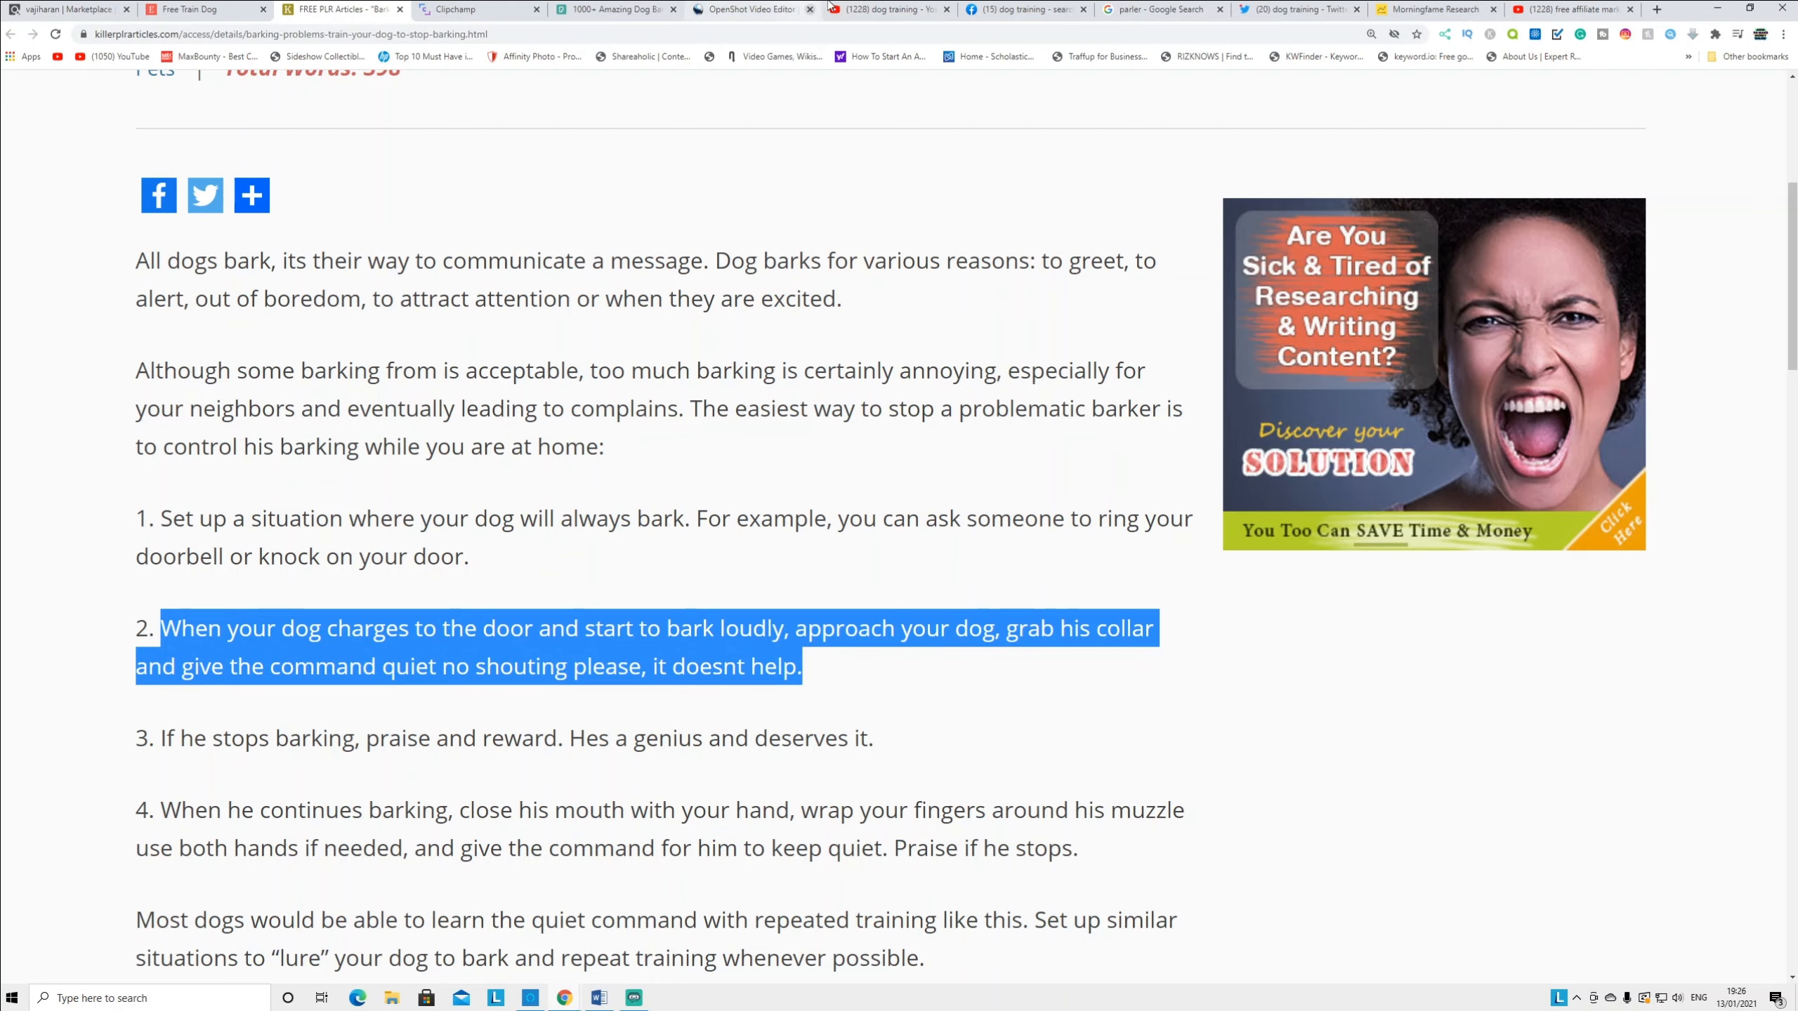
{"action": "left_click", "coordinate": [888, 10]}
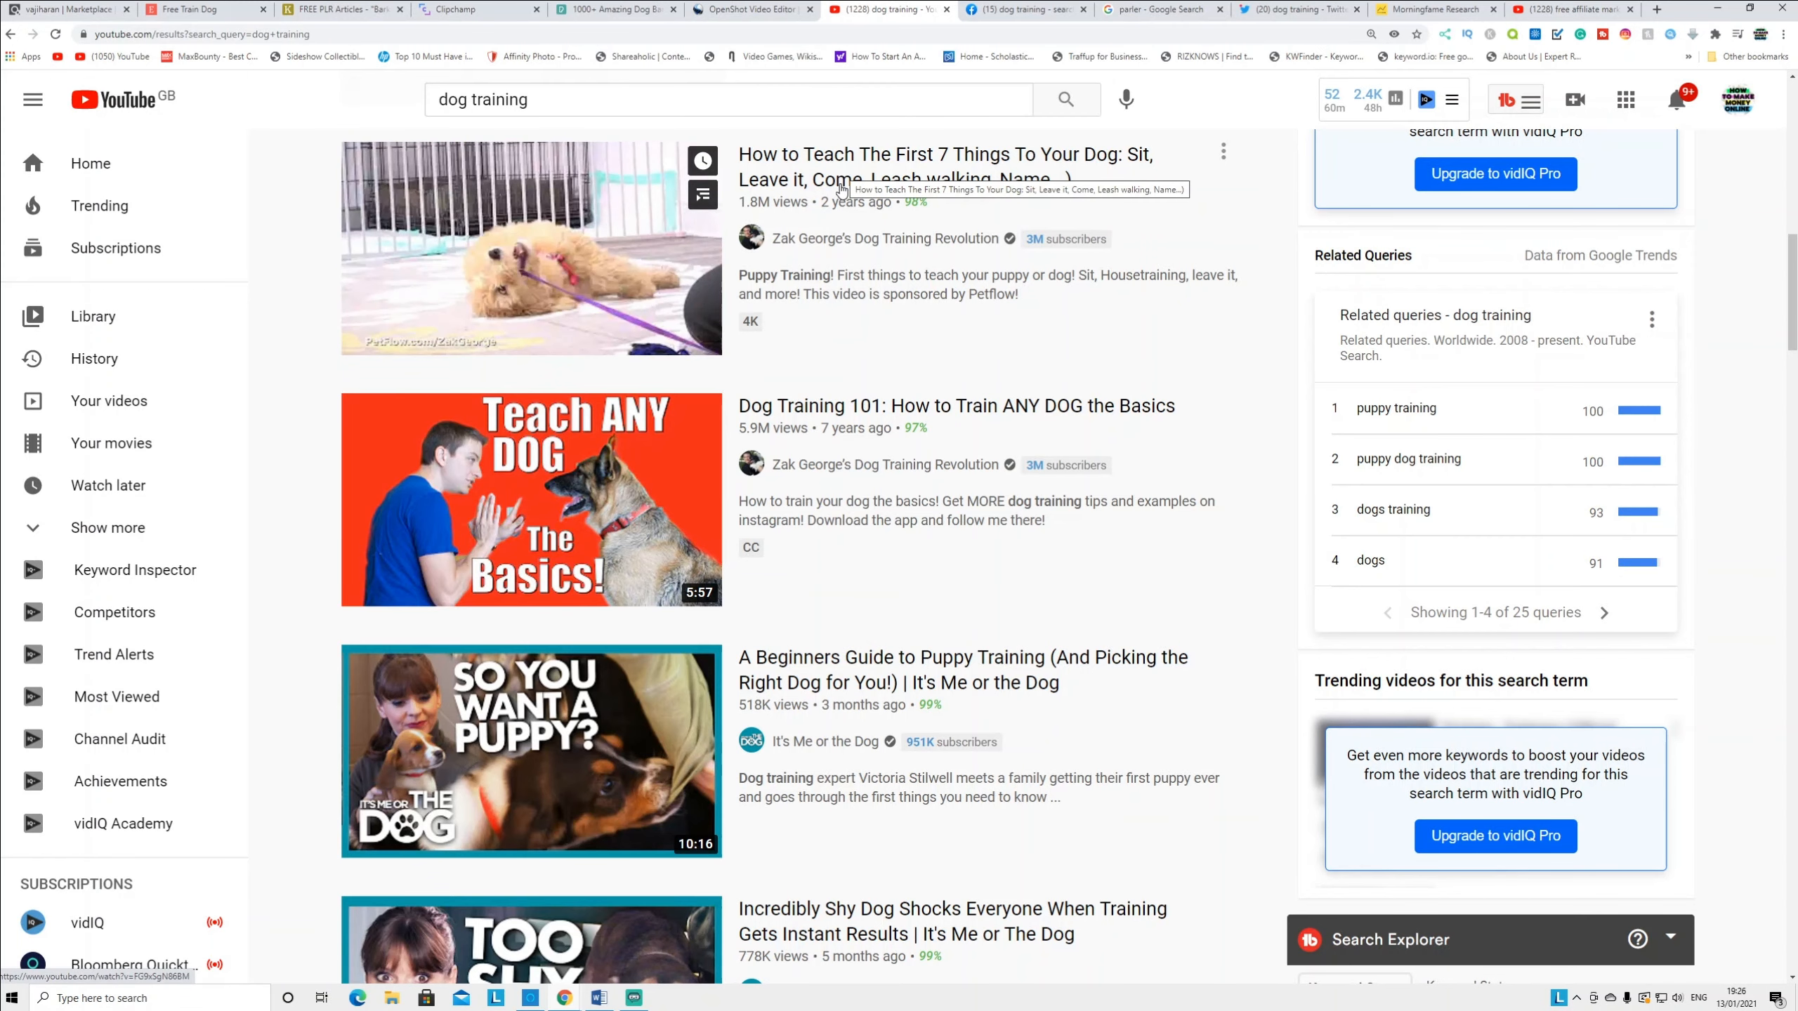
{"action": "mouse_move", "coordinate": [844, 191]}
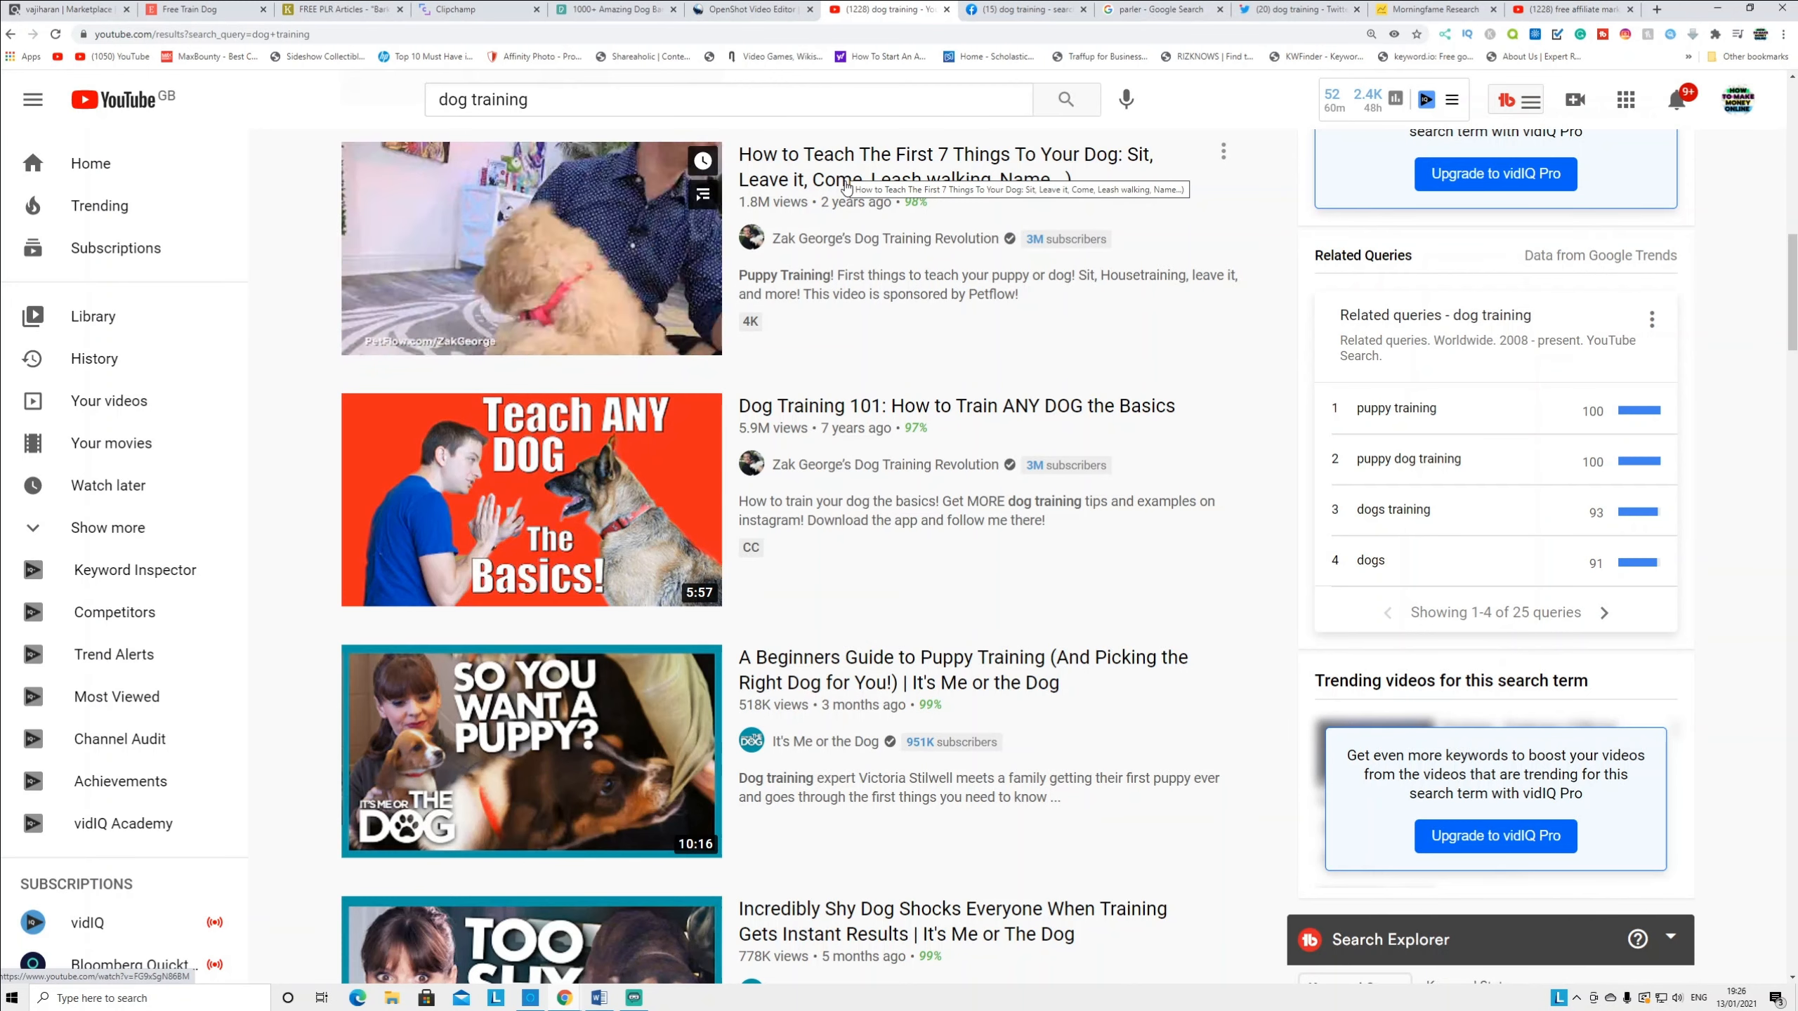
{"action": "mouse_move", "coordinate": [531, 249]}
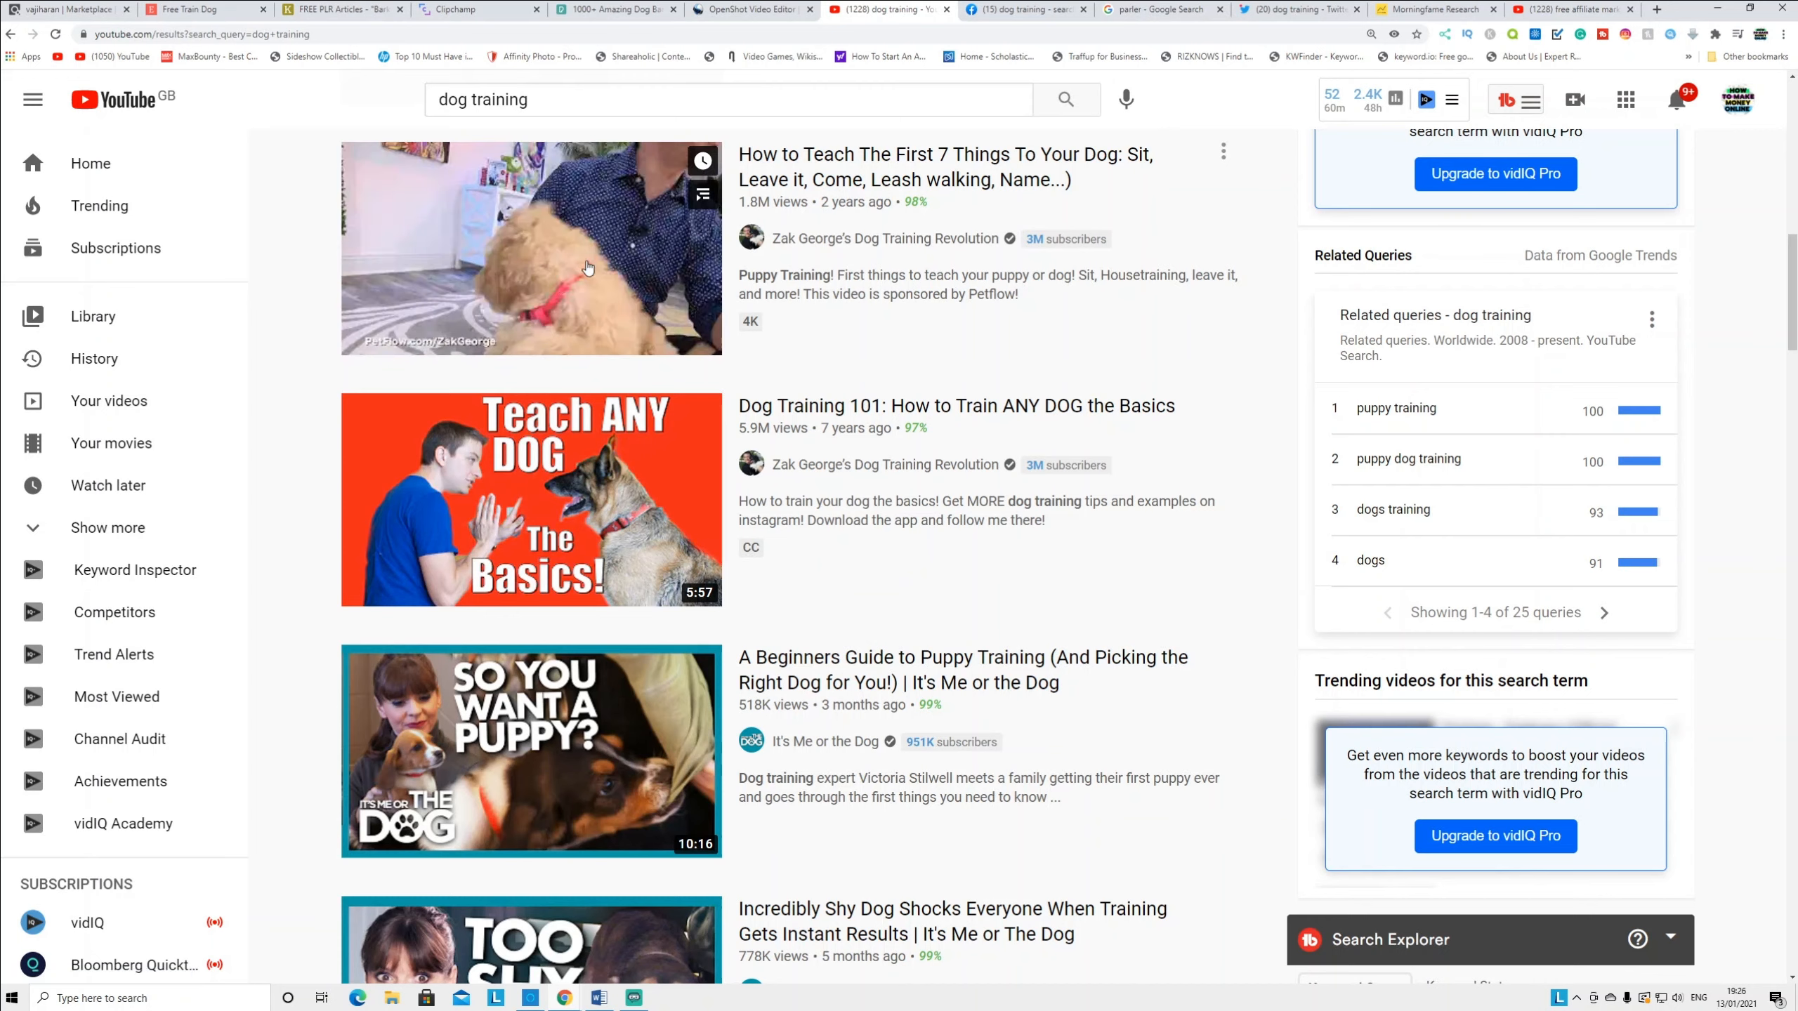
Scroll down to leash-training and best-trained-dogs videos beside the vidIQ keyword score and tags
{"action": "scroll", "scroll_direction": "down", "scroll_amount": 3}
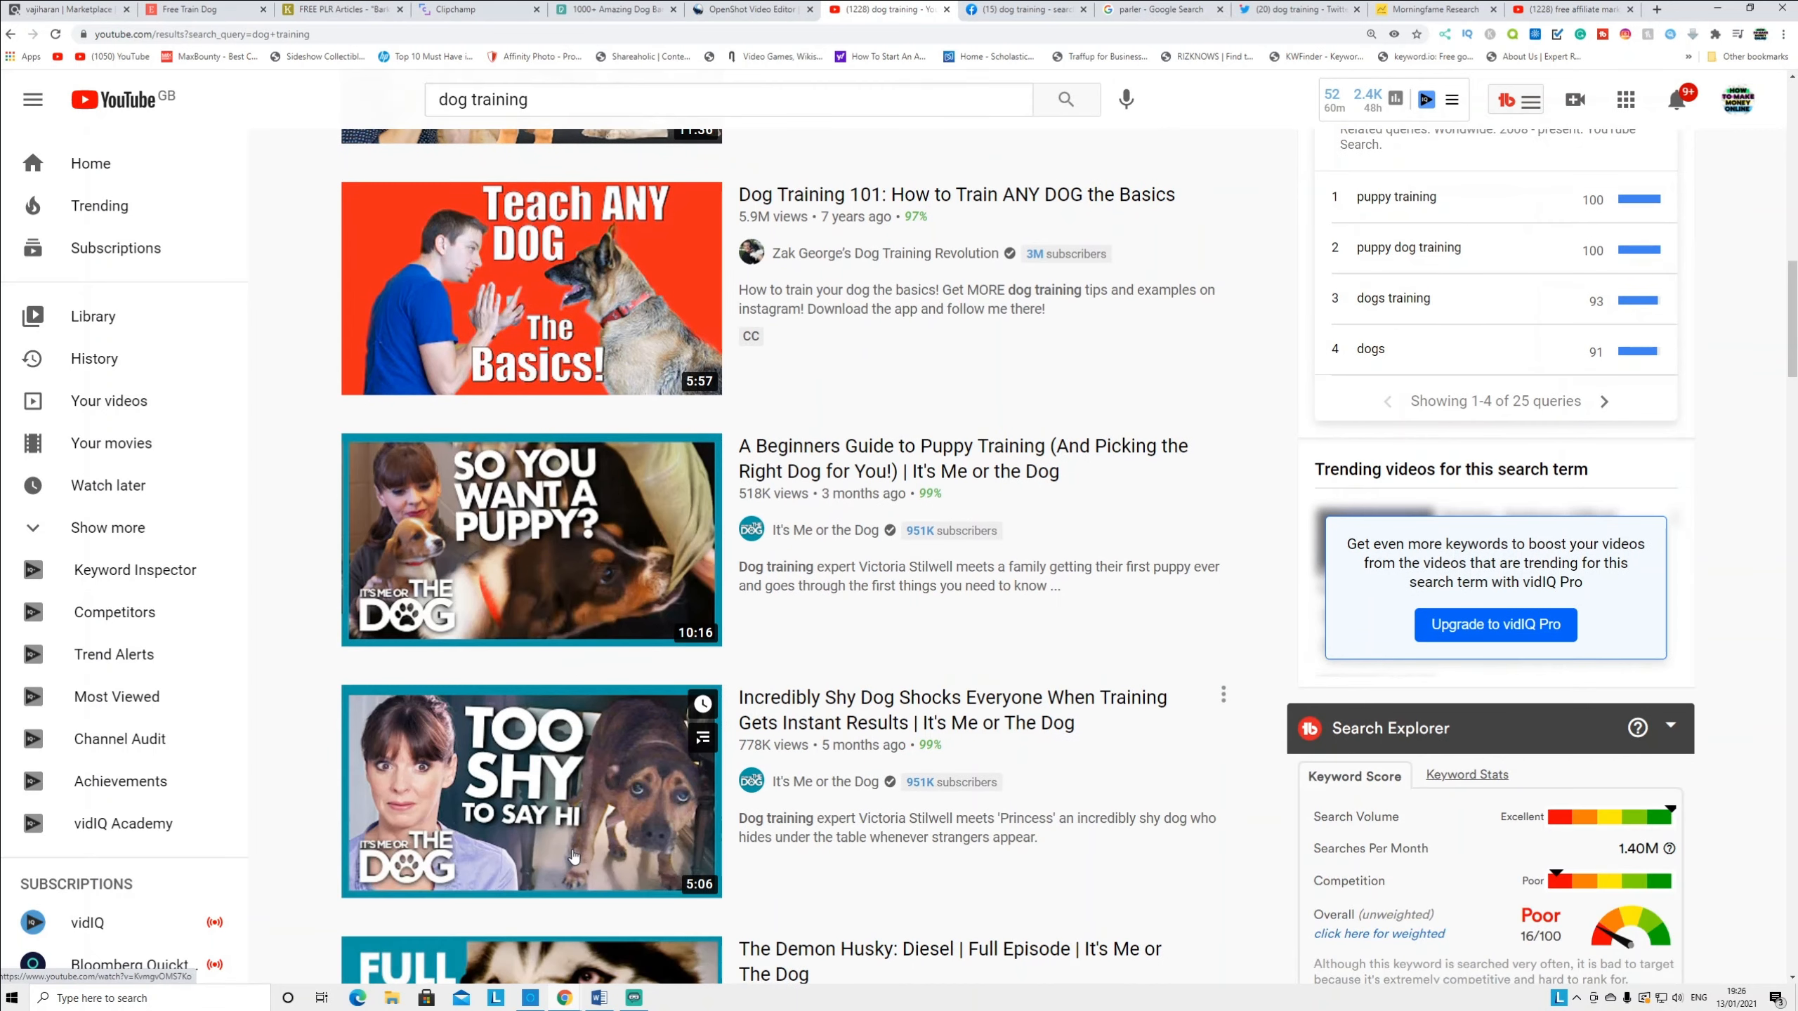
{"action": "scroll", "scroll_direction": "down", "scroll_amount": 3}
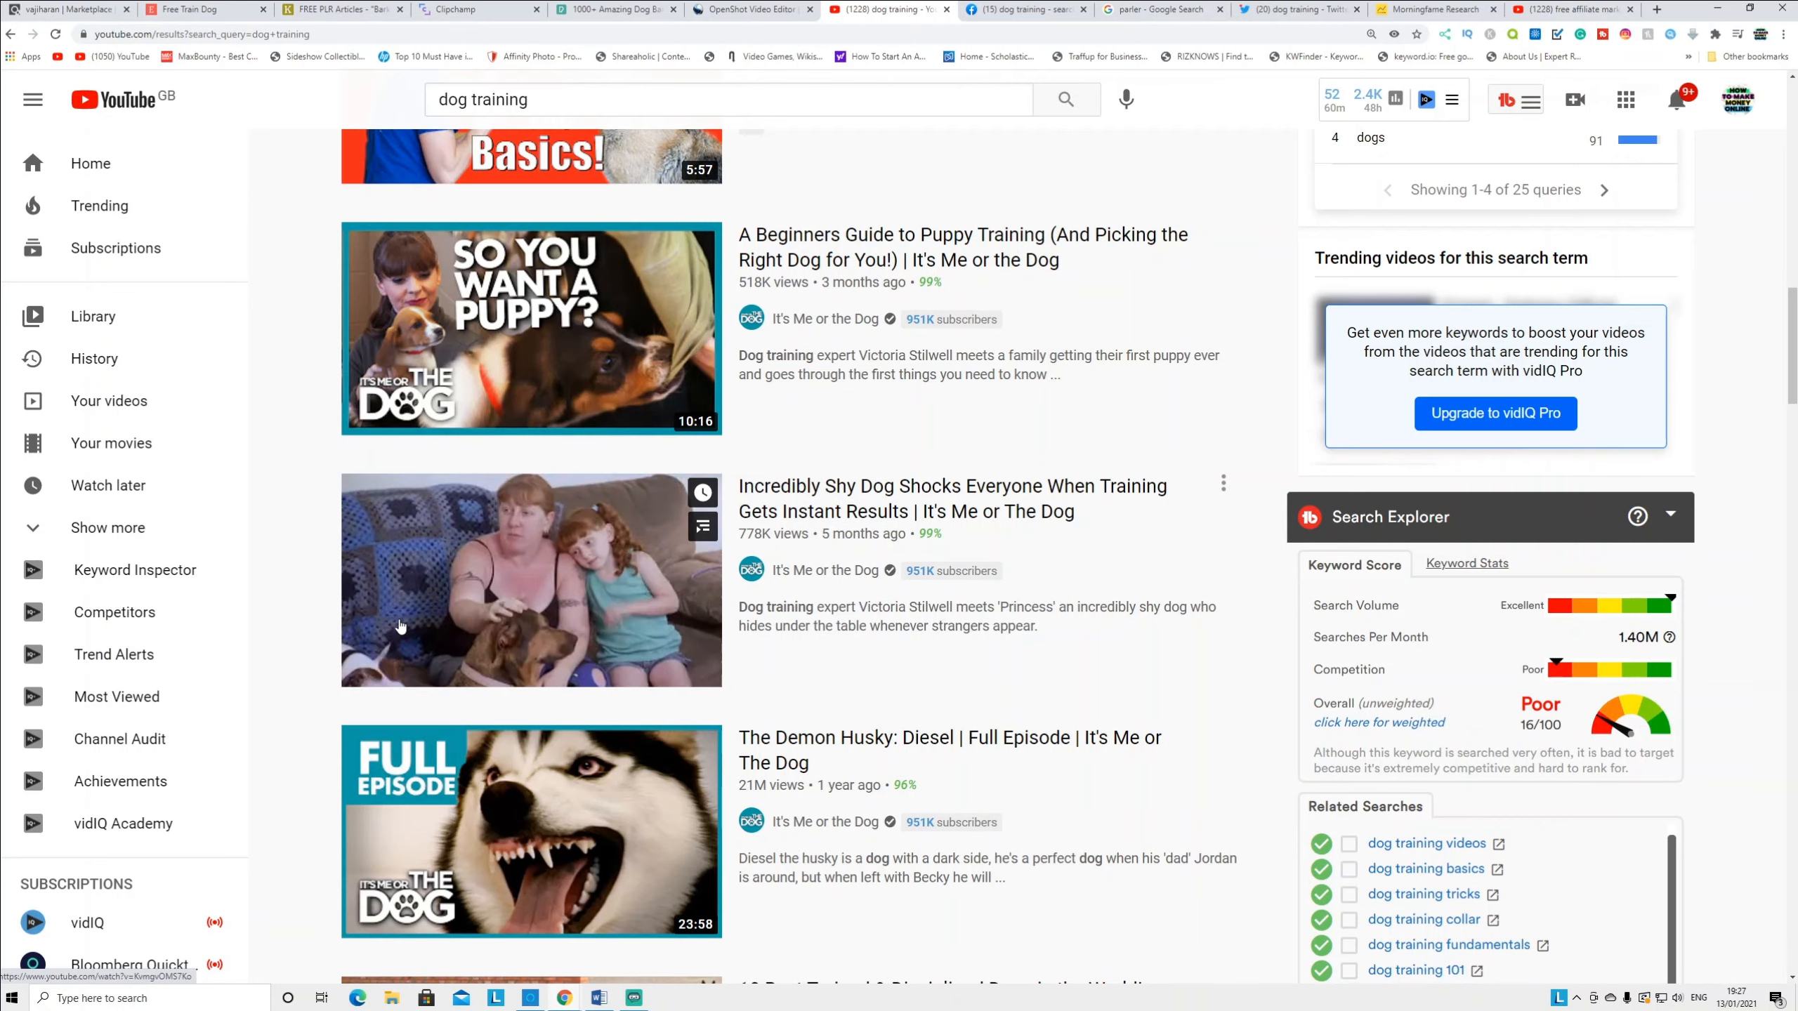
{"action": "scroll", "scroll_direction": "down", "scroll_amount": 3}
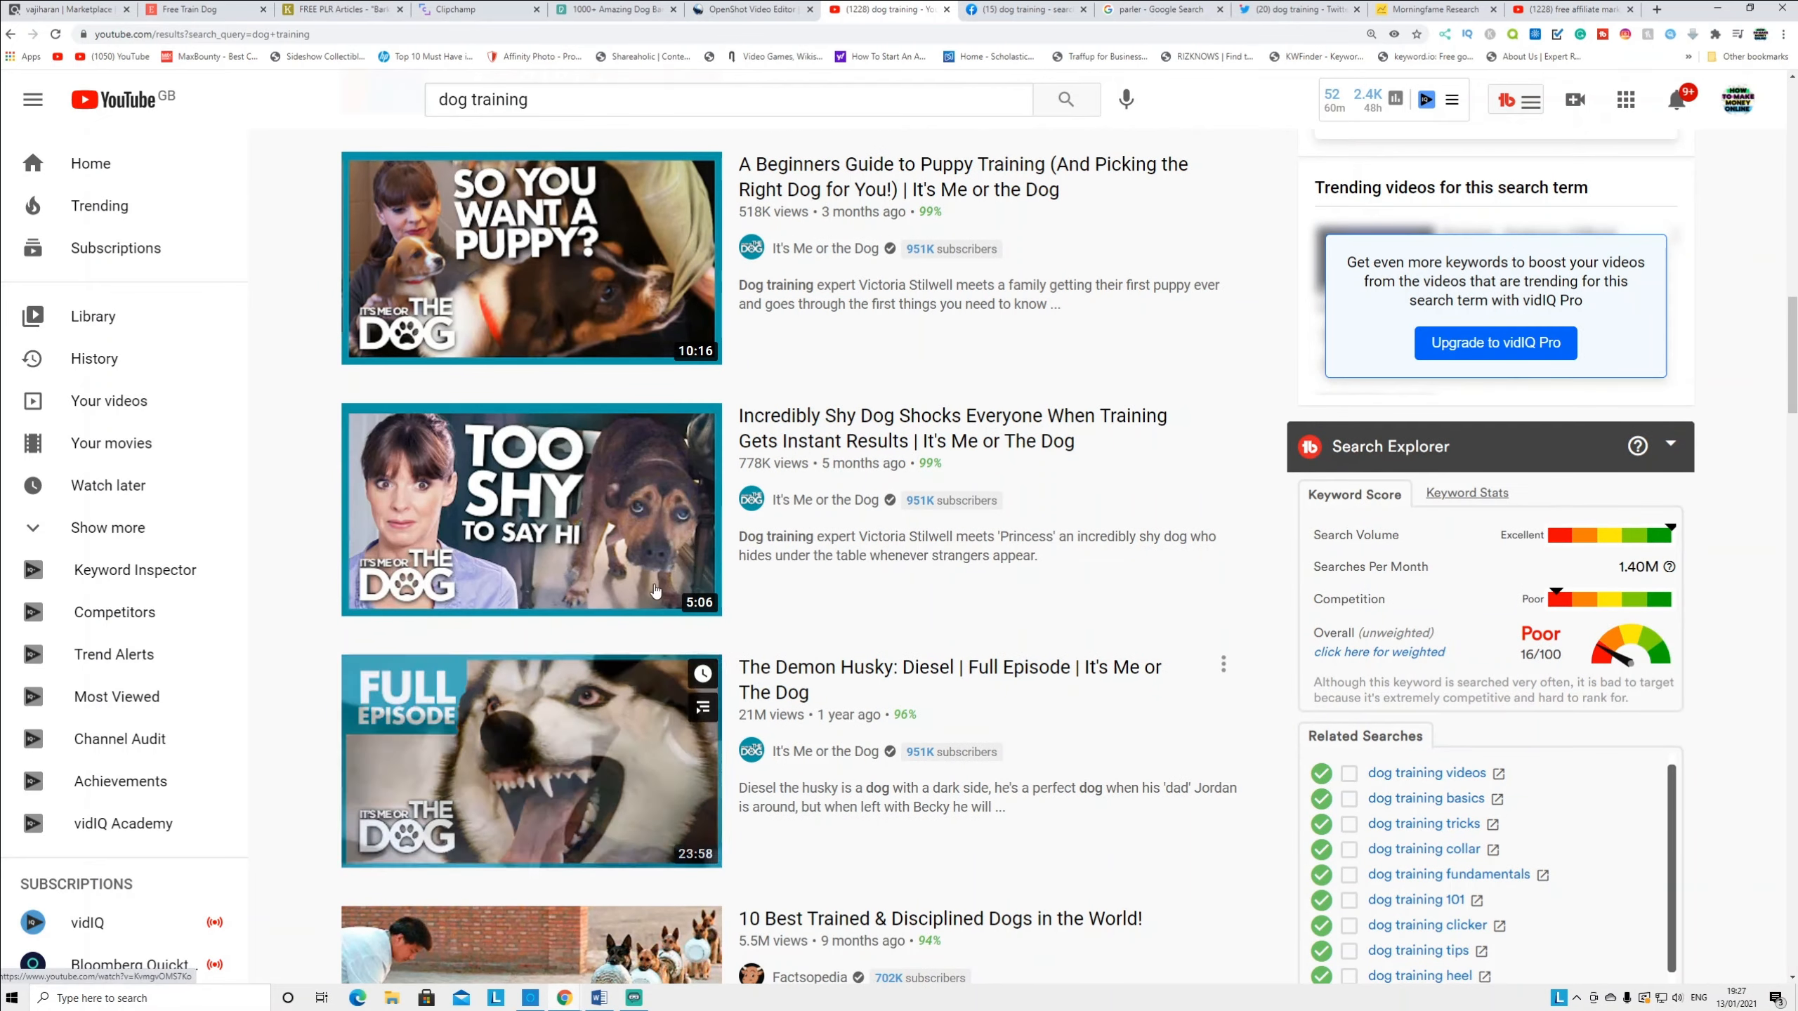
{"action": "scroll", "scroll_direction": "down", "scroll_amount": 3}
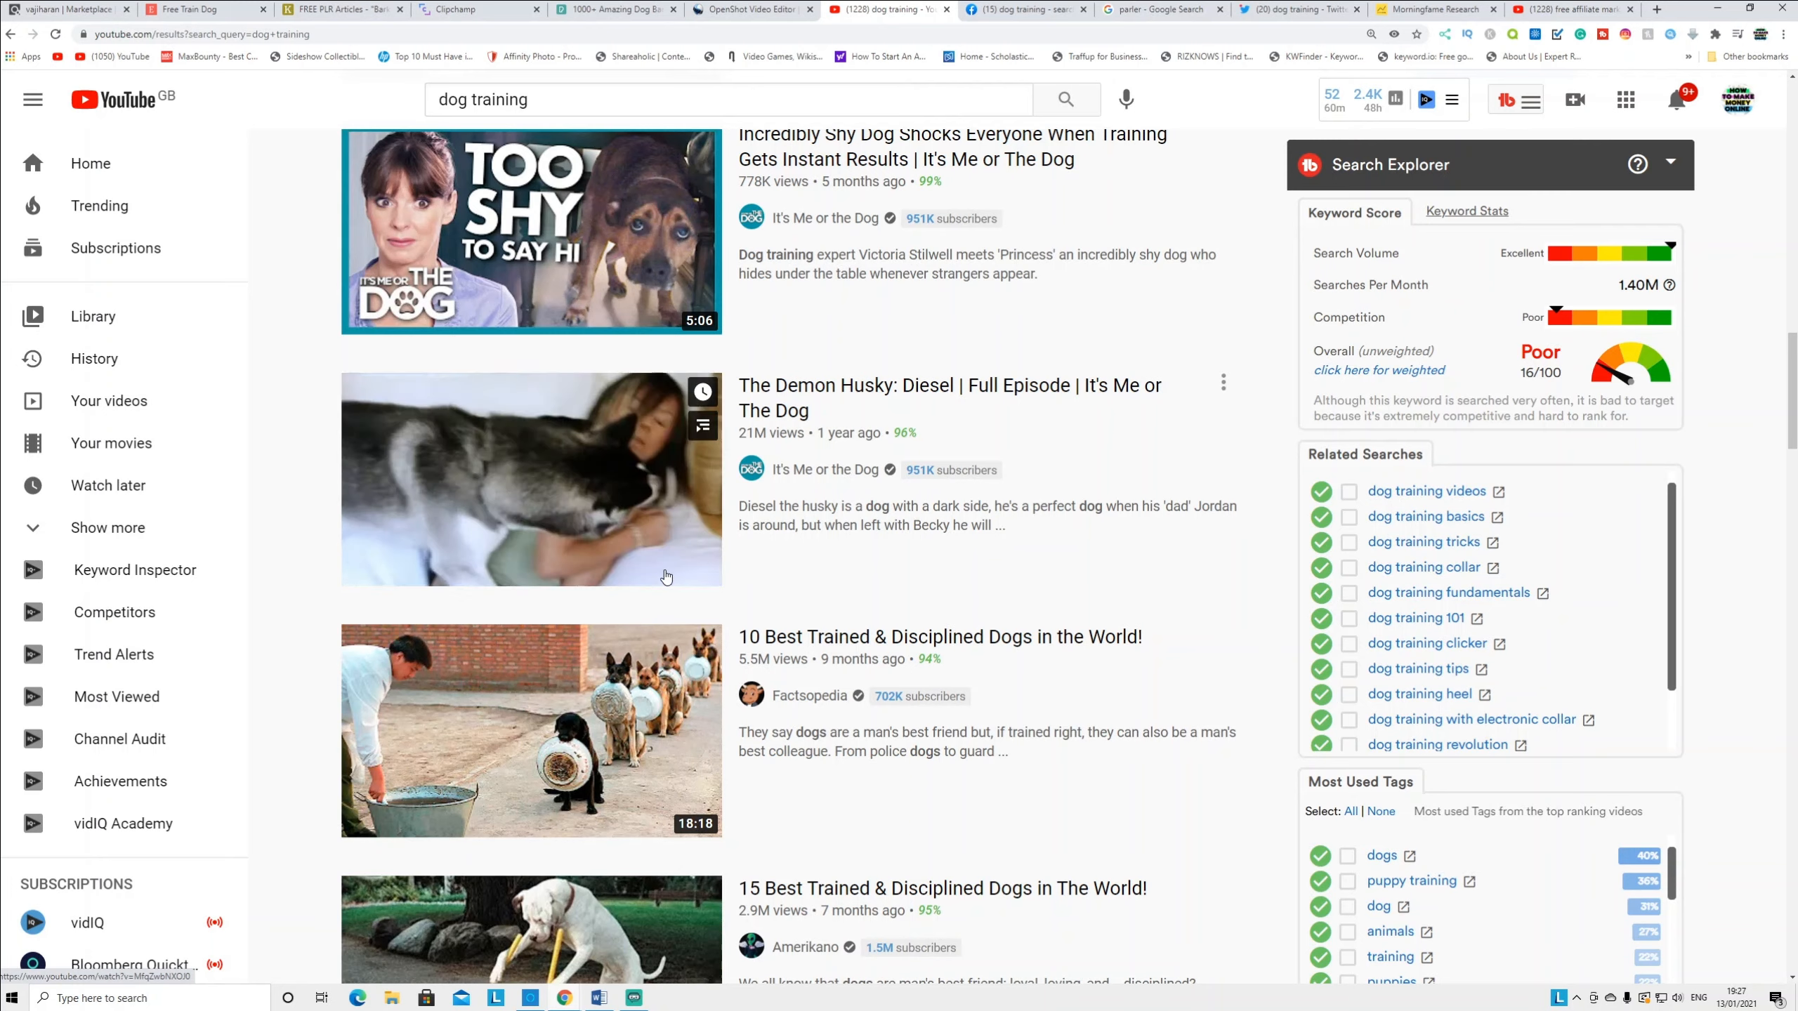
{"action": "scroll", "scroll_direction": "down", "scroll_amount": 3}
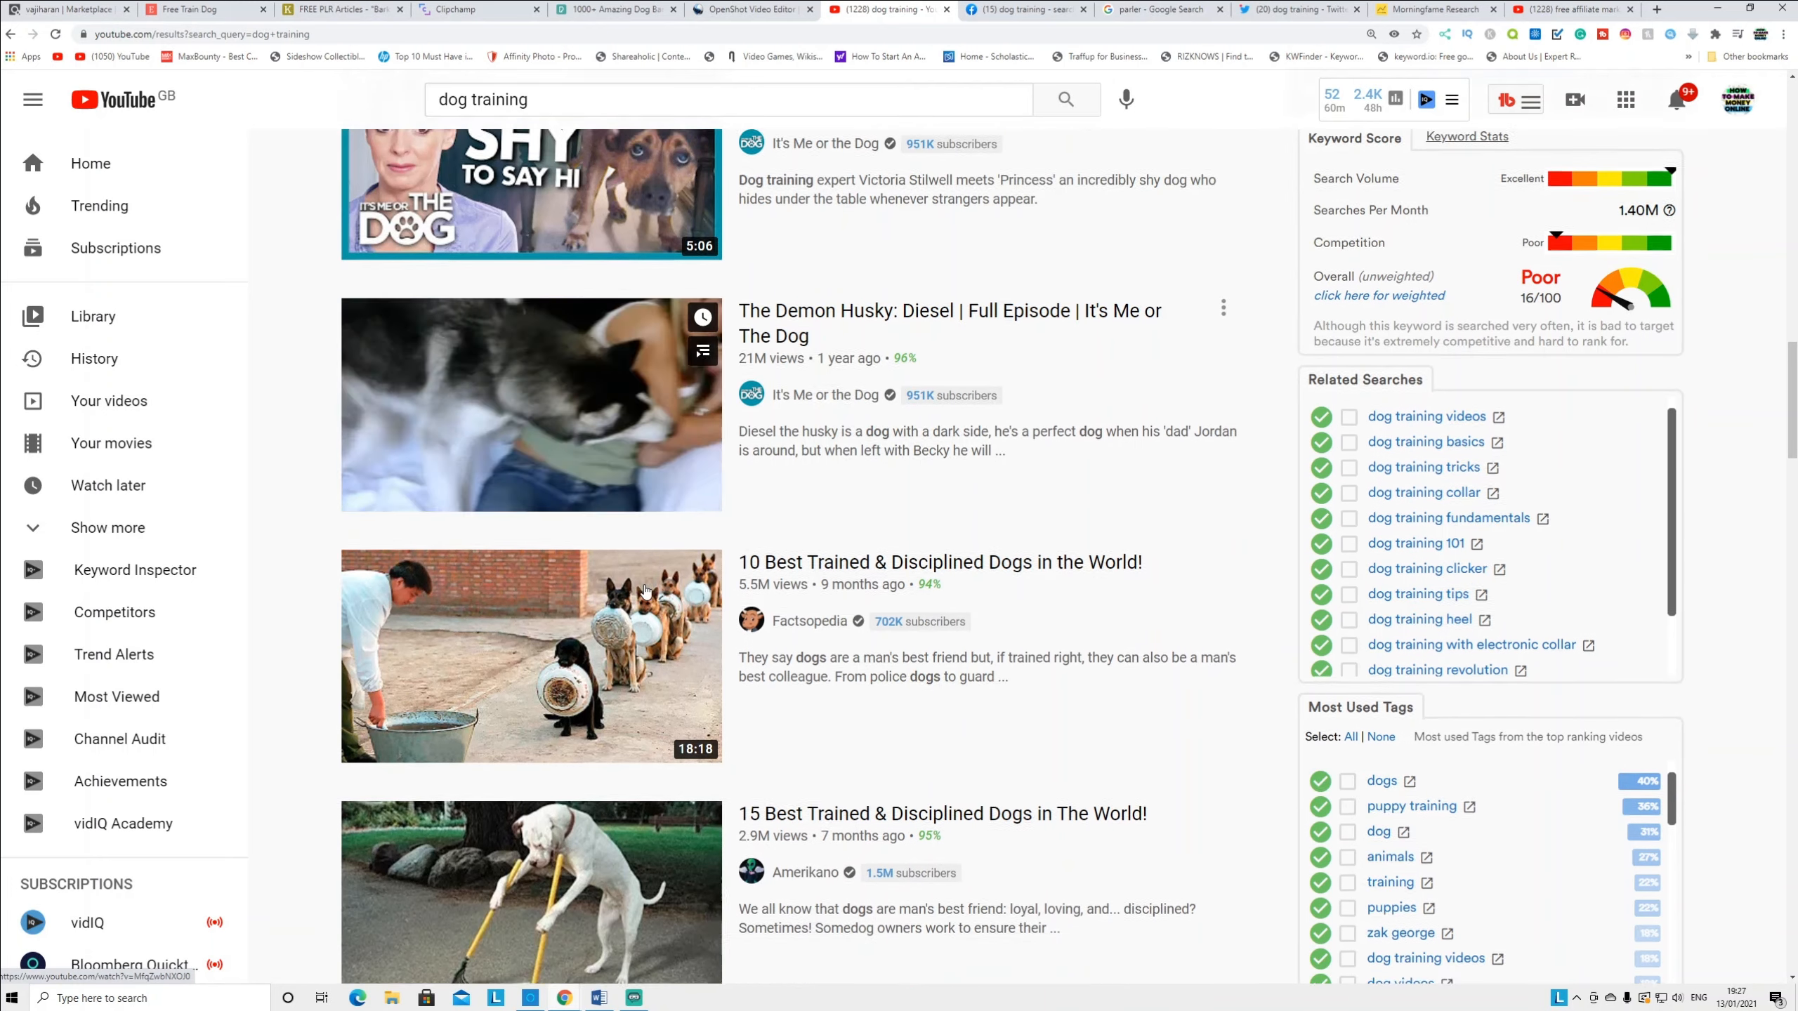
{"action": "scroll", "scroll_direction": "down", "scroll_amount": 3}
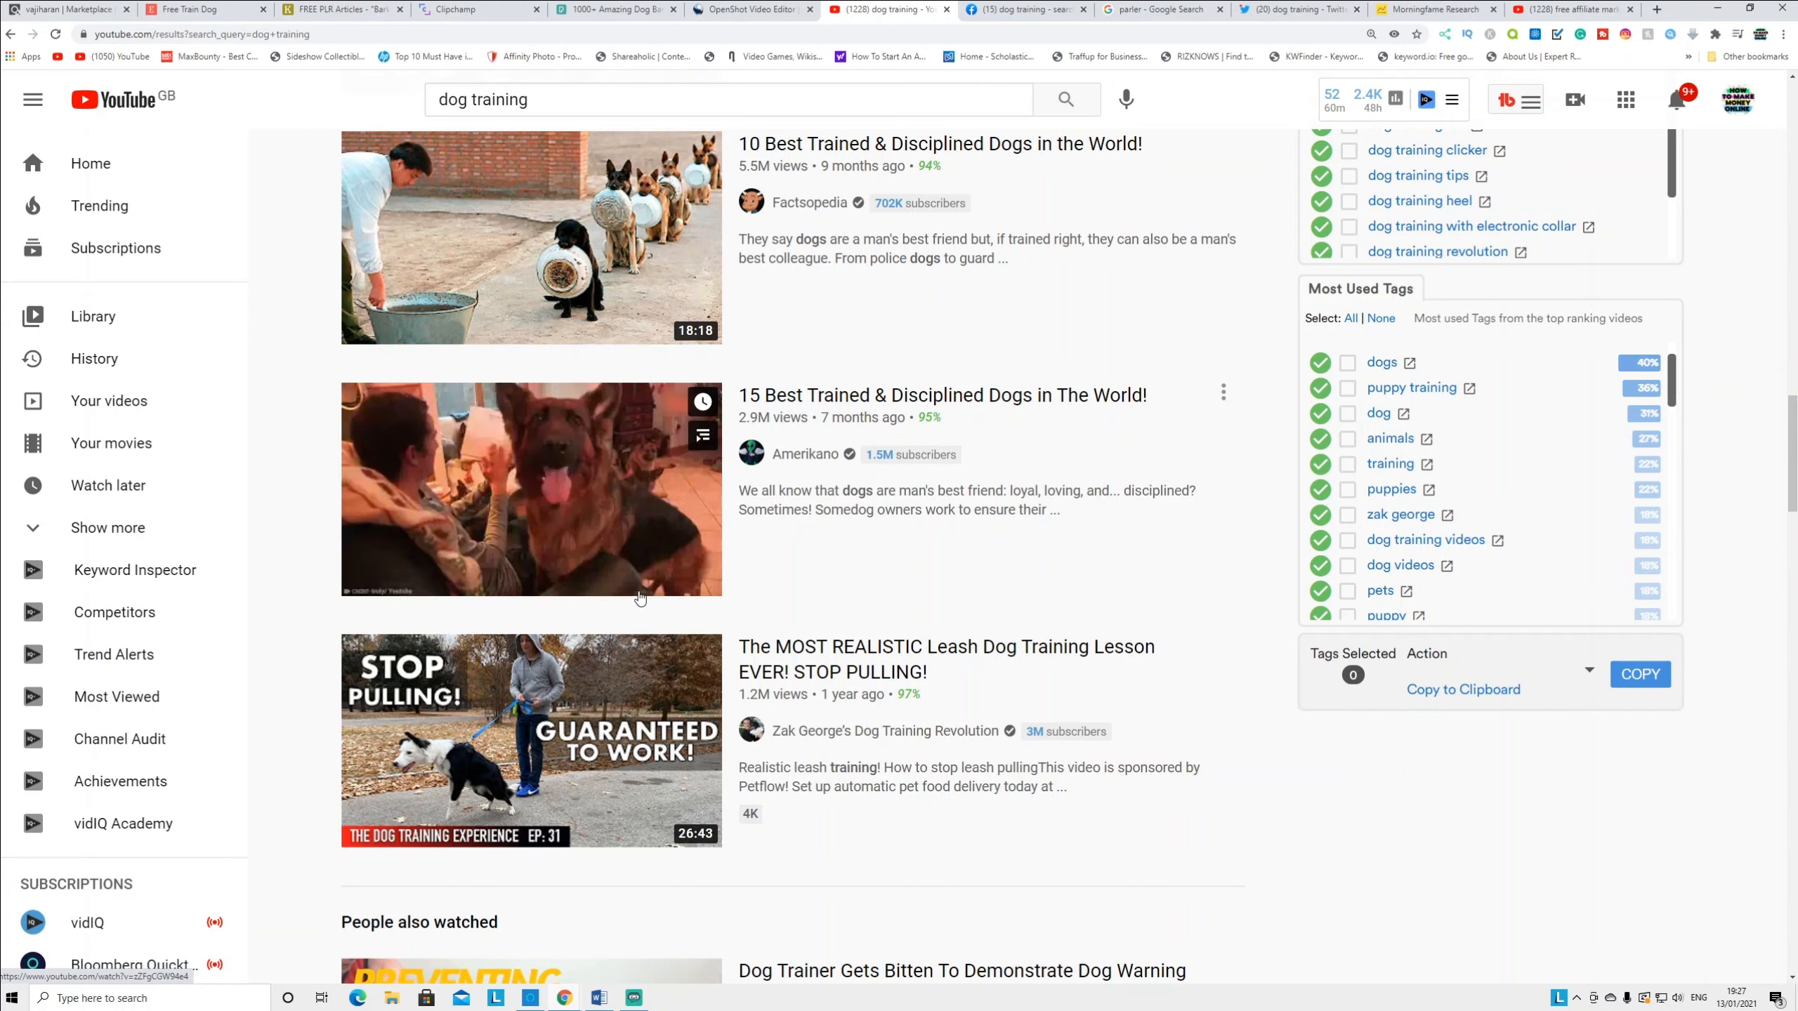
{"action": "mouse_move", "coordinate": [530, 490]}
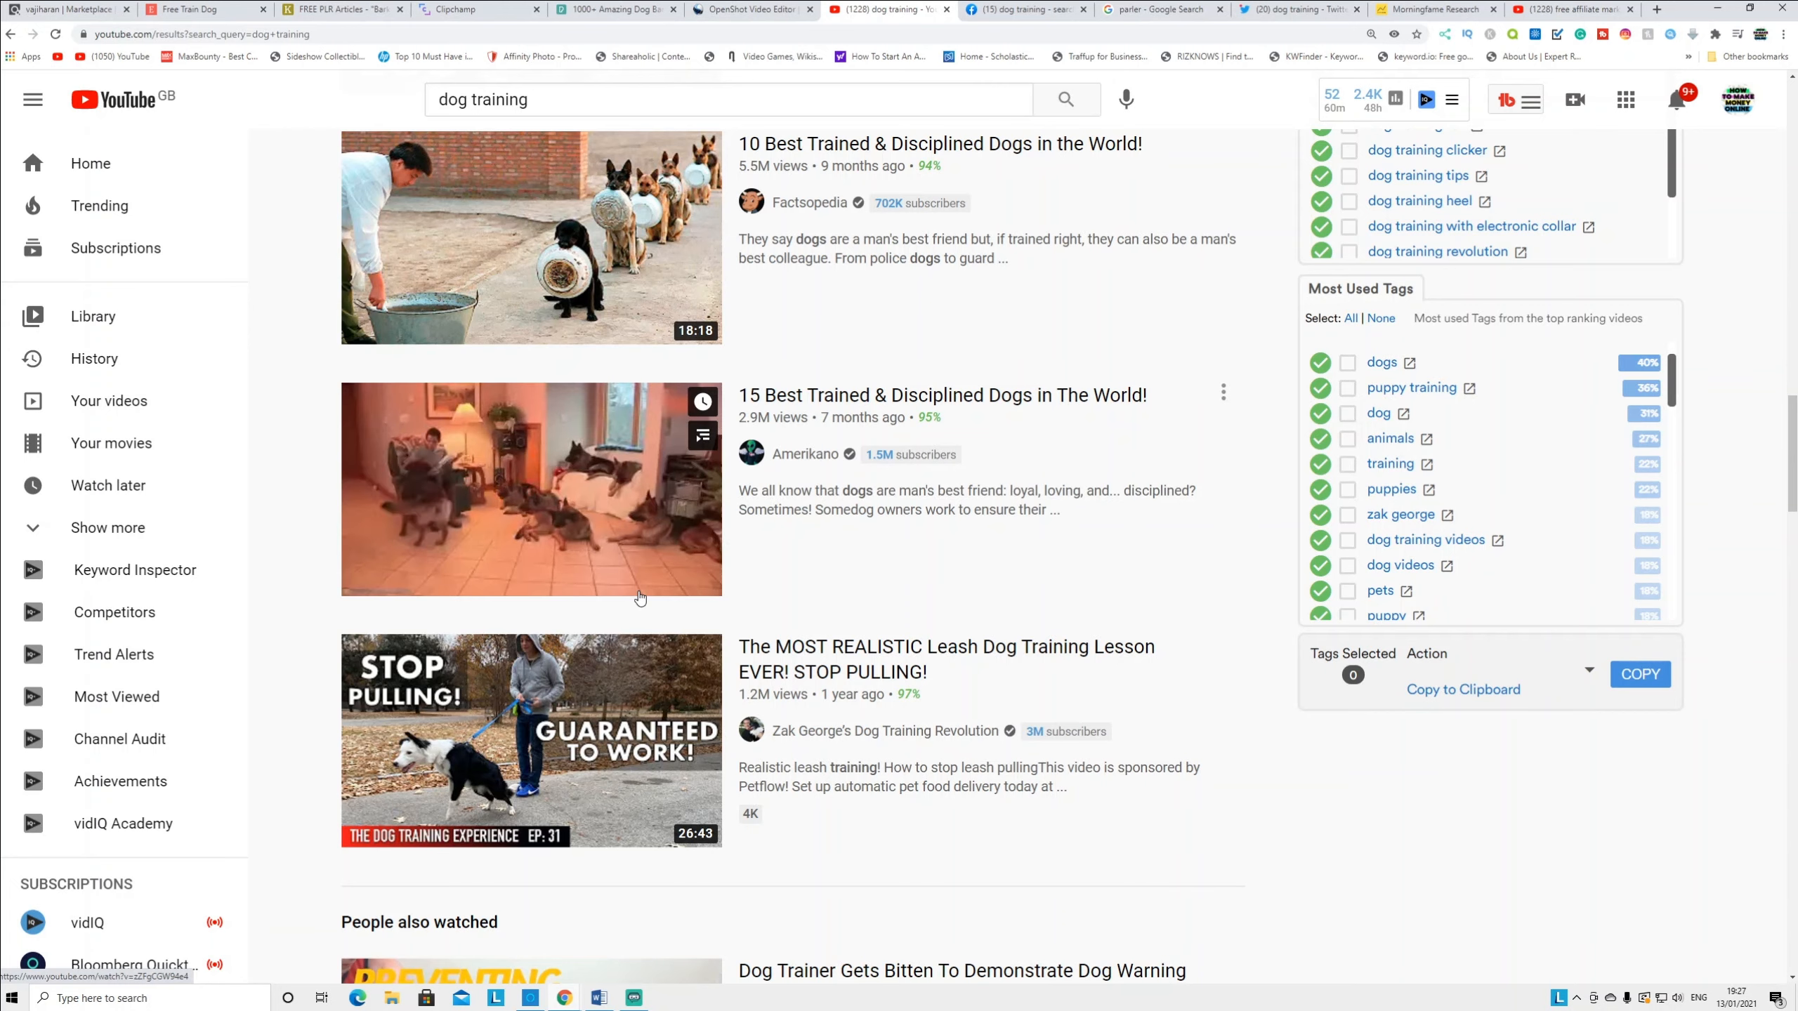